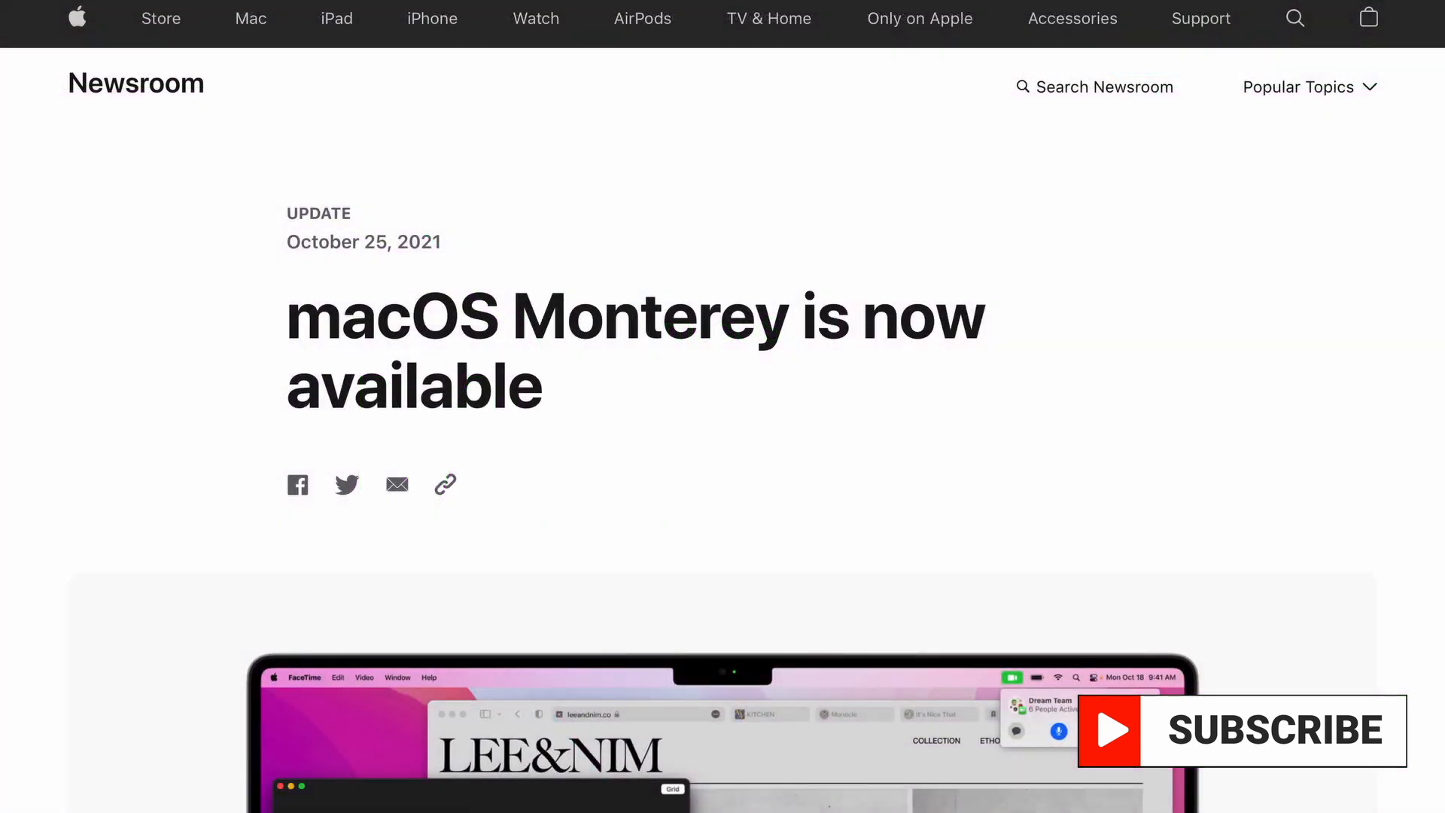
Step: Scroll through the Monterey announcement, compatibility list and EveryMac Q&A toward the Engadget article
{"action": "scroll", "scroll_direction": "down", "scroll_amount": 3}
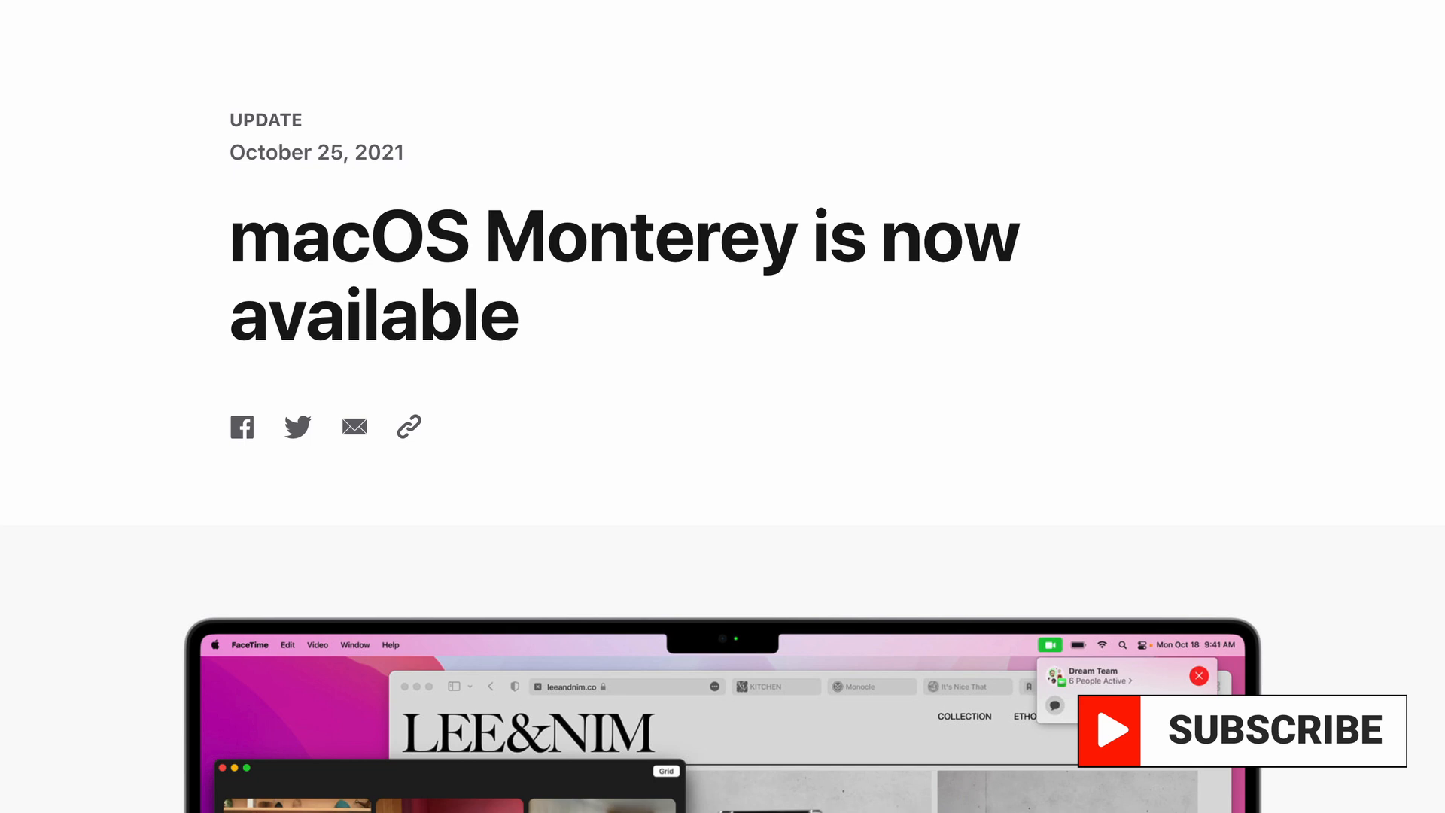
{"action": "scroll", "scroll_direction": "down", "scroll_amount": 3}
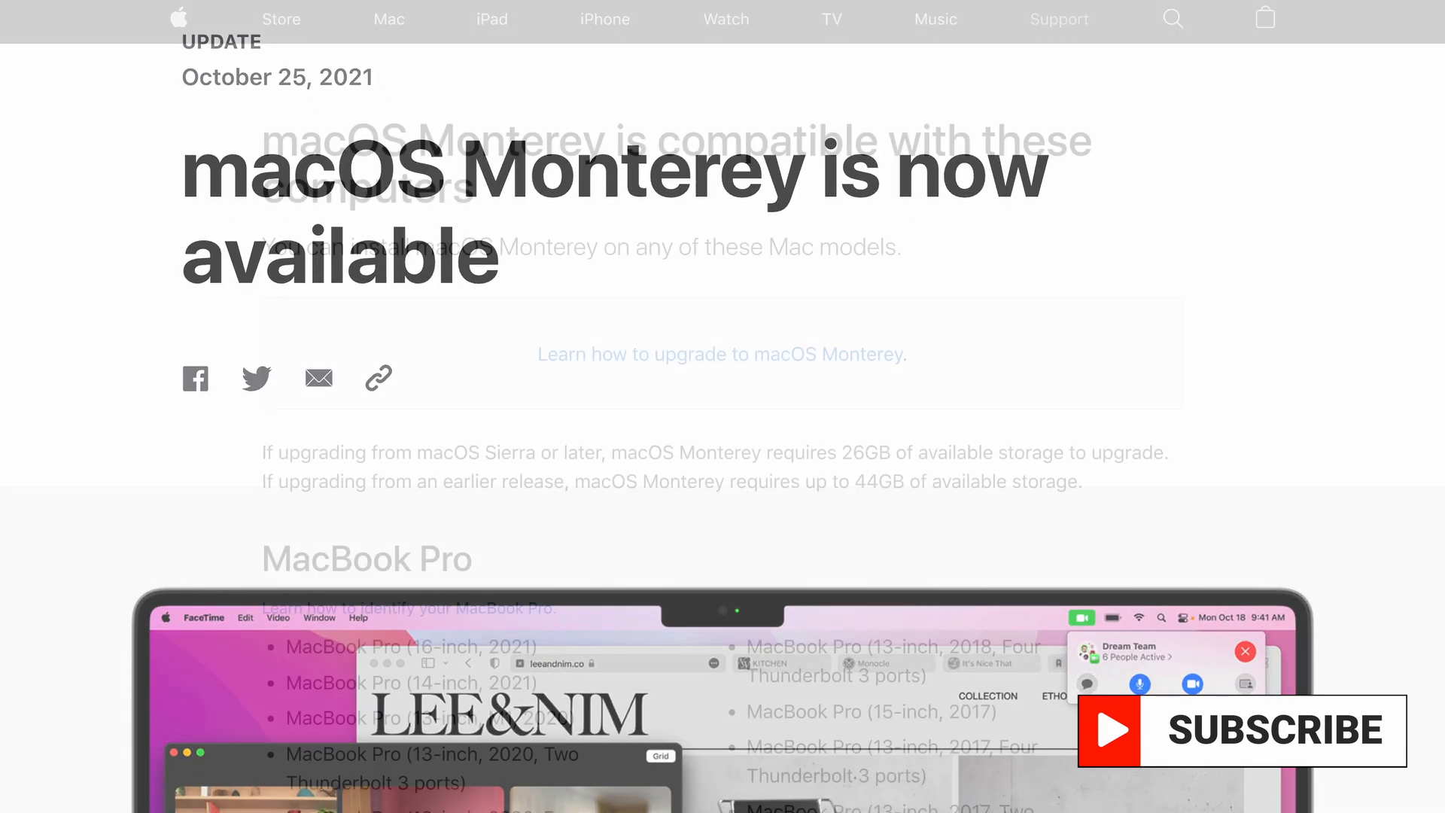
{"action": "scroll", "scroll_direction": "down", "scroll_amount": 3}
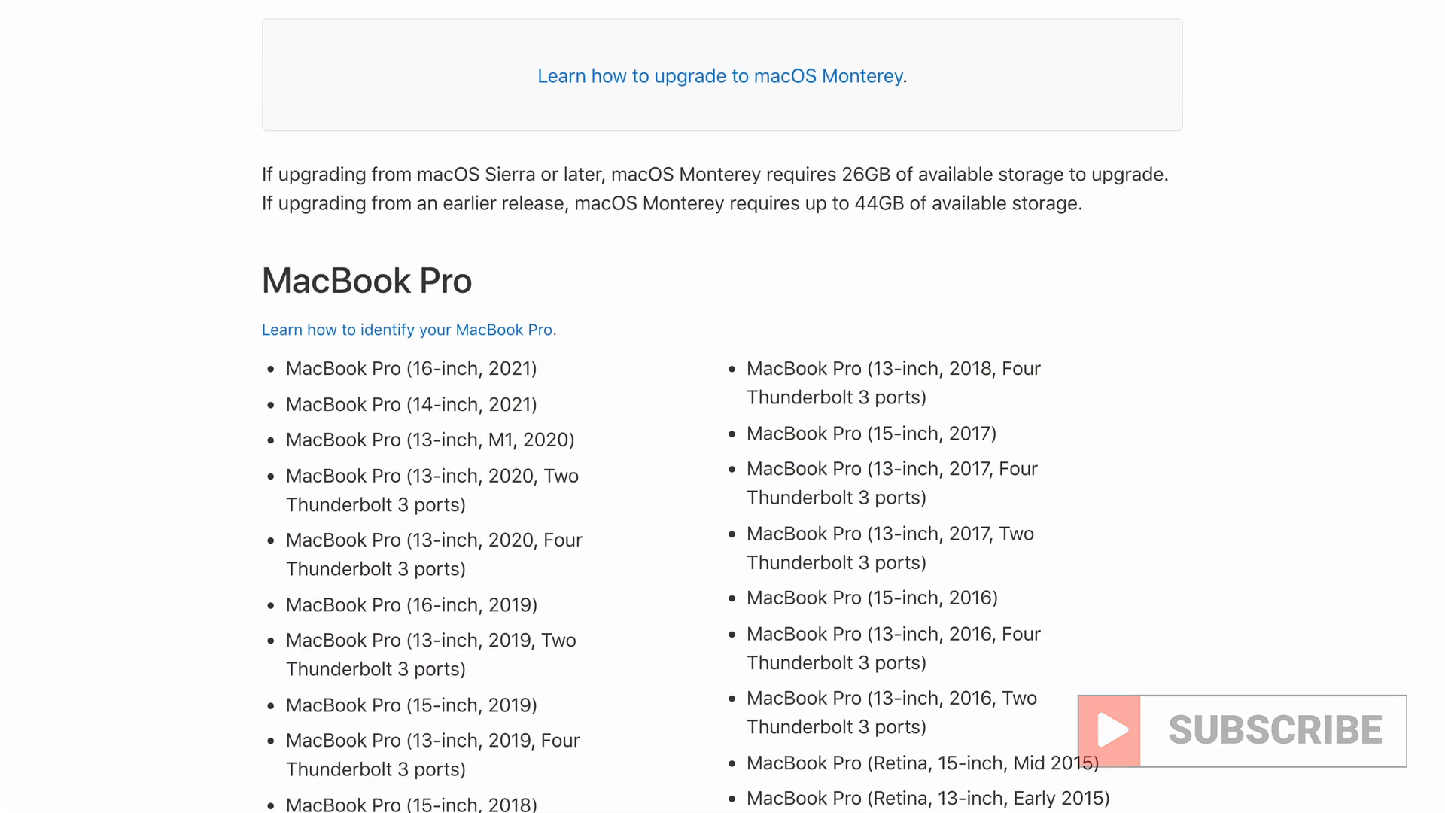
{"action": "scroll", "scroll_direction": "down", "scroll_amount": 3}
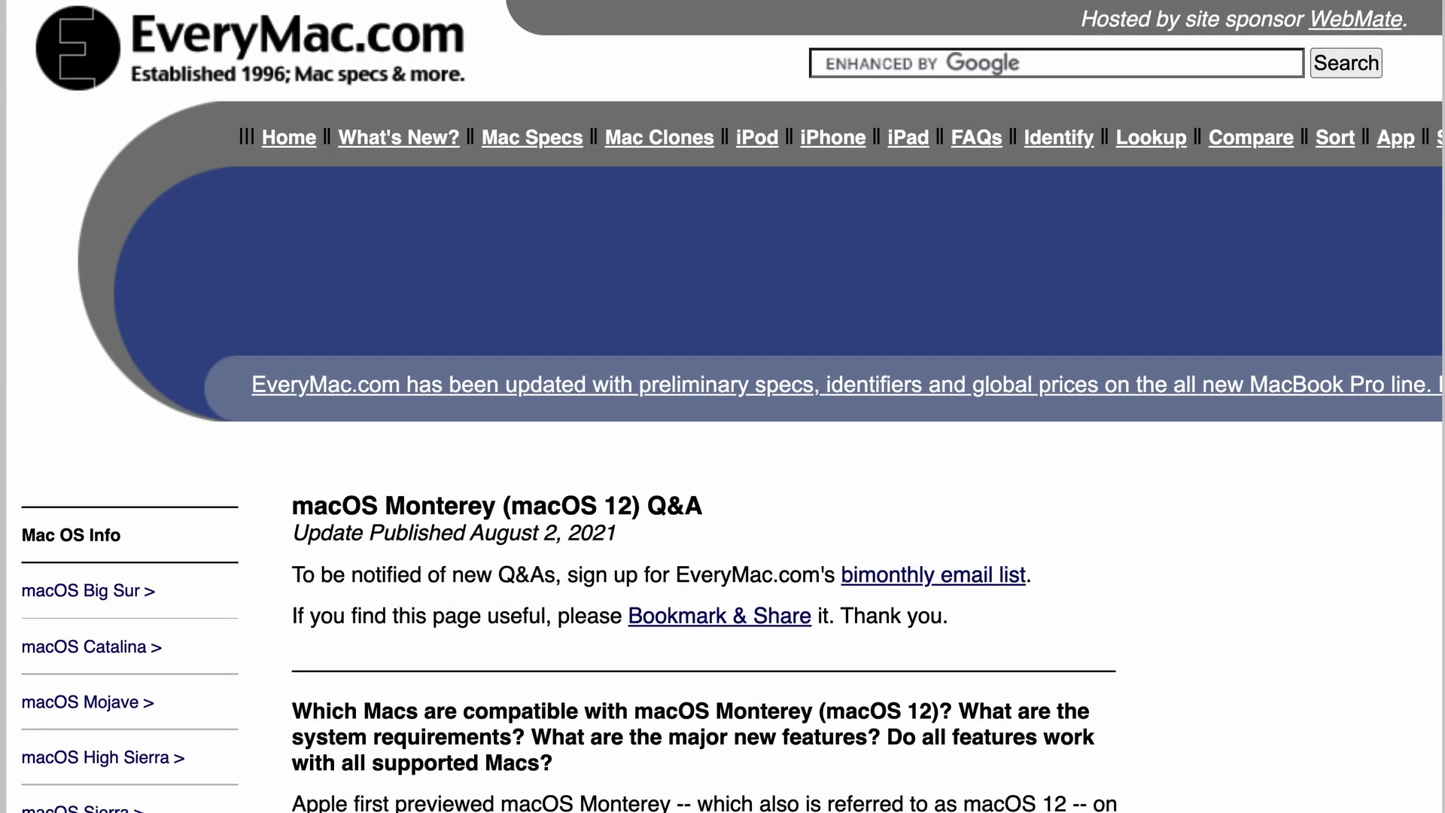
{"action": "scroll", "scroll_direction": "down", "scroll_amount": 3}
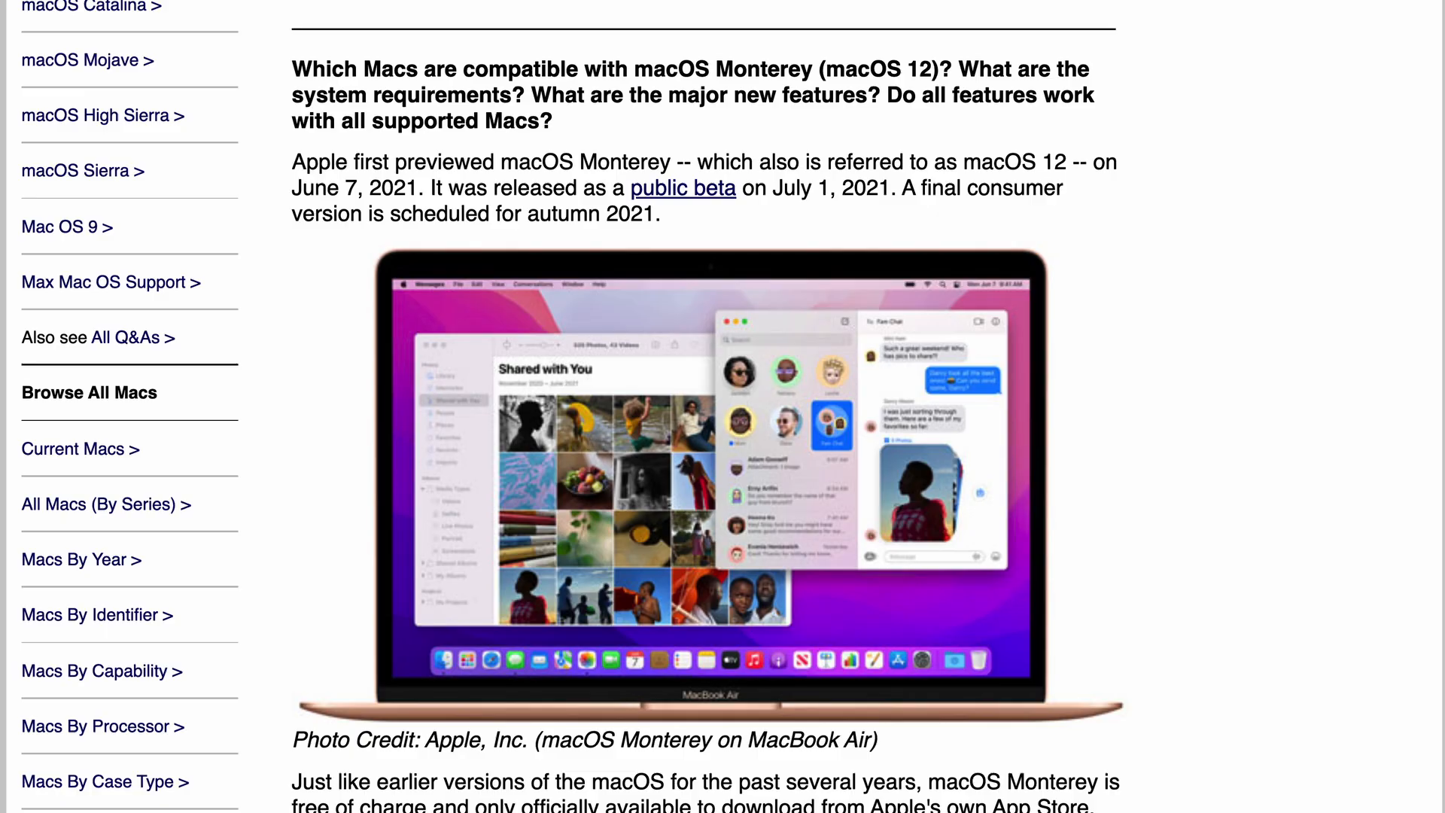
{"action": "scroll", "scroll_direction": "down", "scroll_amount": 3}
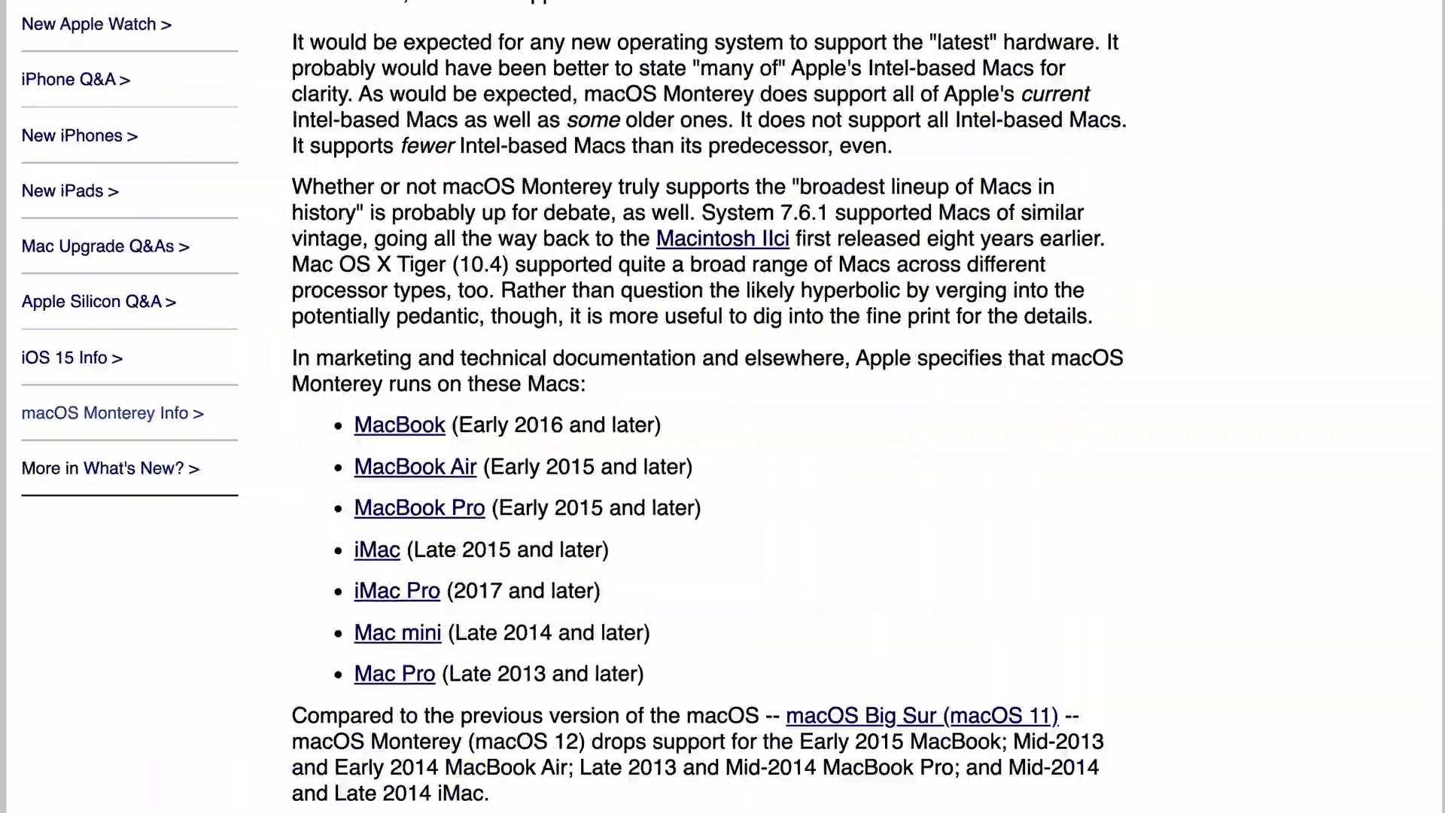
{"action": "scroll", "scroll_direction": "down", "scroll_amount": 3}
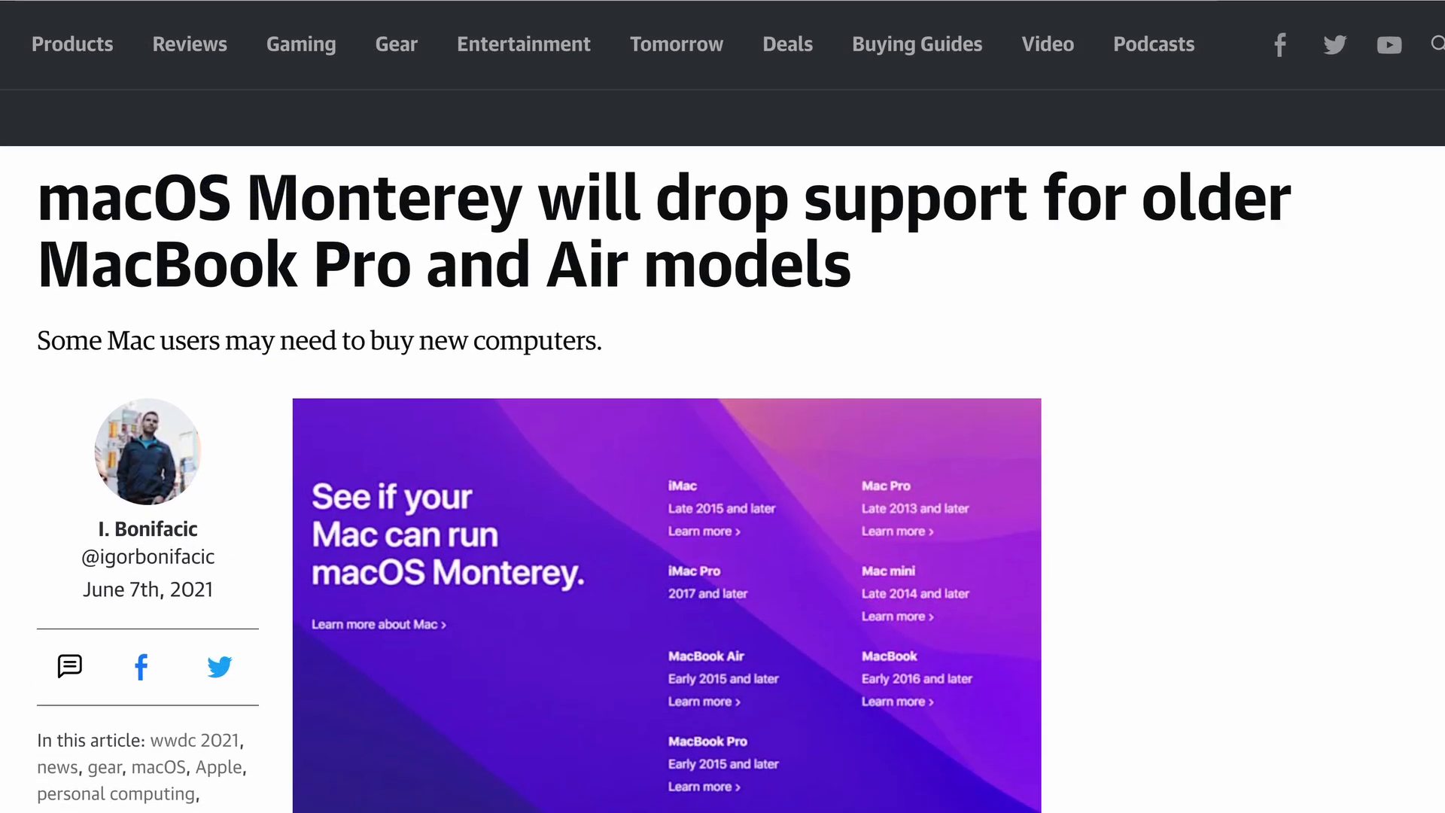
{"action": "scroll", "scroll_direction": "down", "scroll_amount": 3}
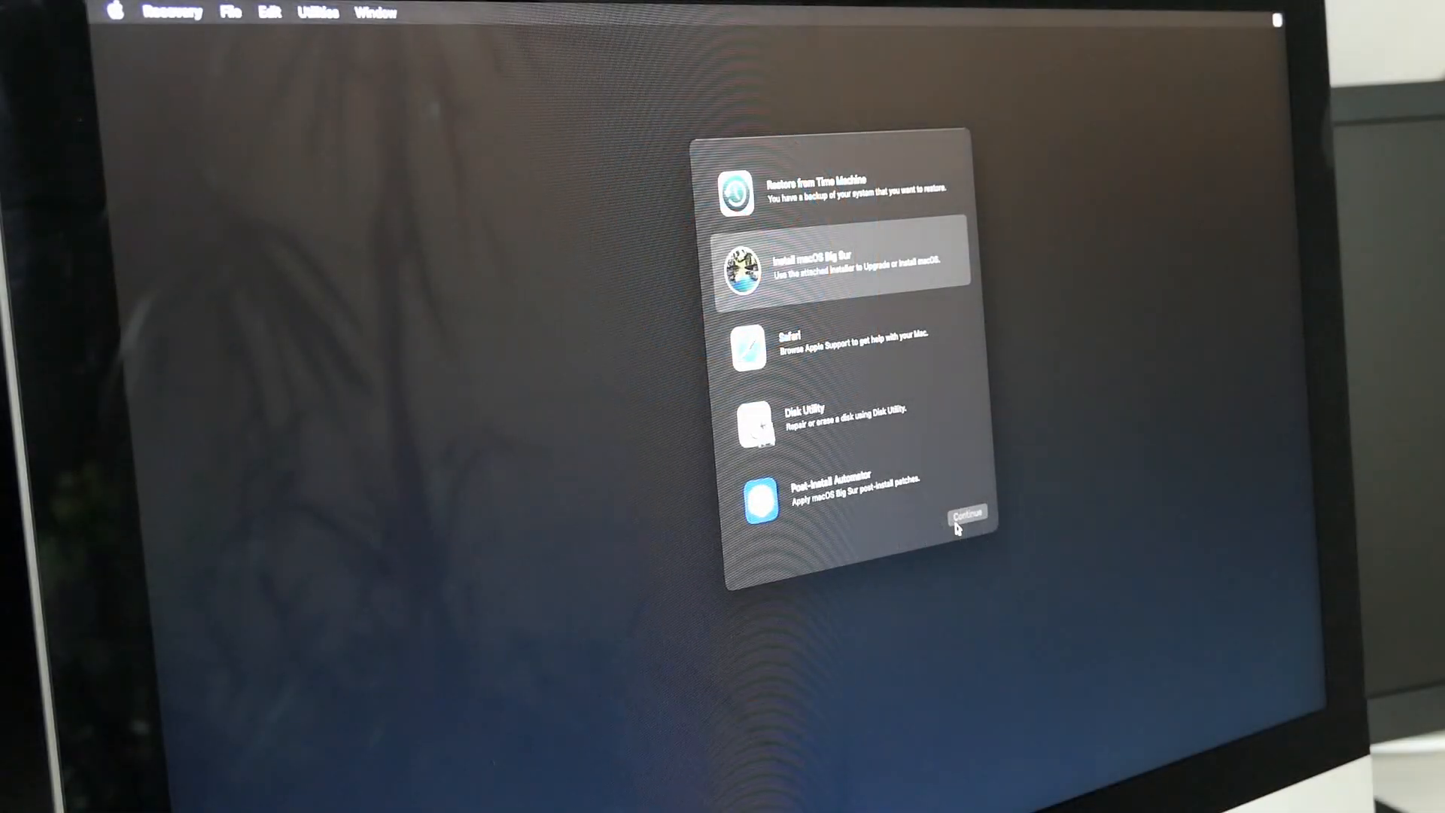
Step: Start Install macOS Big Sur from Recovery onto the 1TB disk, then reach MicropatcherAutomator's installer-app step
{"action": "left_click", "coordinate": [968, 513]}
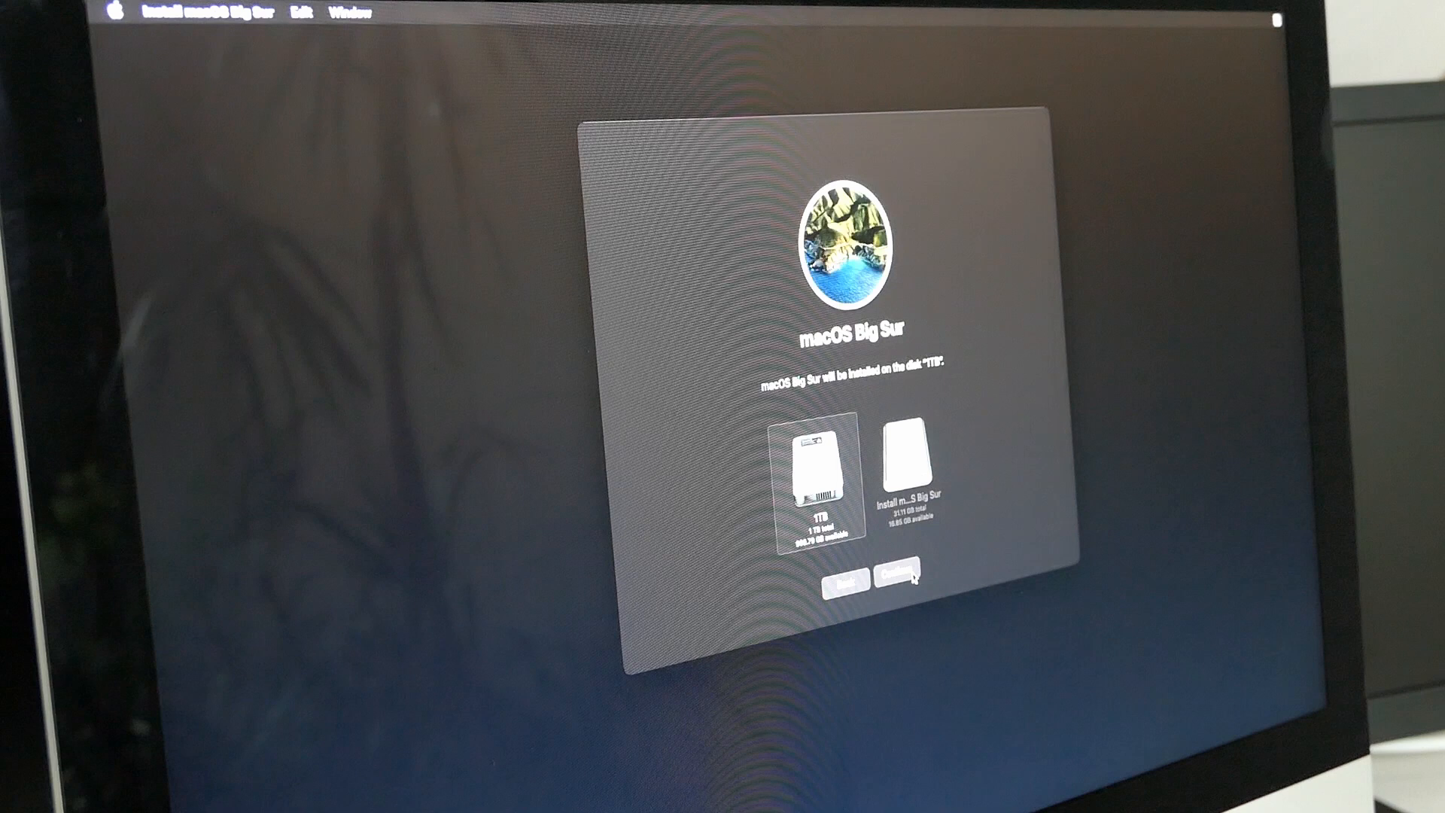
{"action": "left_click", "coordinate": [898, 576]}
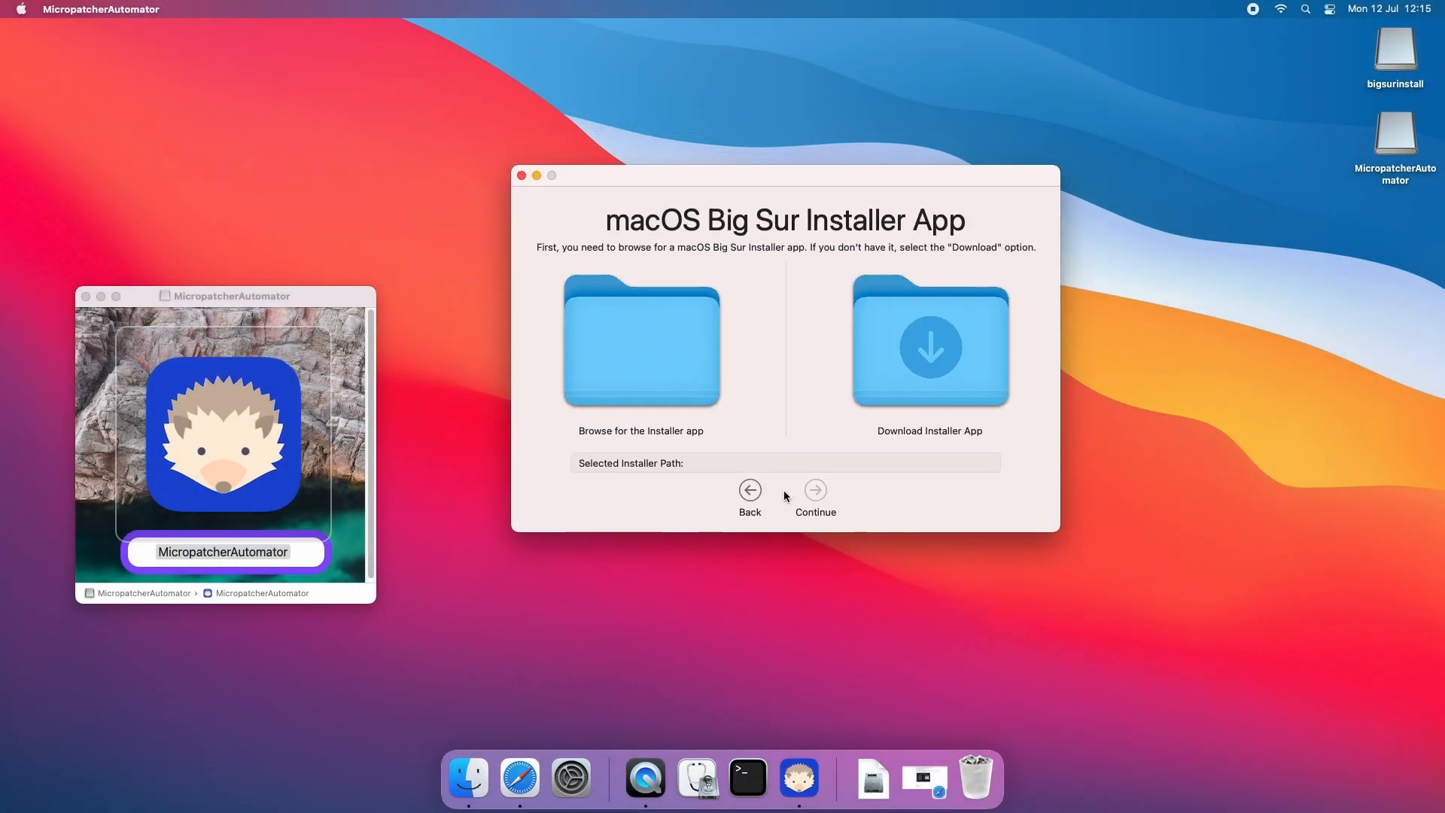
{"action": "left_click", "coordinate": [929, 341]}
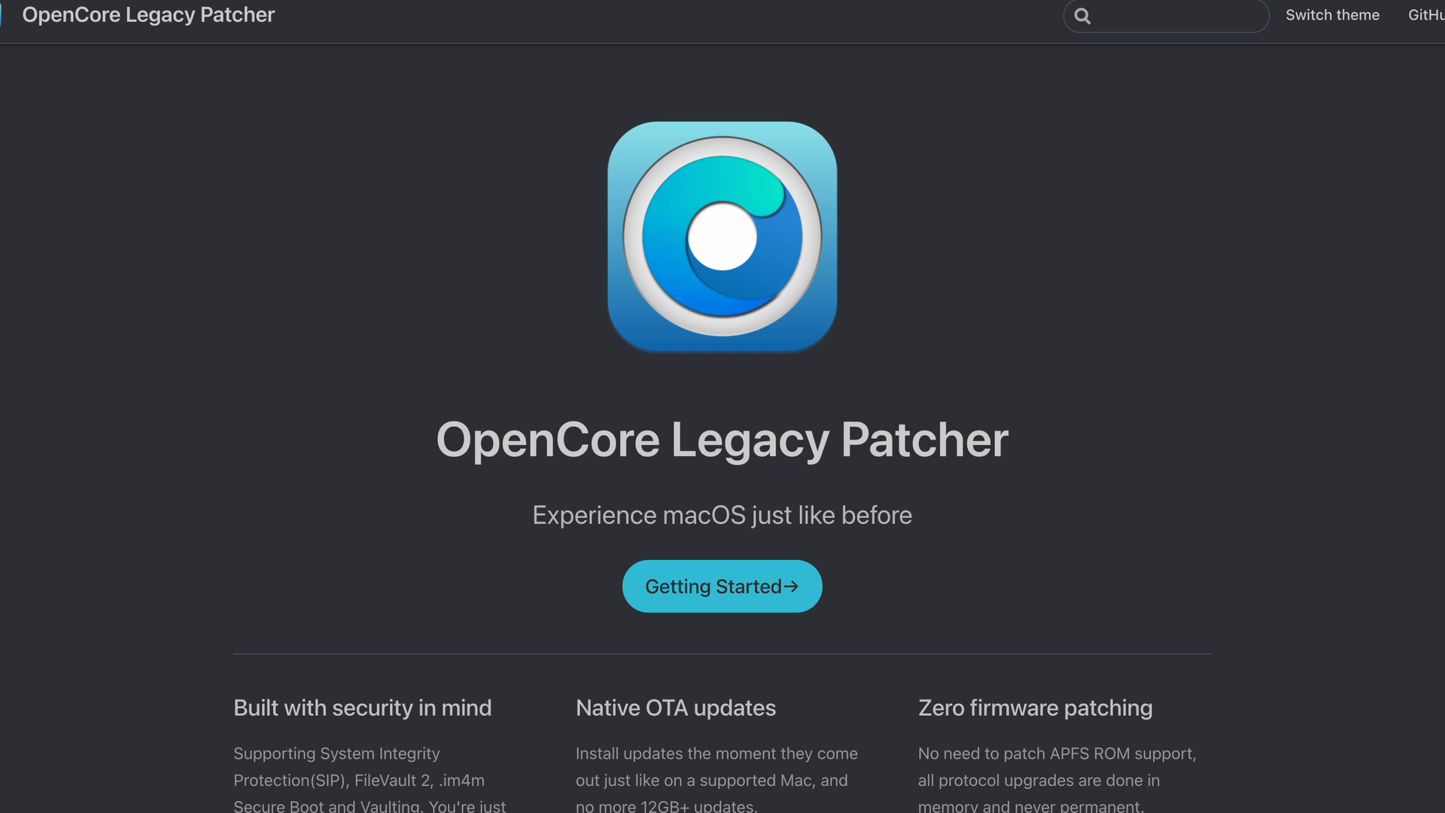
Step: Show the Supported Models page and review its MacBook and MacBook Air tables
{"action": "scroll", "scroll_direction": "down", "scroll_amount": 3}
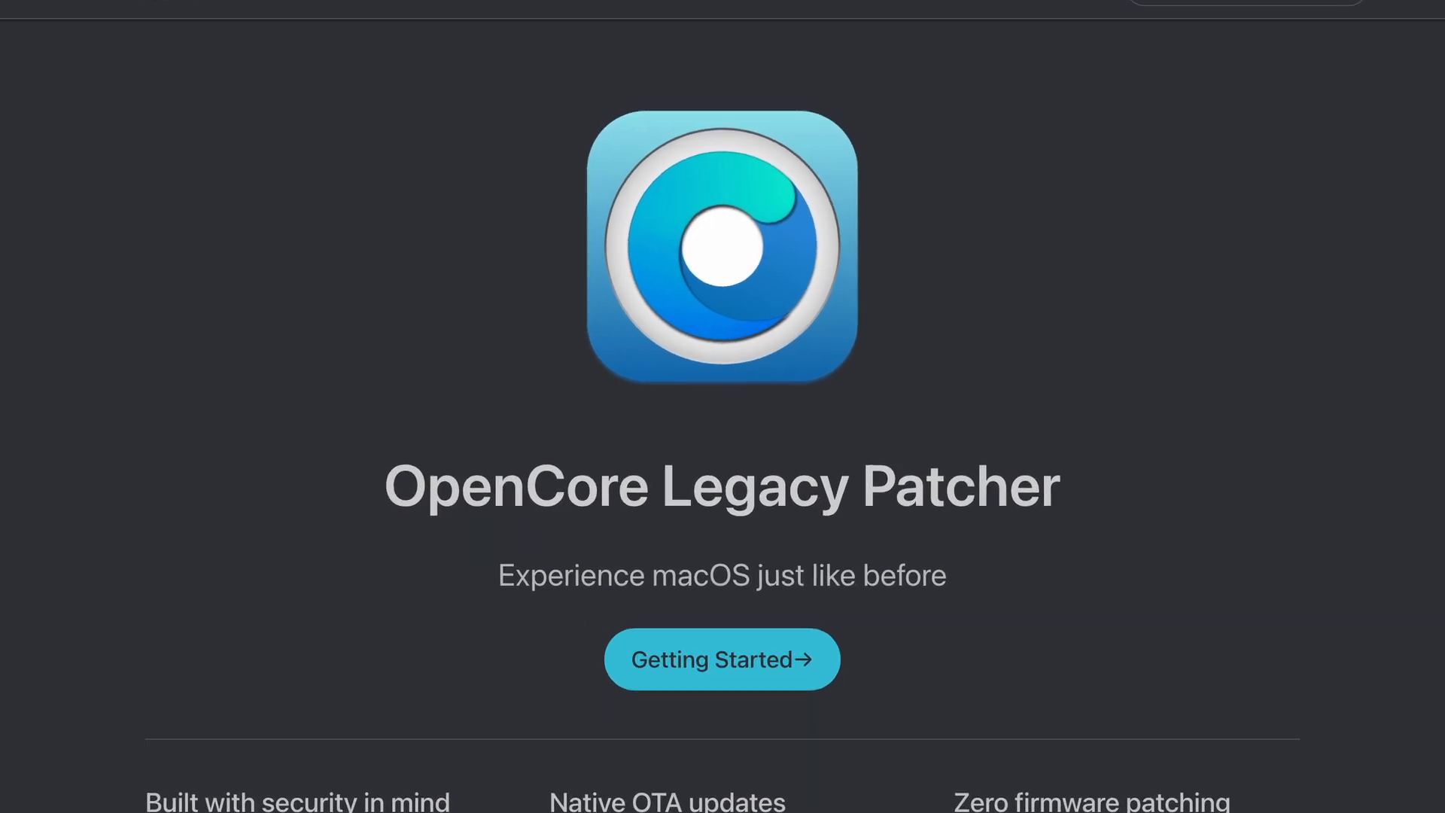
{"action": "left_click", "coordinate": [722, 658]}
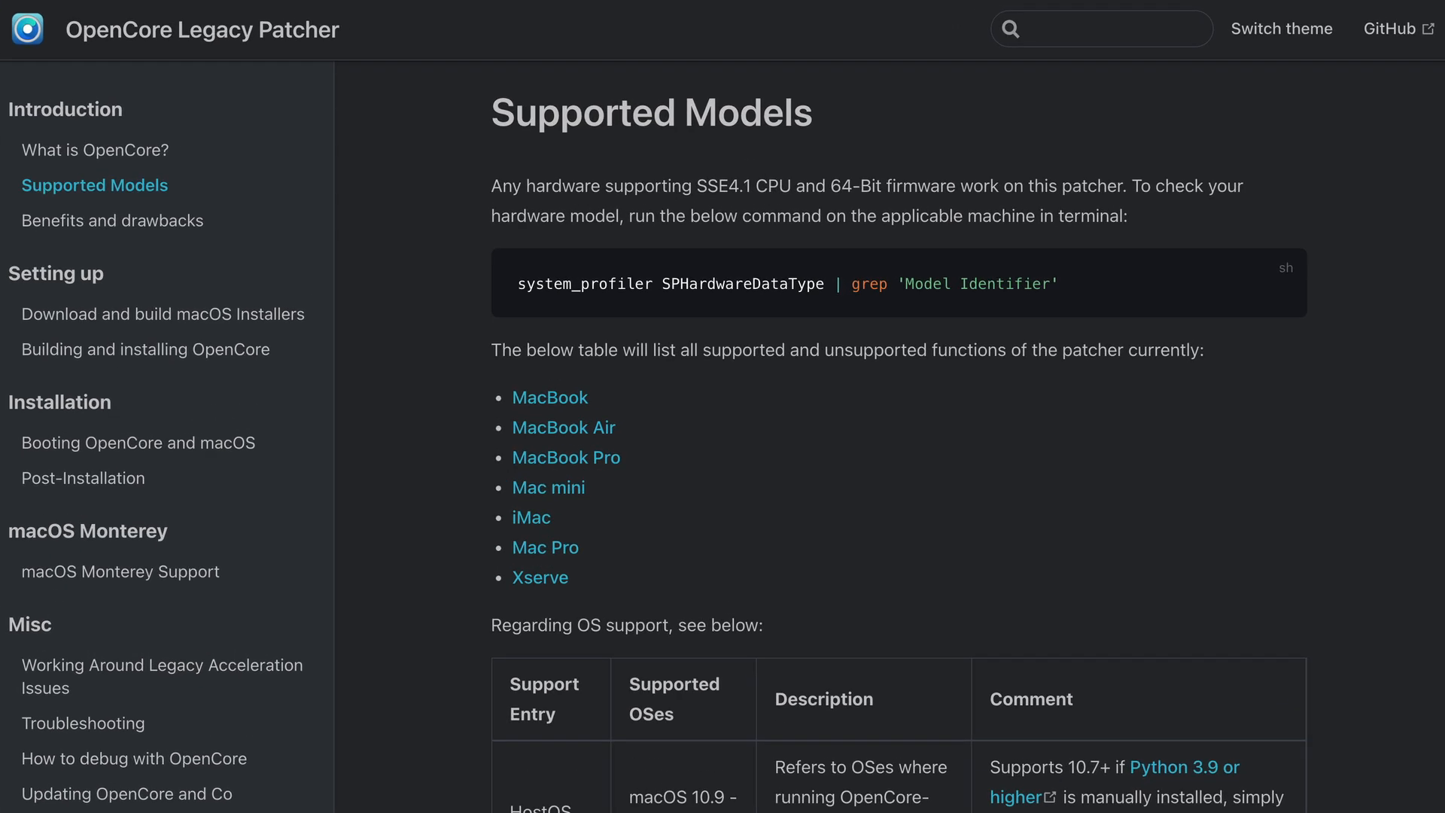
{"action": "scroll", "scroll_direction": "down", "scroll_amount": 3}
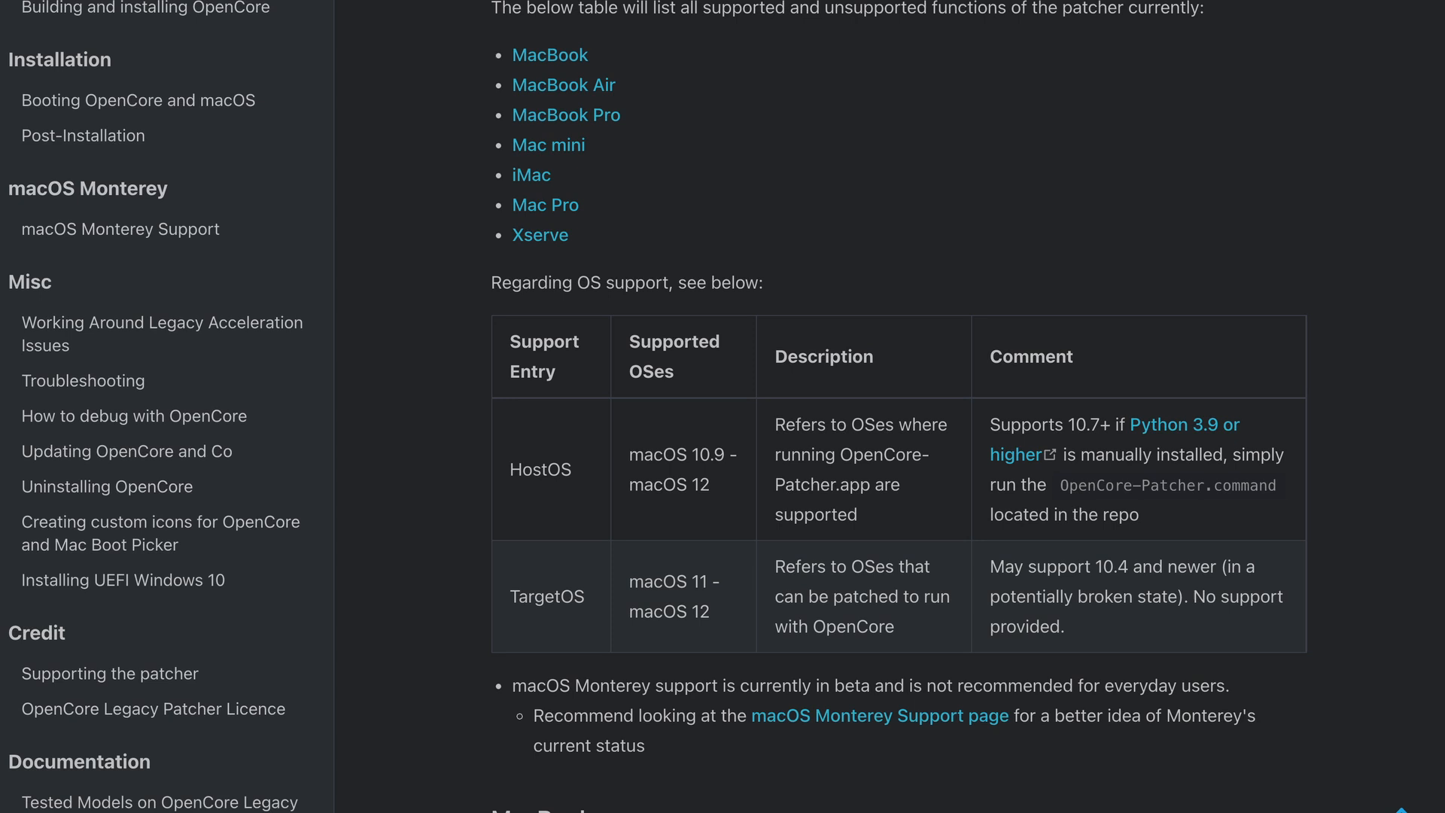
{"action": "scroll", "scroll_direction": "down", "scroll_amount": 3}
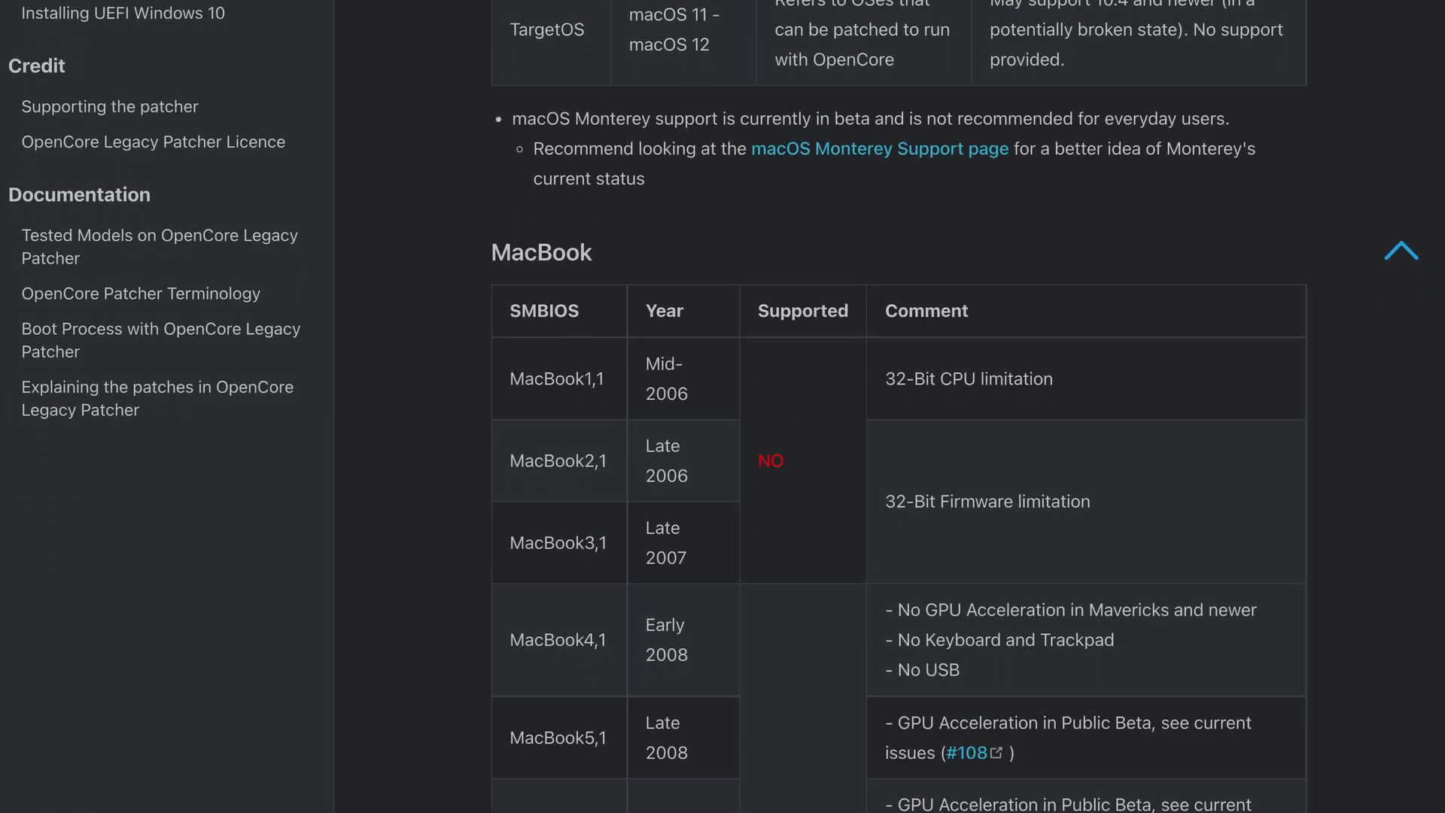
{"action": "scroll", "scroll_direction": "down", "scroll_amount": 3}
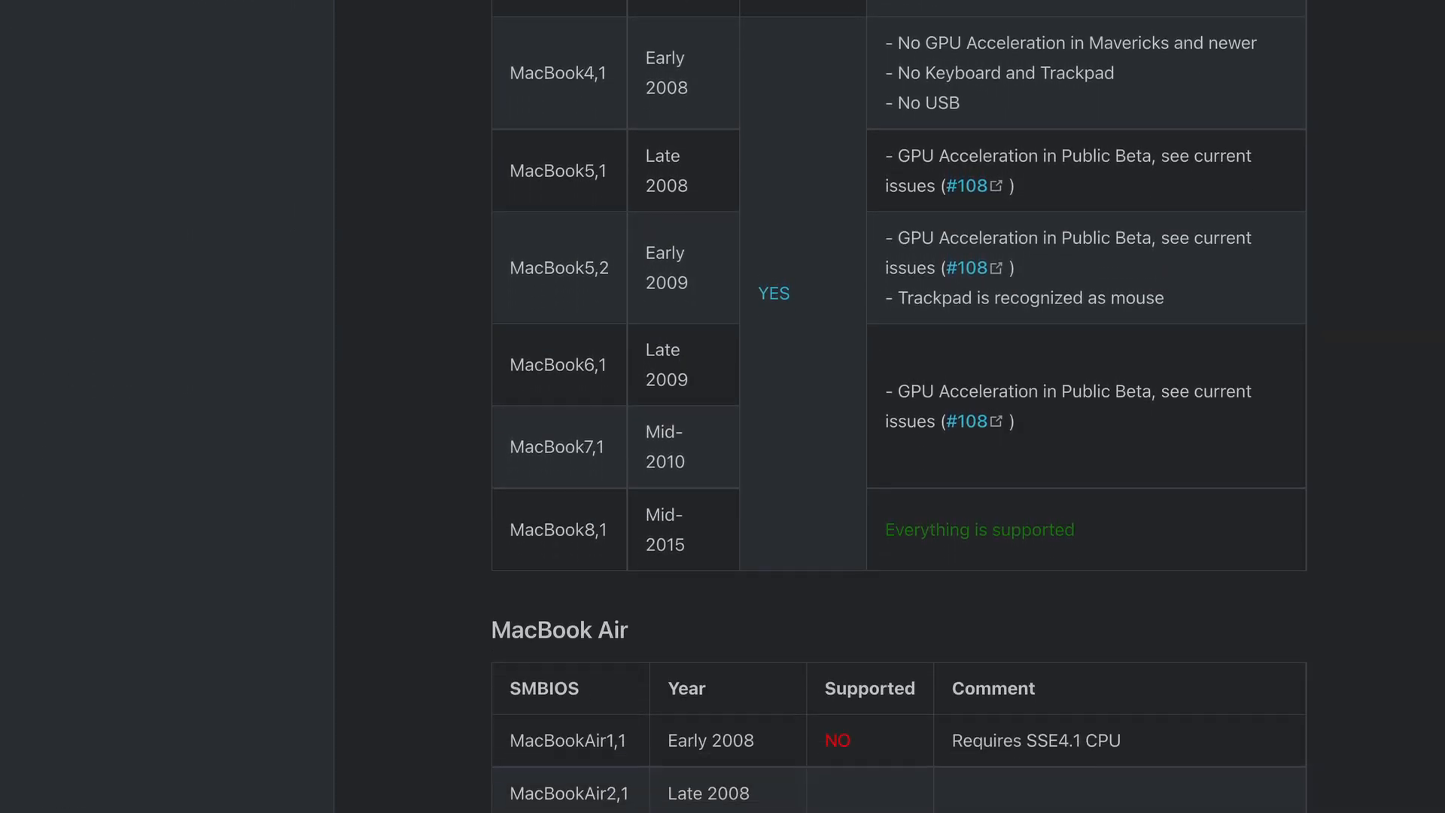
{"action": "scroll", "scroll_direction": "down", "scroll_amount": 3}
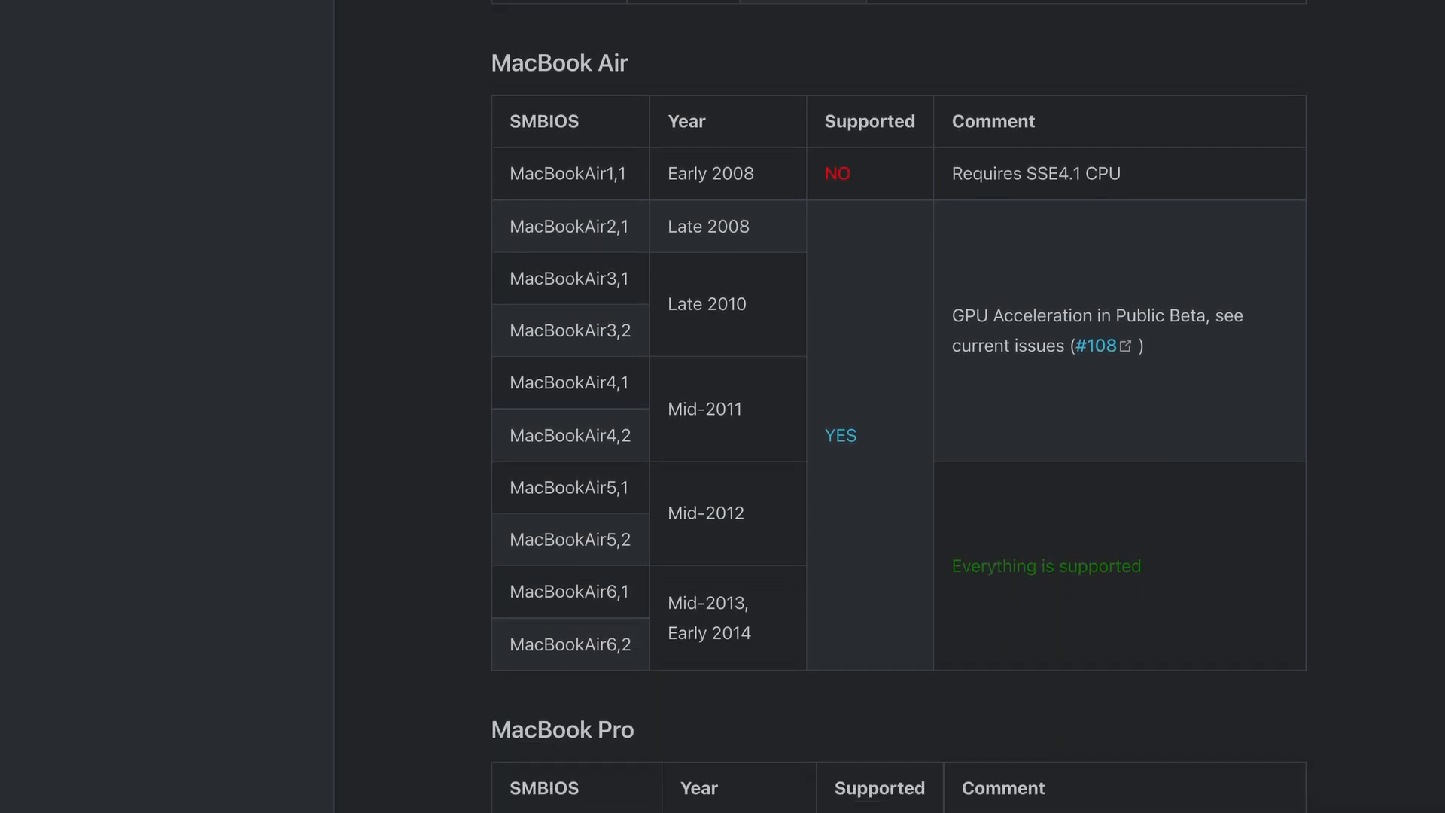
{"action": "scroll", "scroll_direction": "down", "scroll_amount": 3}
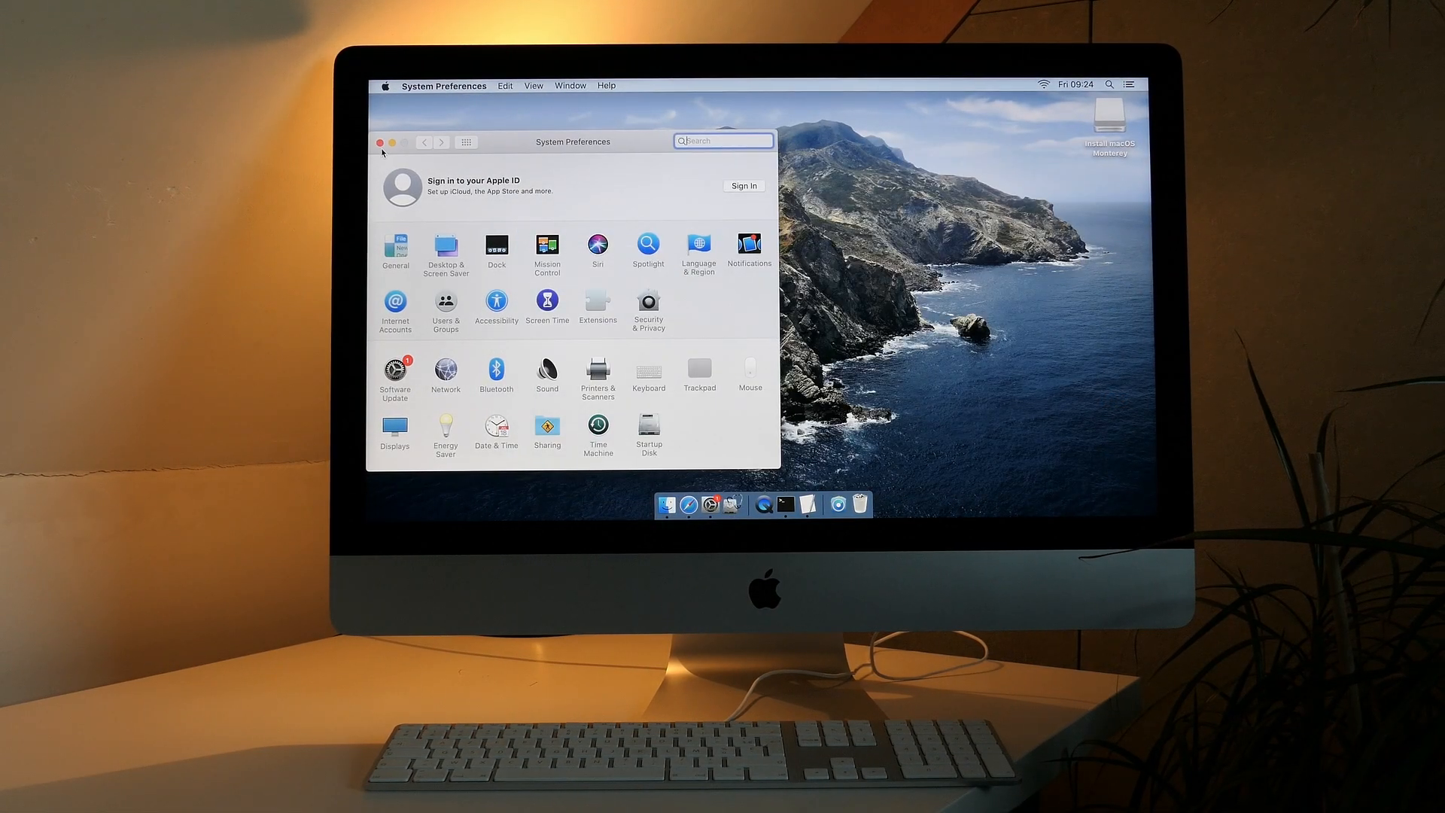
Step: Close System Preferences, look up iMac14,2 on EveryMac, then move to the Reddit Kepler-card thread
{"action": "left_click", "coordinate": [381, 142]}
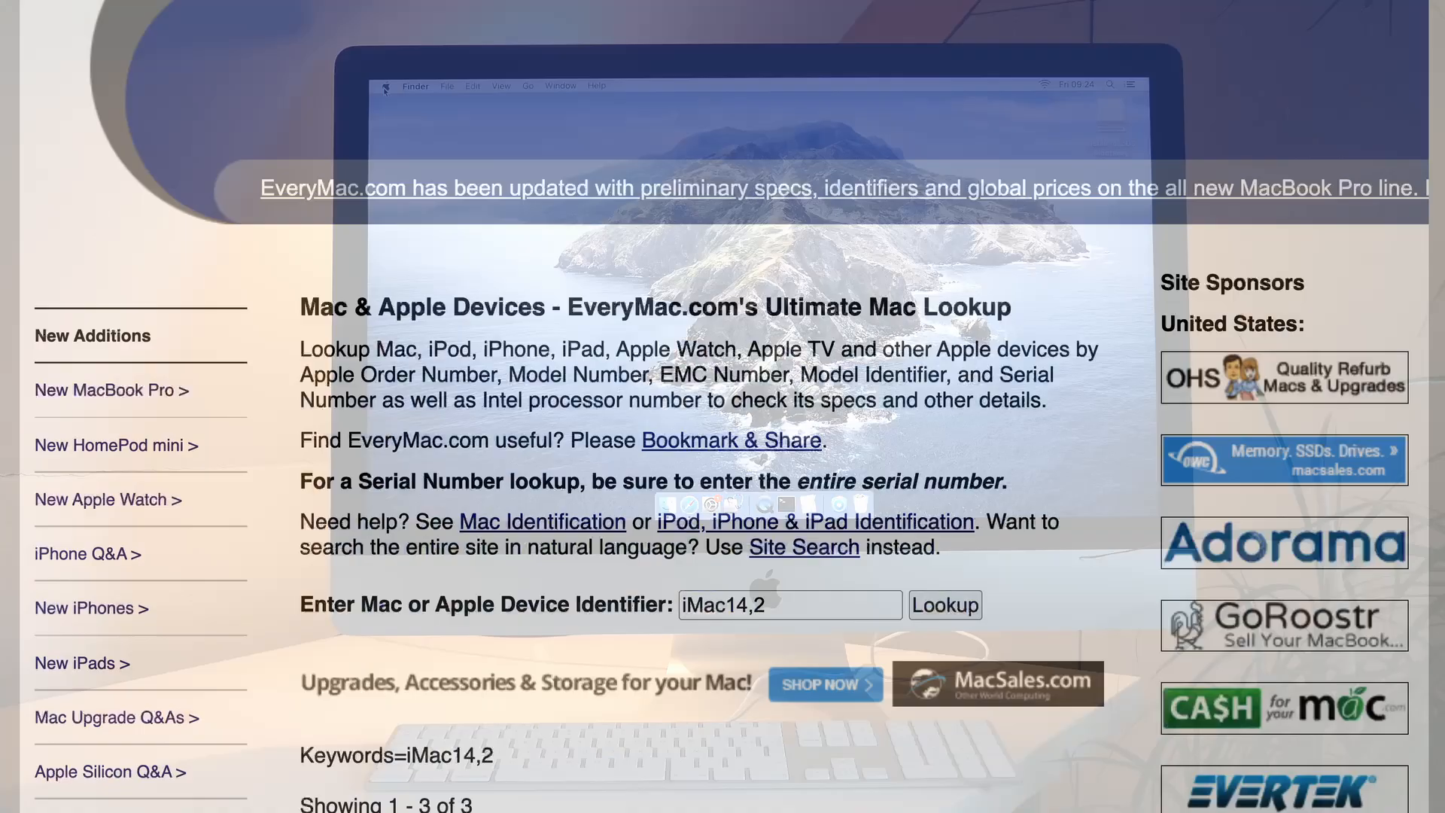
{"action": "left_click", "coordinate": [943, 605]}
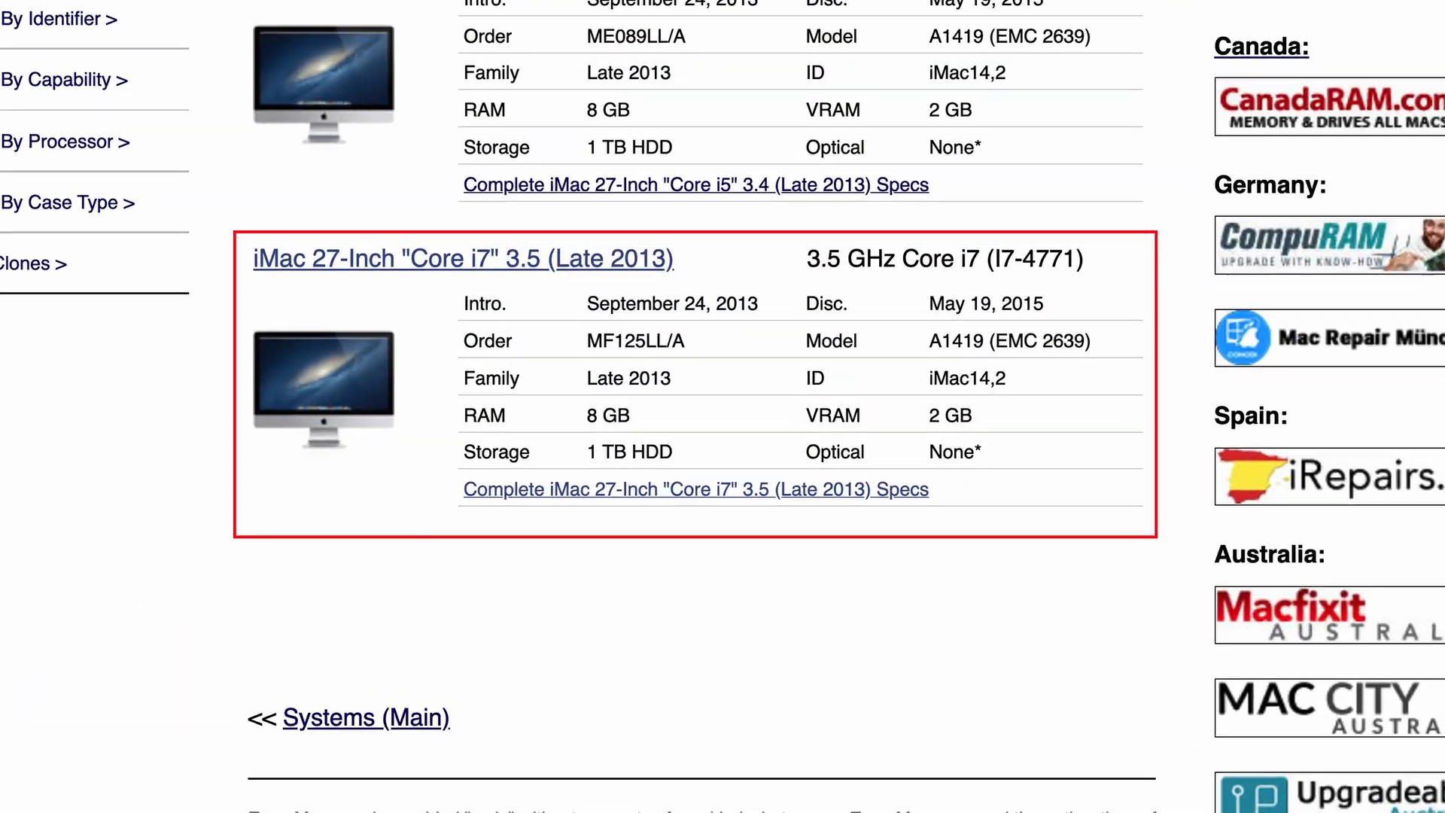
{"action": "scroll", "scroll_direction": "down", "scroll_amount": 3}
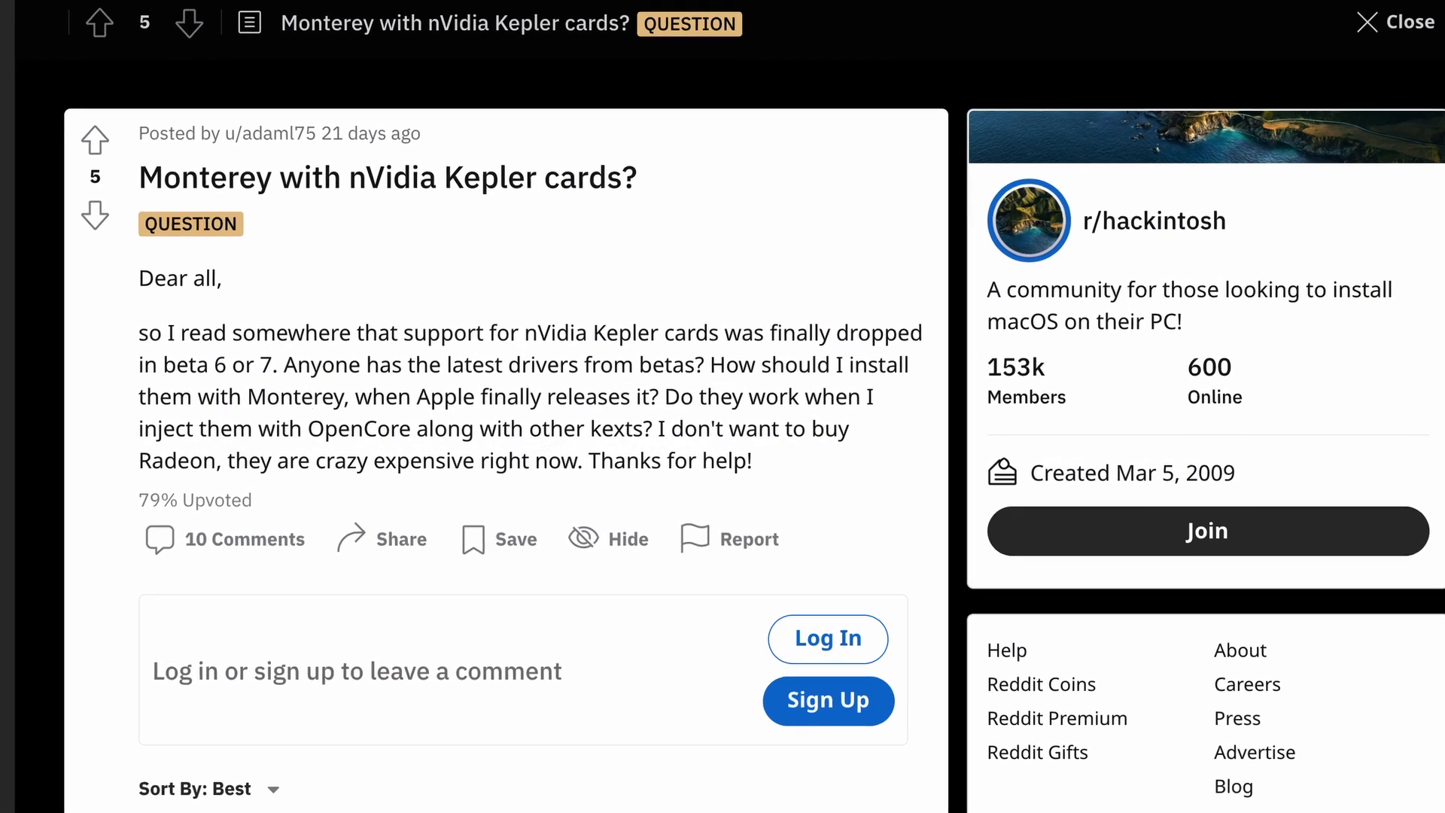
{"action": "left_click", "coordinate": [1393, 21]}
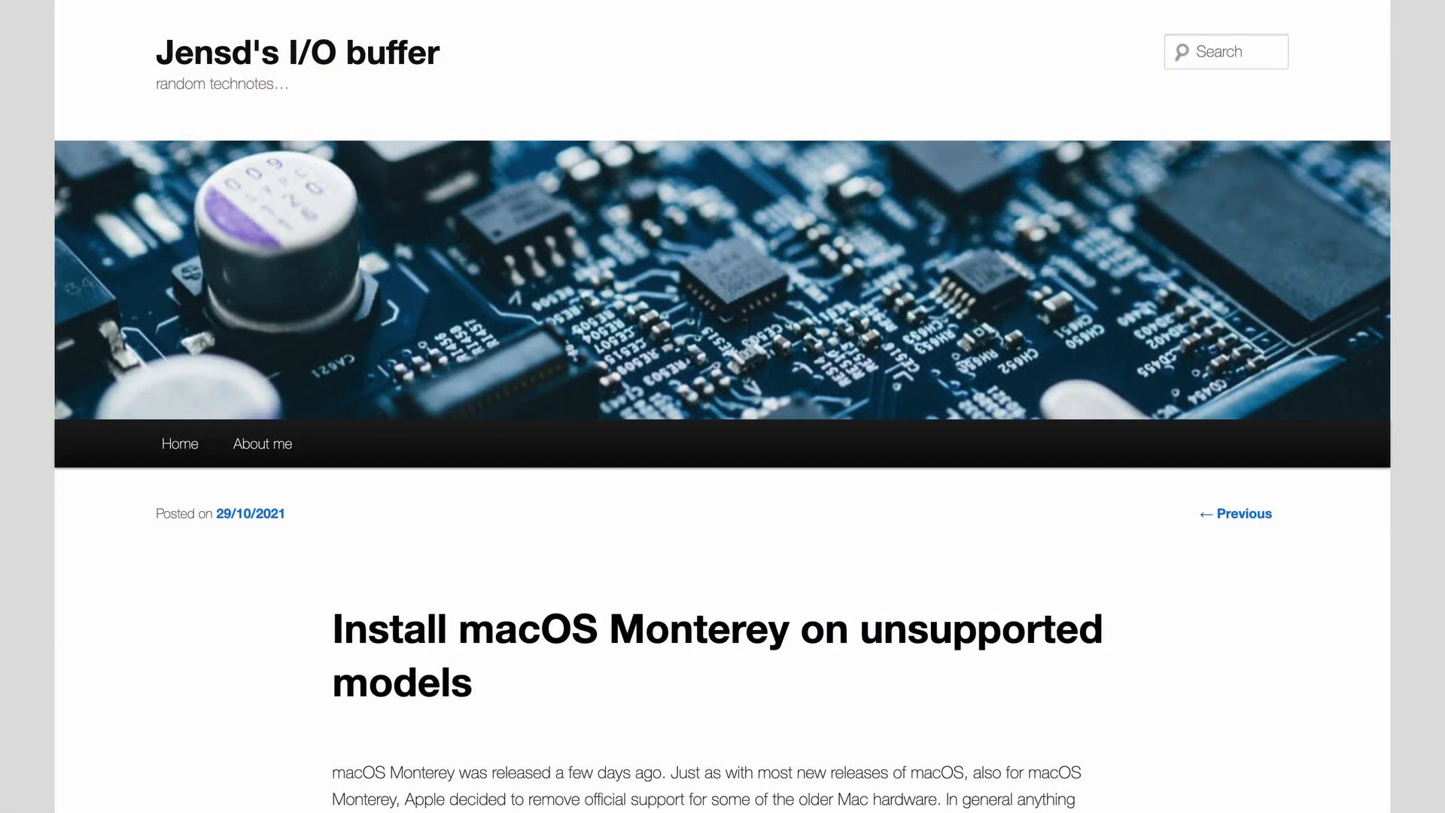
Step: Read Jensd's 'Install macOS Monterey on unsupported models' post down to Step 1 on downloading InstallAssistant.pkg
{"action": "scroll", "scroll_direction": "down", "scroll_amount": 3}
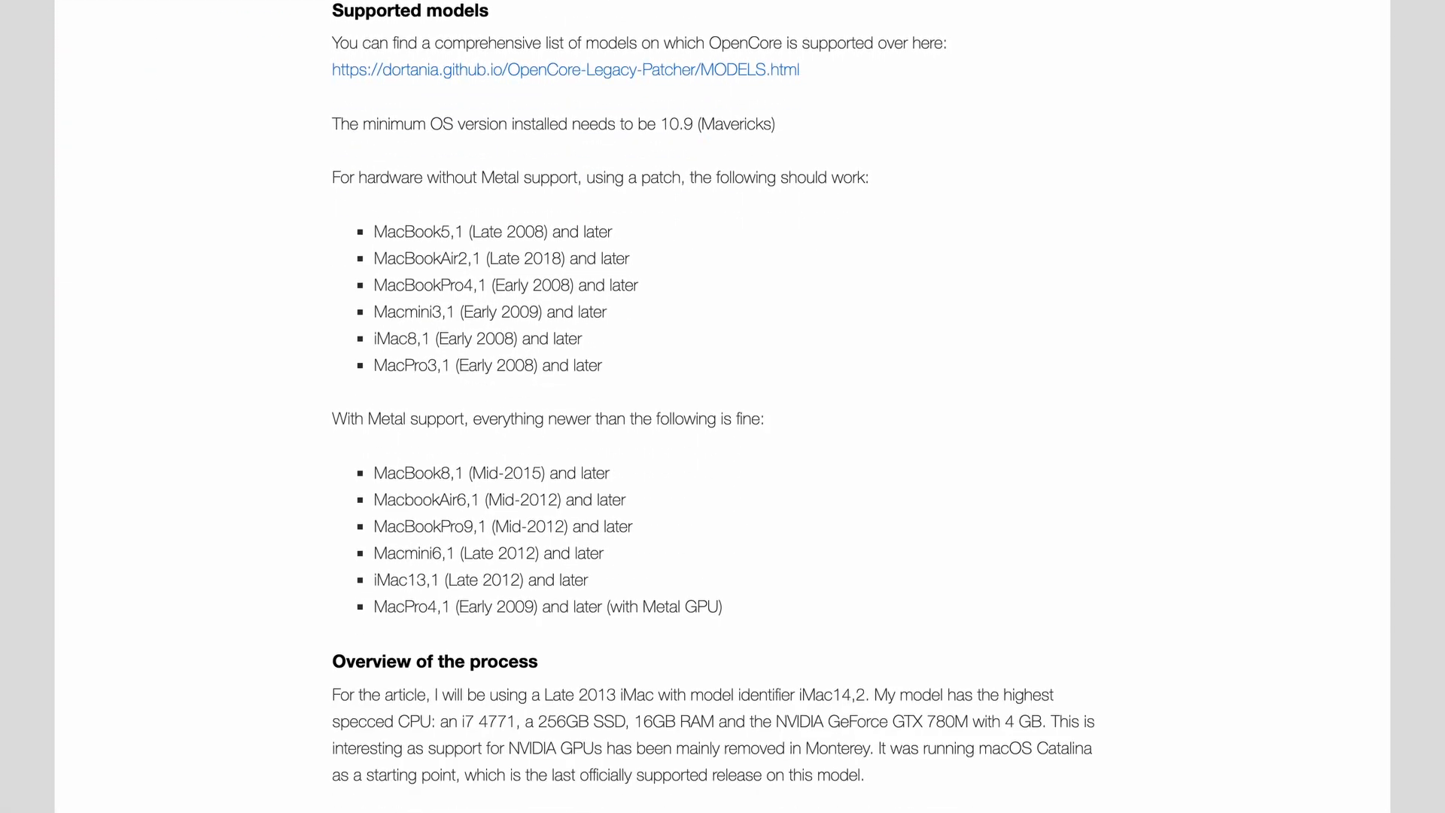
{"action": "scroll", "scroll_direction": "down", "scroll_amount": 3}
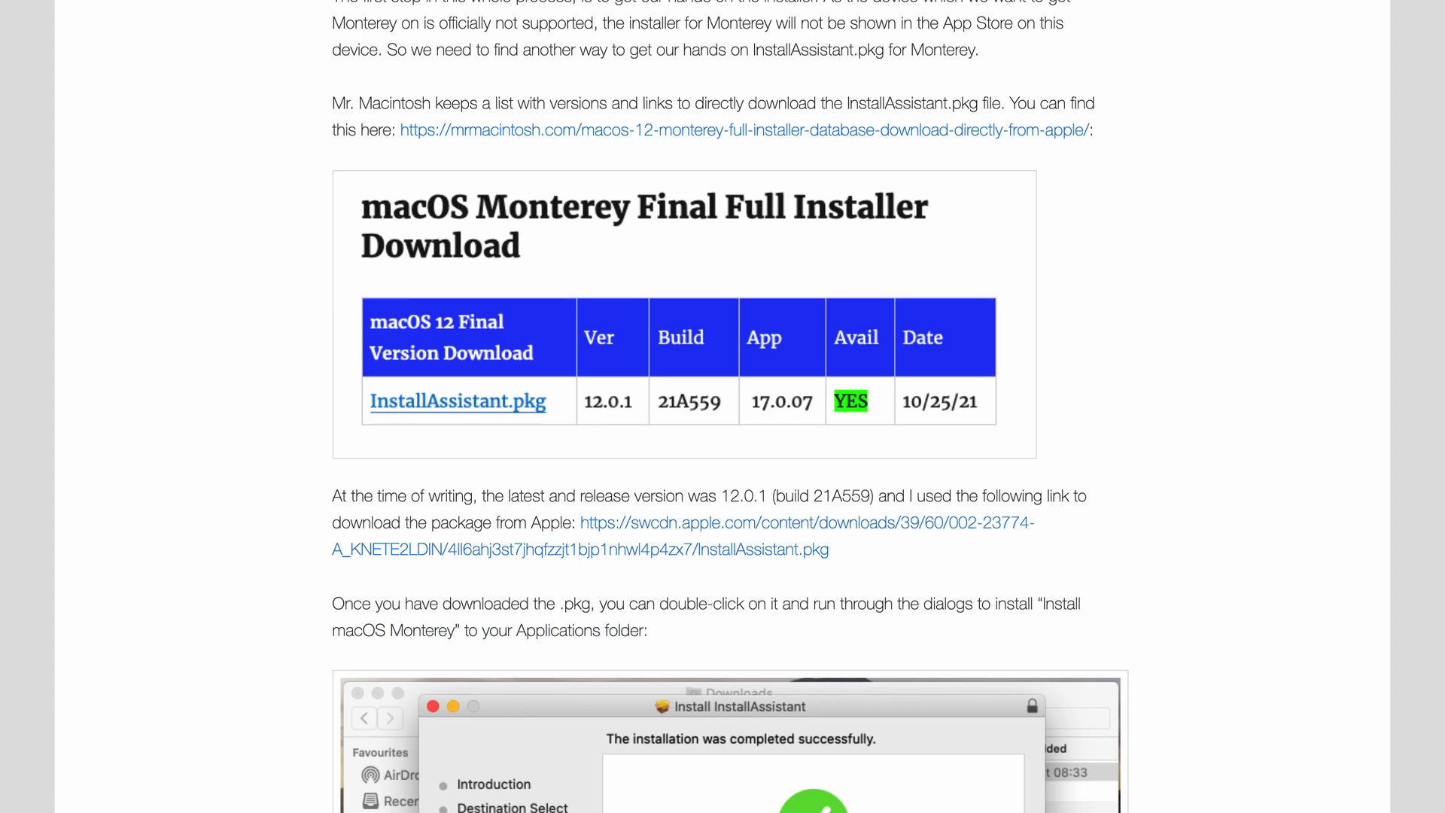
{"action": "scroll", "scroll_direction": "down", "scroll_amount": 3}
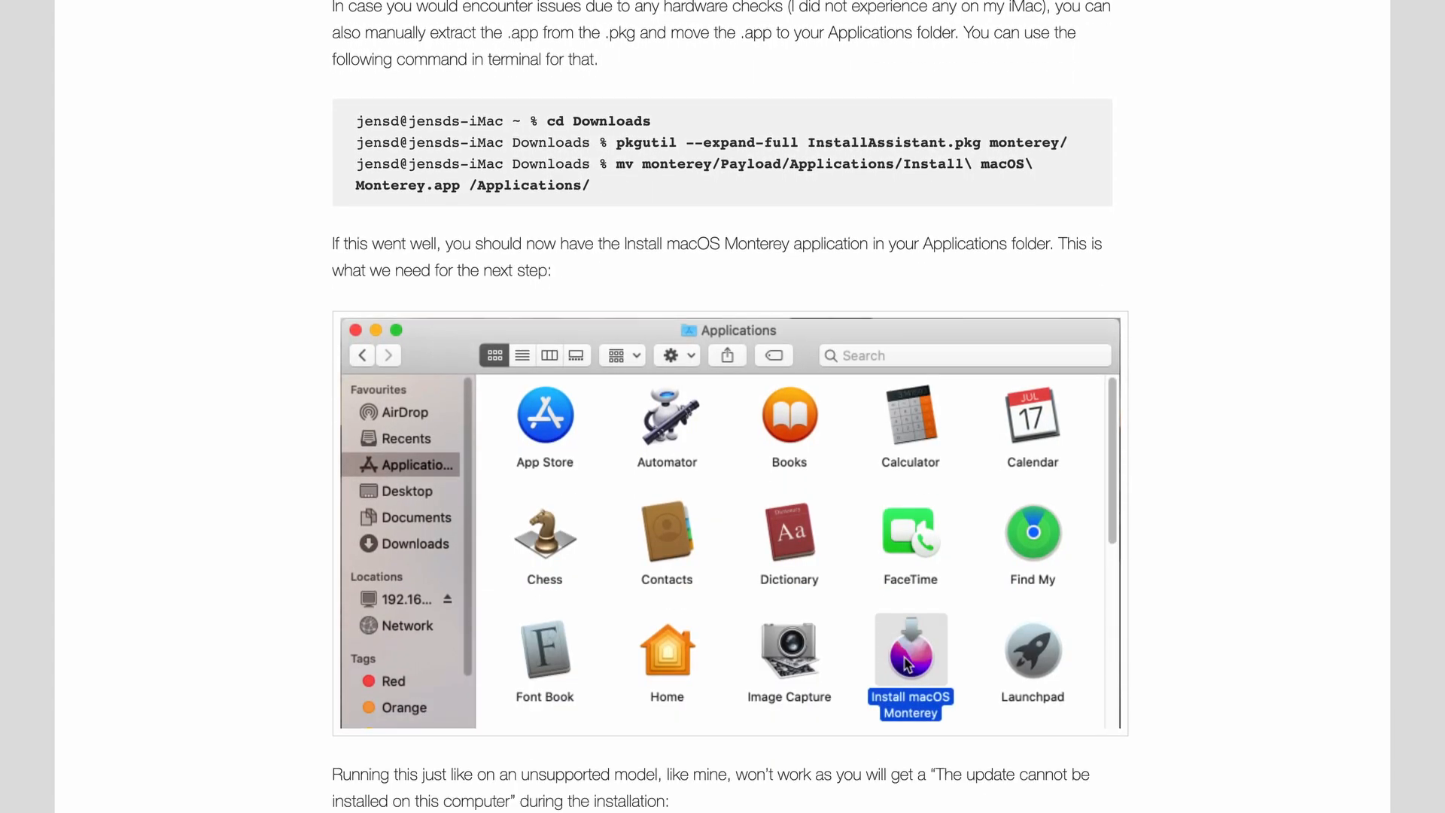
{"action": "scroll", "scroll_direction": "down", "scroll_amount": 3}
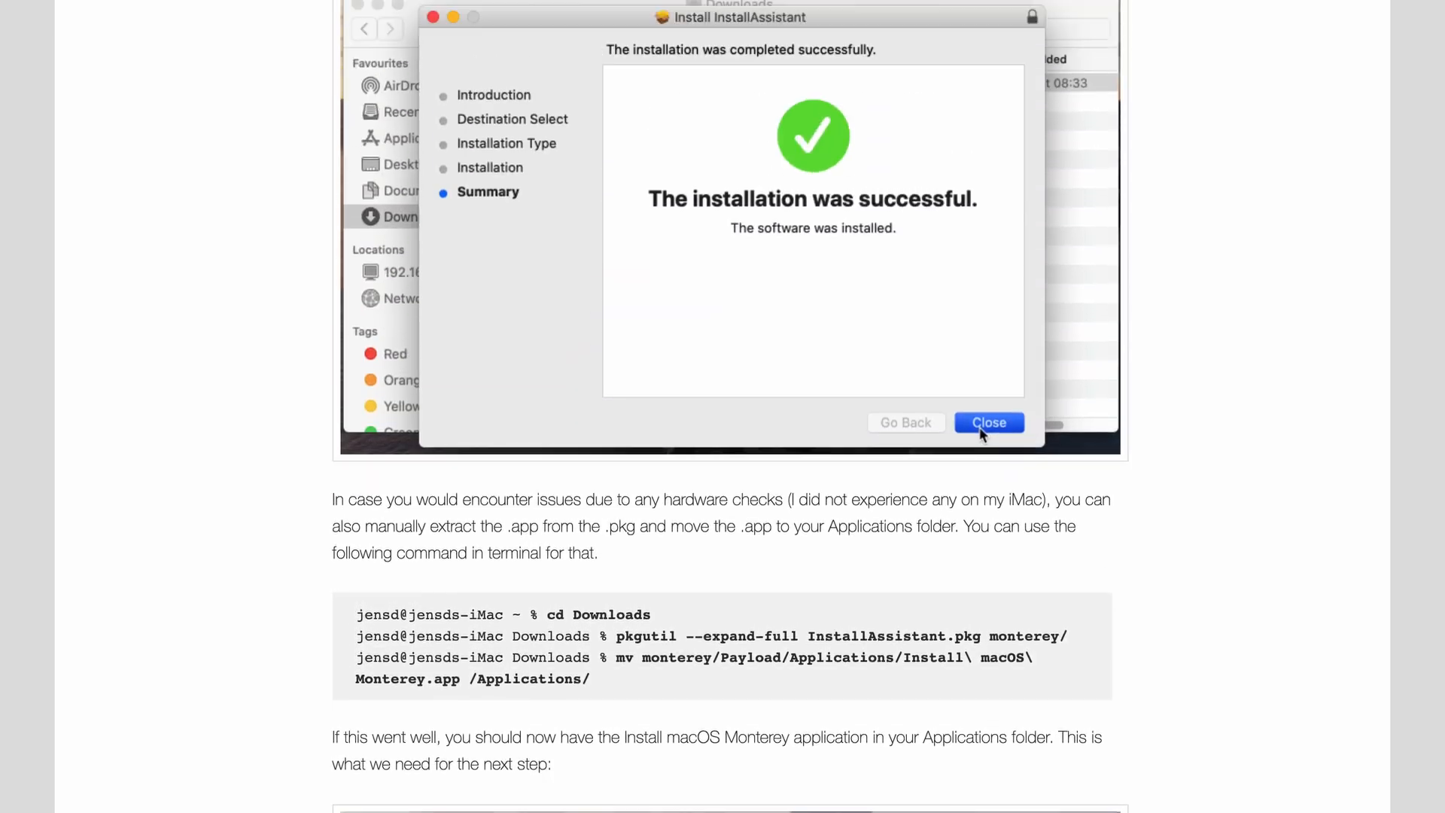
{"action": "left_click", "coordinate": [989, 422]}
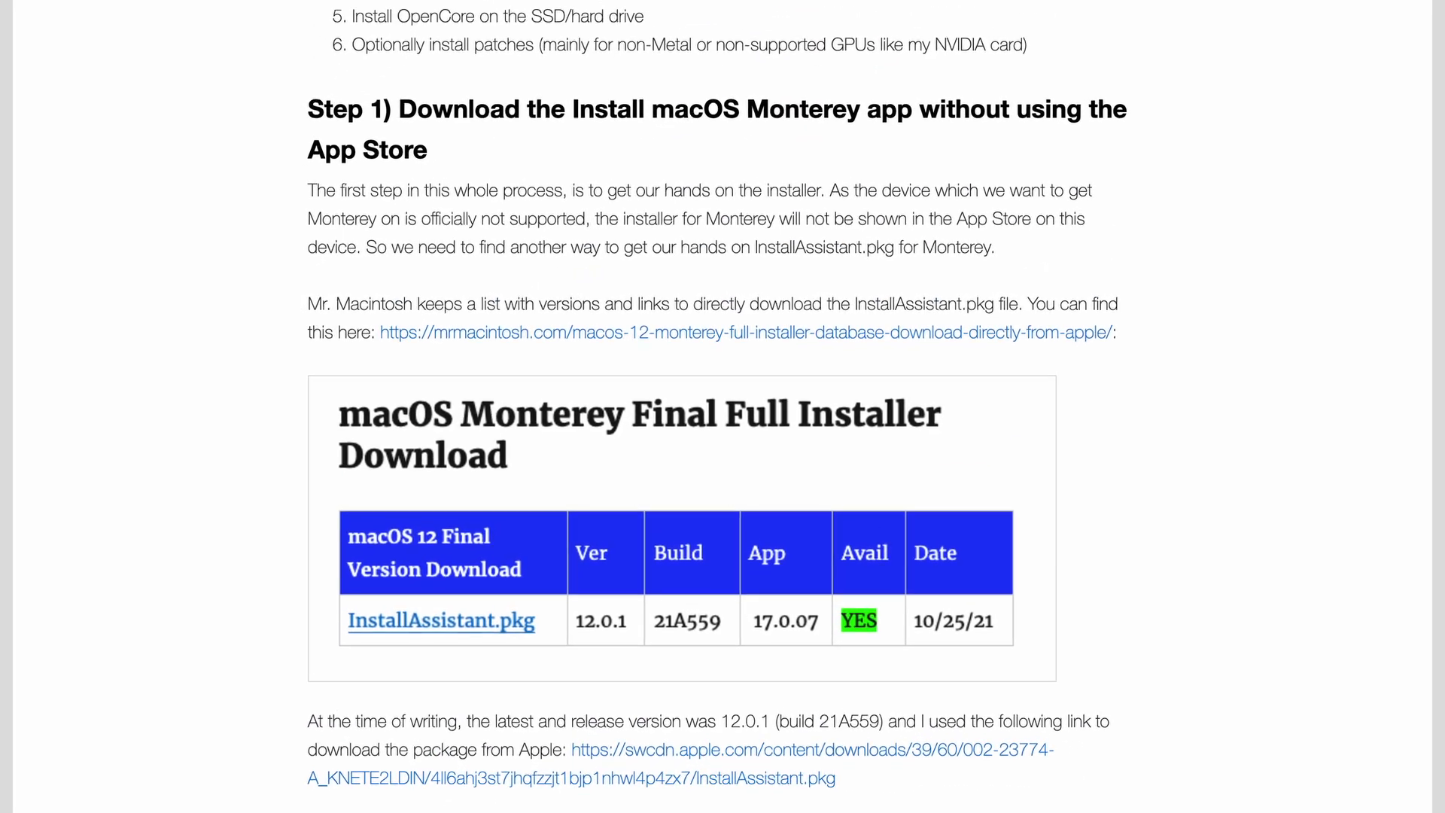
{"action": "scroll", "scroll_direction": "down", "scroll_amount": 3}
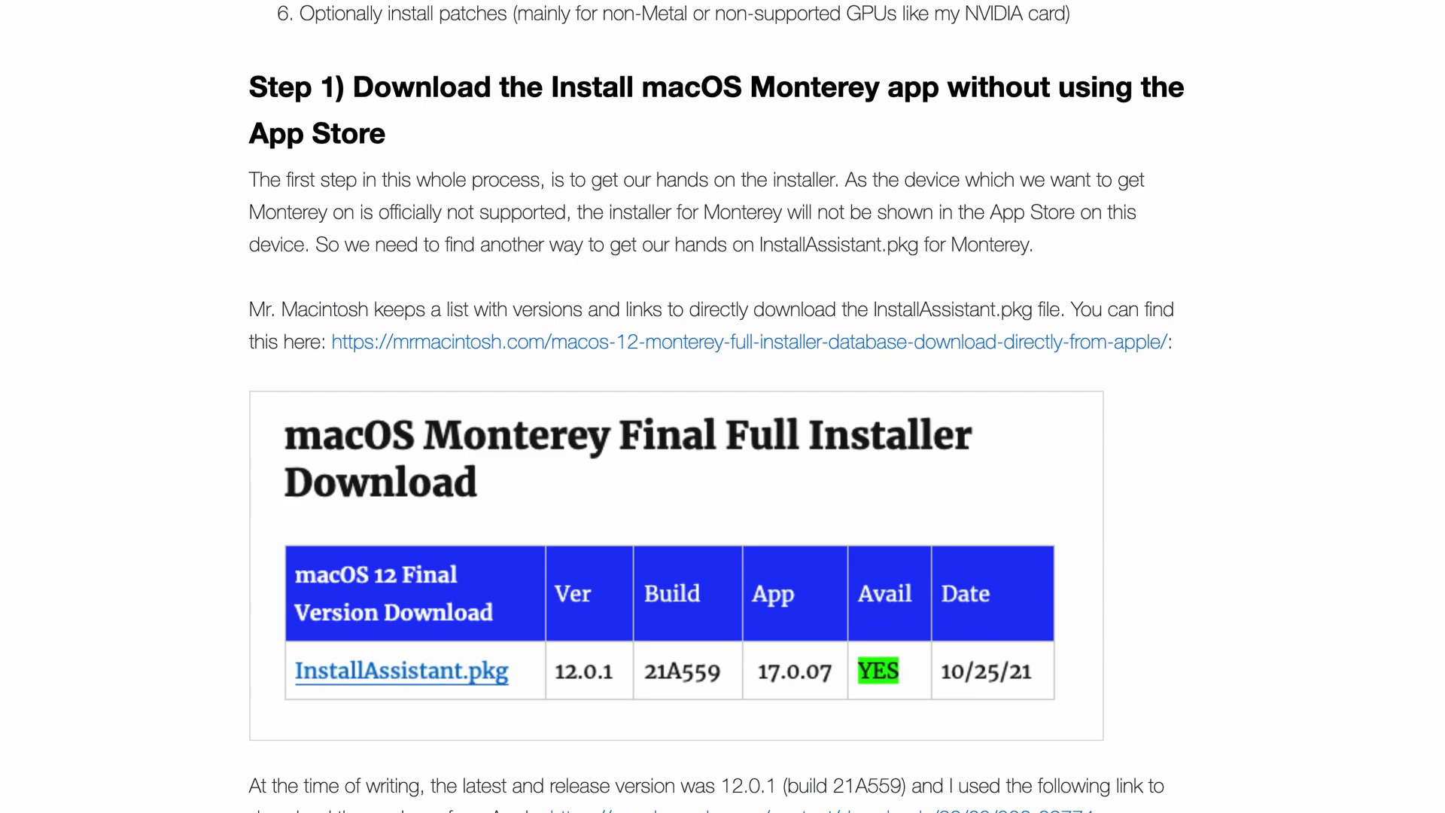
{"action": "scroll", "scroll_direction": "down", "scroll_amount": 3}
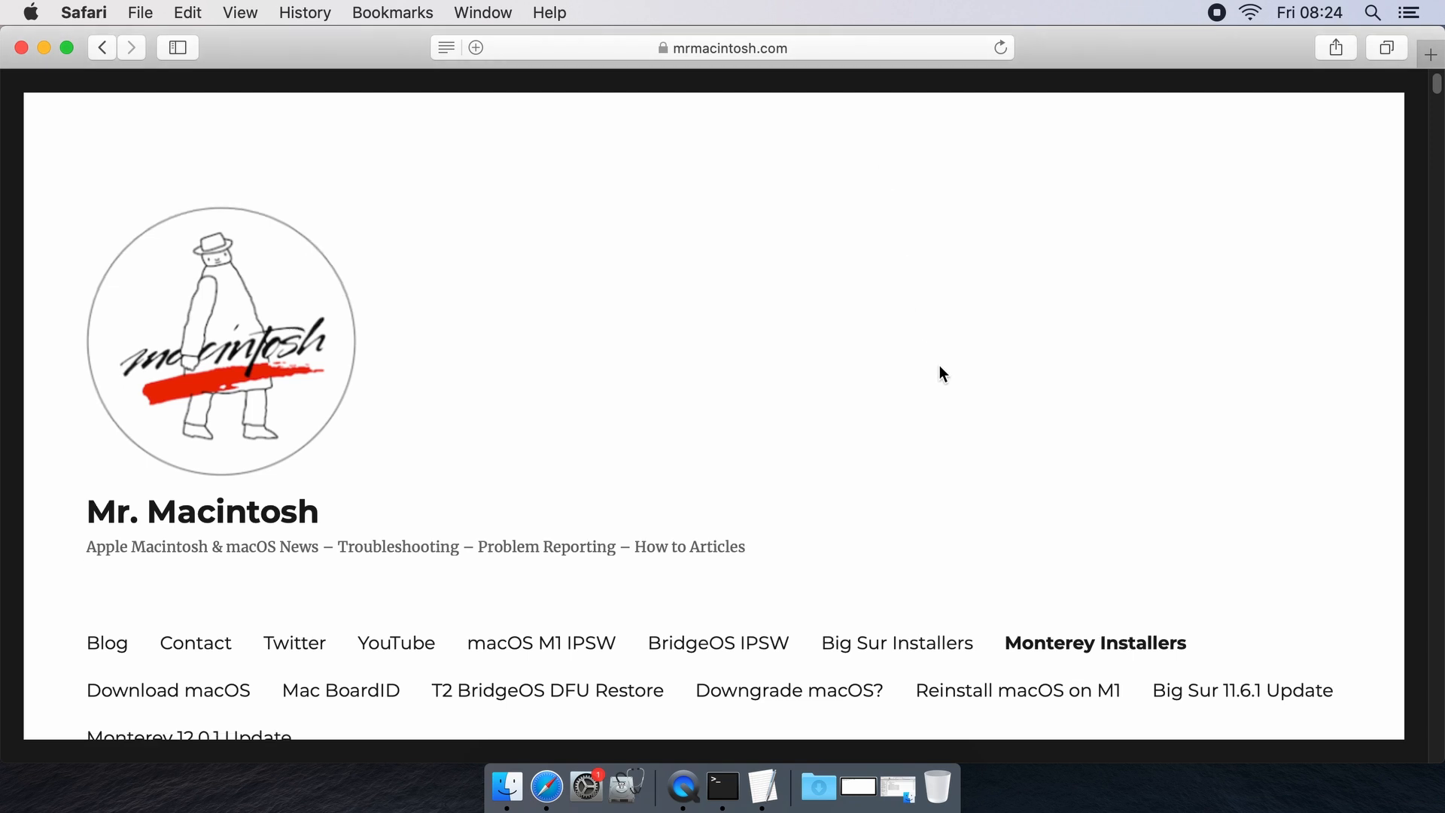
Step: Download InstallAssistant.pkg from the Monterey 12.0.1 Final Full Installer table, allowing downloads from the site
{"action": "scroll", "scroll_direction": "down", "scroll_amount": 3}
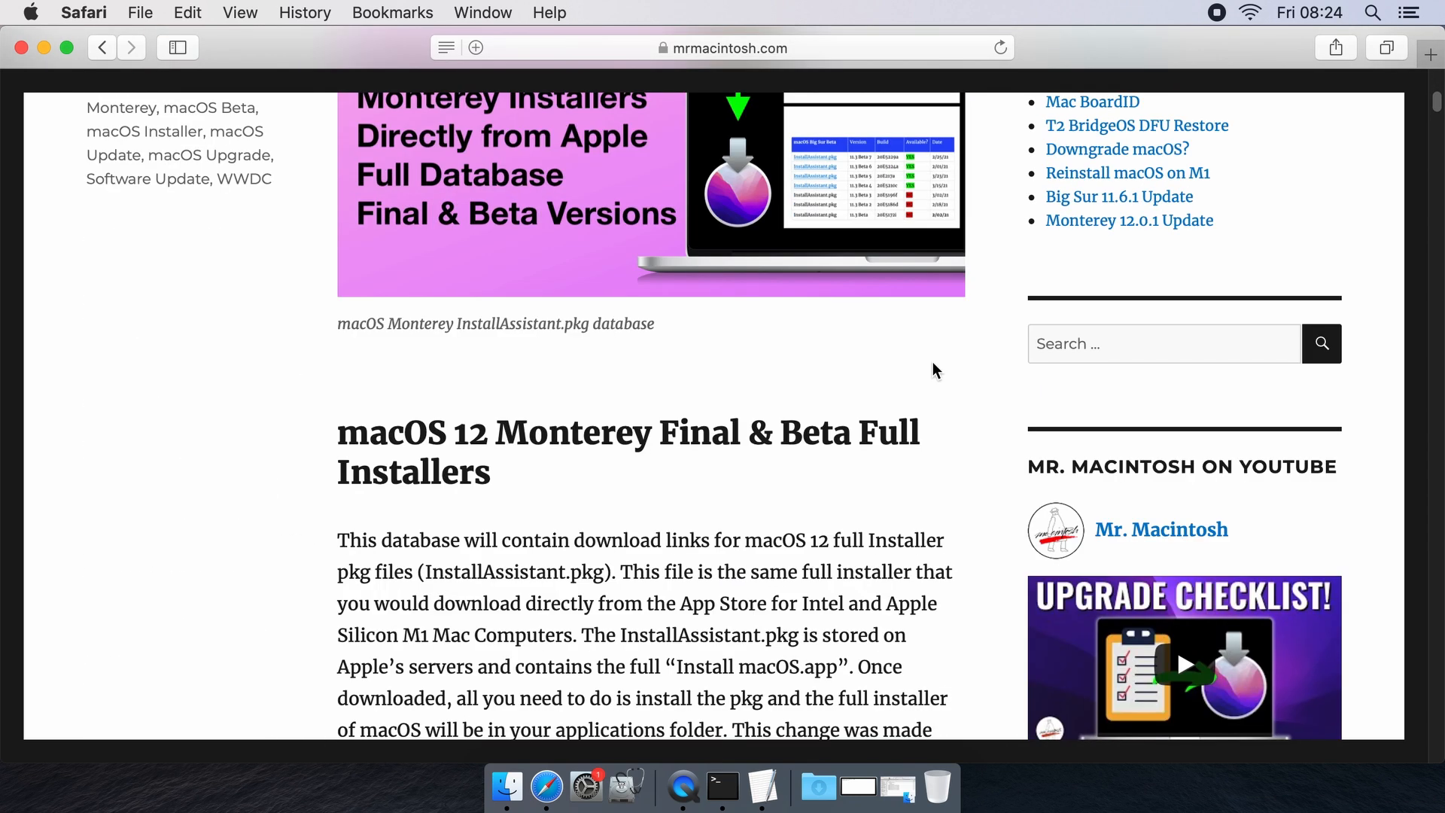
{"action": "scroll", "scroll_direction": "down", "scroll_amount": 3}
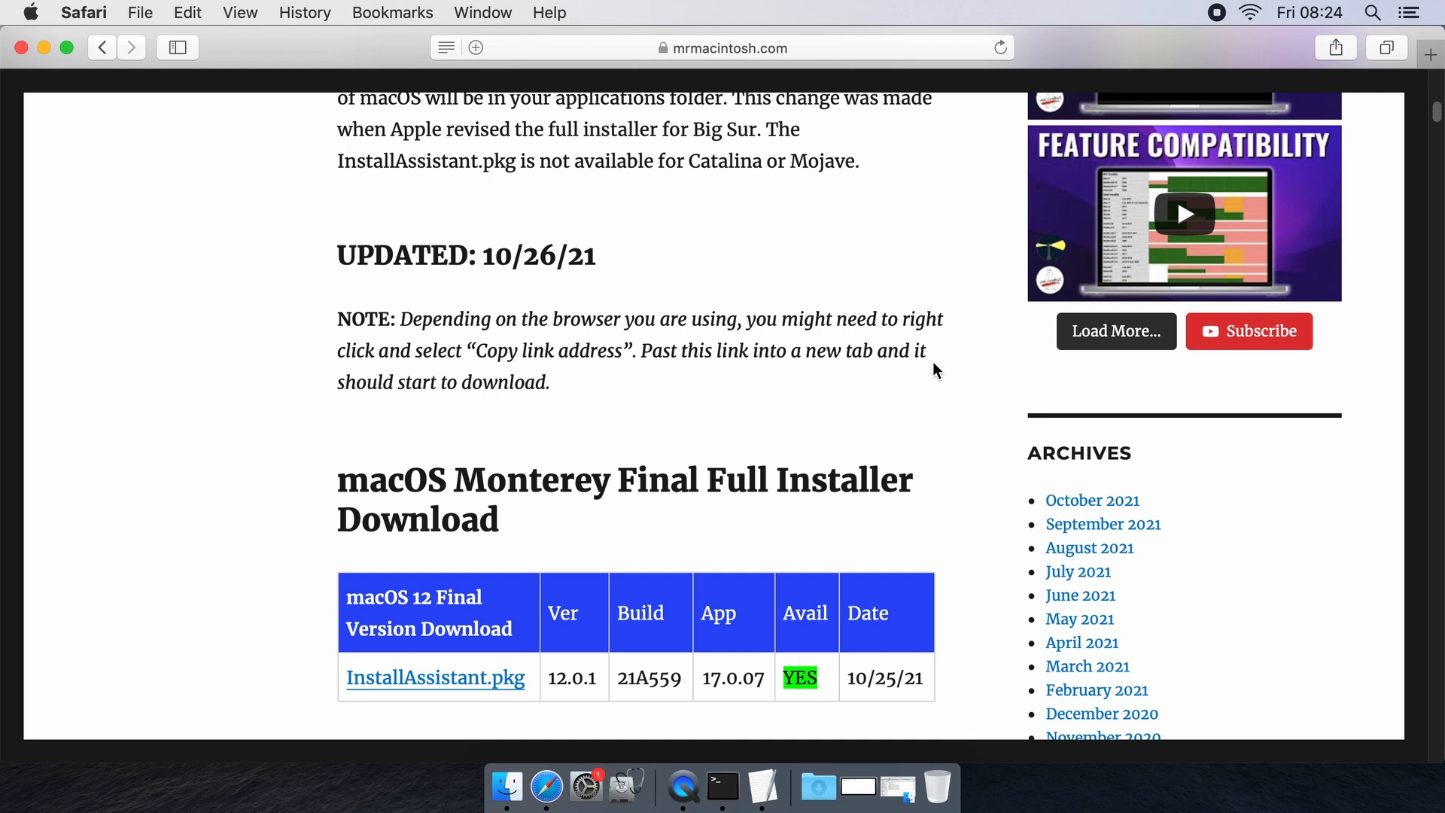
{"action": "scroll", "scroll_direction": "down", "scroll_amount": 3}
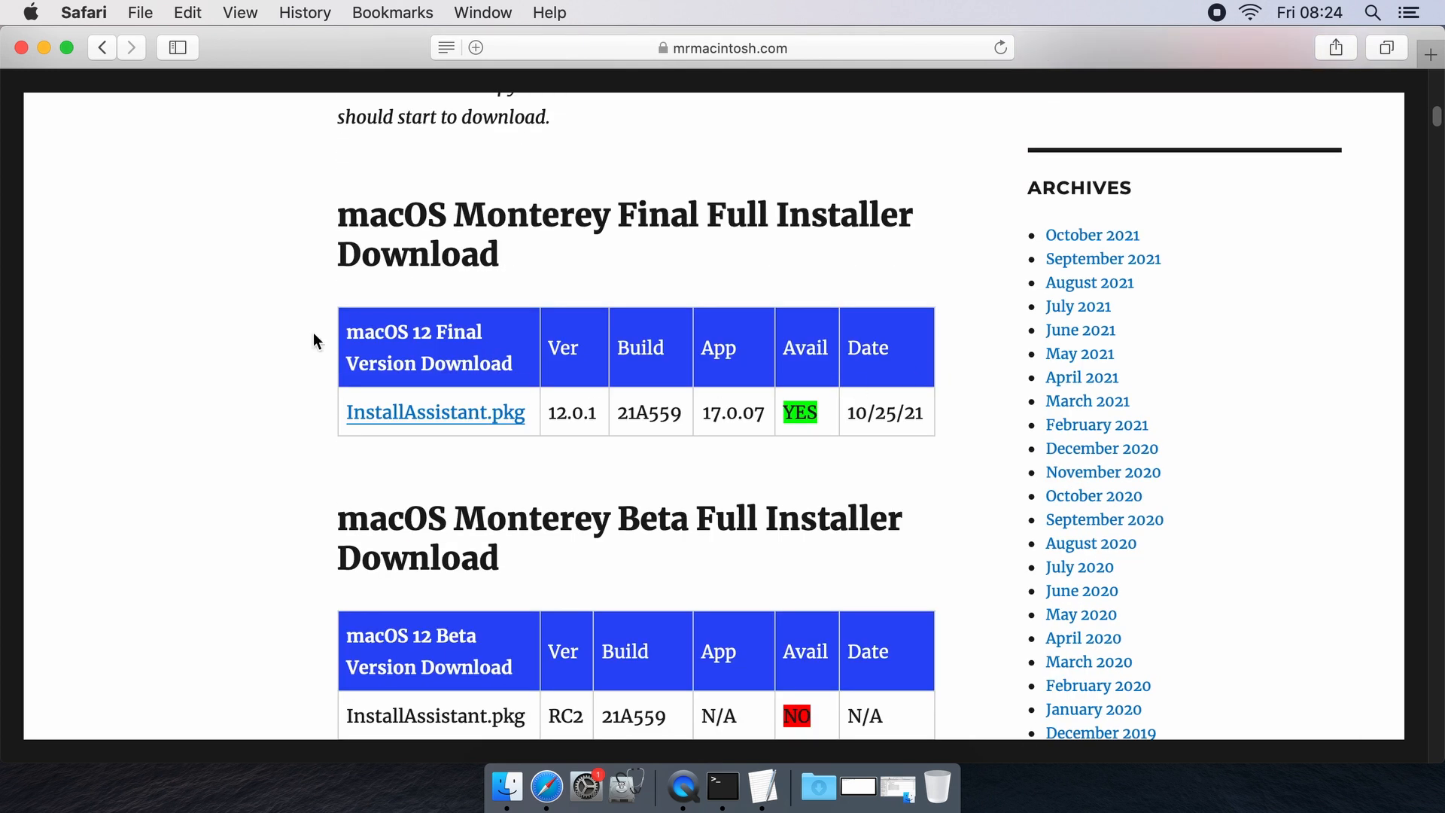
{"action": "left_click", "coordinate": [435, 412]}
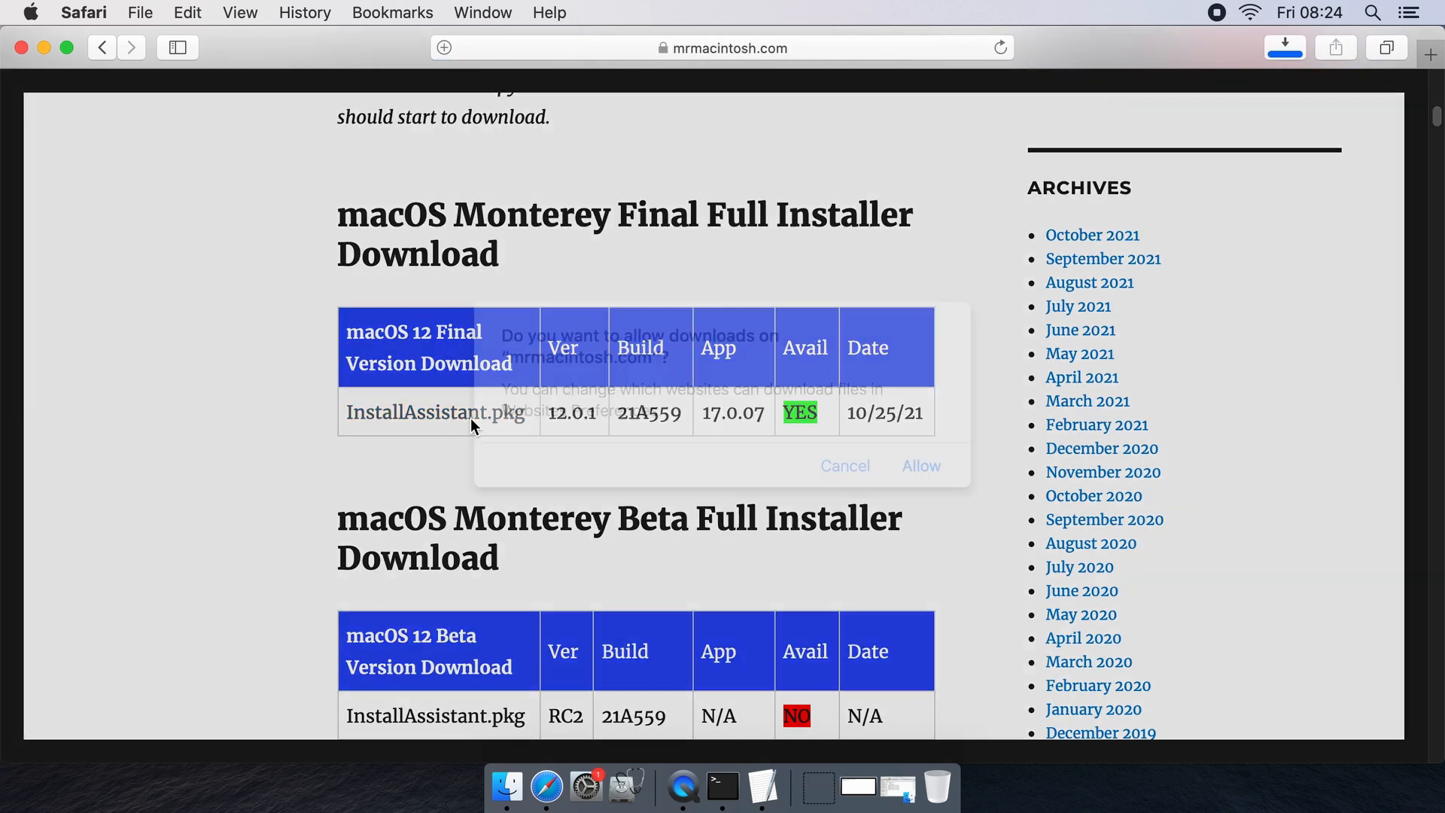
{"action": "left_click", "coordinate": [919, 465]}
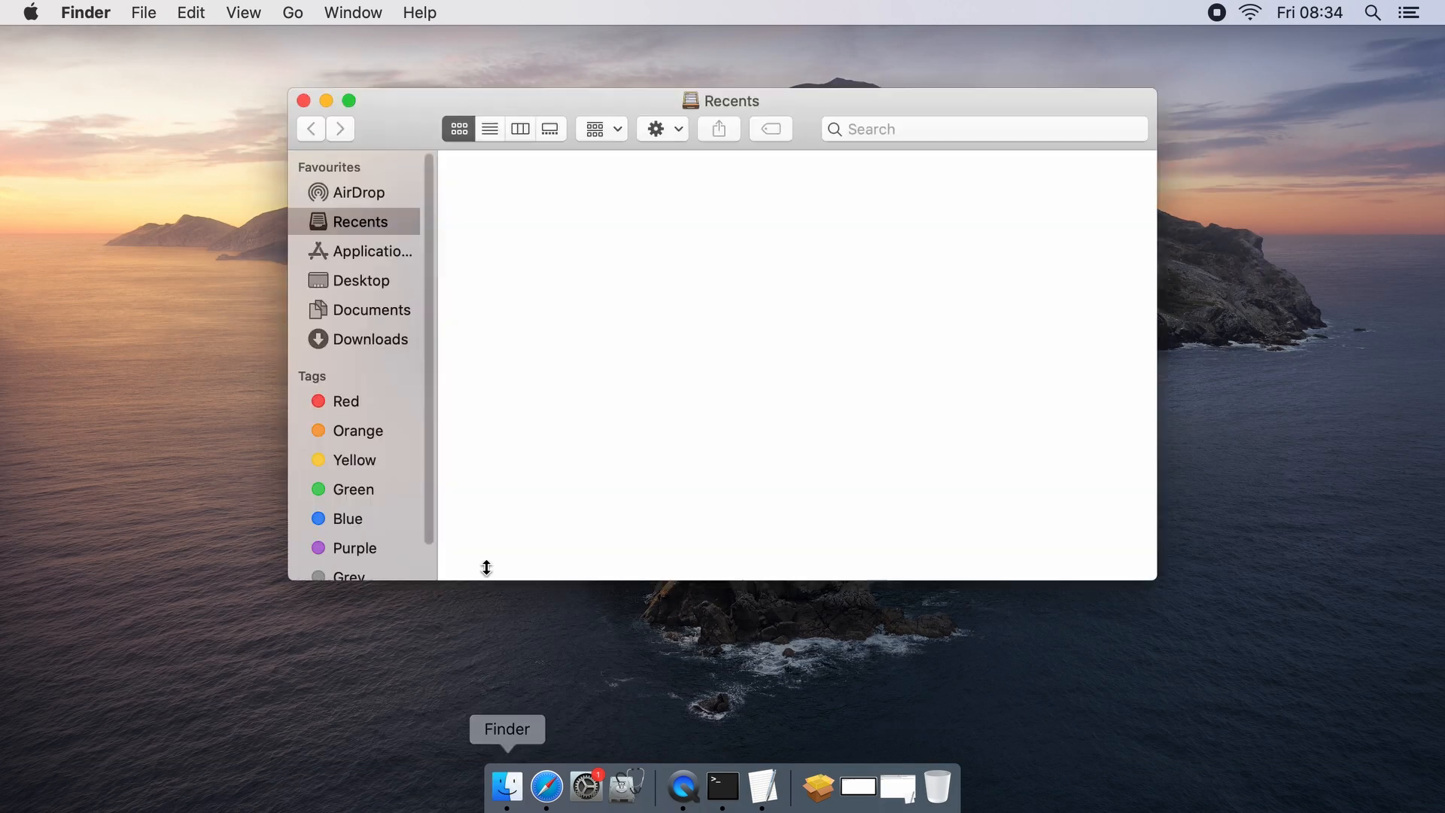
Step: Install InstallAssistant.pkg onto the Catalina disk with password authorization, then close the finished installer
{"action": "left_click", "coordinate": [370, 338]}
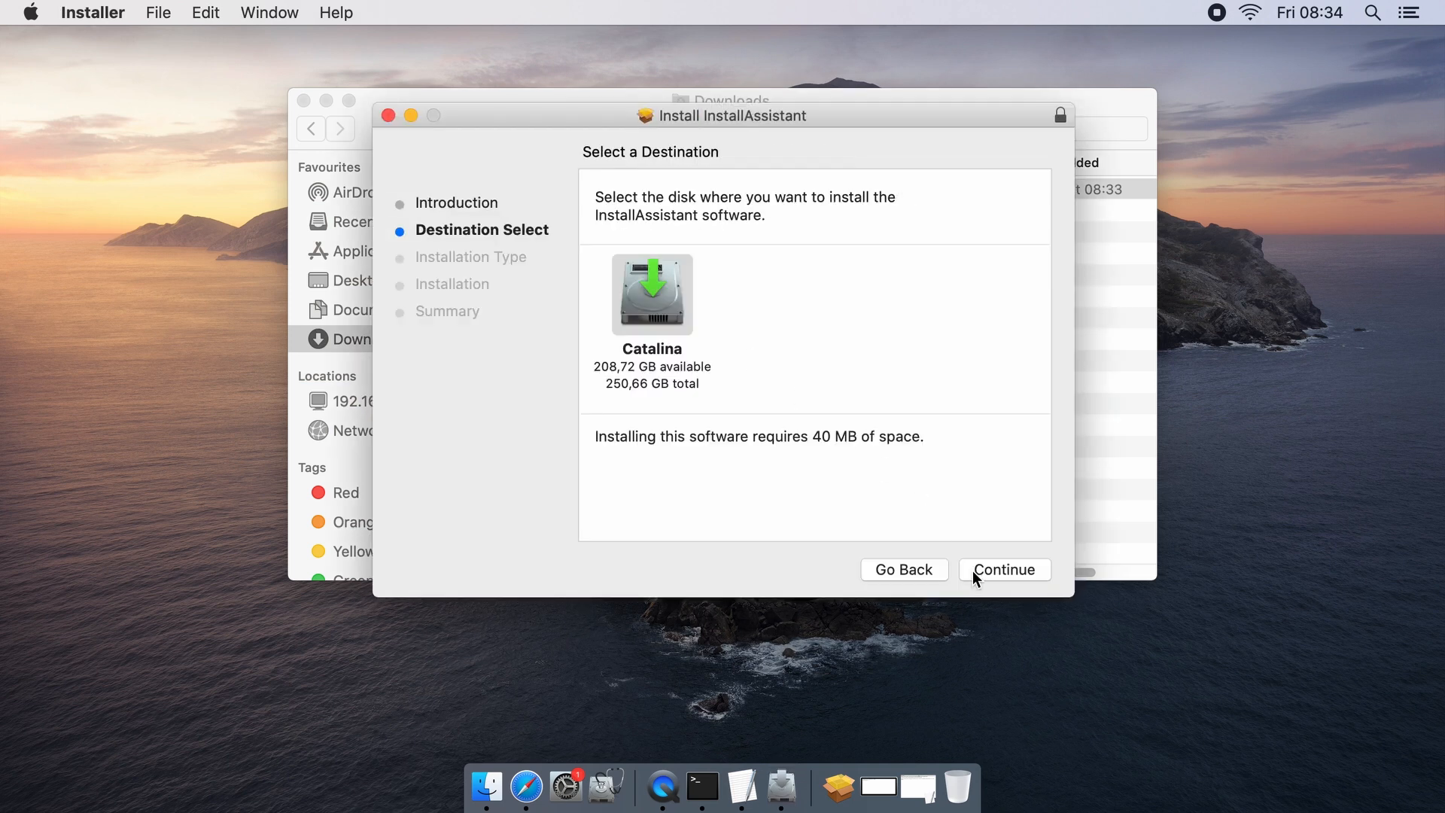
{"action": "left_click", "coordinate": [1003, 569]}
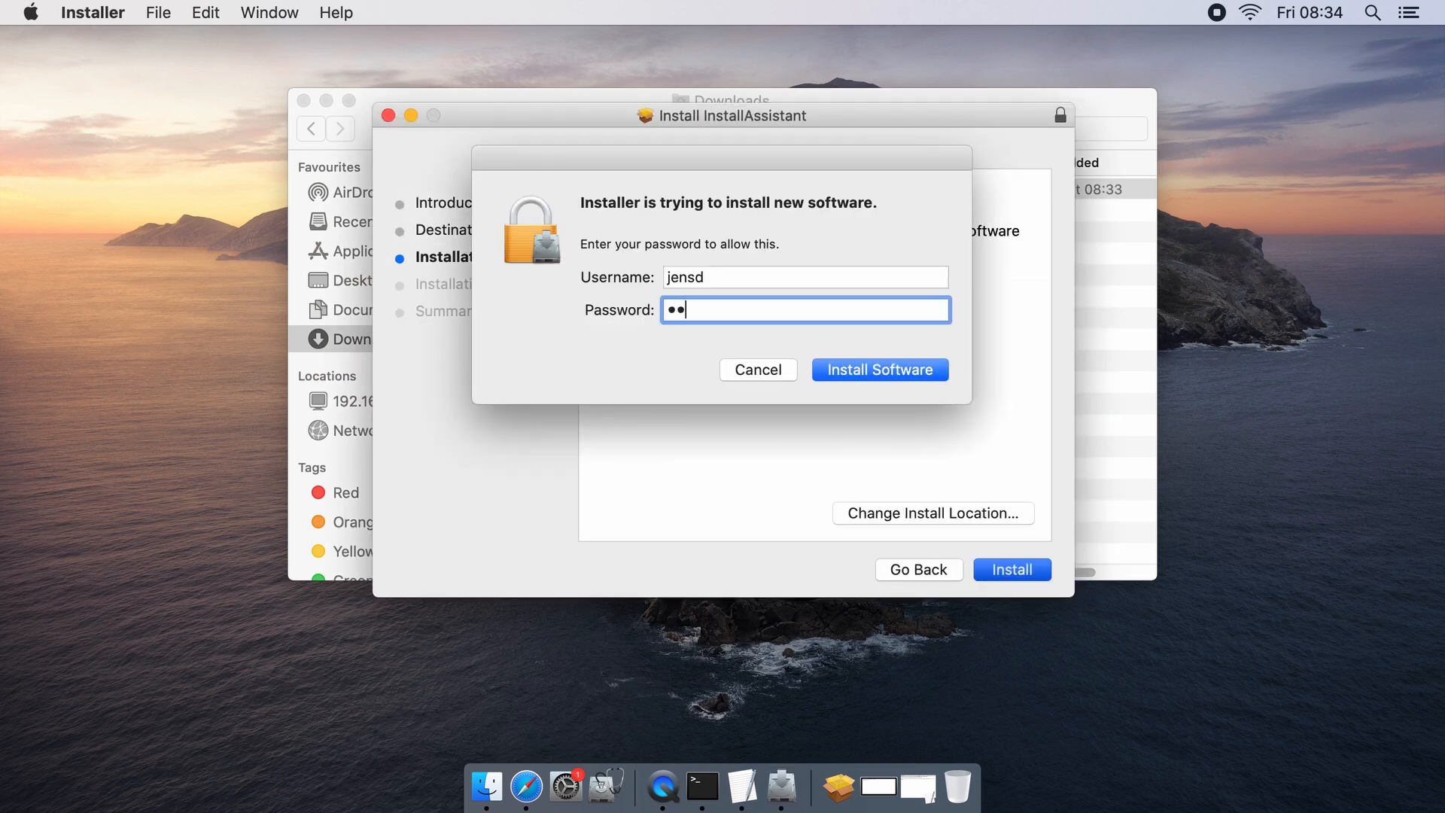
{"action": "left_click", "coordinate": [878, 369]}
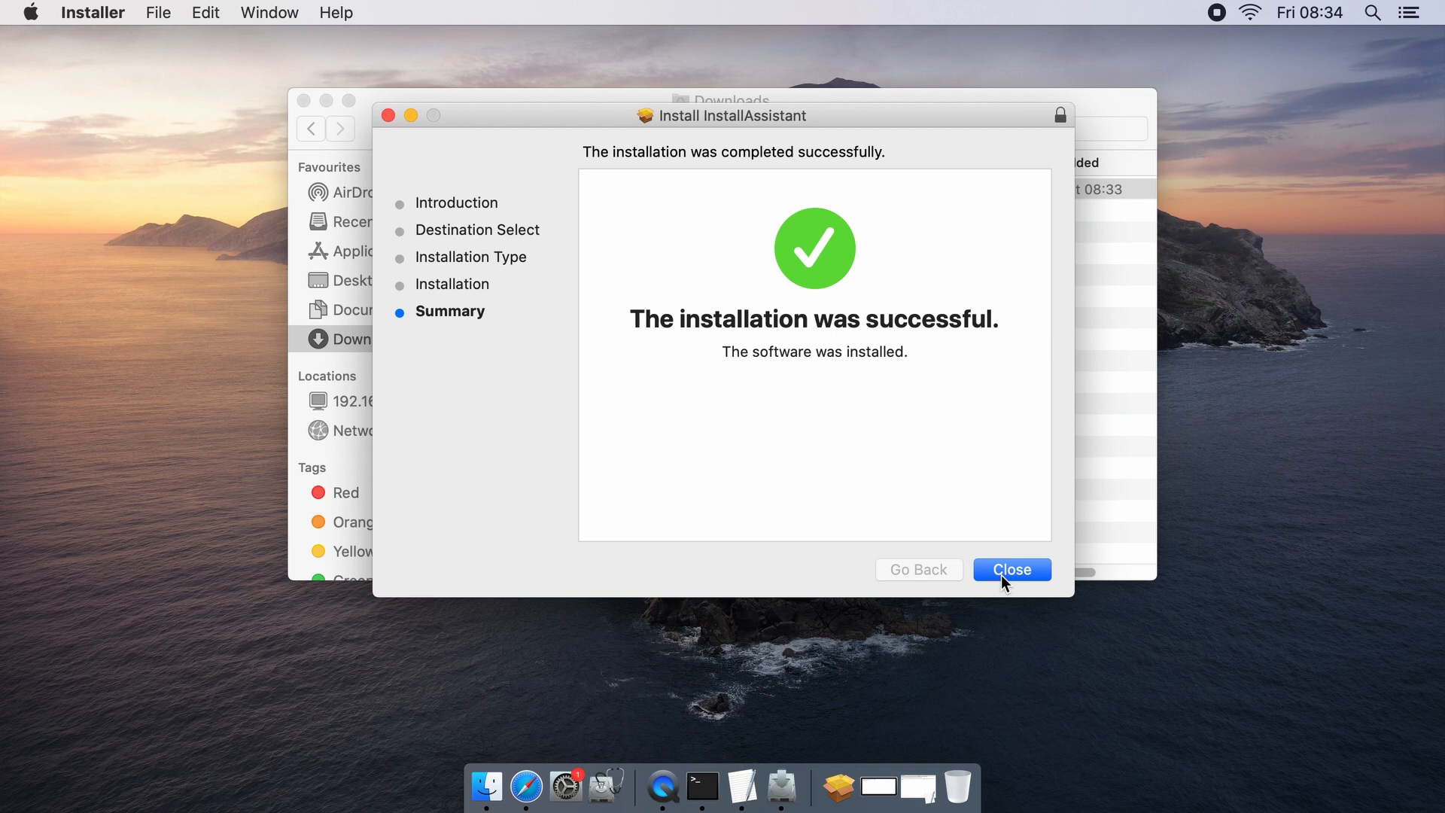
{"action": "left_click", "coordinate": [1011, 568]}
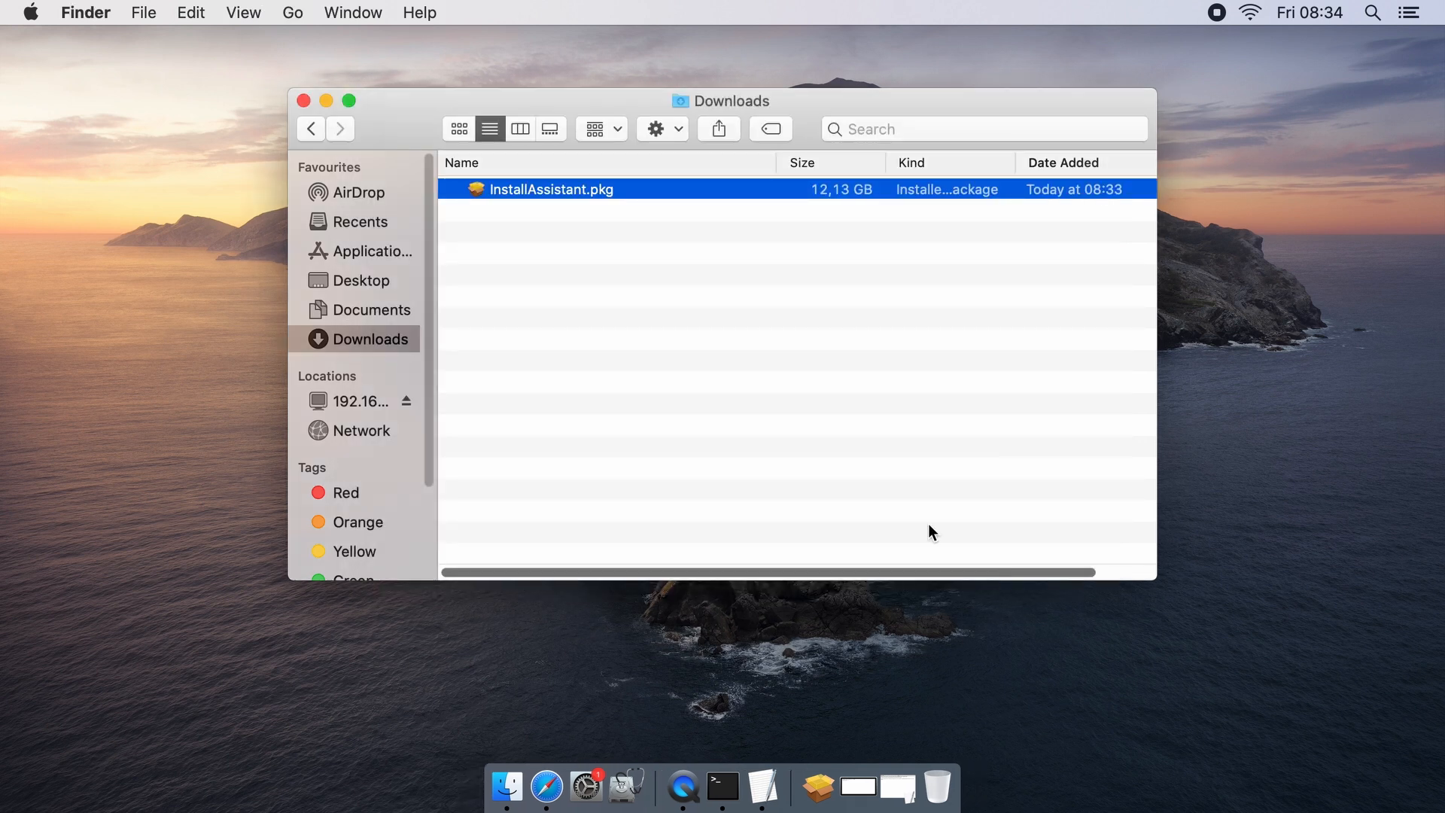
Step: Launch Install macOS Monterey from Applications, accept the licence, then quit at the disk-selection prompt
{"action": "left_click", "coordinate": [368, 250]}
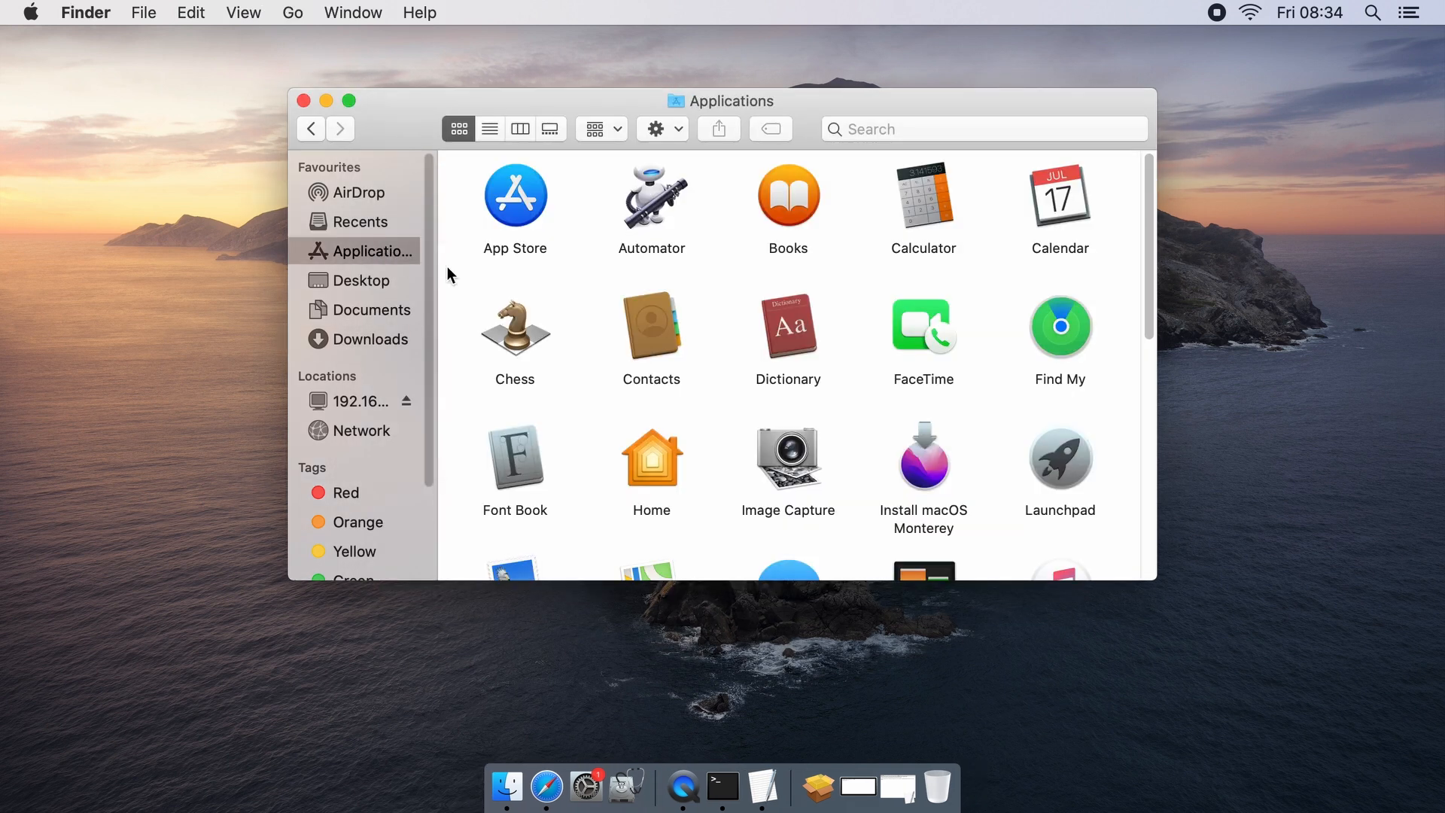
{"action": "left_click", "coordinate": [923, 458]}
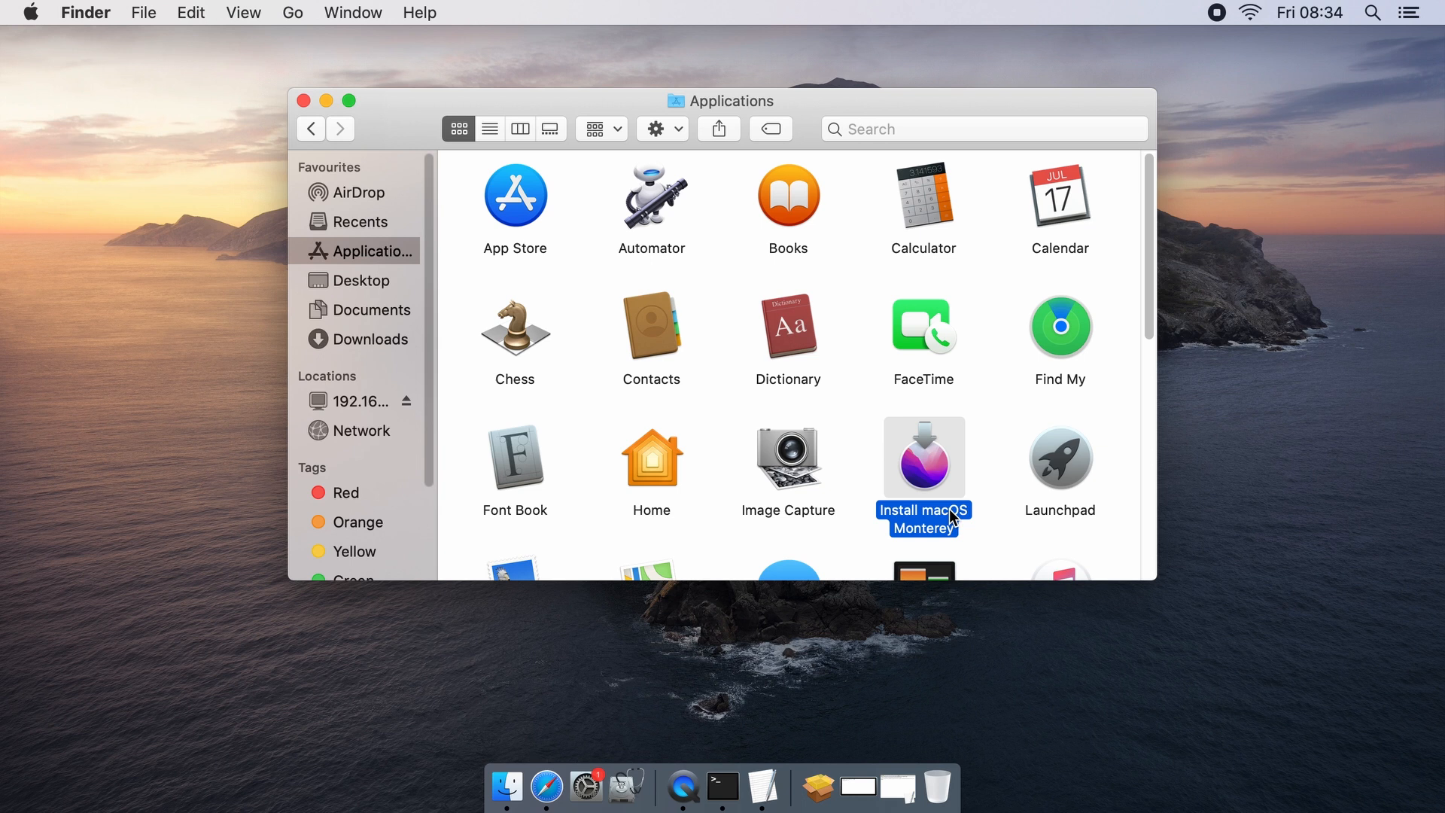
{"action": "double_click", "coordinate": [922, 456]}
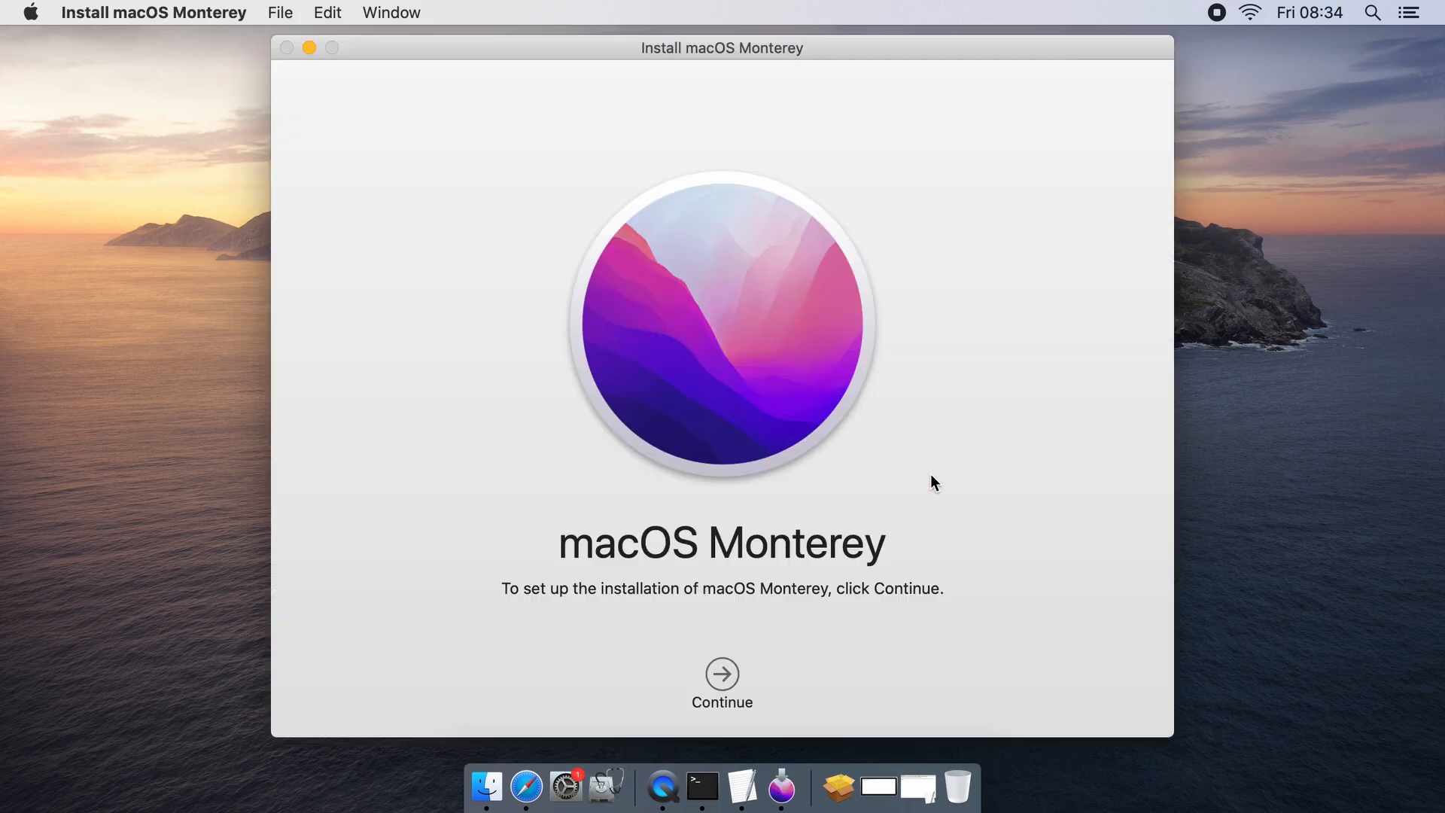
{"action": "left_click", "coordinate": [722, 680]}
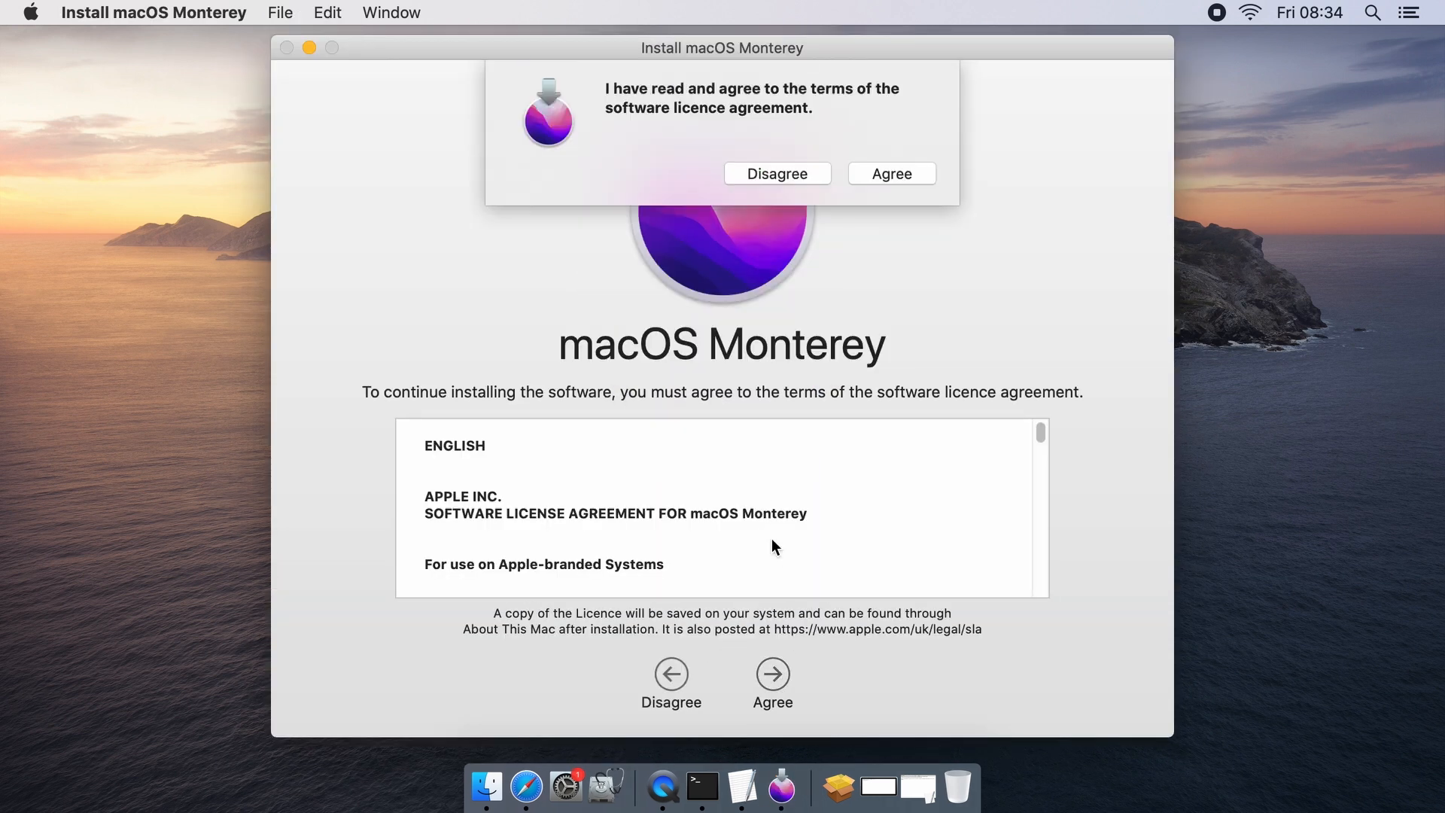
{"action": "left_click", "coordinate": [889, 173]}
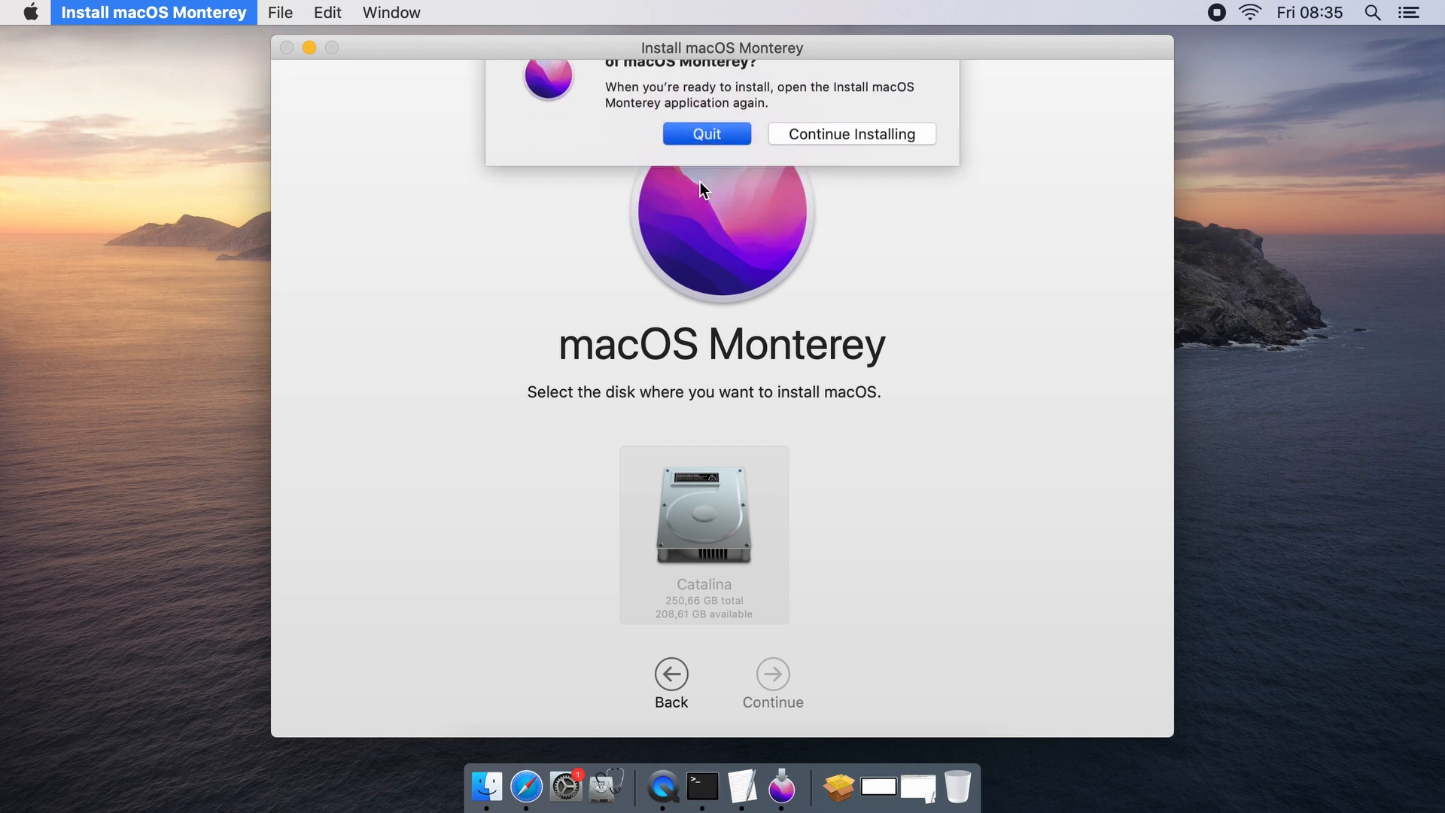
{"action": "left_click", "coordinate": [705, 134]}
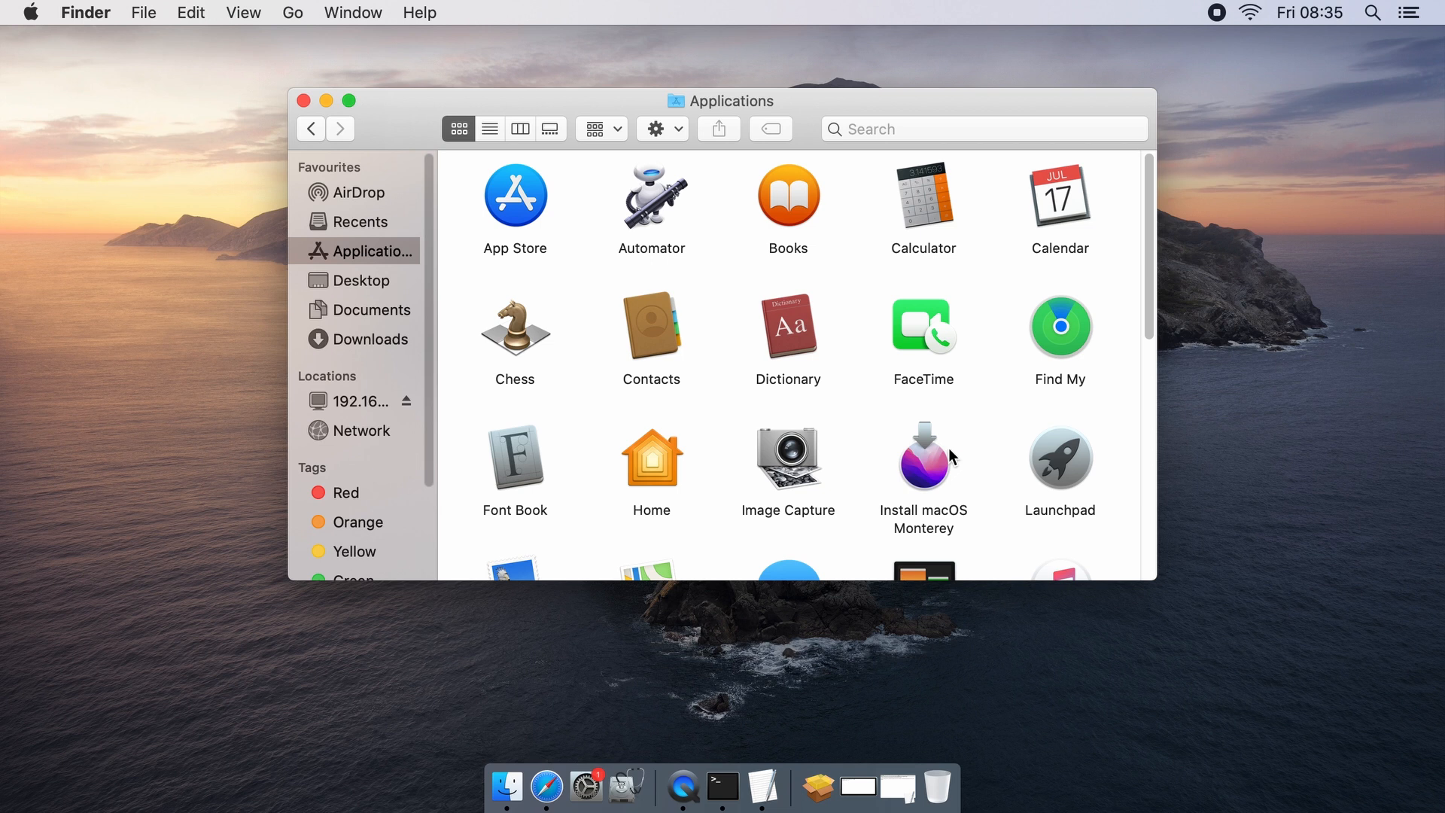
Step: Show all devices in Disk Utility and bring up erase settings for the Kingston USB drive
{"action": "left_click", "coordinate": [722, 787]}
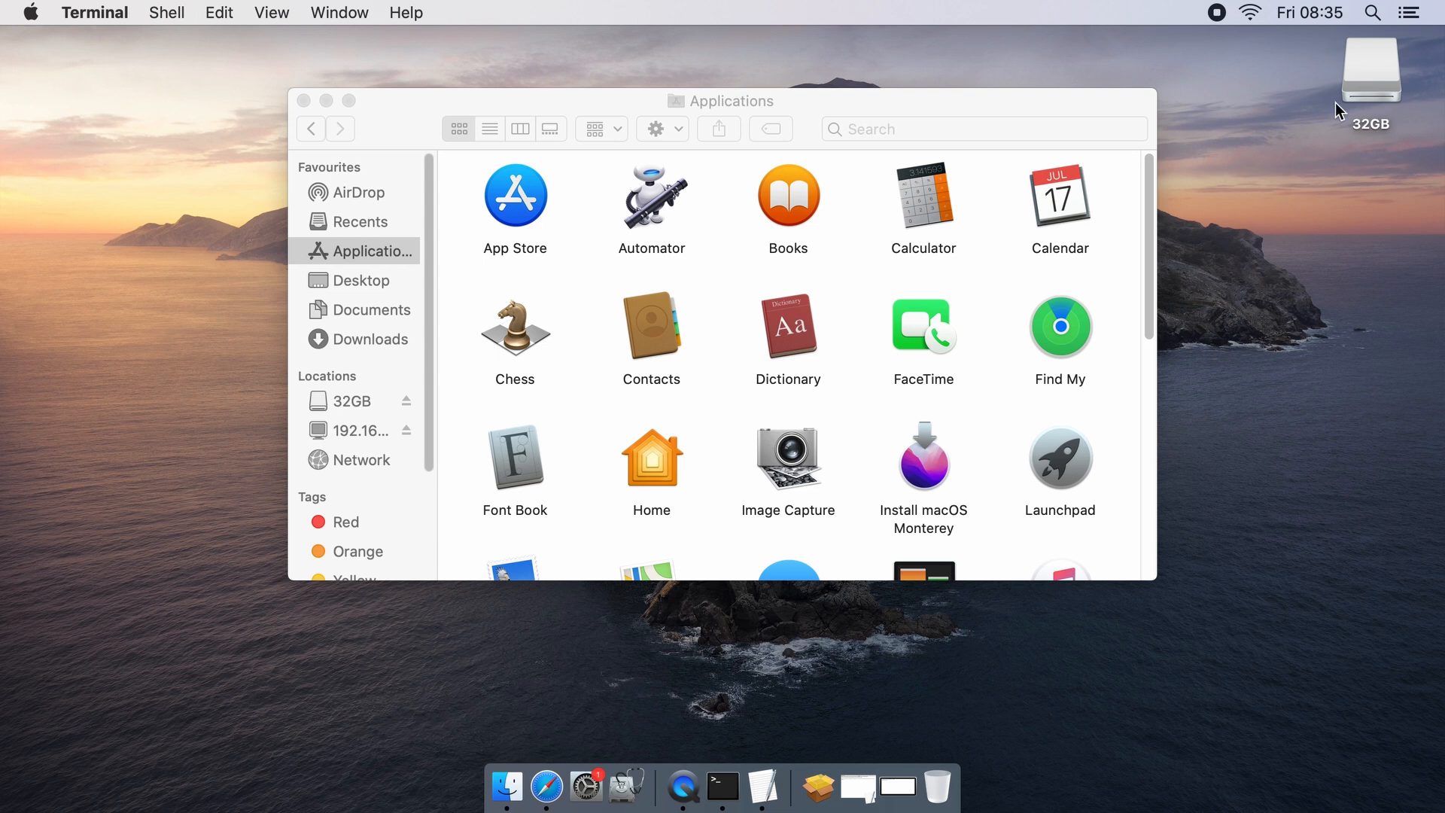
{"action": "mouse_move", "coordinate": [628, 786]}
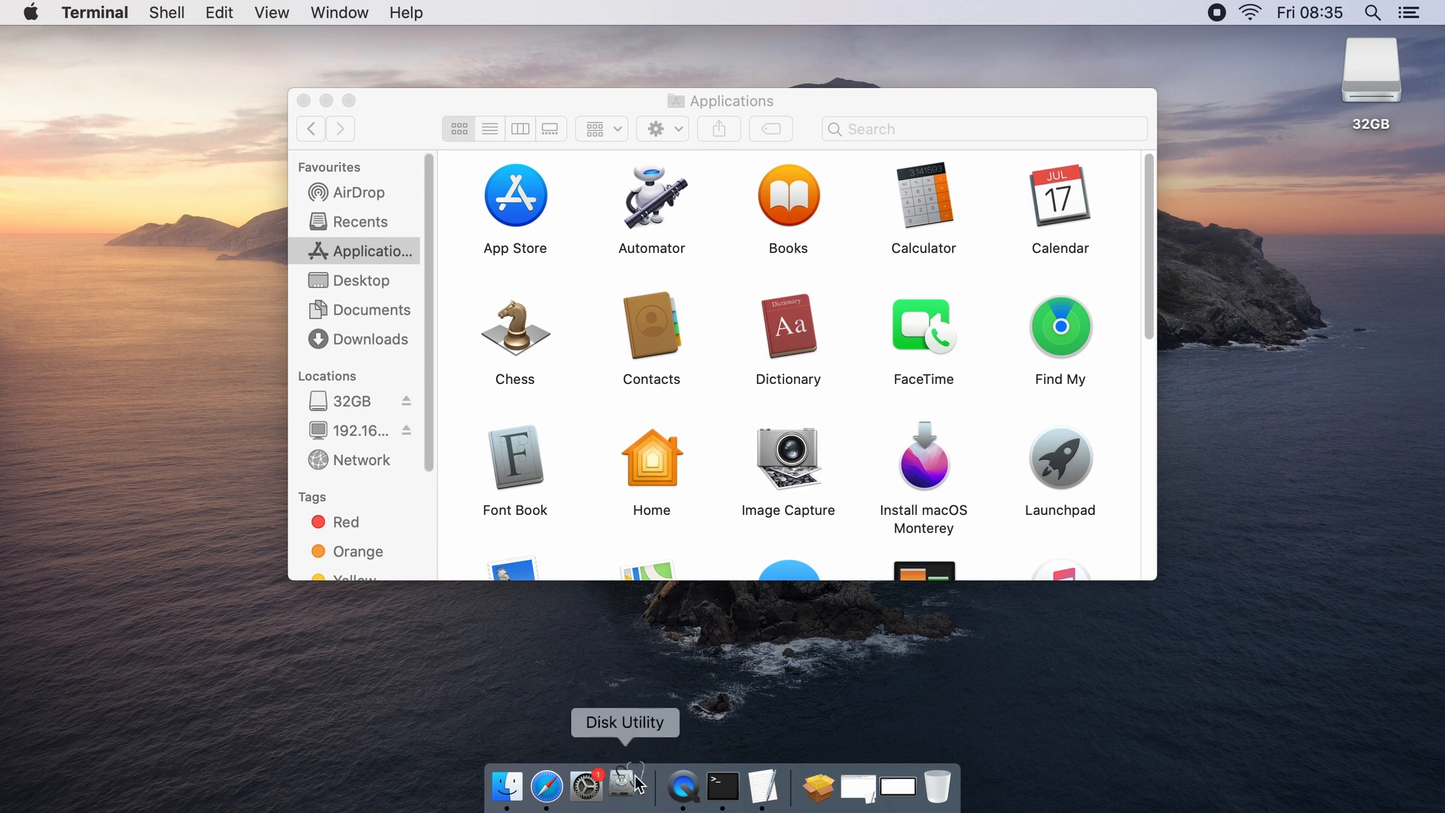
{"action": "left_click", "coordinate": [628, 785]}
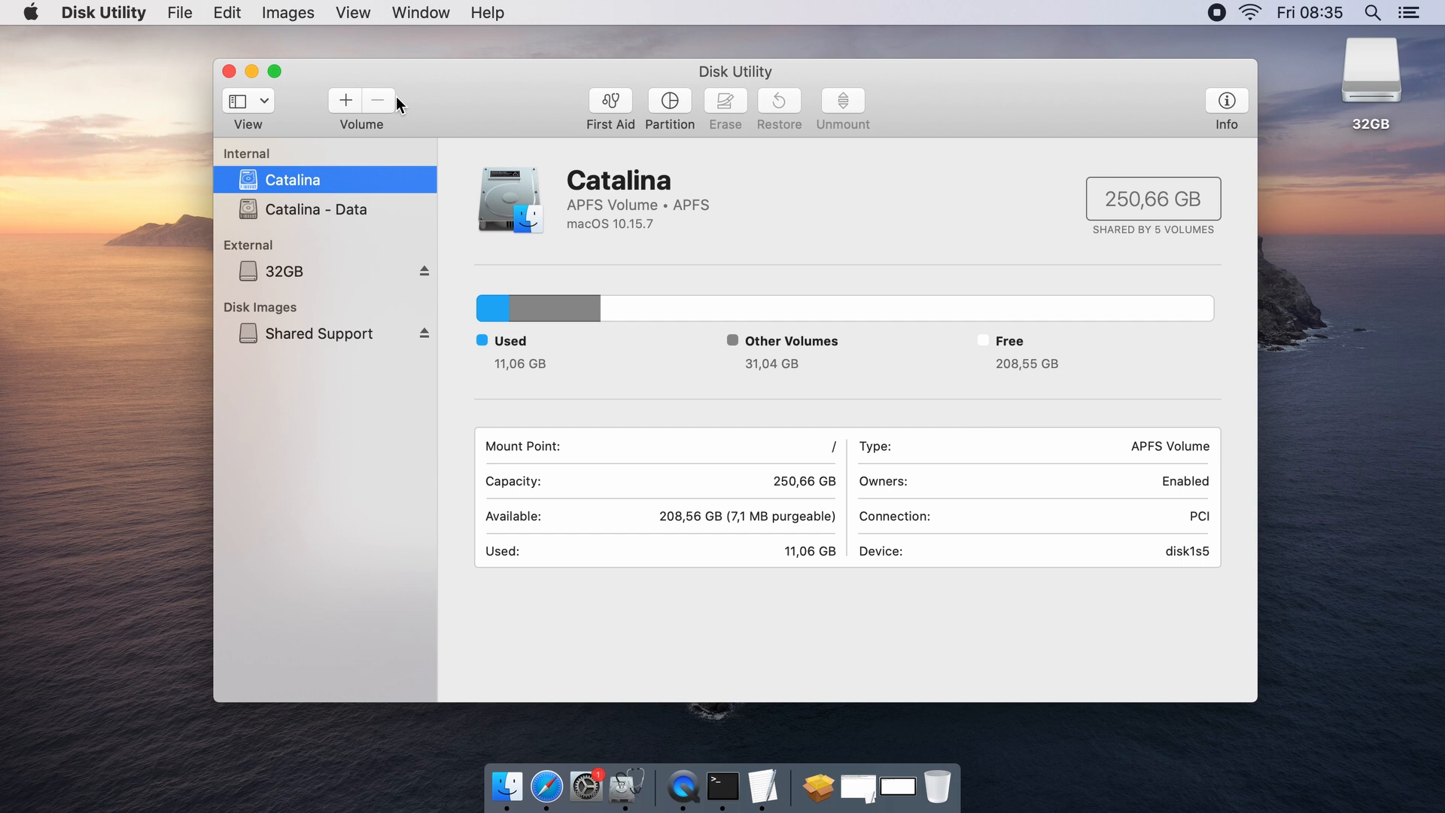
{"action": "left_click", "coordinate": [242, 99]}
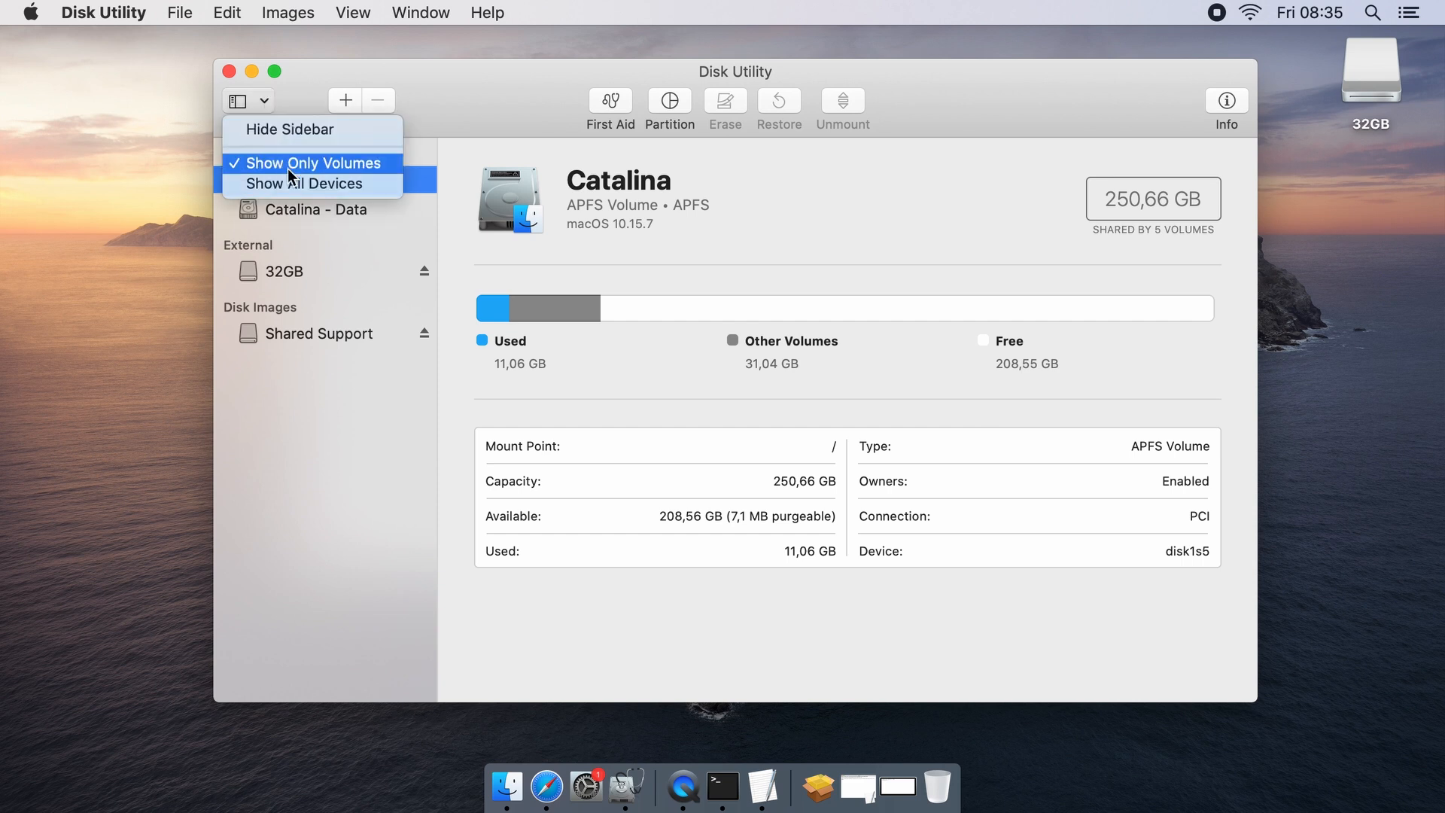
{"action": "left_click", "coordinate": [309, 183]}
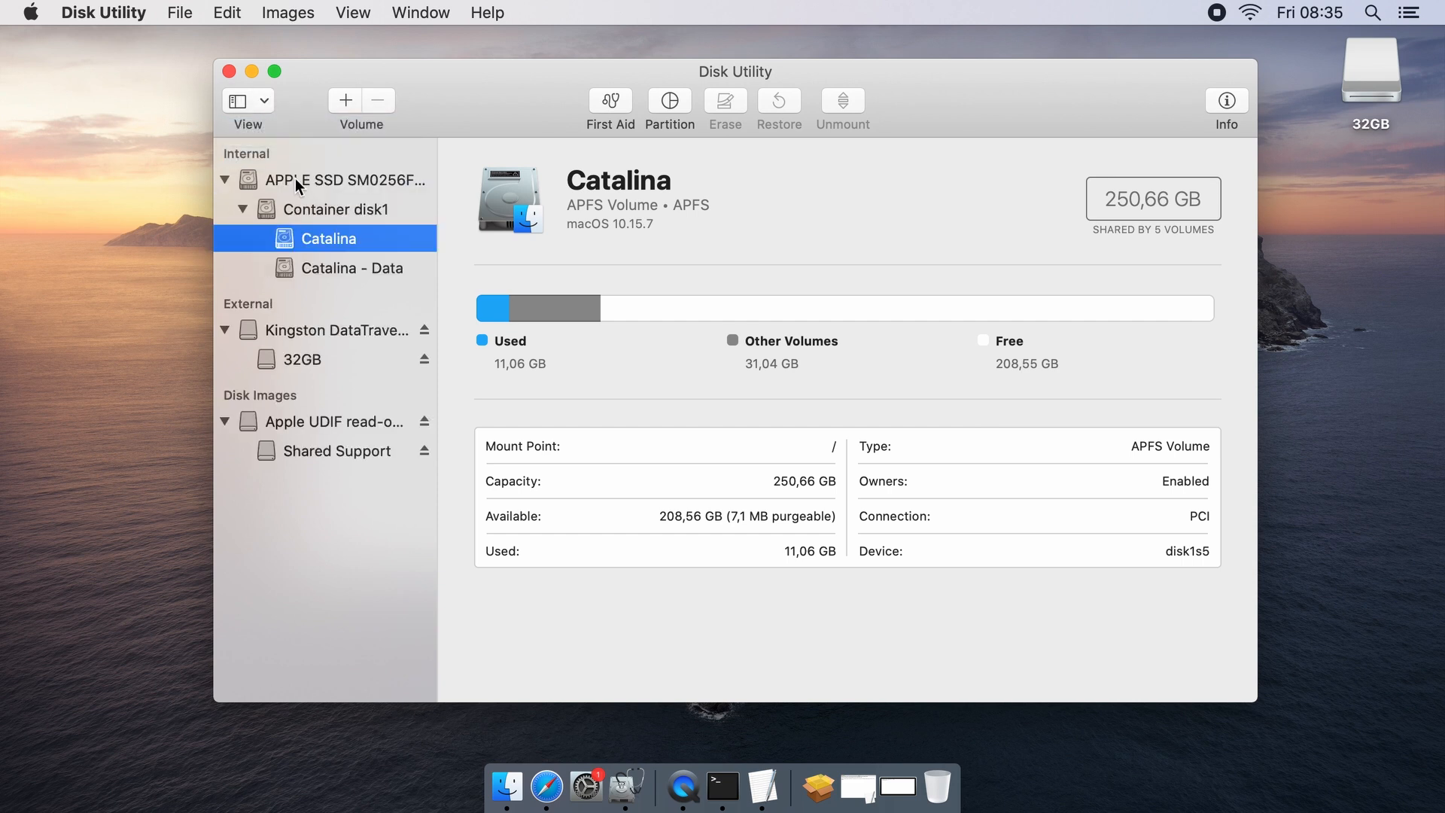
{"action": "left_click", "coordinate": [332, 329]}
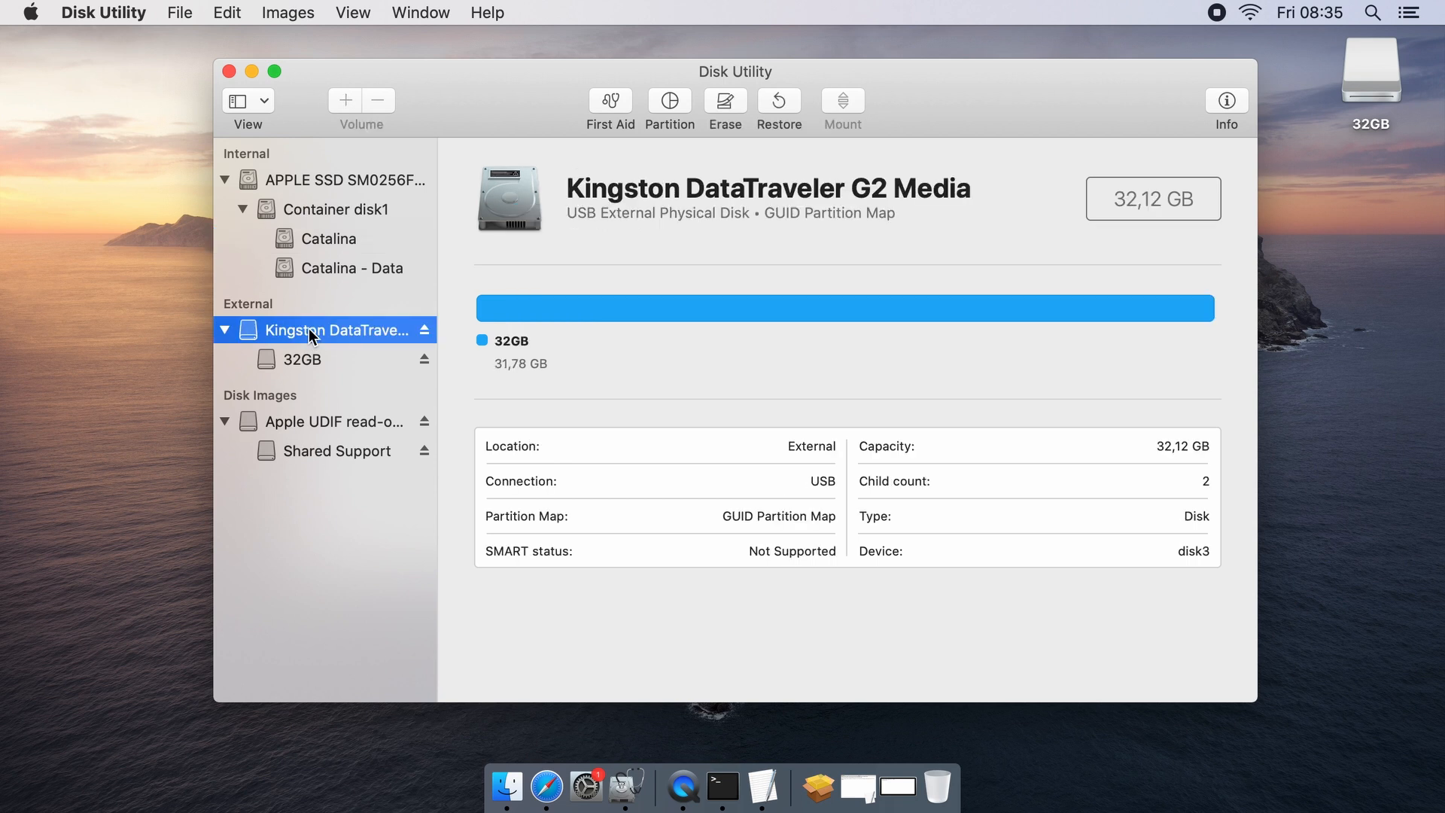
{"action": "left_click", "coordinate": [723, 101]}
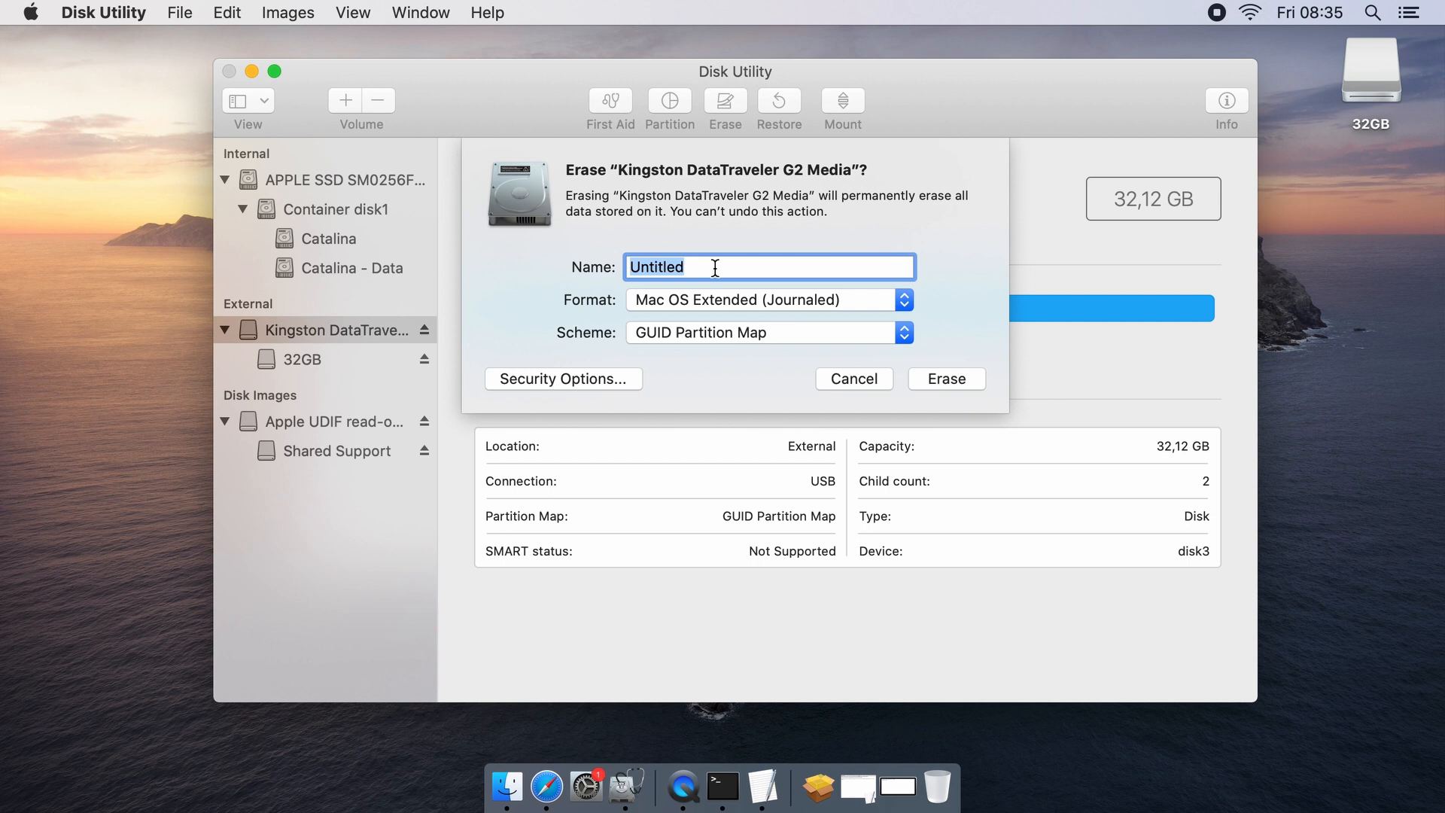
Step: Erase the drive as Mac OS Extended (Journaled), GUID Partition Map, named 32GBUSB, and dismiss the report
{"action": "type", "text": "32"}
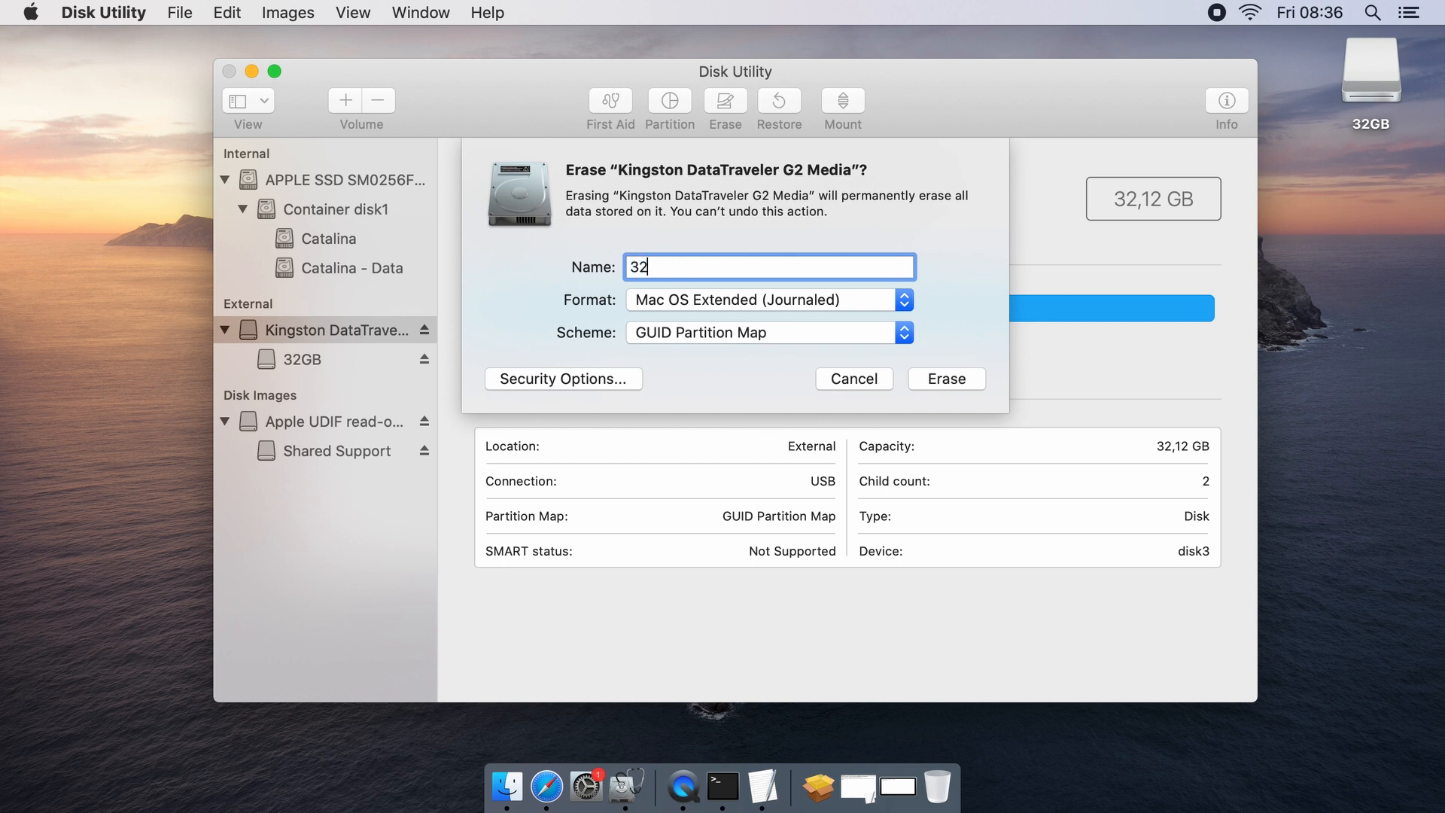
{"action": "type", "text": "GBUSB"}
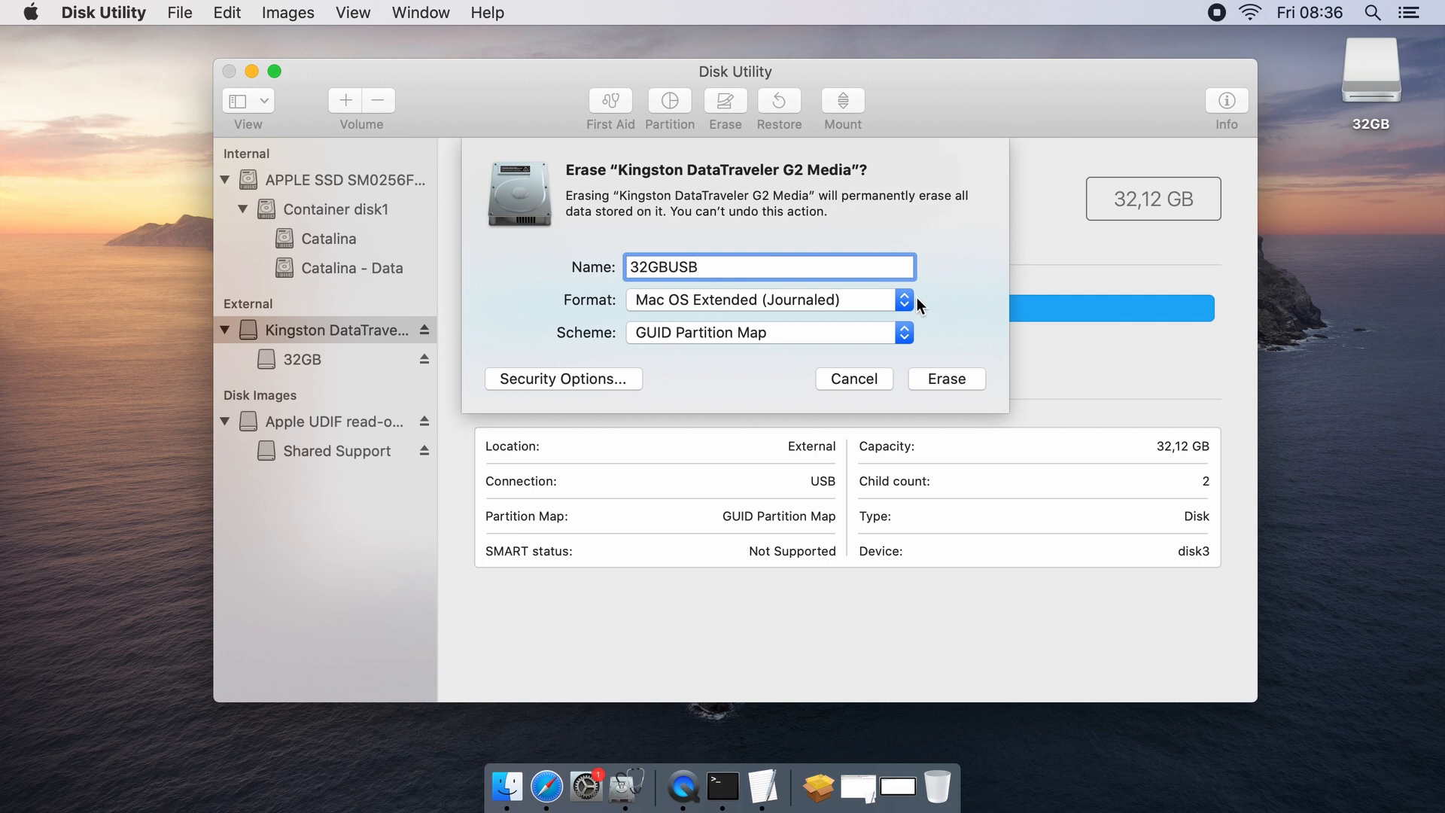
{"action": "left_click", "coordinate": [945, 379]}
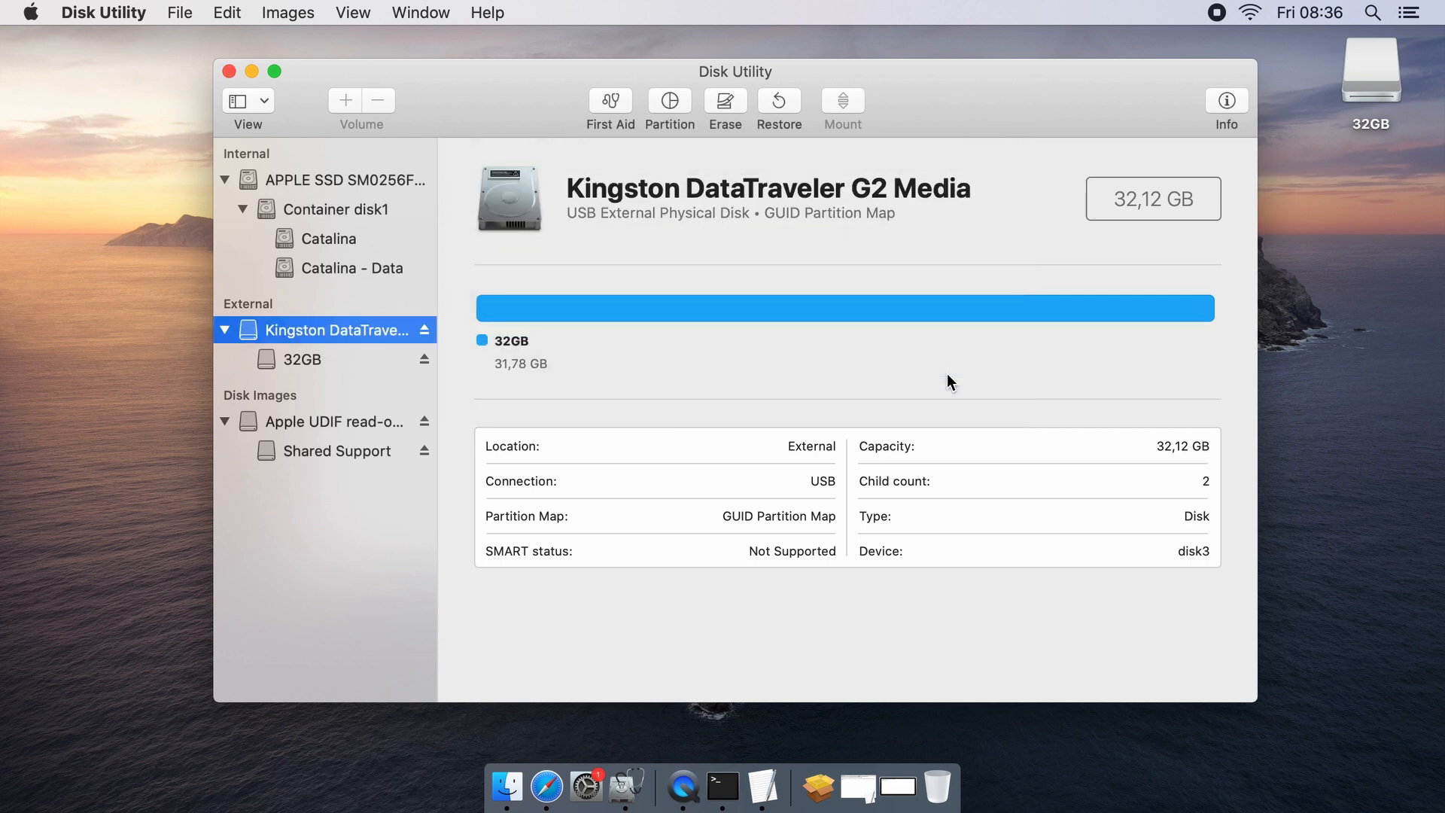
{"action": "left_click", "coordinate": [724, 101]}
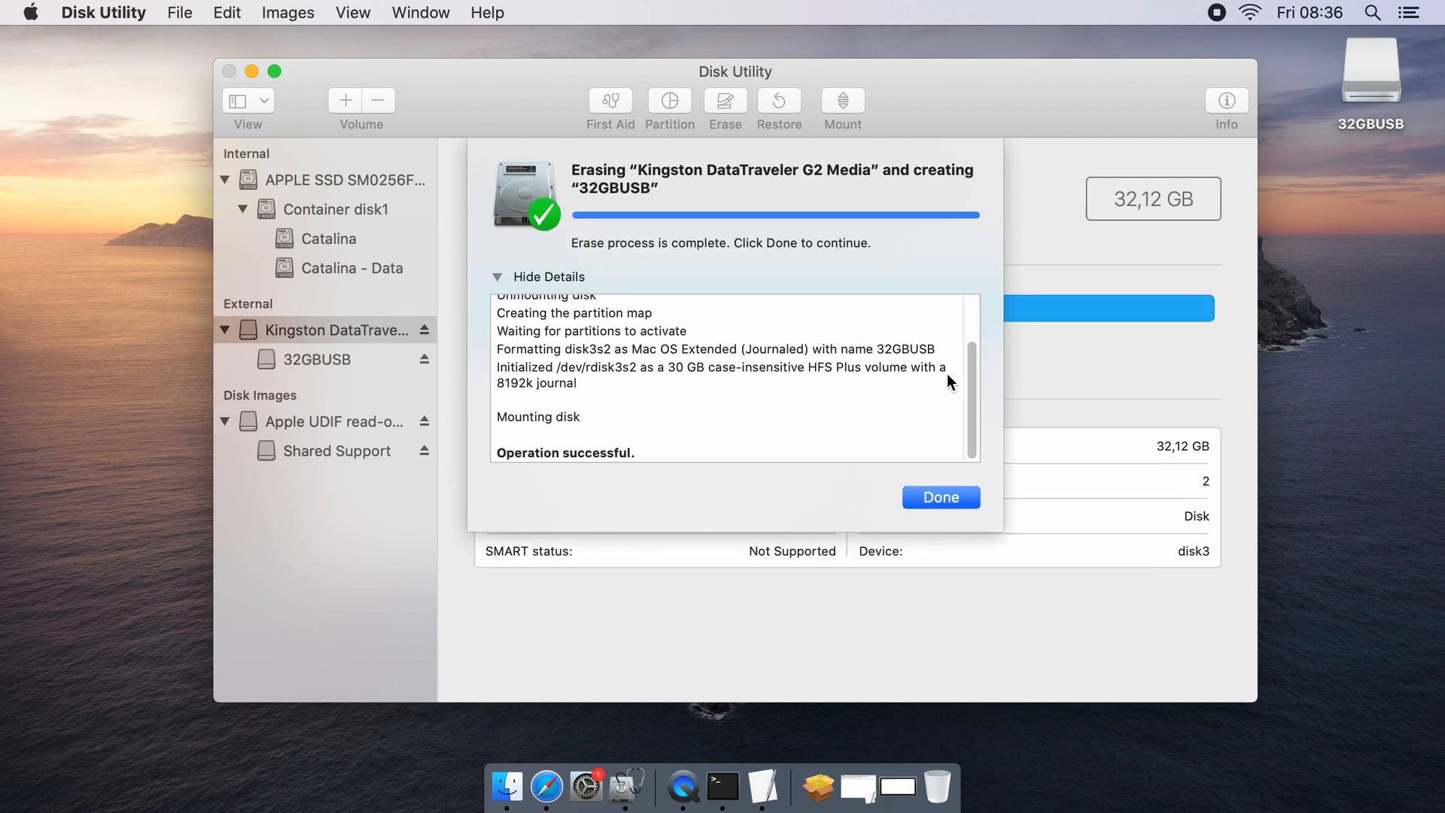
{"action": "left_click", "coordinate": [940, 497]}
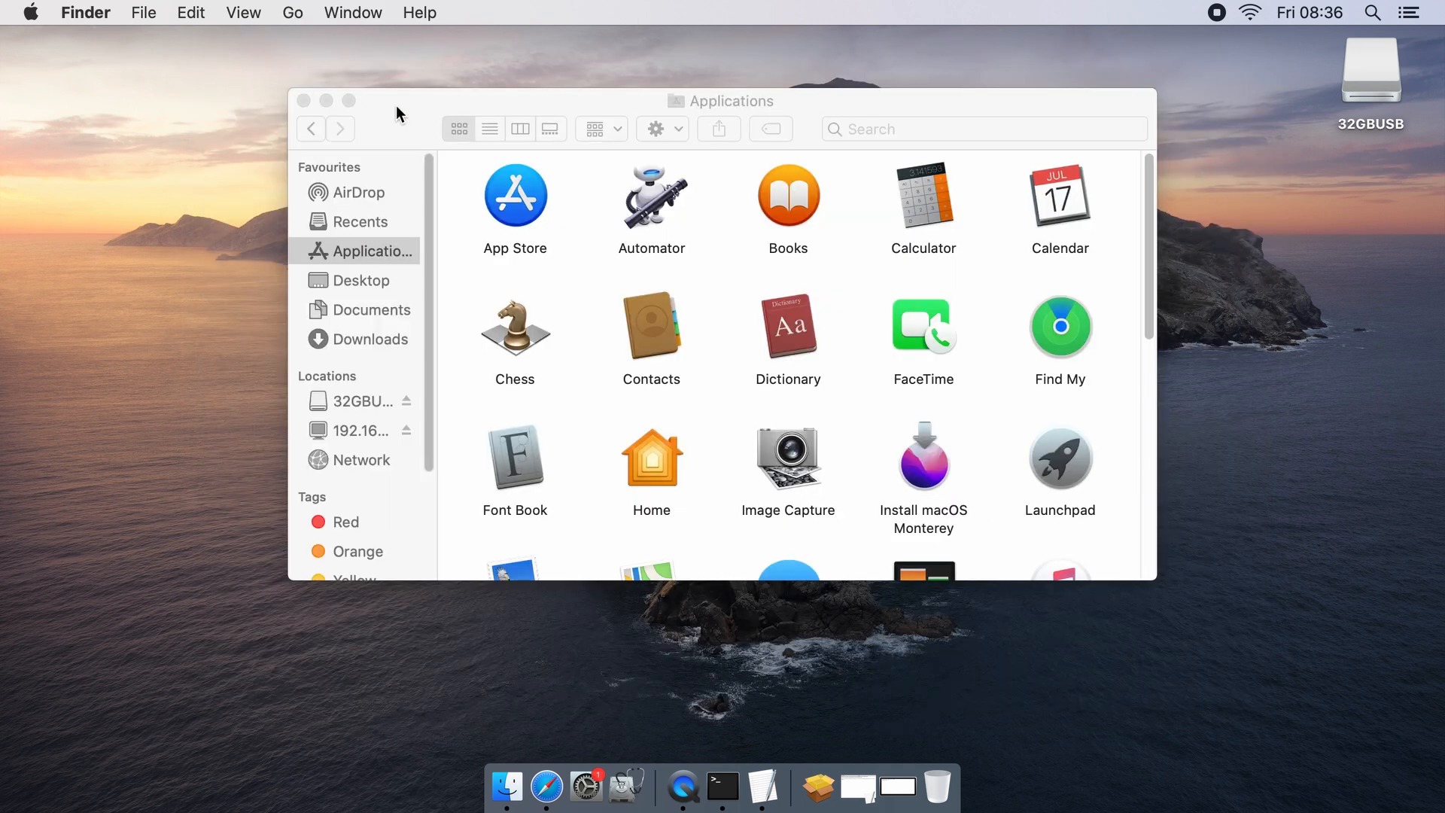
Step: Run sudo createinstallmedia from Install macOS Monterey.app with --volume /Volumes/32GBUSB/ in Terminal
{"action": "left_click", "coordinate": [304, 100]}
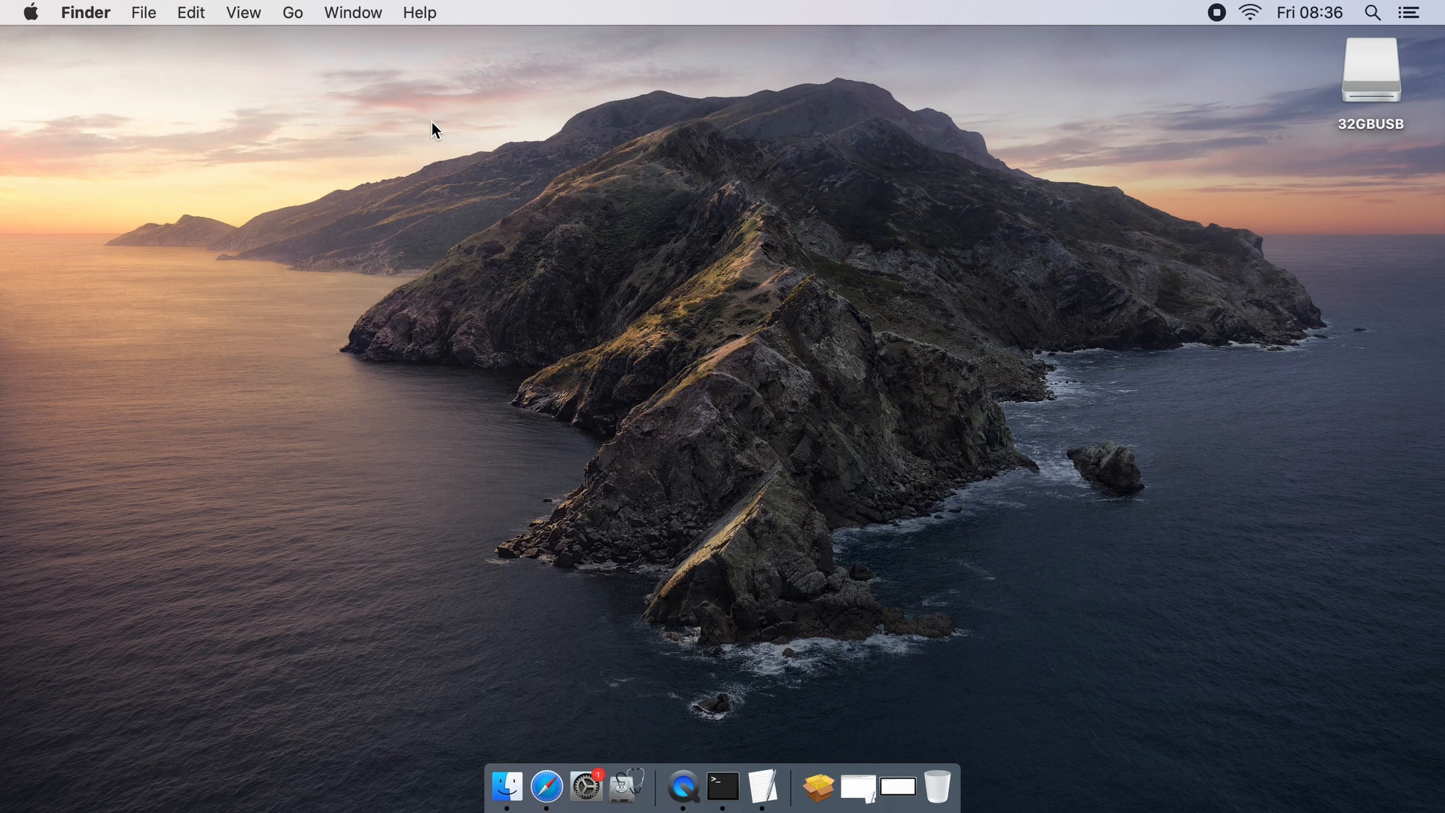
{"action": "left_click", "coordinate": [739, 785]}
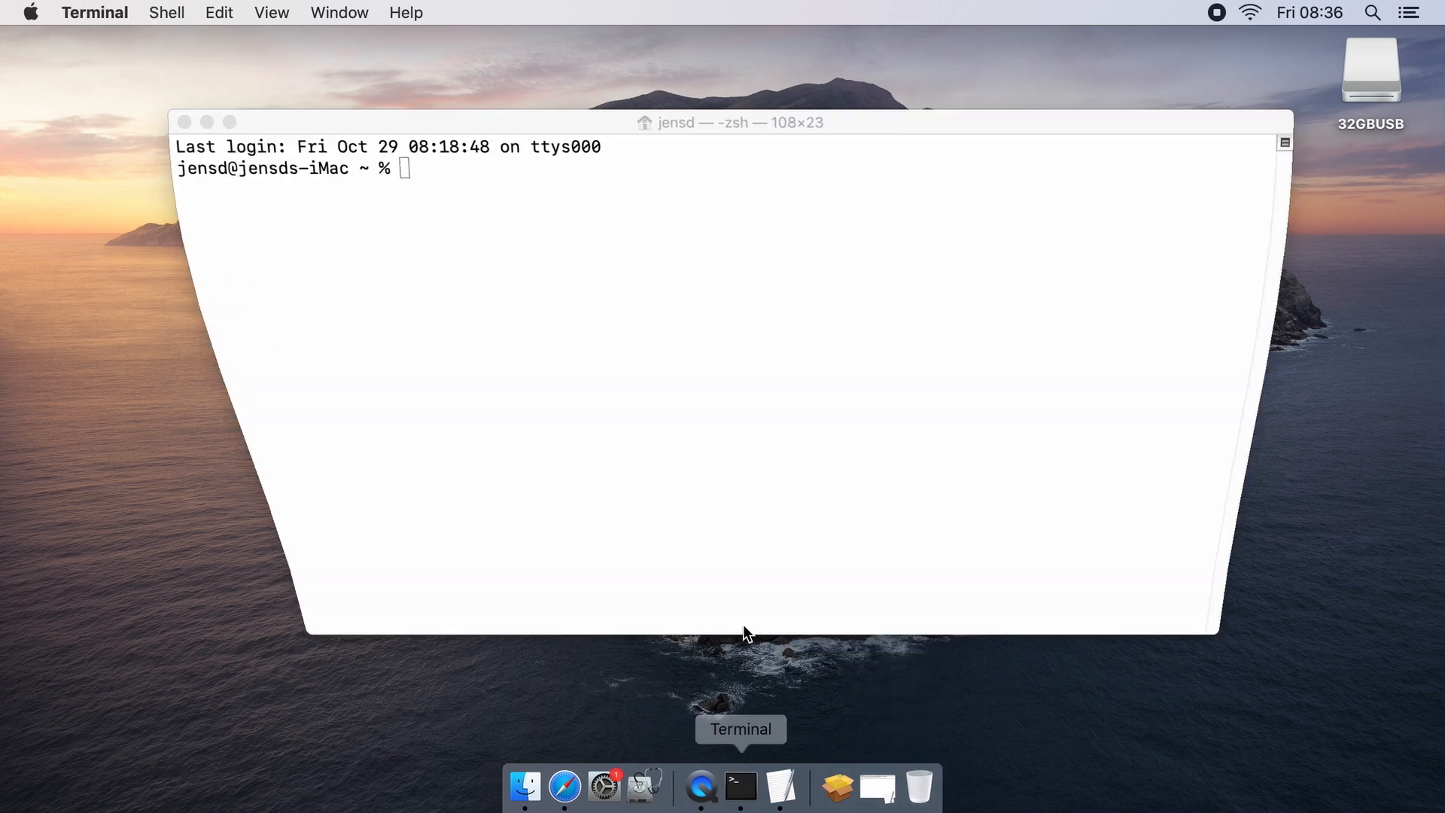
{"action": "type", "text": "sudo /Applications/Install\\ macOS\\ Monterey.app/"}
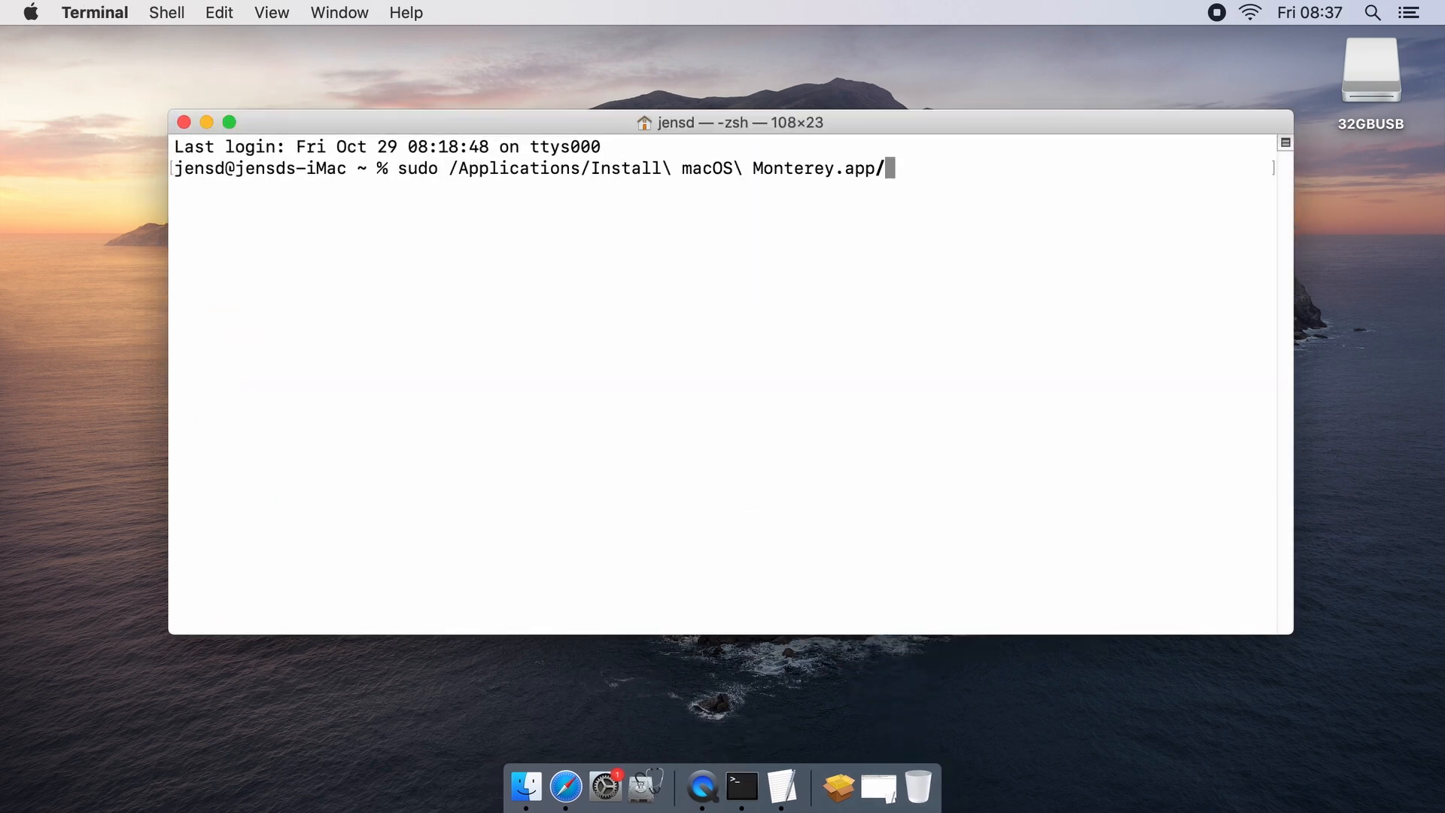
{"action": "type", "text": "Contents/Resources/createinstallmedia --volu"}
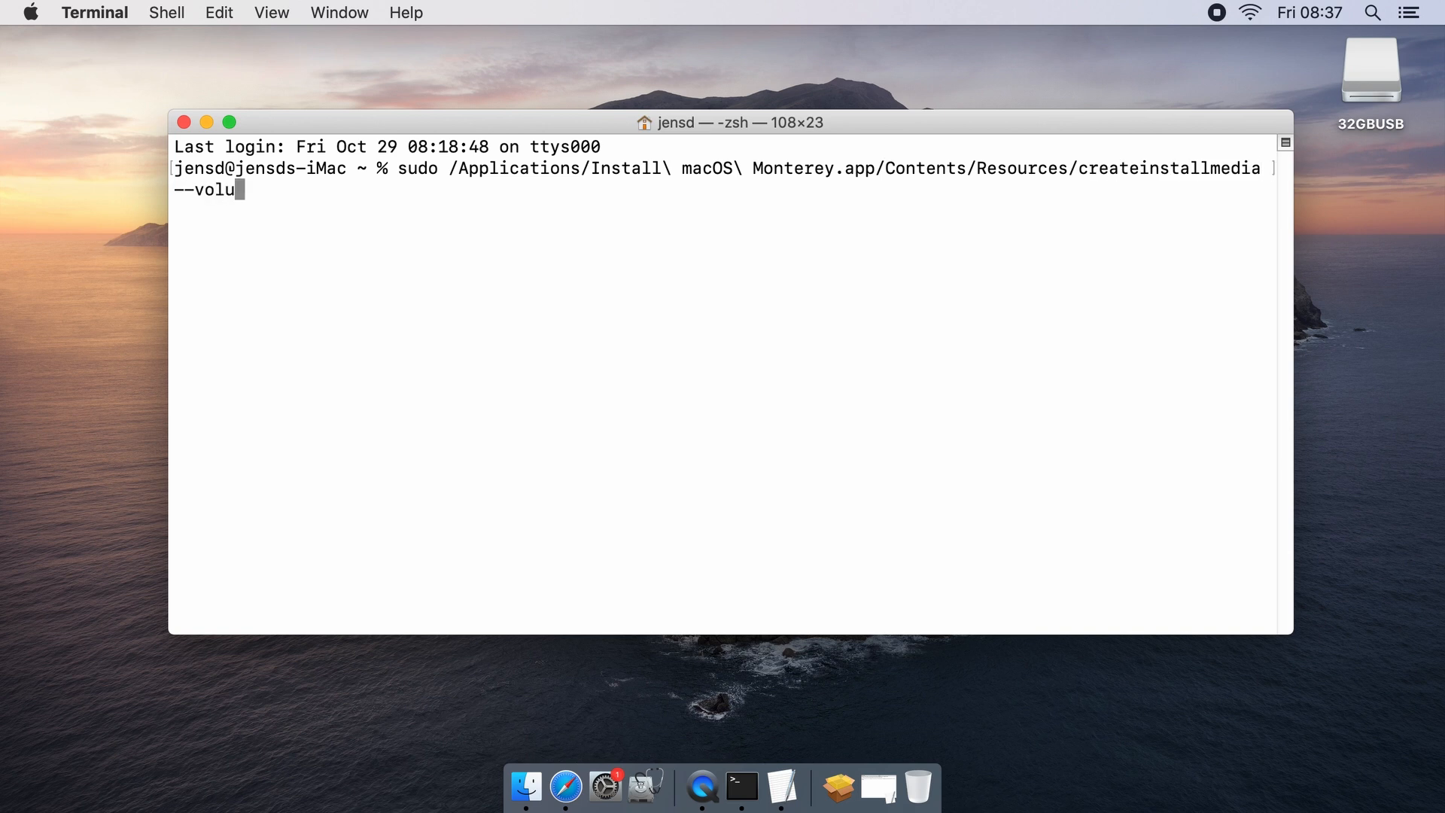
{"action": "type", "text": "me /Volumes/32GBUSB/"}
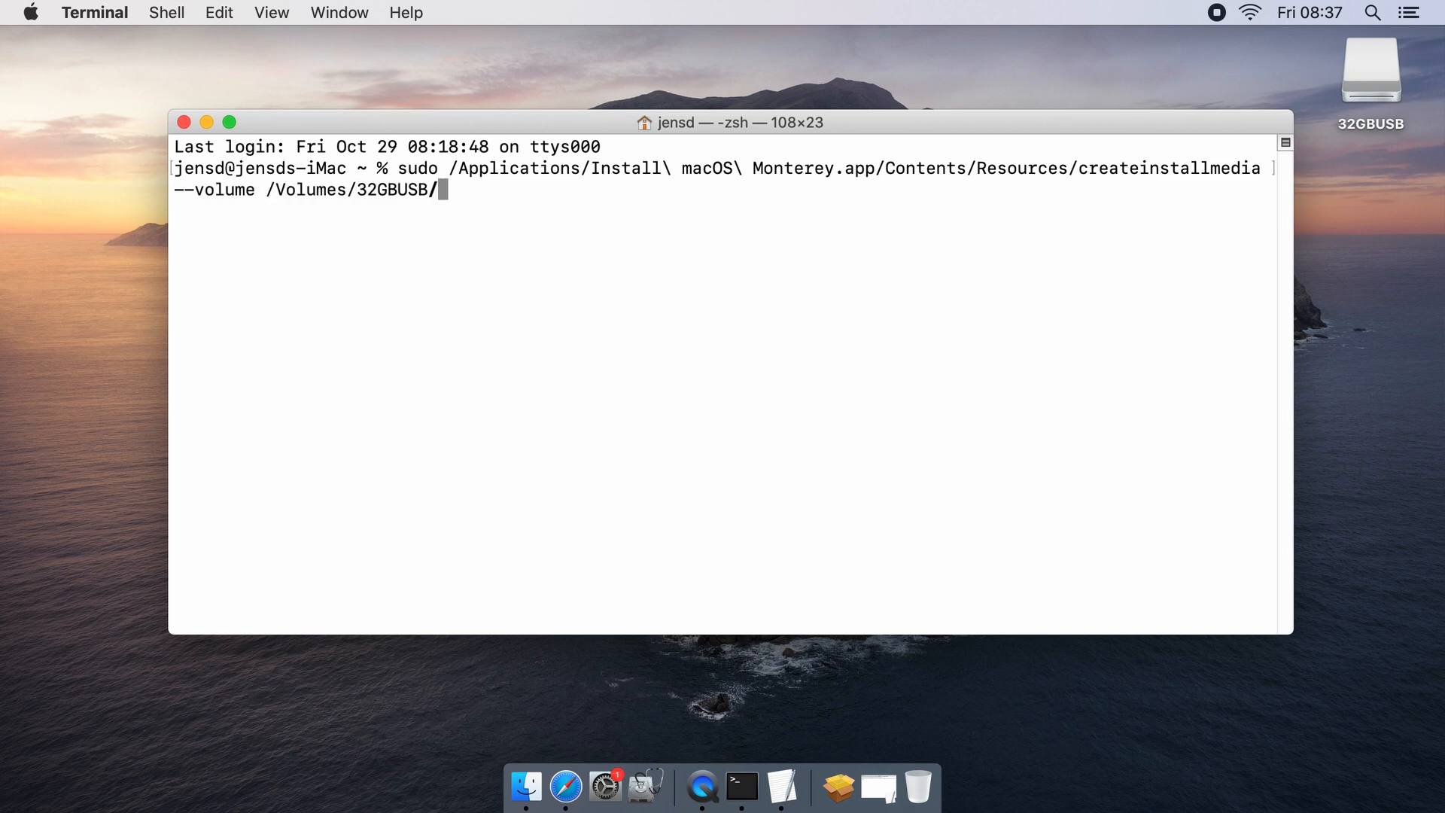
{"action": "key", "text": "Return"}
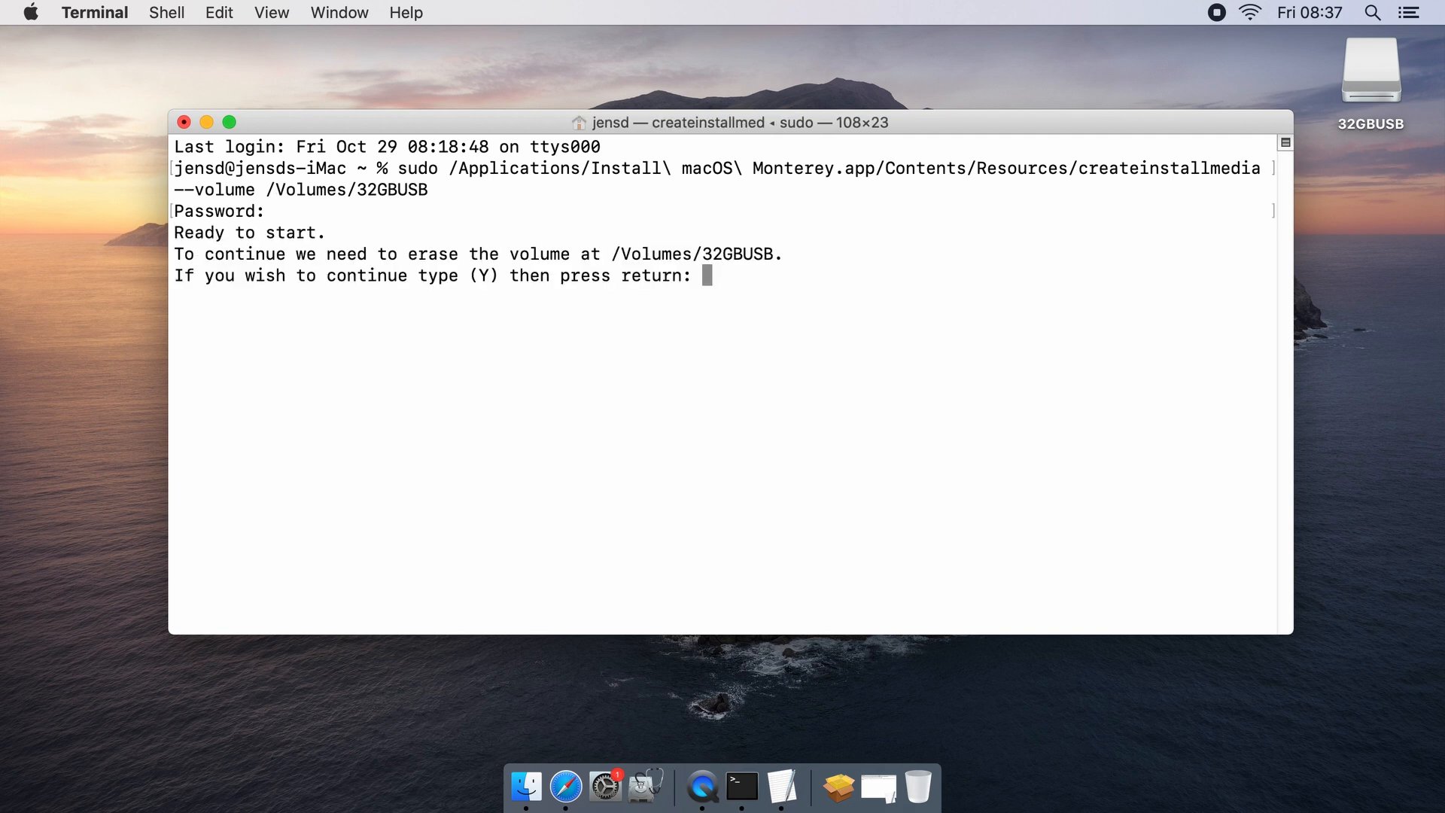
Step: Confirm erasing 32GBUSB with y, let the installer media finish, then exit and close the session
{"action": "type", "text": "y"}
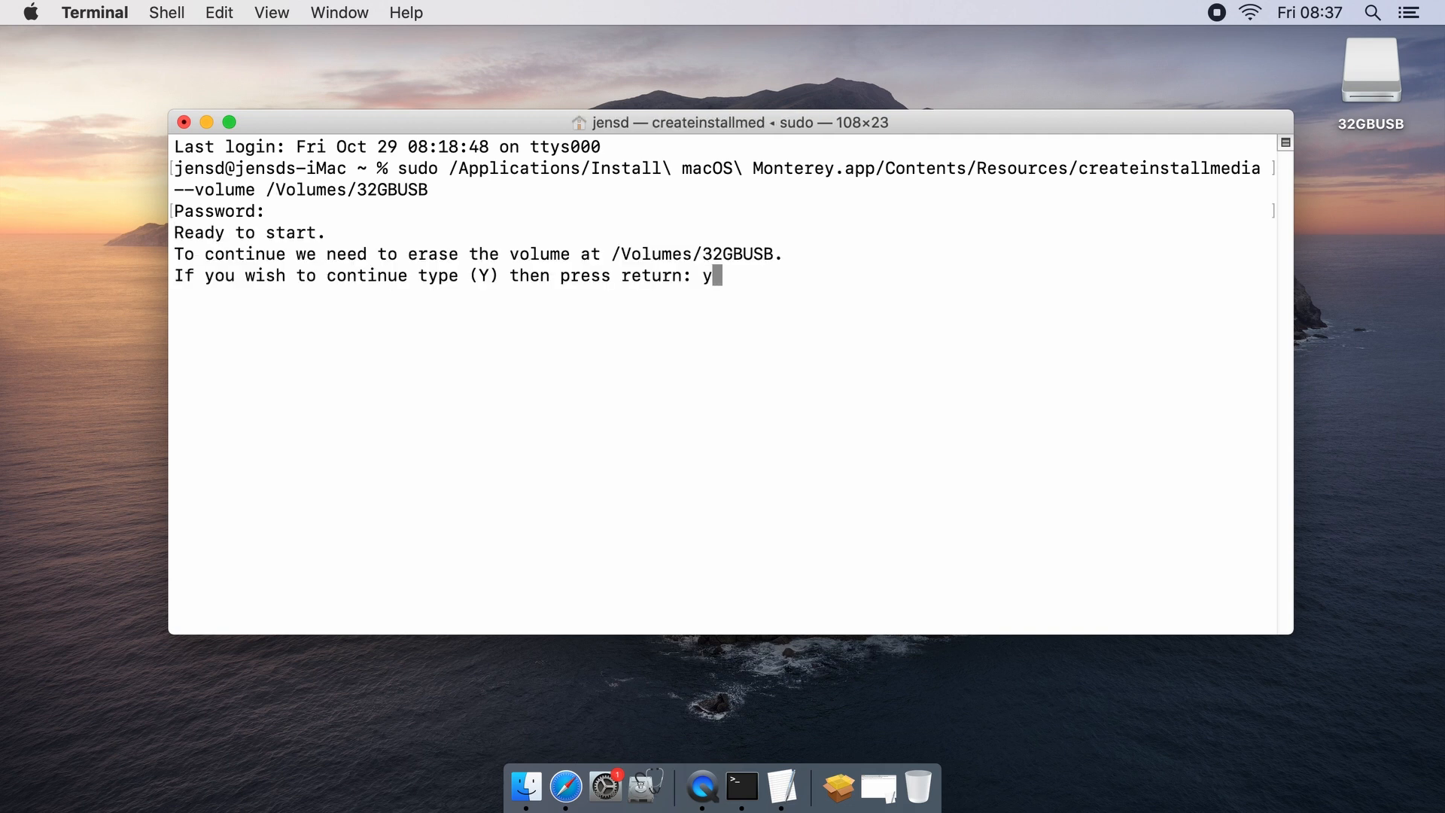
{"action": "key", "text": "return"}
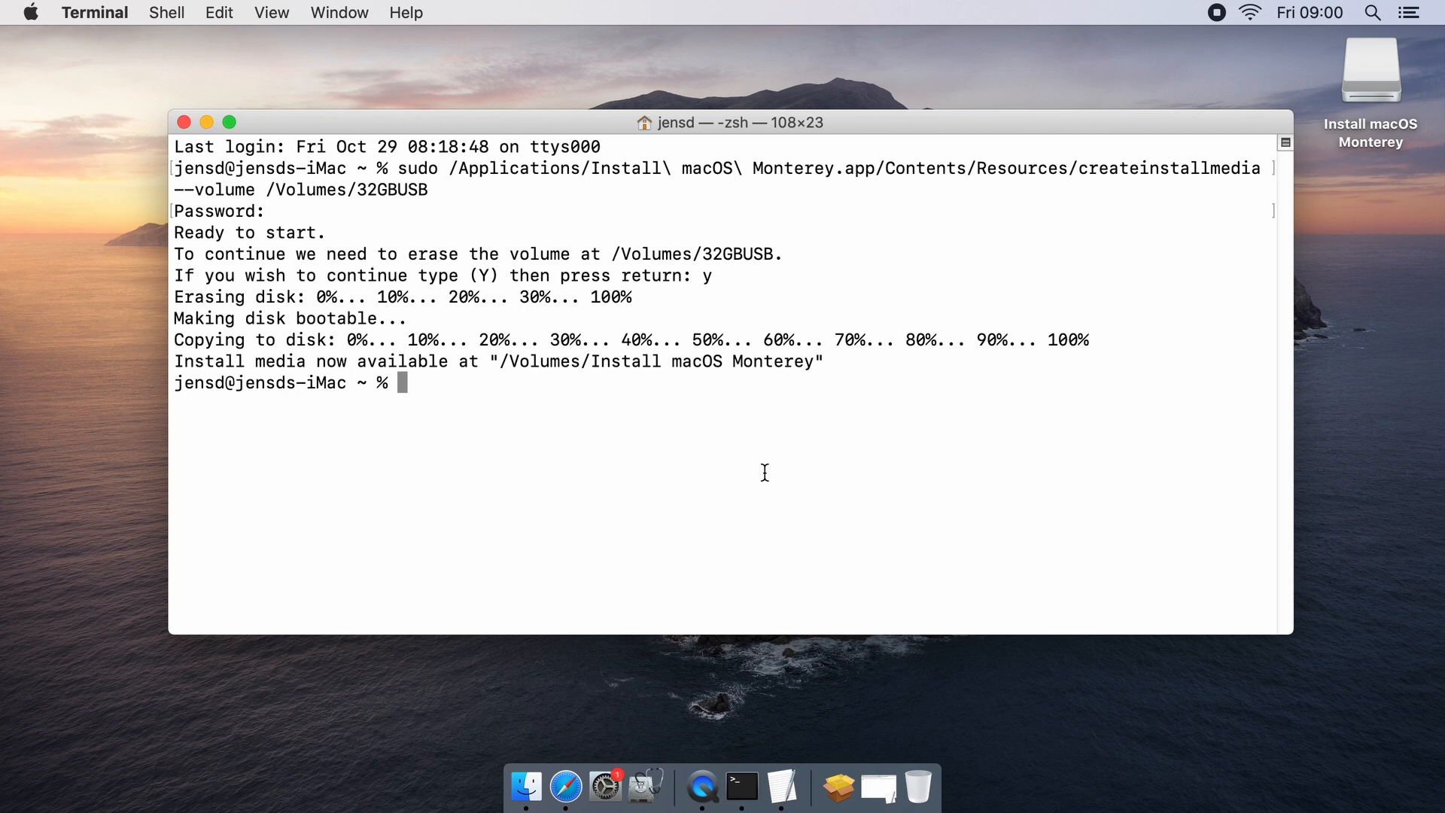
{"action": "mouse_move", "coordinate": [694, 508]}
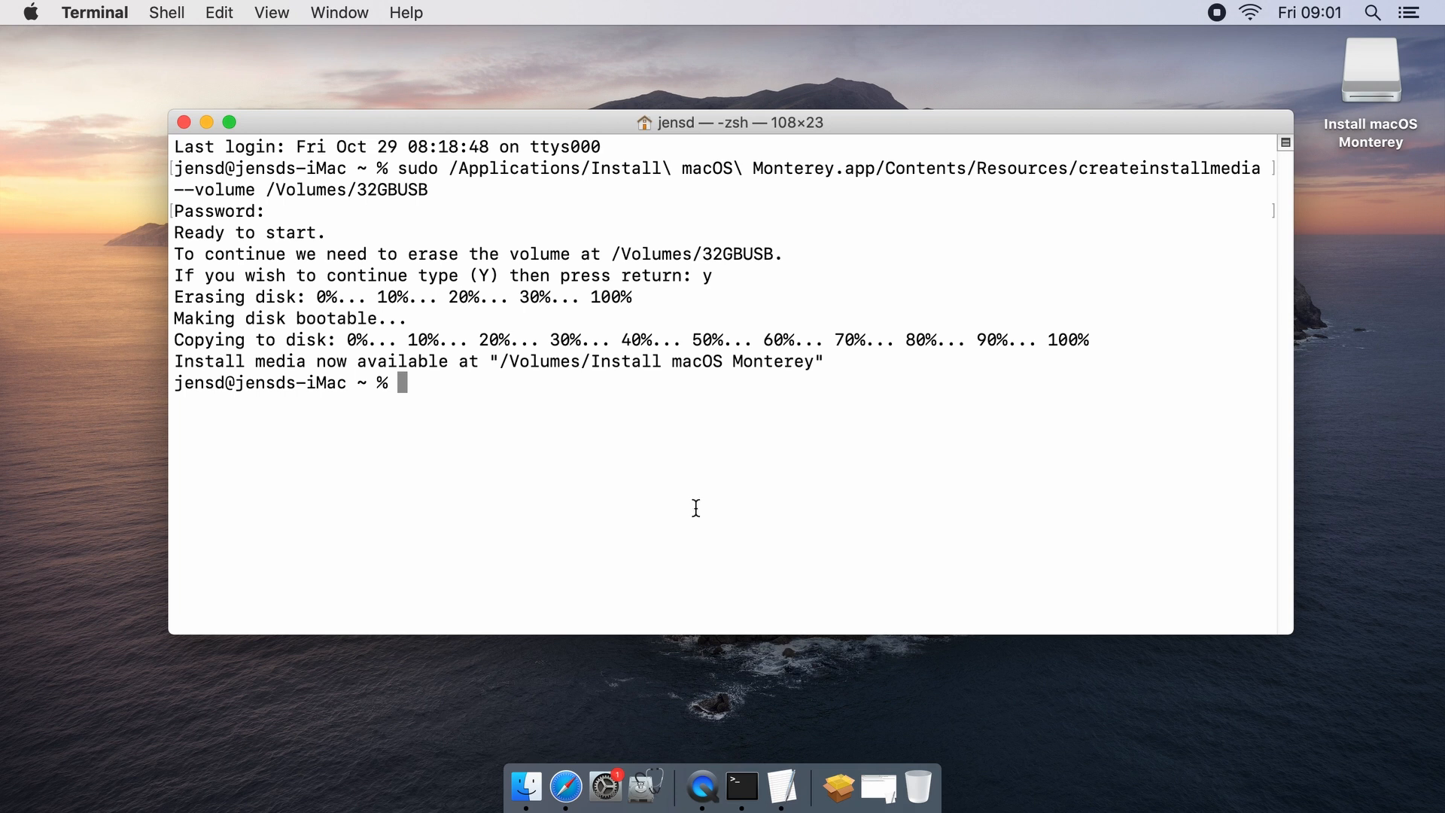
{"action": "type", "text": "e"}
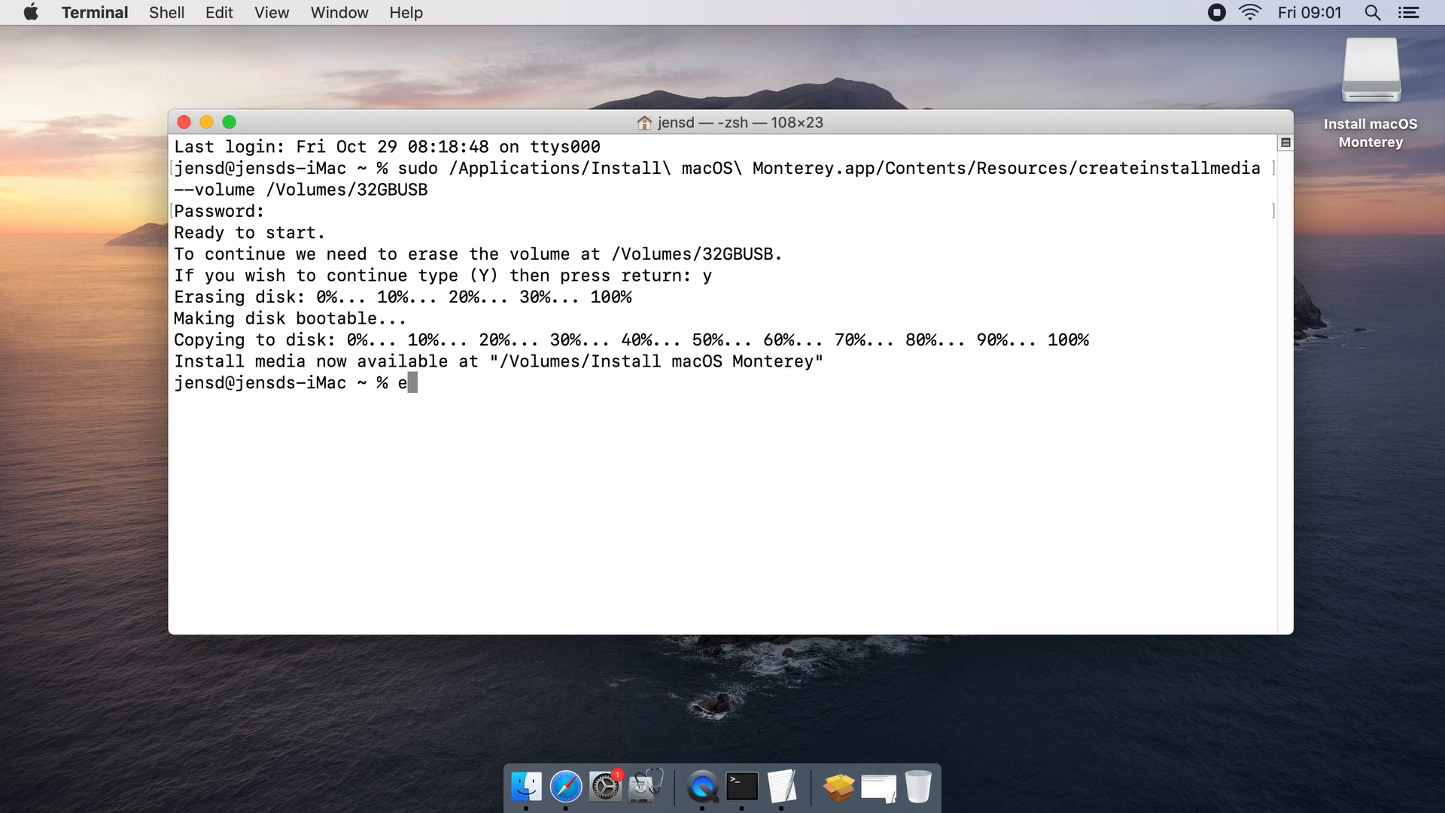
{"action": "type", "text": "xit"}
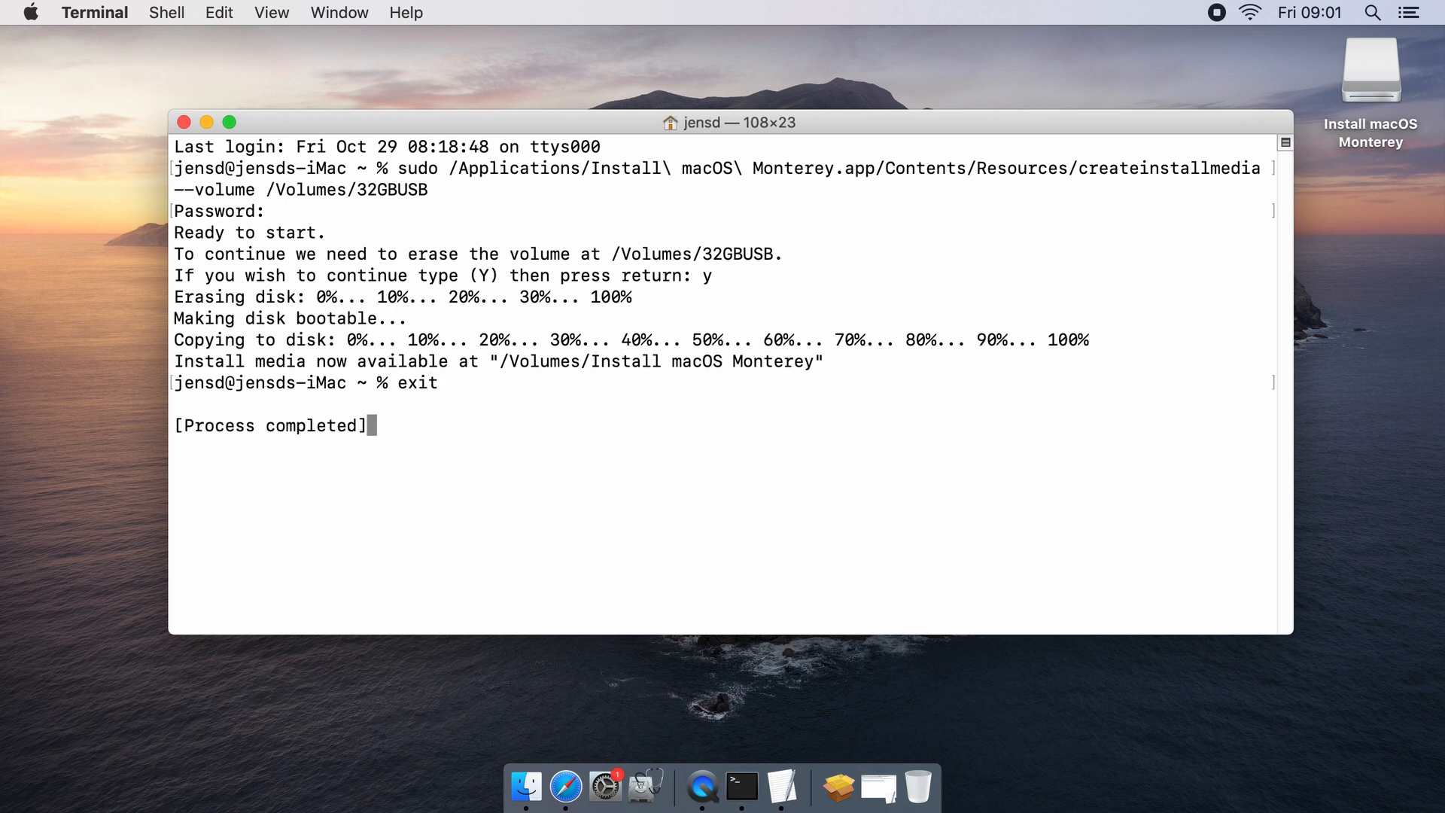
{"action": "mouse_move", "coordinate": [193, 129]}
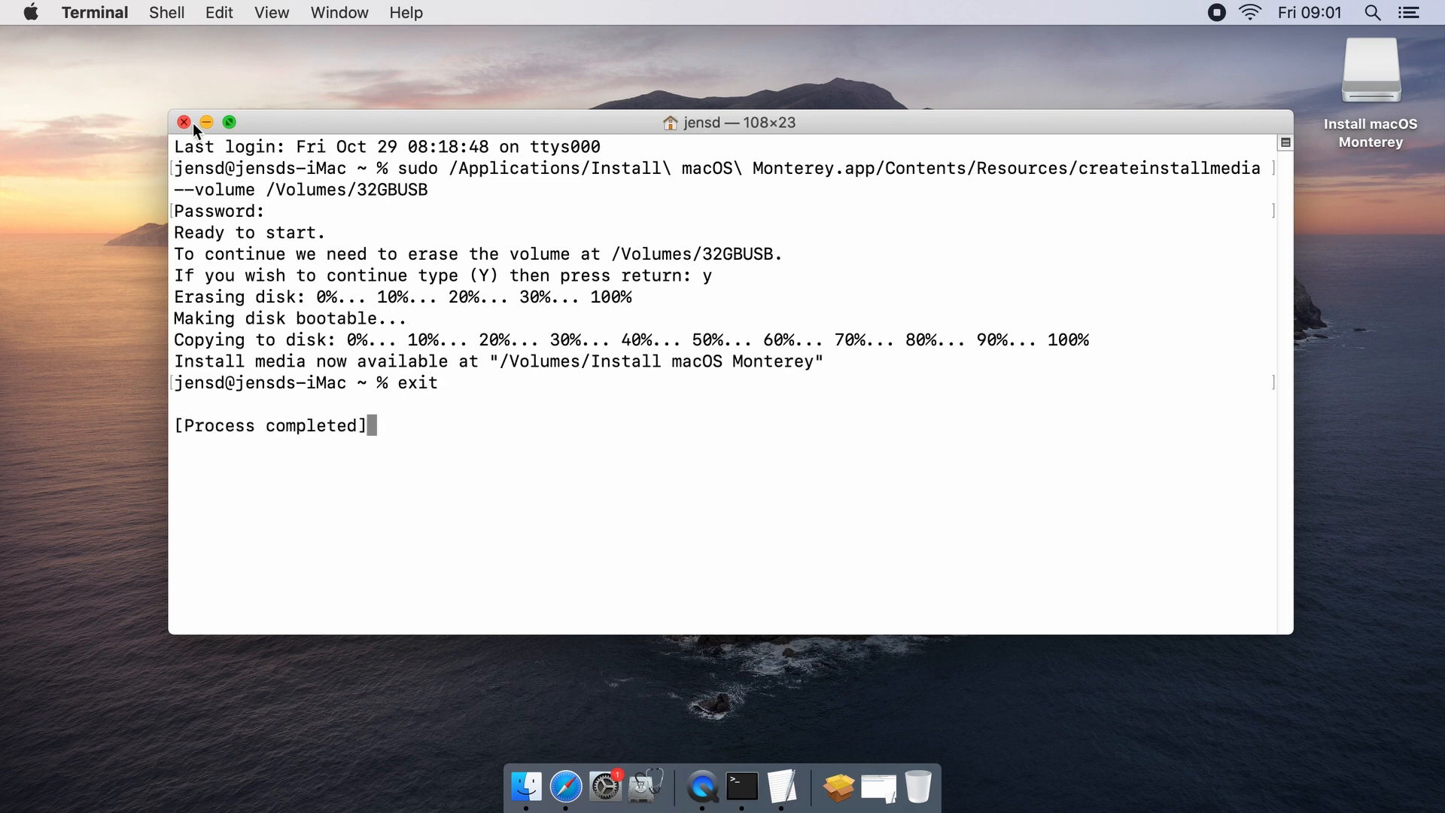
{"action": "left_click", "coordinate": [184, 122]}
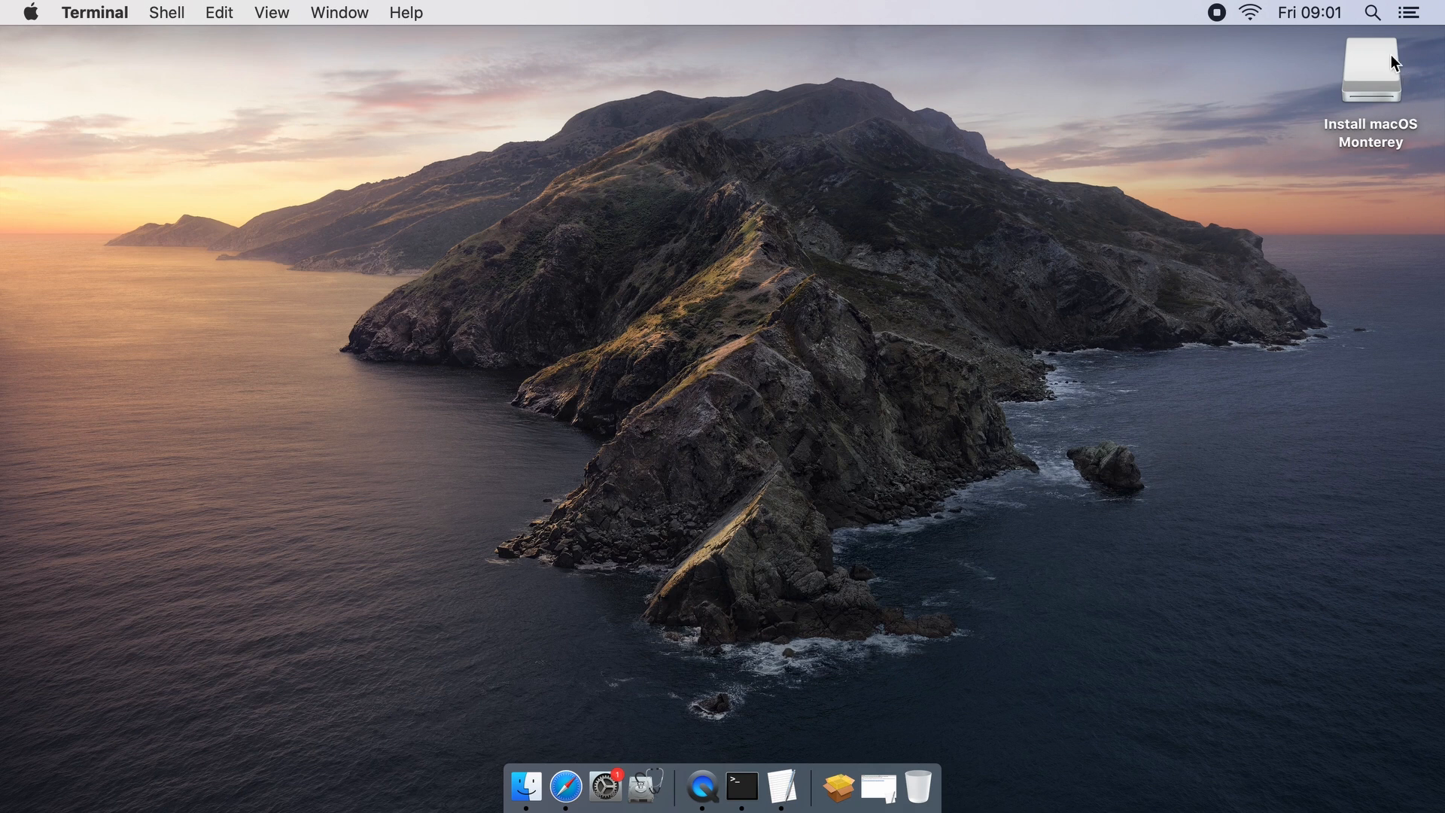
{"action": "mouse_move", "coordinate": [932, 315]}
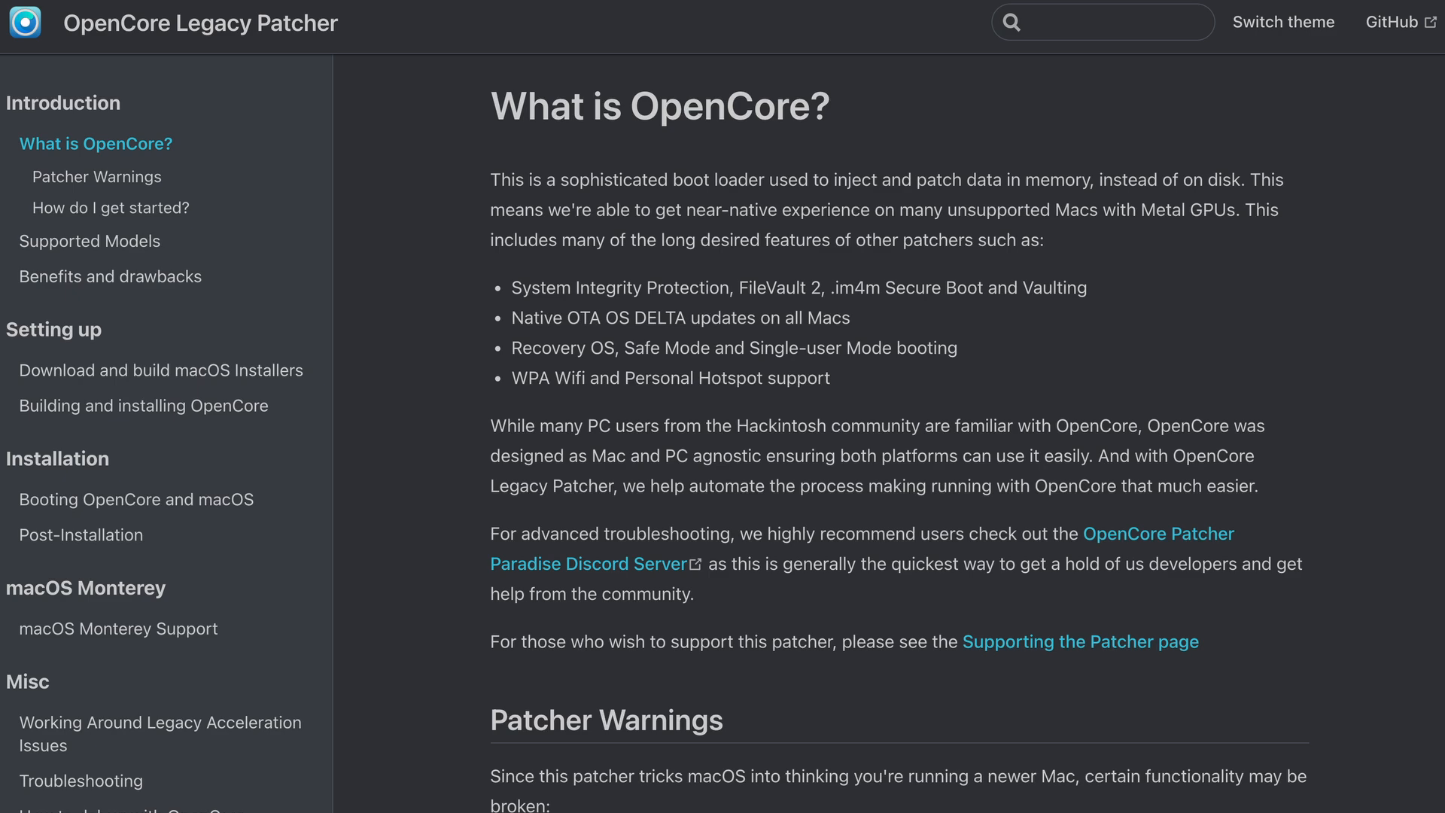
Step: Read further down the 'What is OpenCore?' documentation page
{"action": "scroll", "scroll_direction": "down", "scroll_amount": 3}
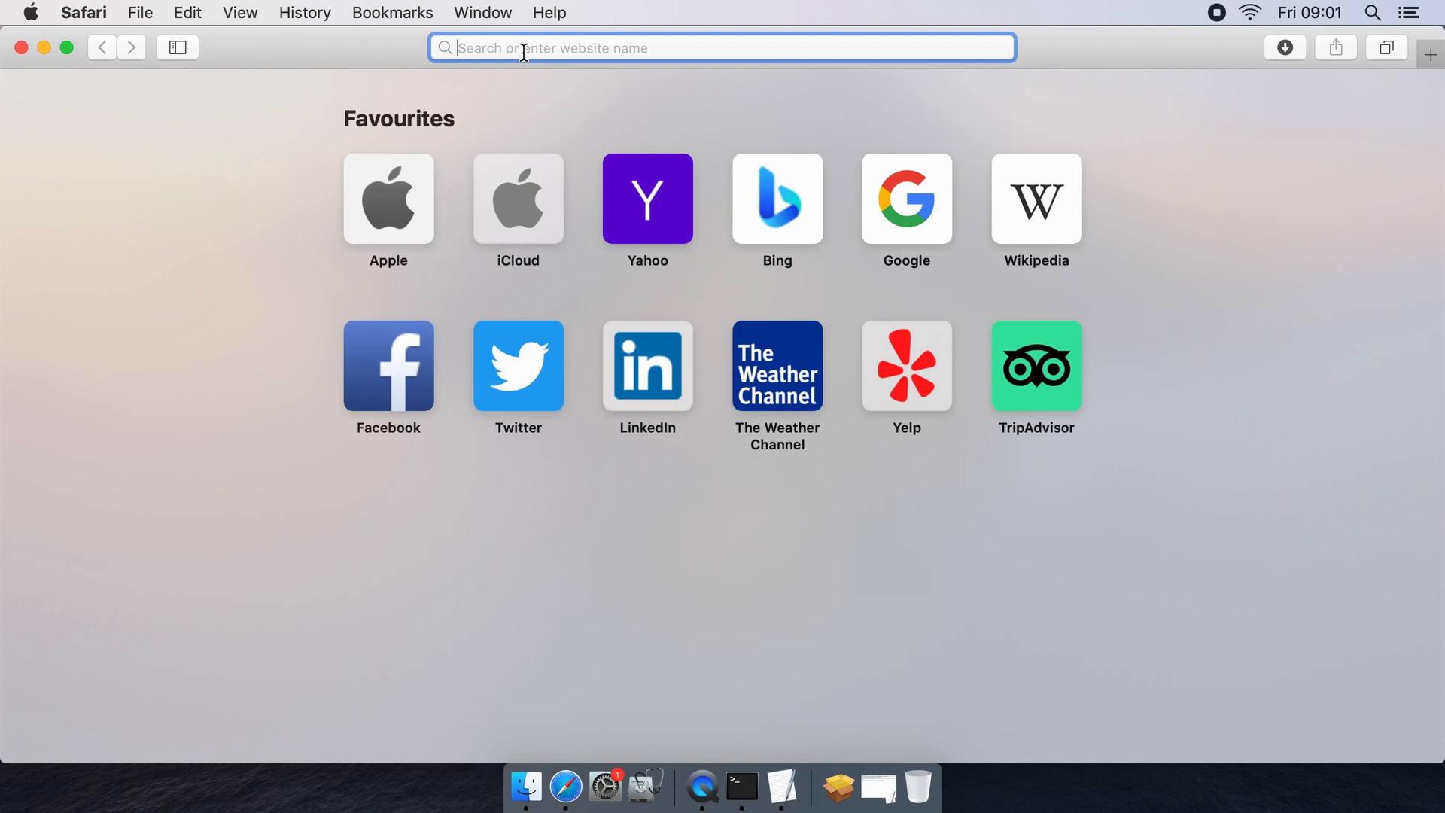
Step: From github.com, download OpenCore-Patcher-TUI.app.zip from the 0.3.1 release assets and close Safari
{"action": "type", "text": "github.com"}
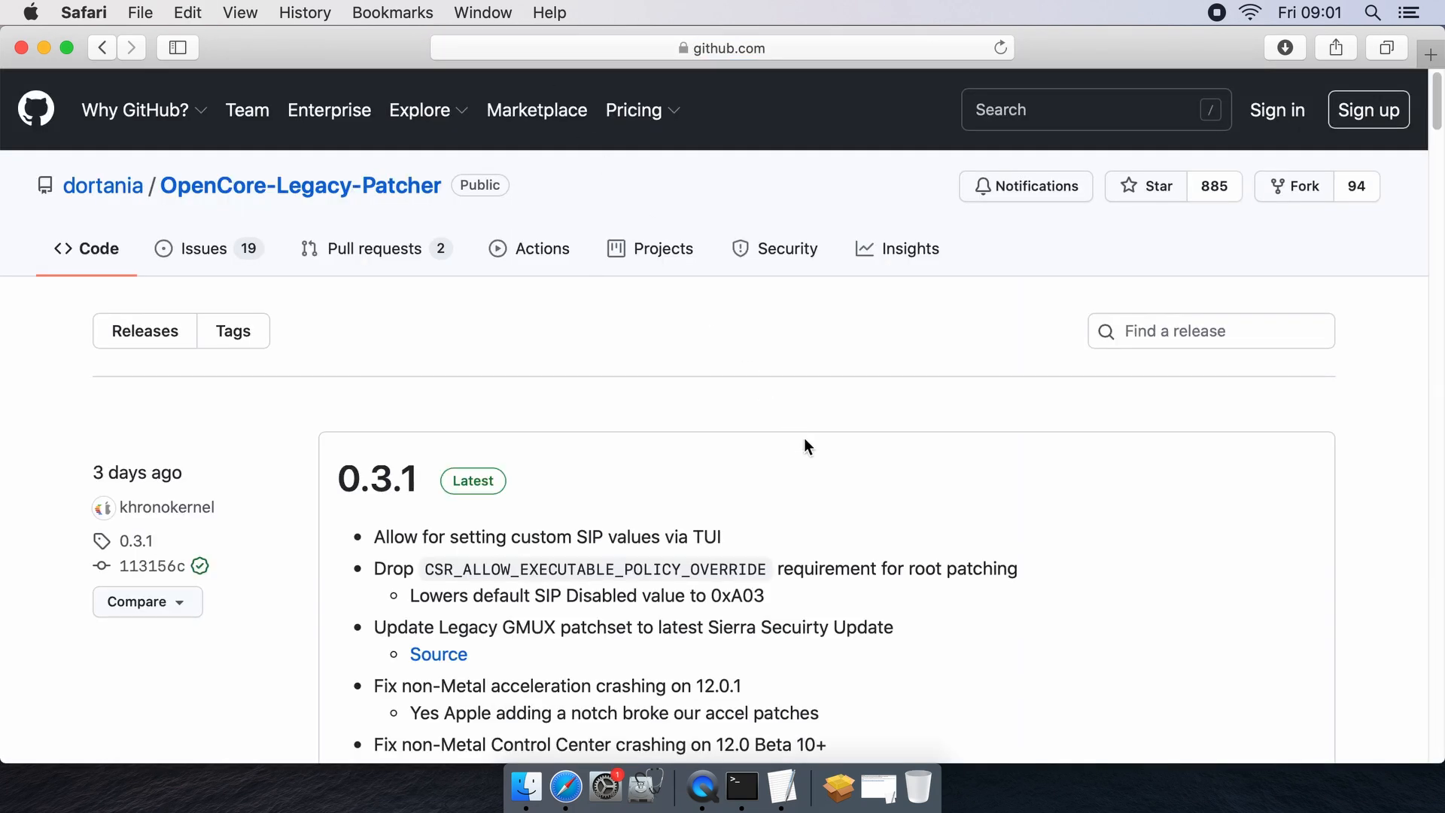
{"action": "scroll", "scroll_direction": "down", "scroll_amount": 3}
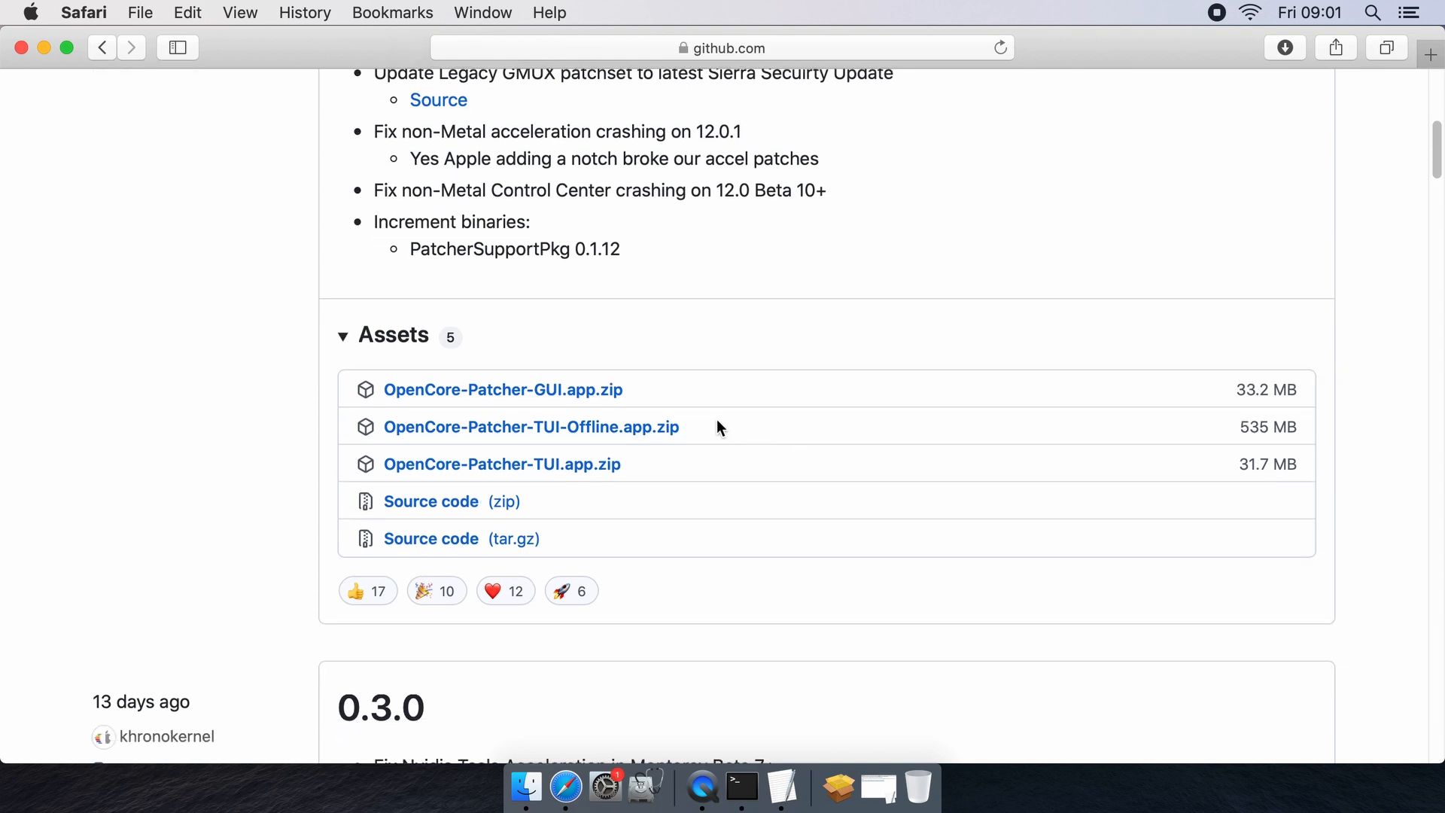
{"action": "left_click", "coordinate": [501, 464]}
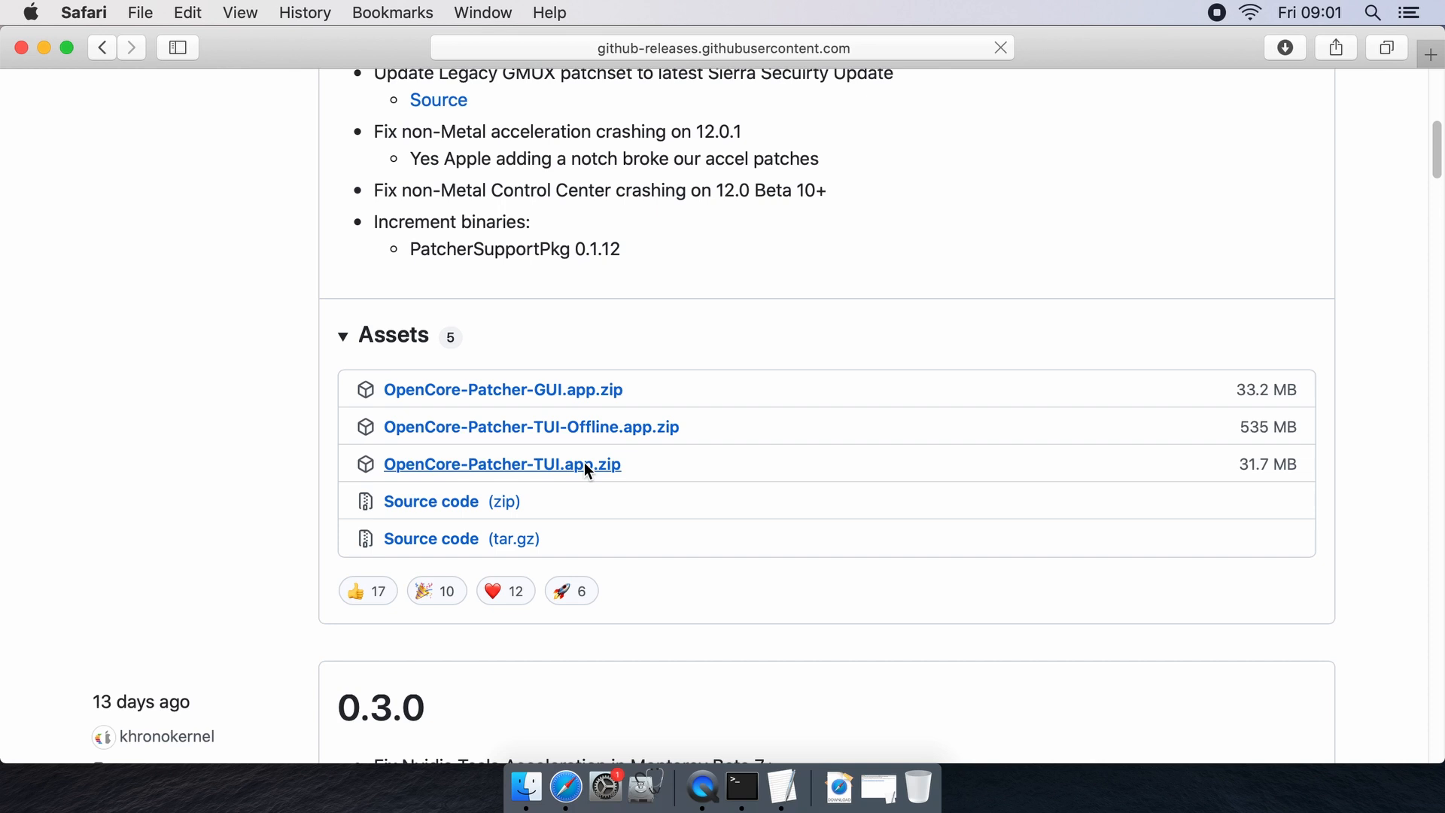
{"action": "left_click", "coordinate": [501, 463]}
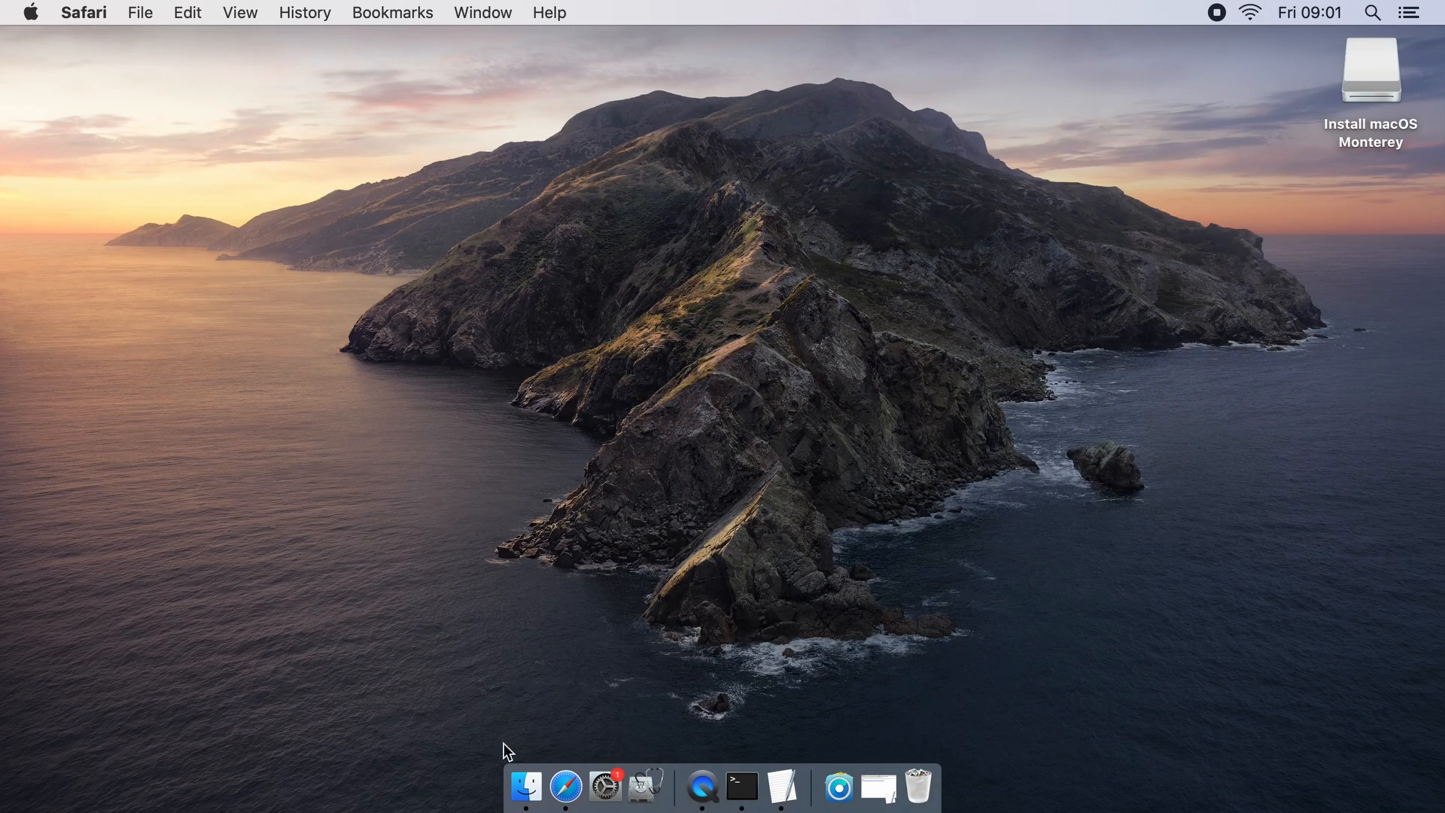
Step: Launch OpenCore-Patcher from Downloads and build OpenCore for the iMac14,2 (option 1)
{"action": "left_click", "coordinate": [525, 786]}
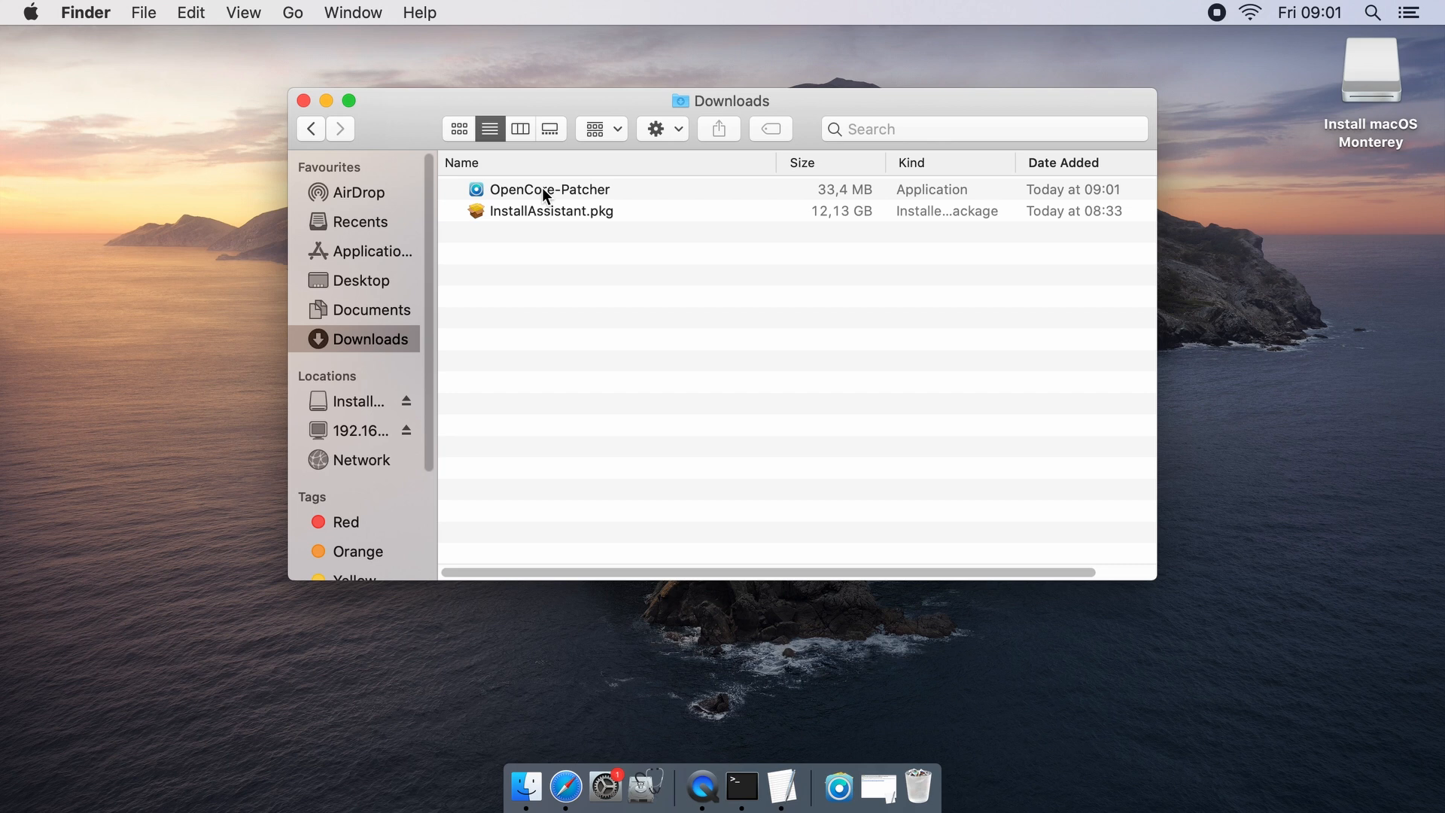
{"action": "left_click", "coordinate": [549, 189]}
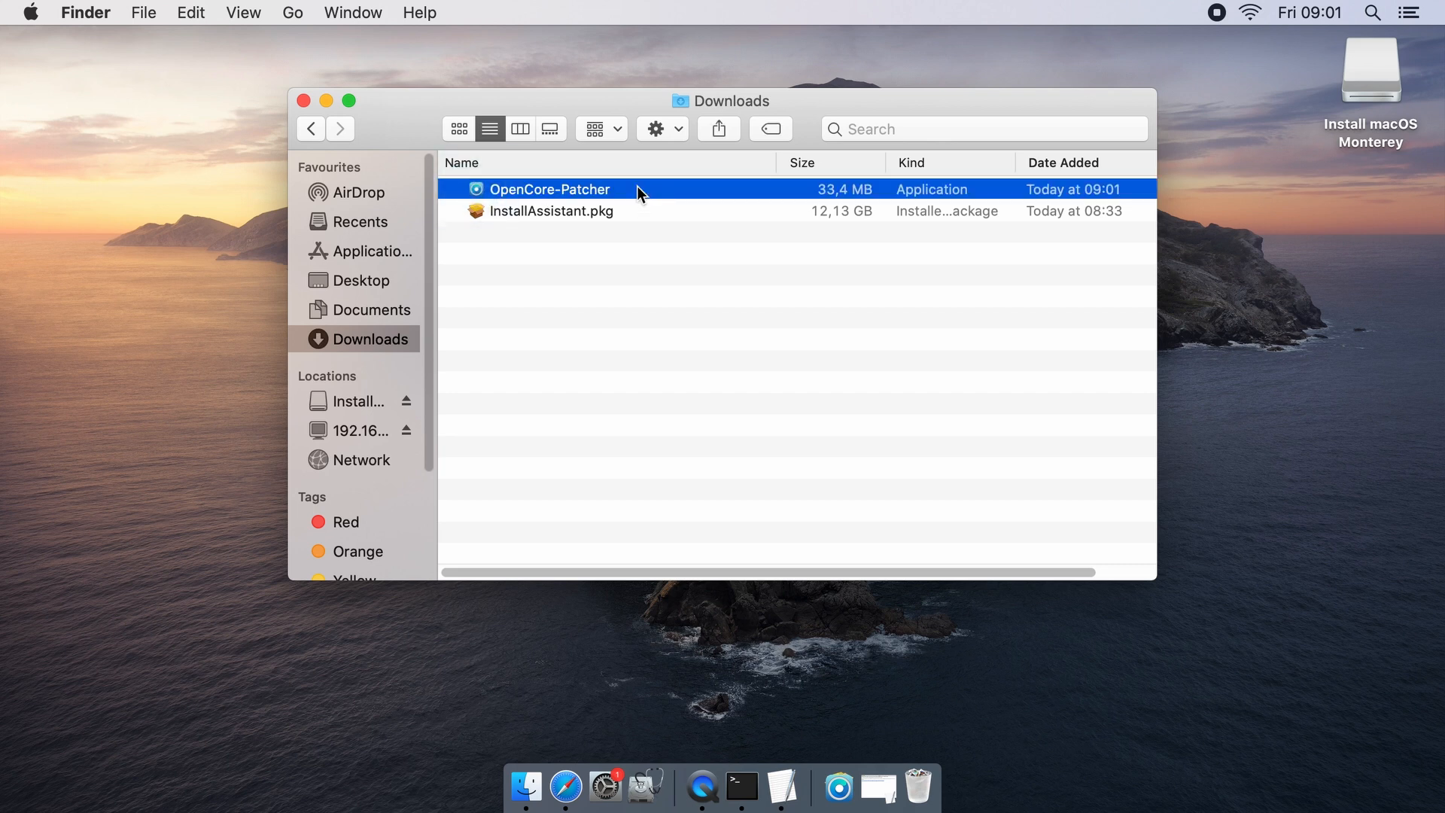
{"action": "double_click", "coordinate": [550, 189]}
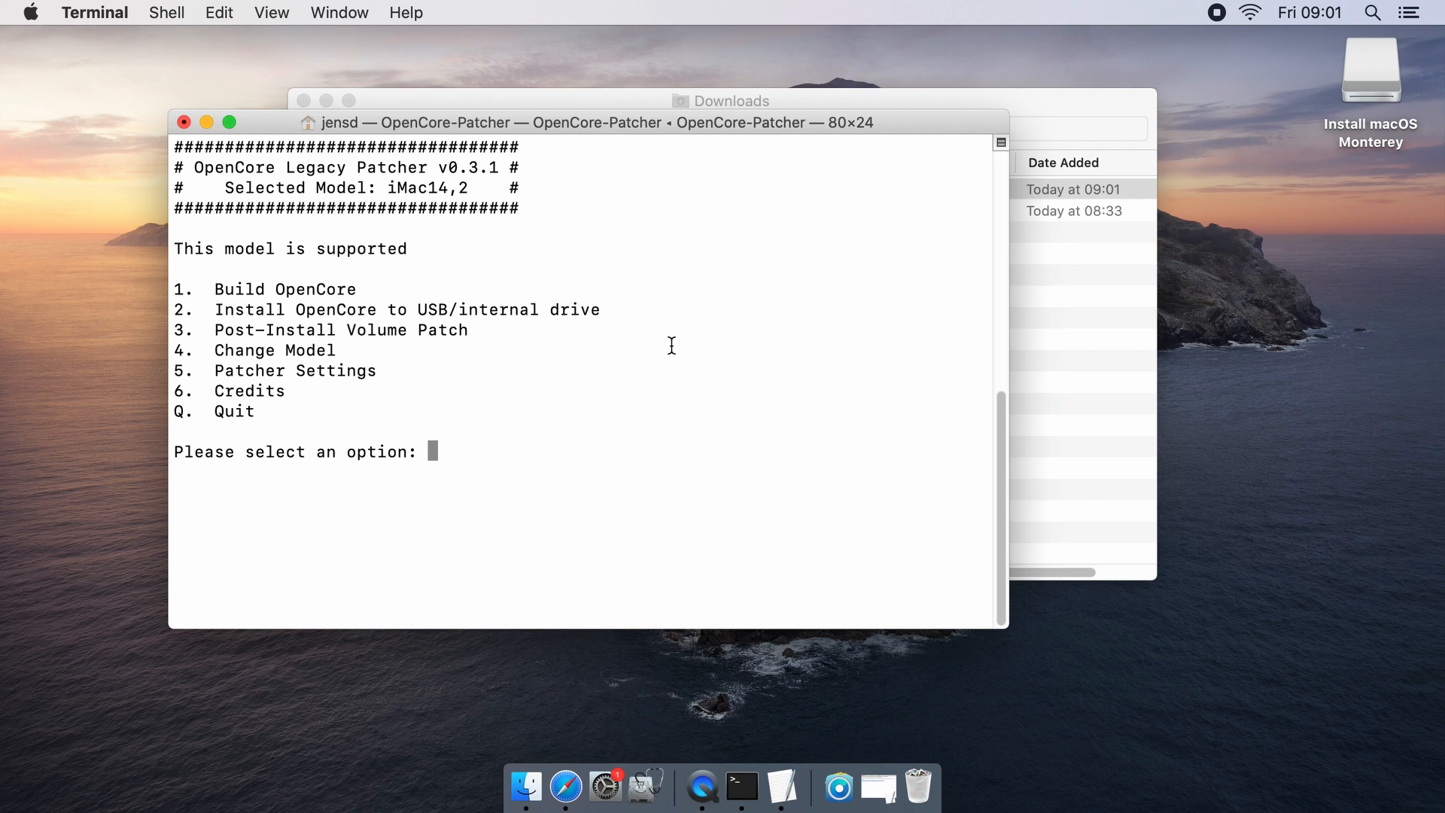
{"action": "type", "text": "1"}
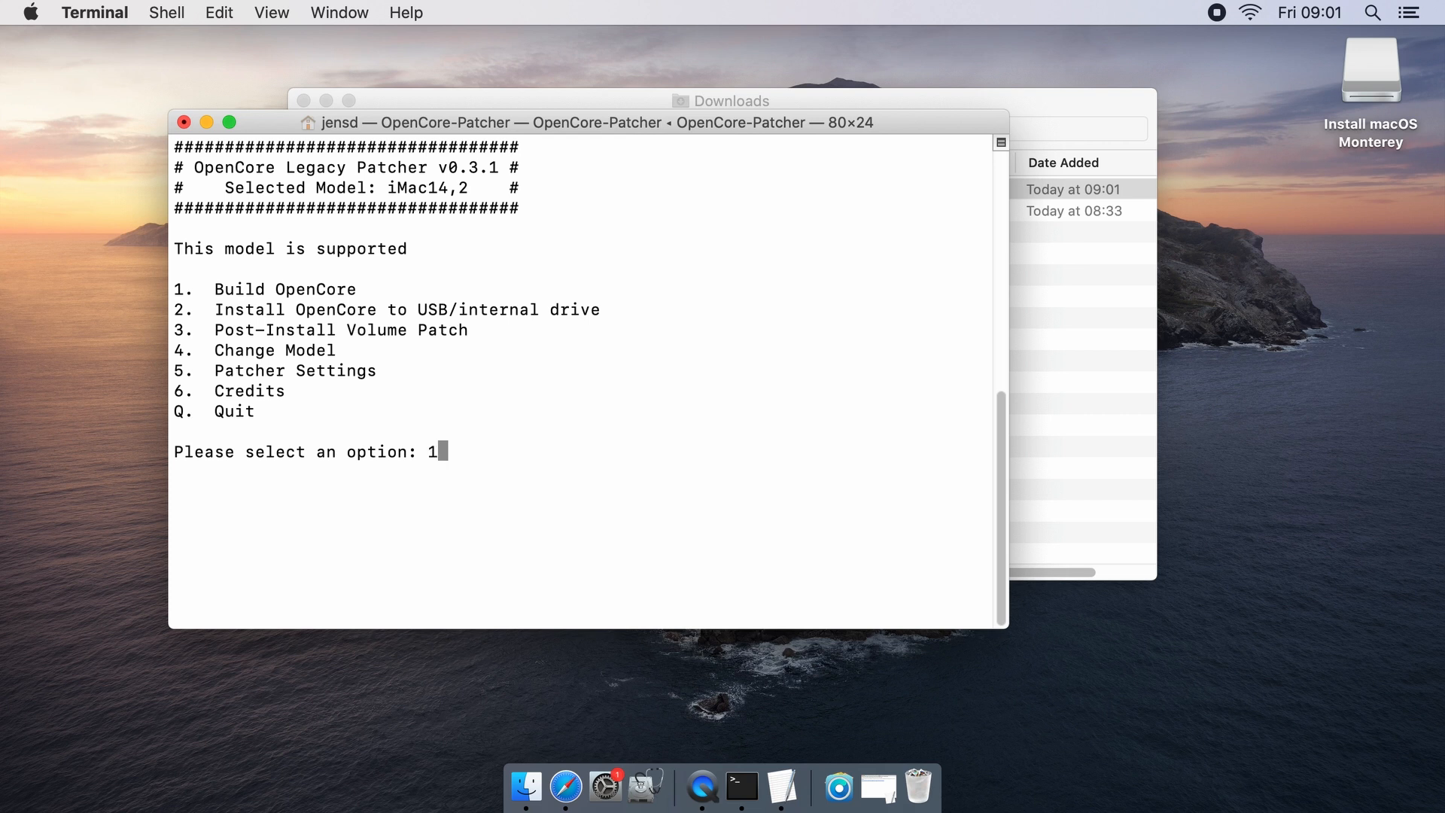
{"action": "key", "text": "enter"}
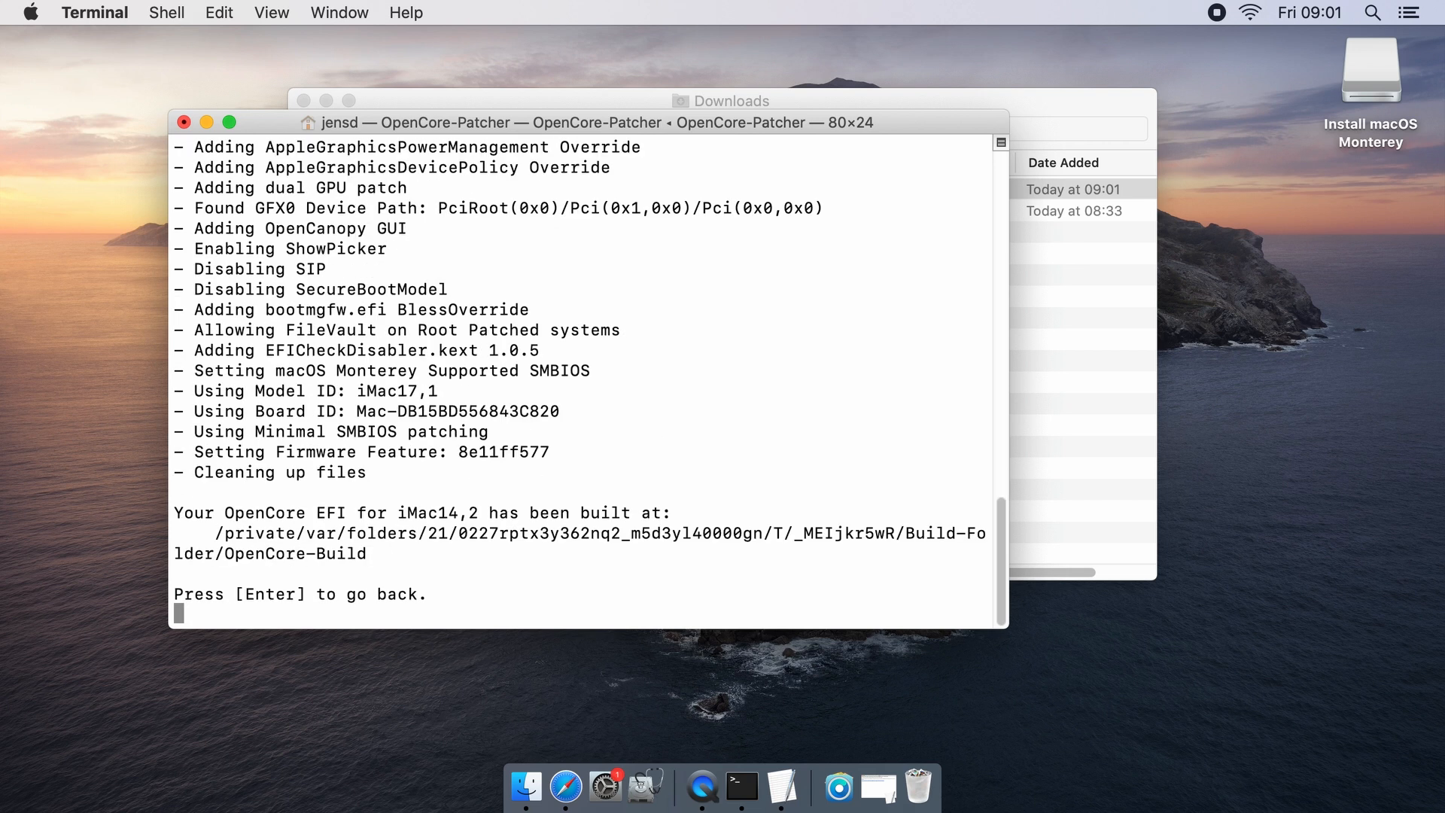
{"action": "mouse_move", "coordinate": [397, 511]}
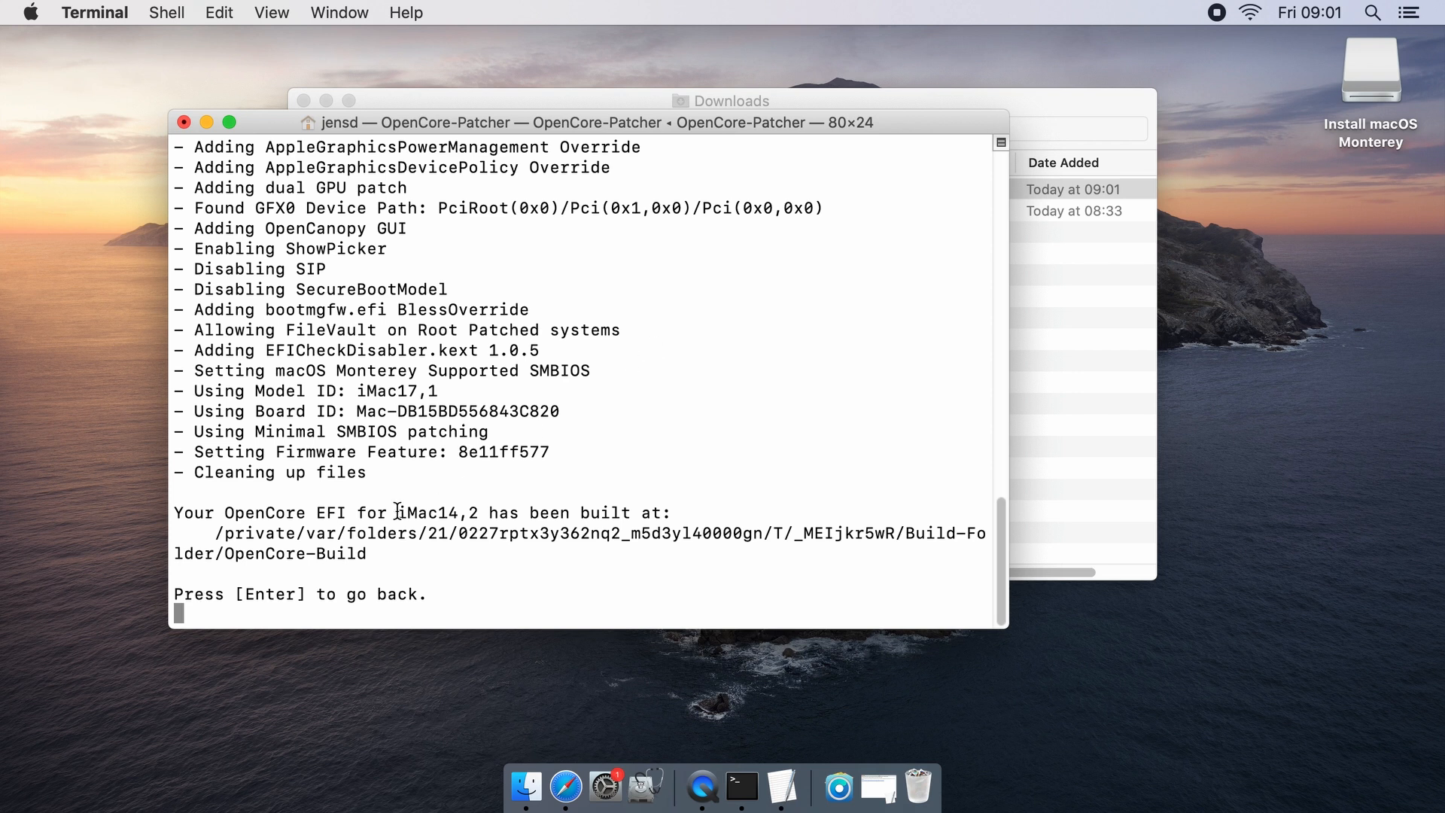
{"action": "double_click", "coordinate": [436, 512]}
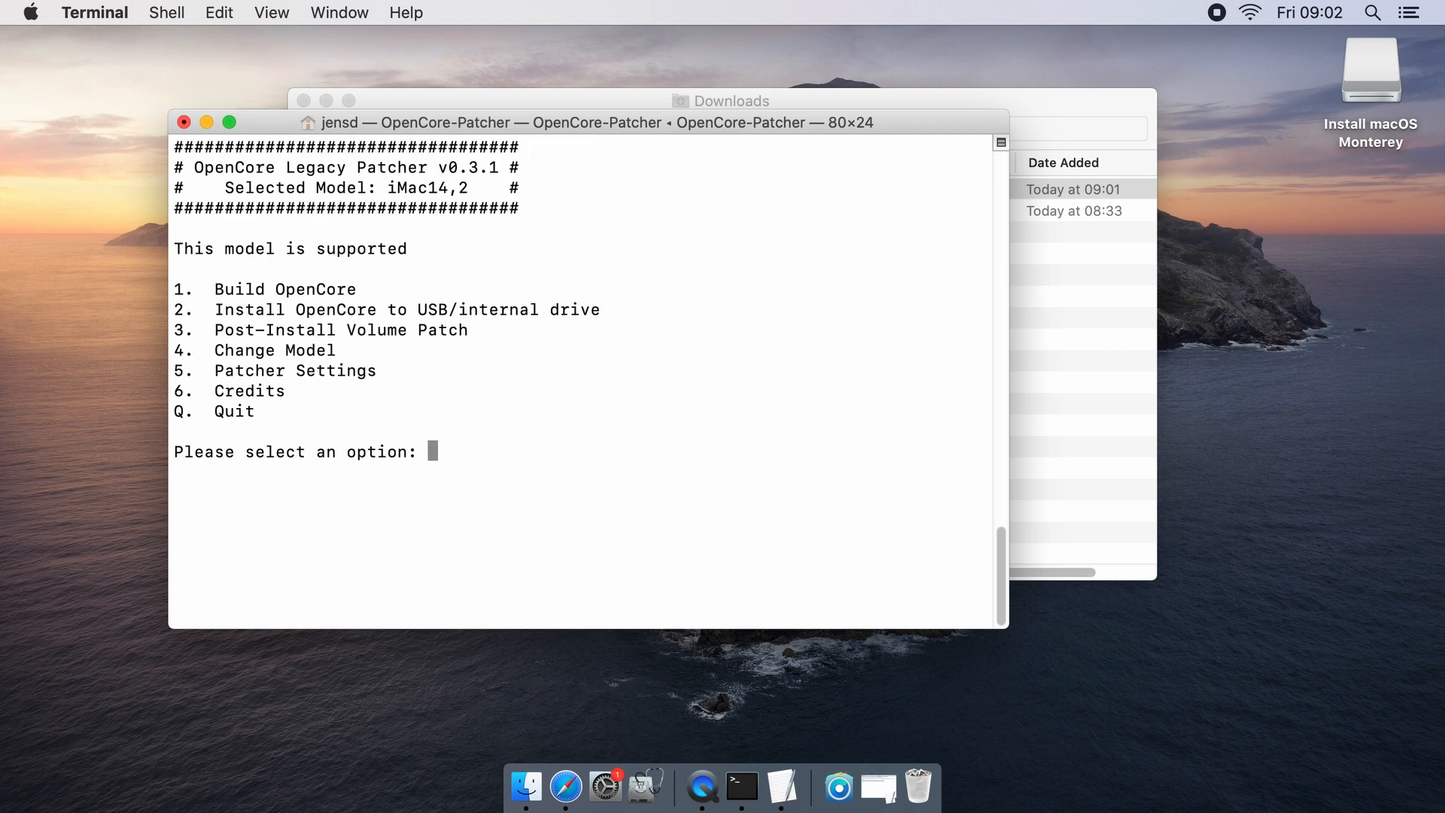
Step: Install OpenCore to disk 3 (DataTraveler USB) partition 1 EFI with admin password, then quit with q
{"action": "type", "text": "2"}
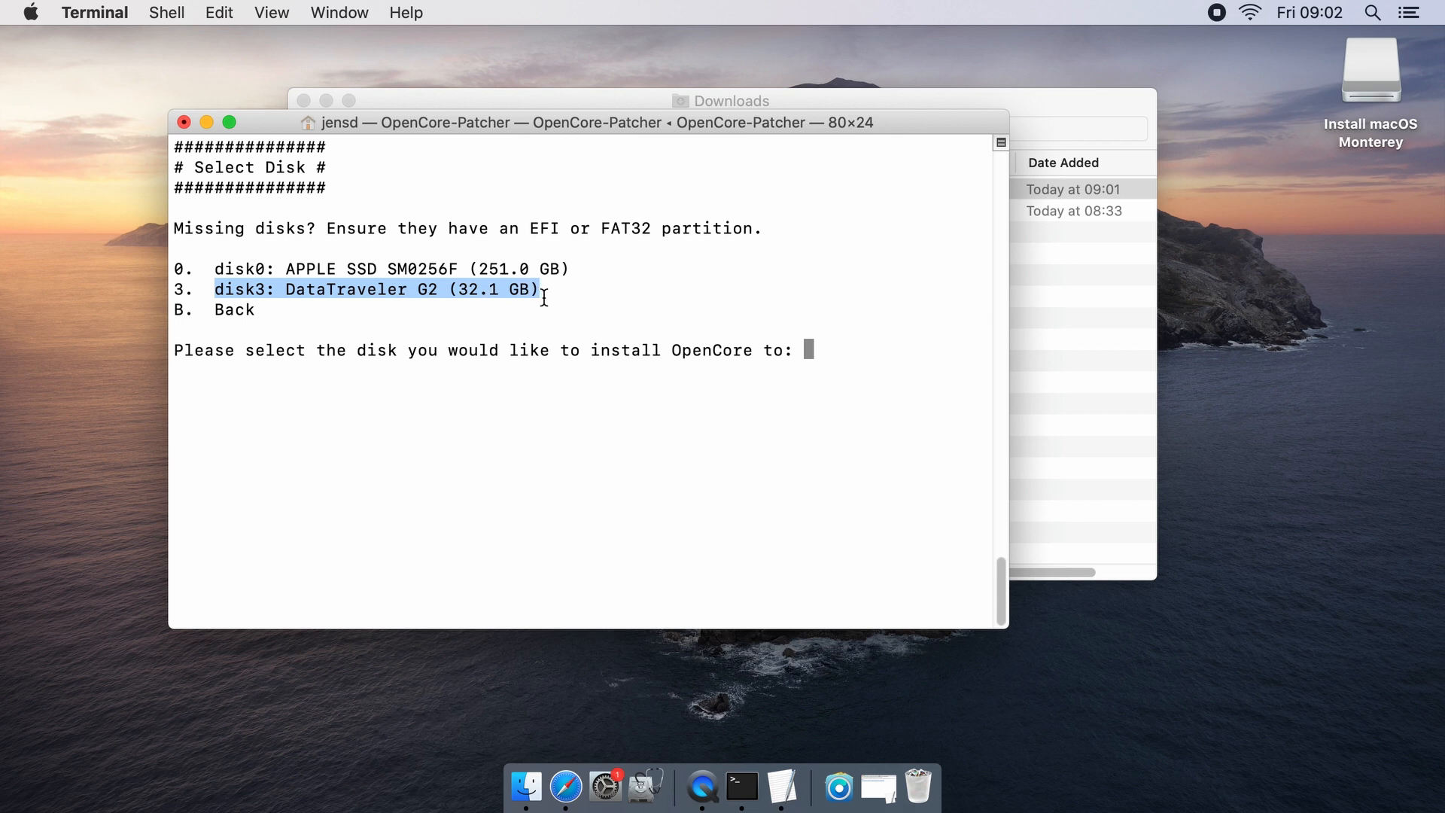
{"action": "type", "text": "3"}
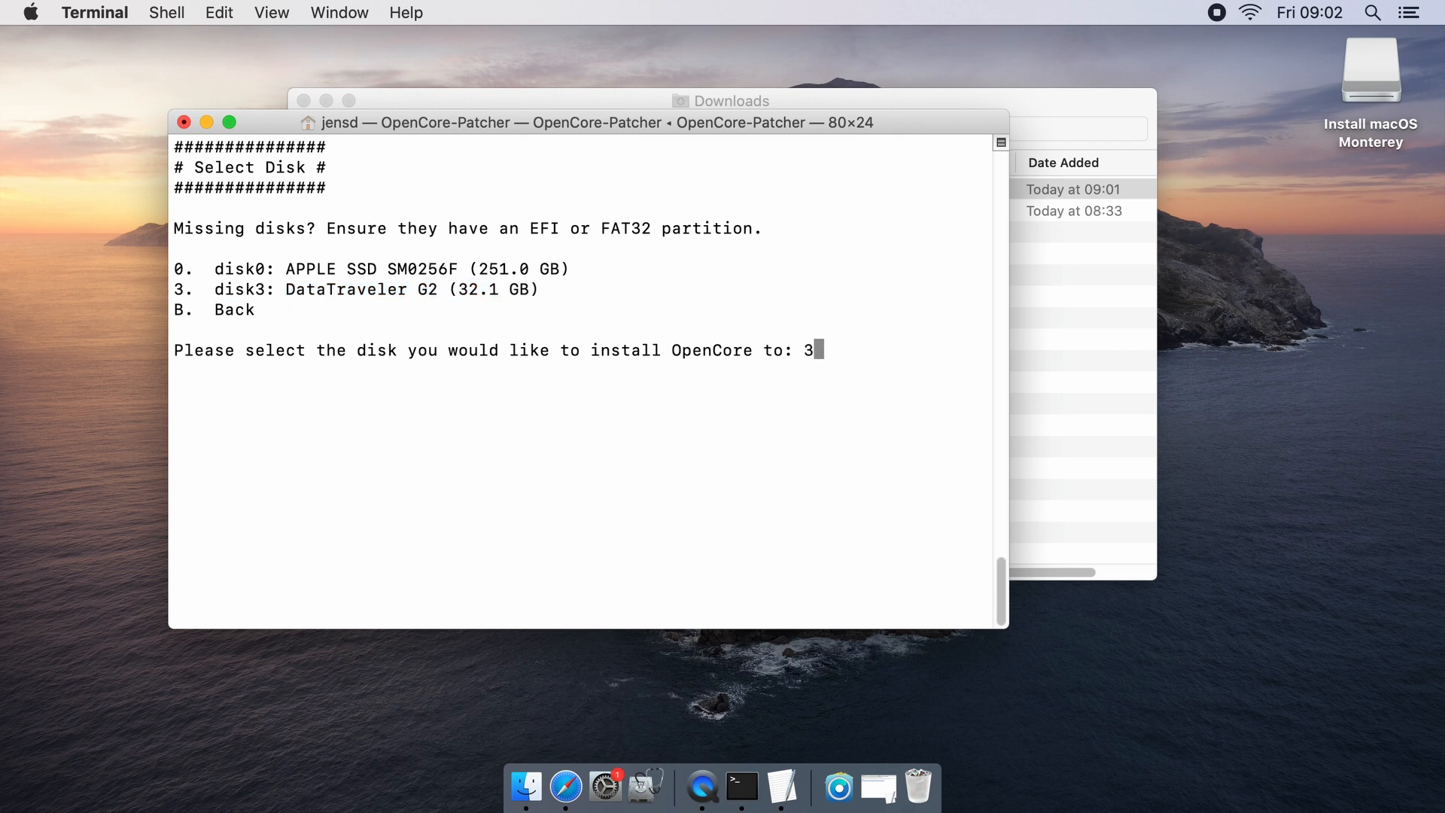
{"action": "key", "text": "enter"}
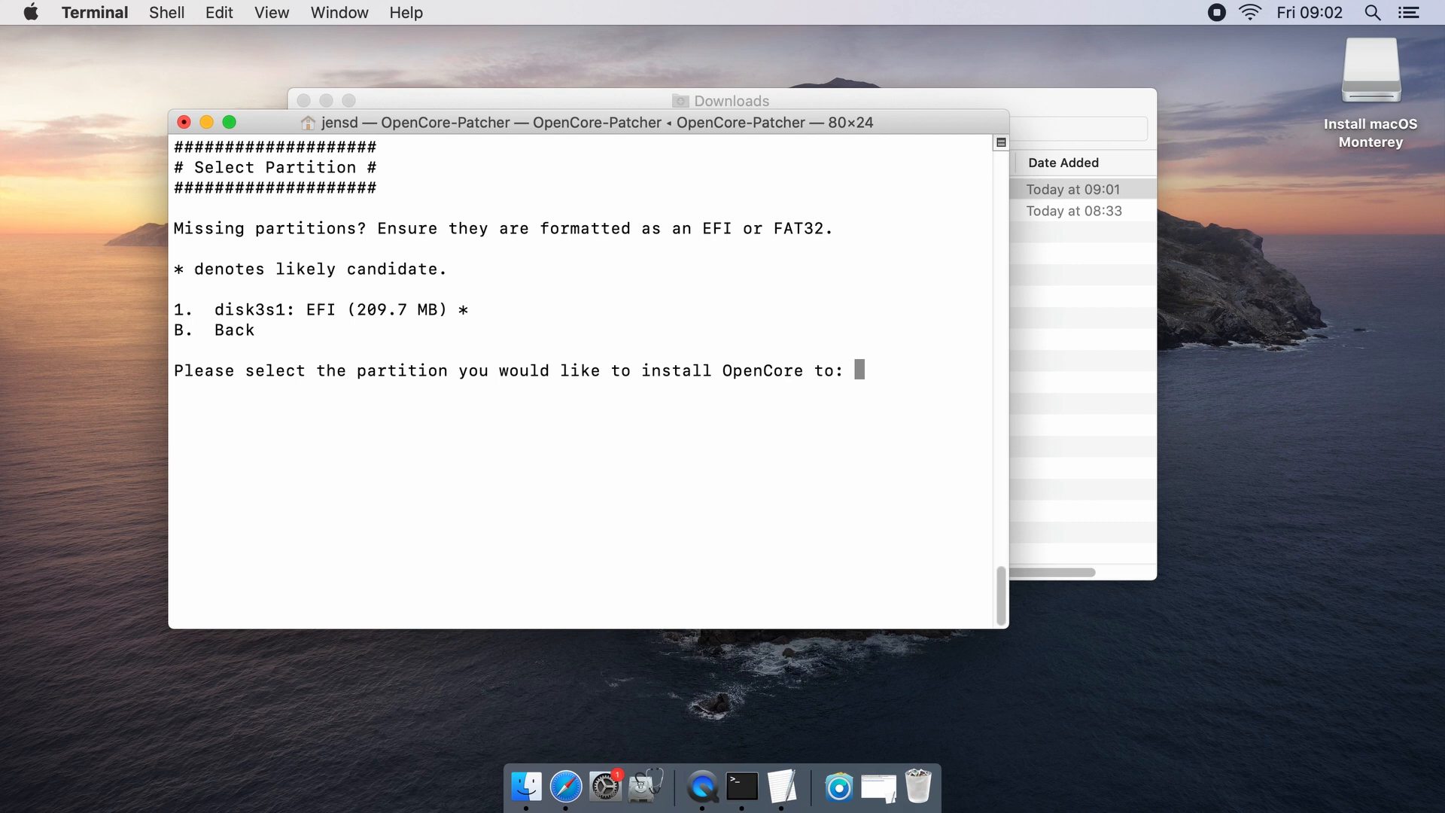
{"action": "type", "text": "1"}
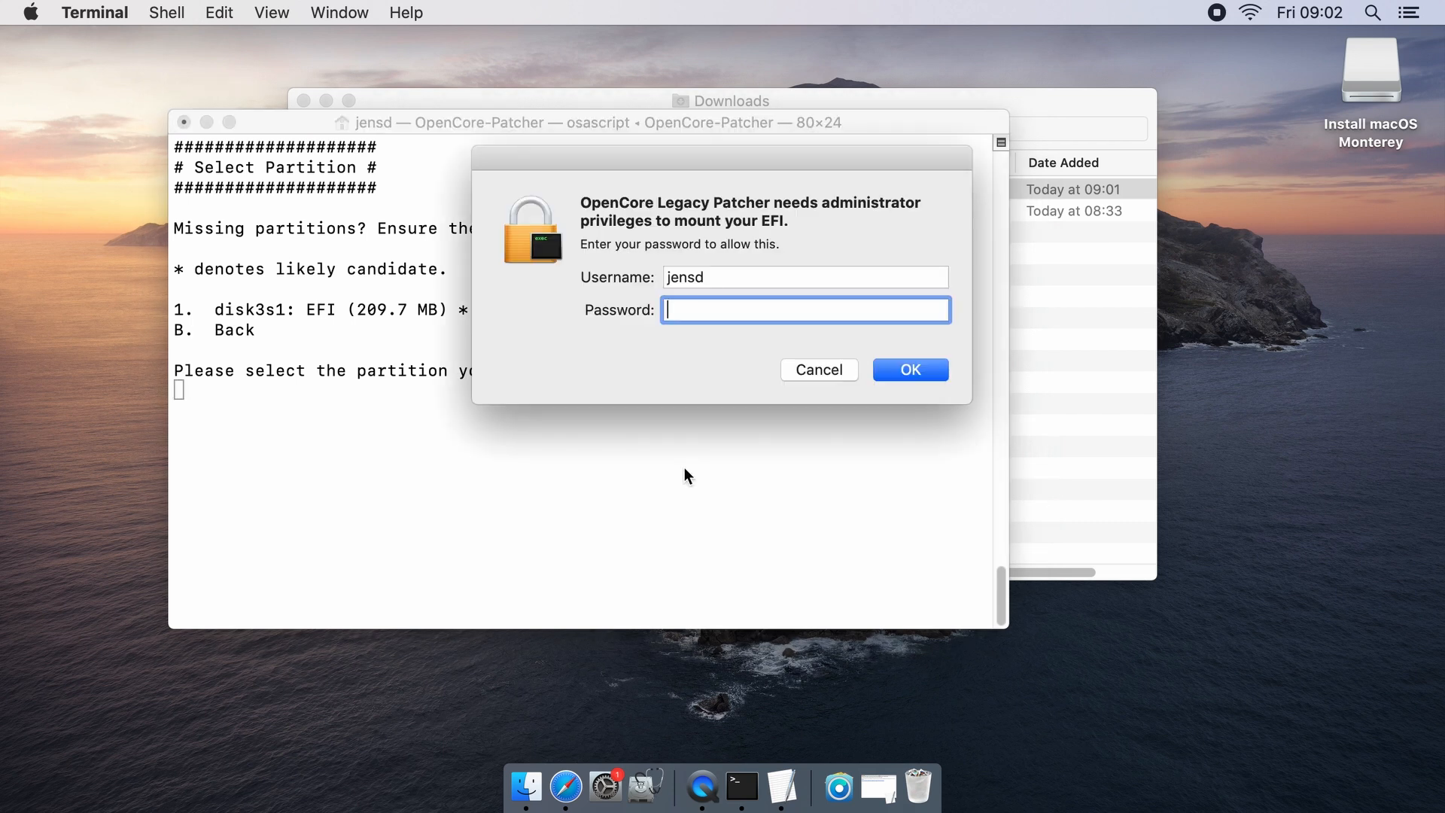
{"action": "left_click", "coordinate": [908, 370]}
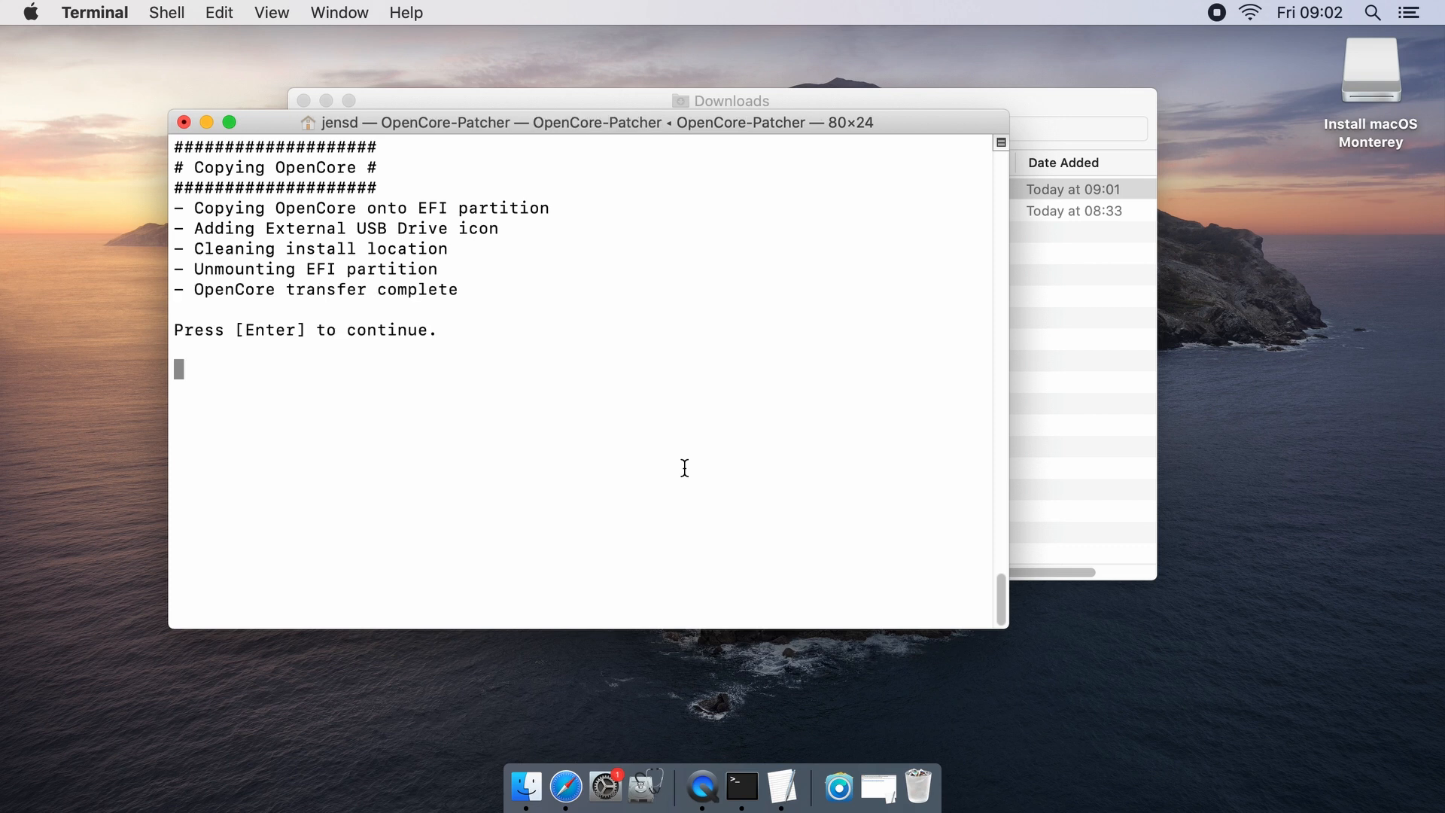
{"action": "key", "text": "Return"}
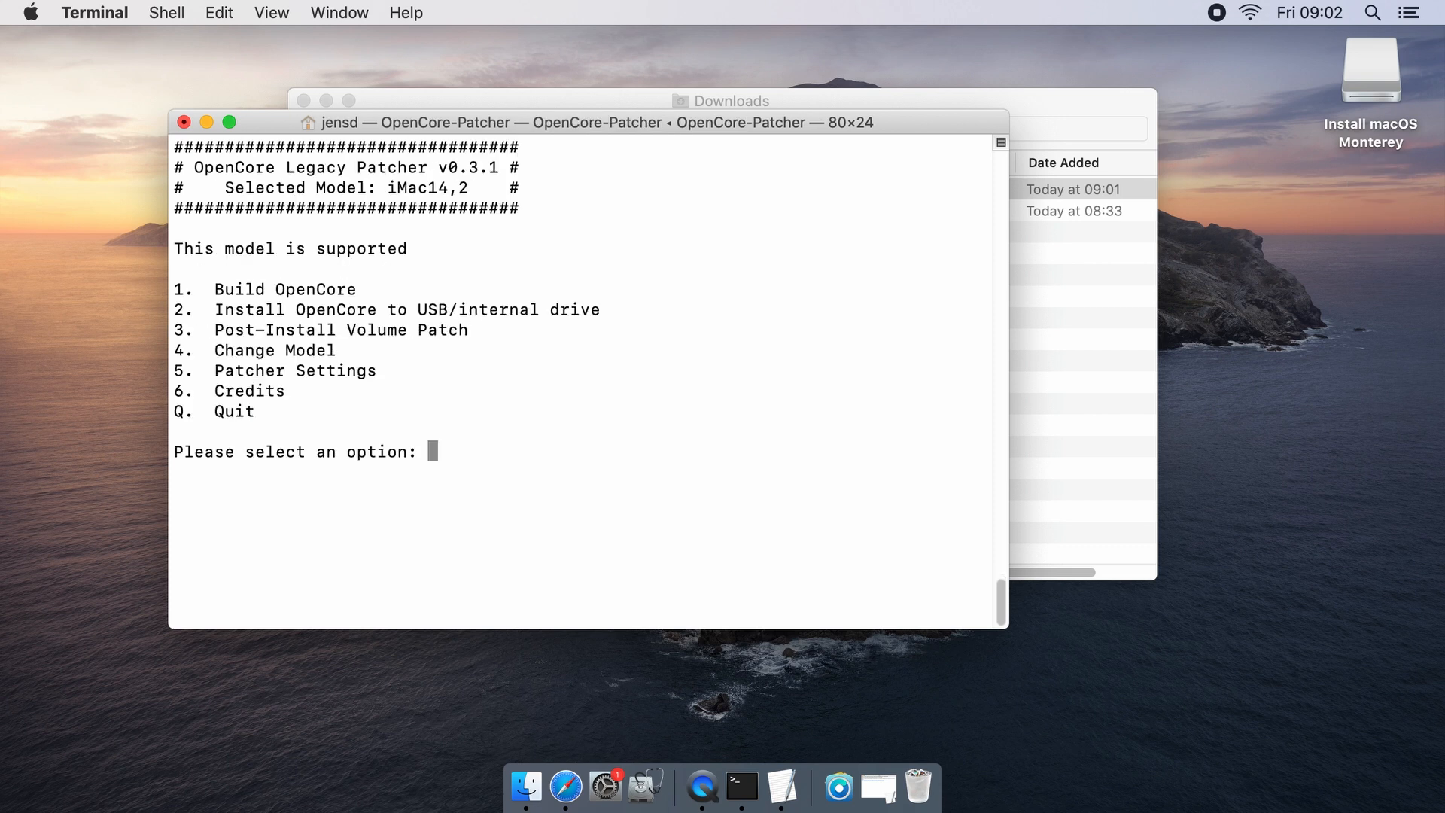
{"action": "type", "text": "q"}
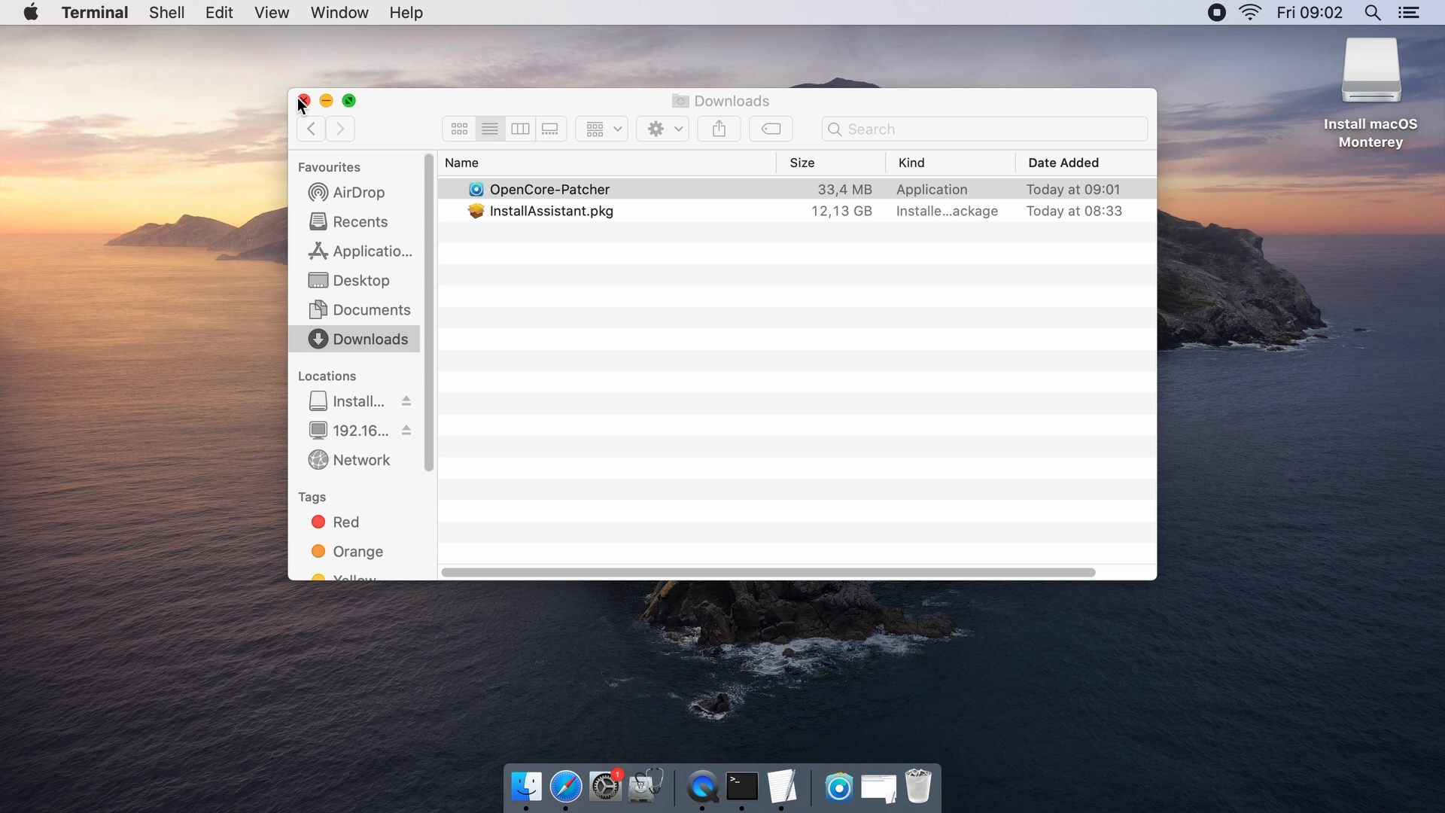
Step: Close the Downloads window and restart the Mac from the Apple menu, confirming Restart
{"action": "left_click", "coordinate": [303, 100]}
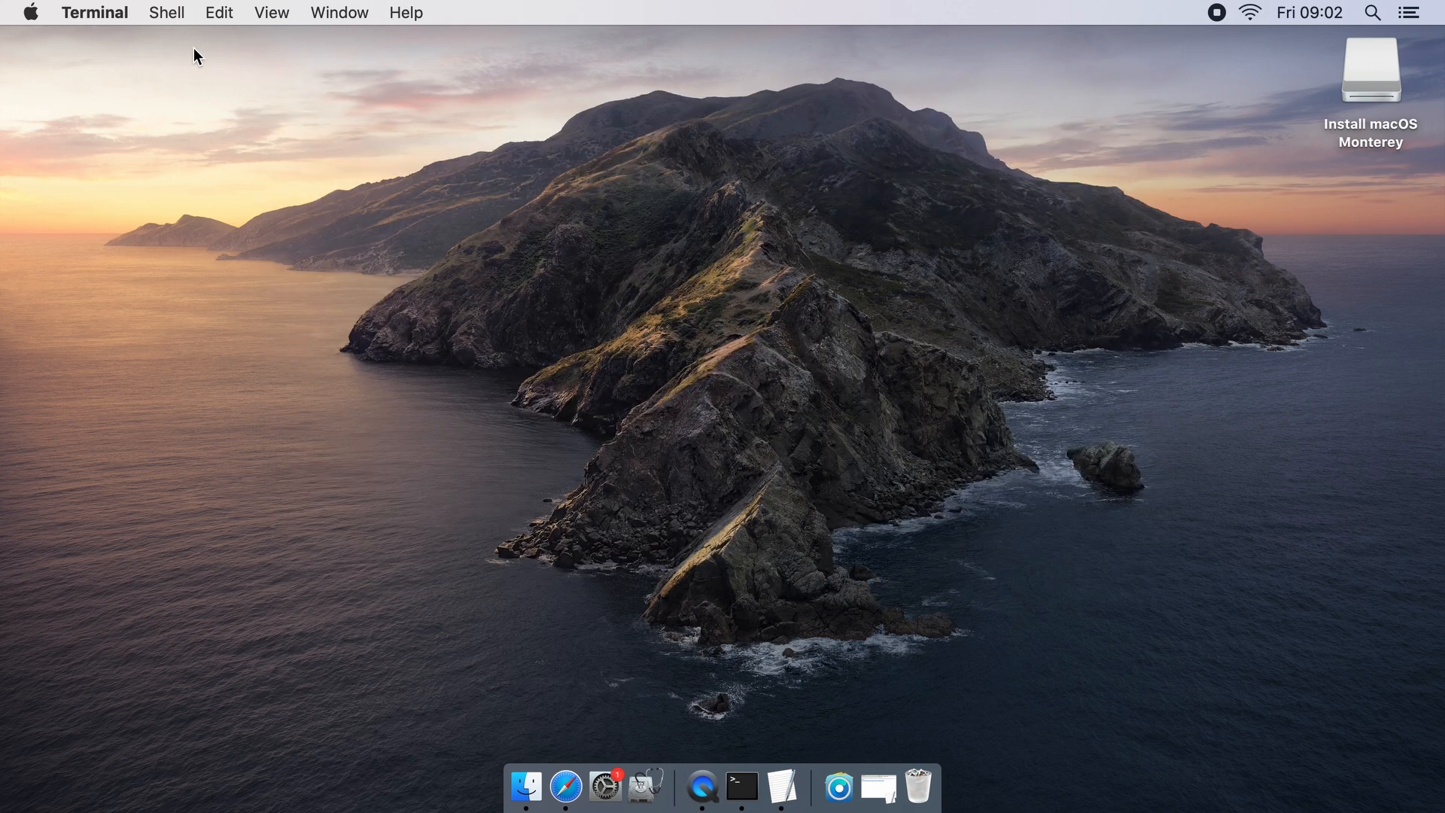
{"action": "left_click", "coordinate": [28, 12]}
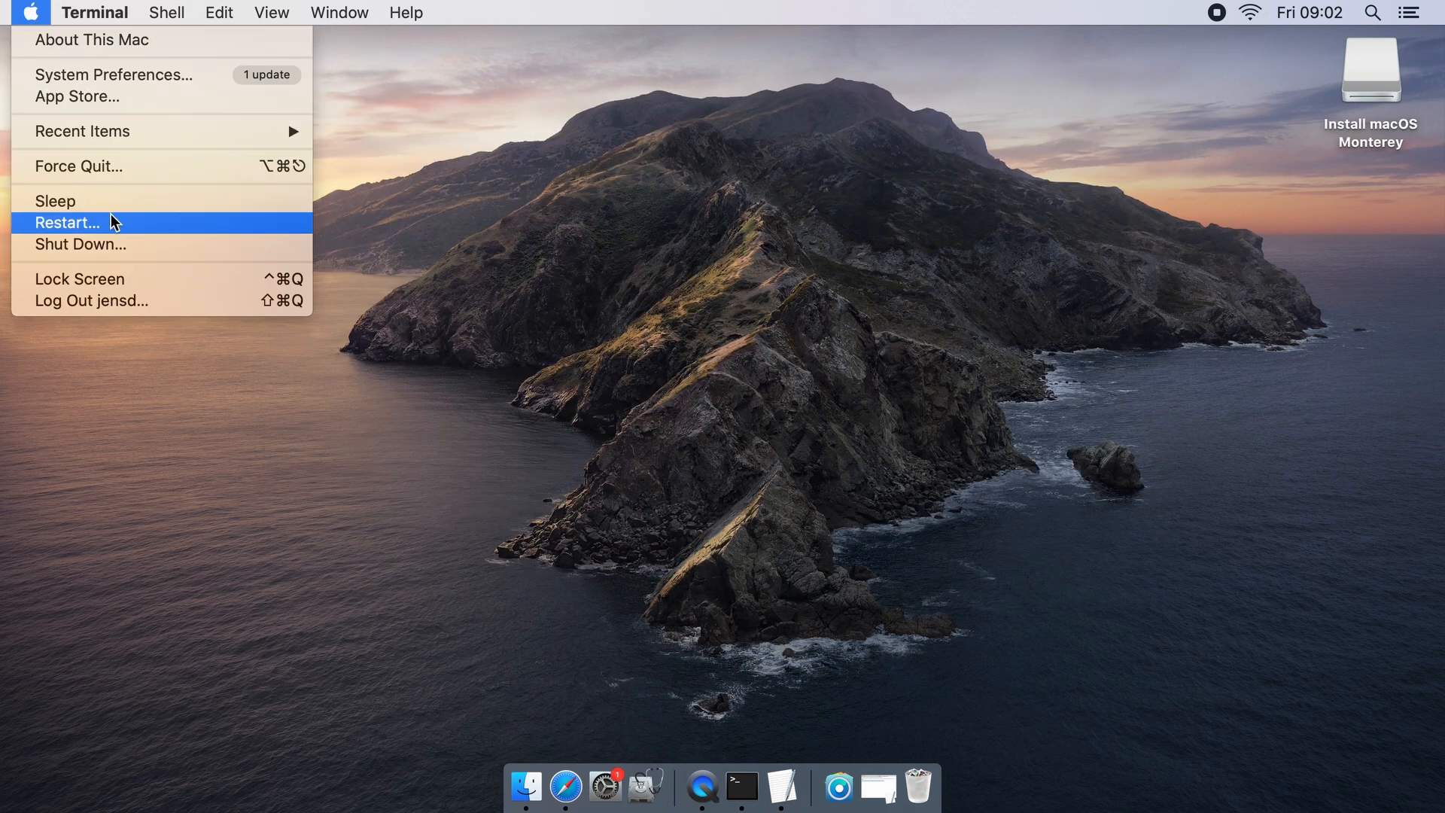
{"action": "left_click", "coordinate": [66, 222]}
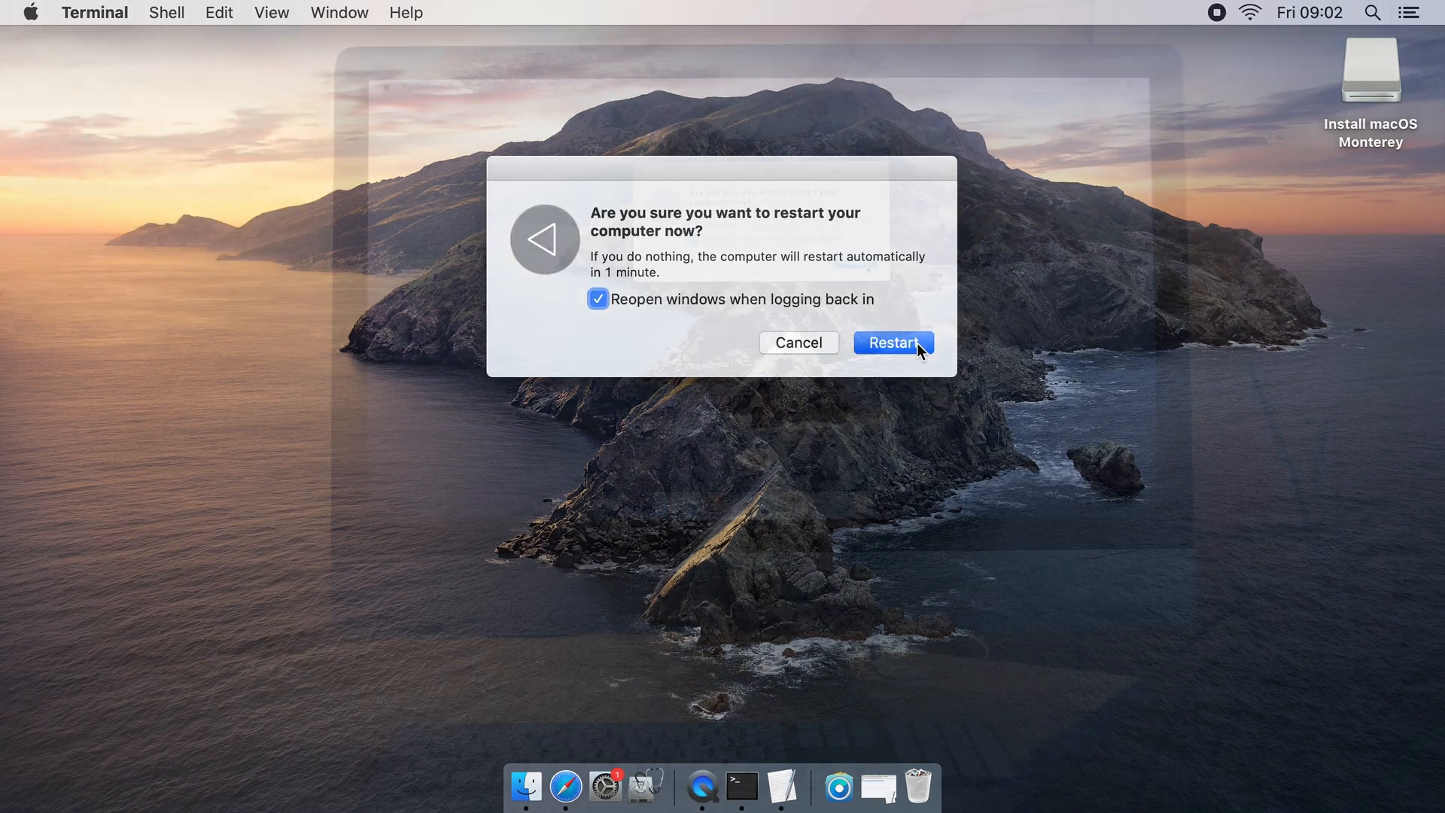
{"action": "left_click", "coordinate": [891, 342]}
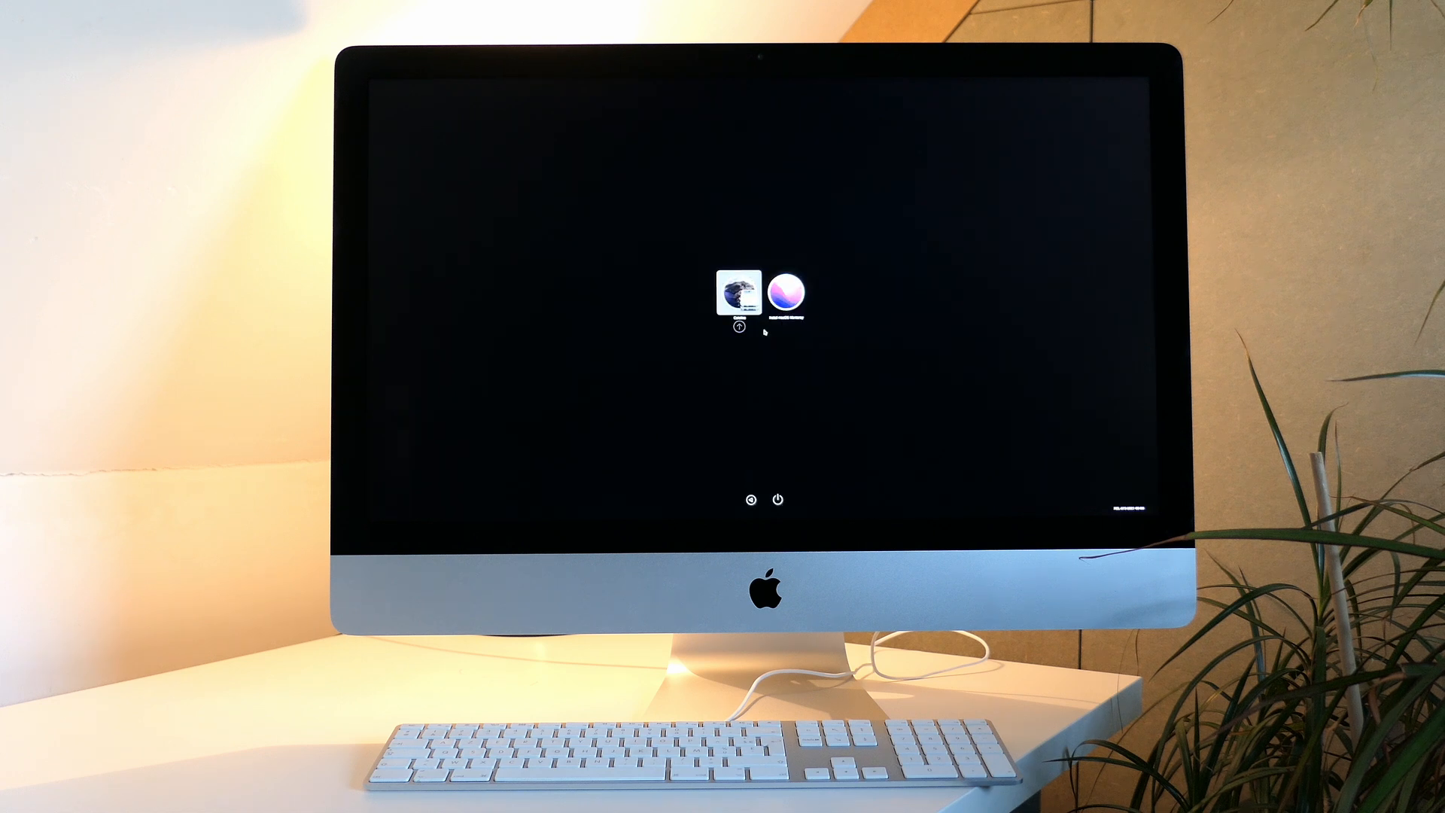
Step: Select the installer USB entry in the OpenCore picker and boot it into macOS Recovery
{"action": "left_click", "coordinate": [788, 291]}
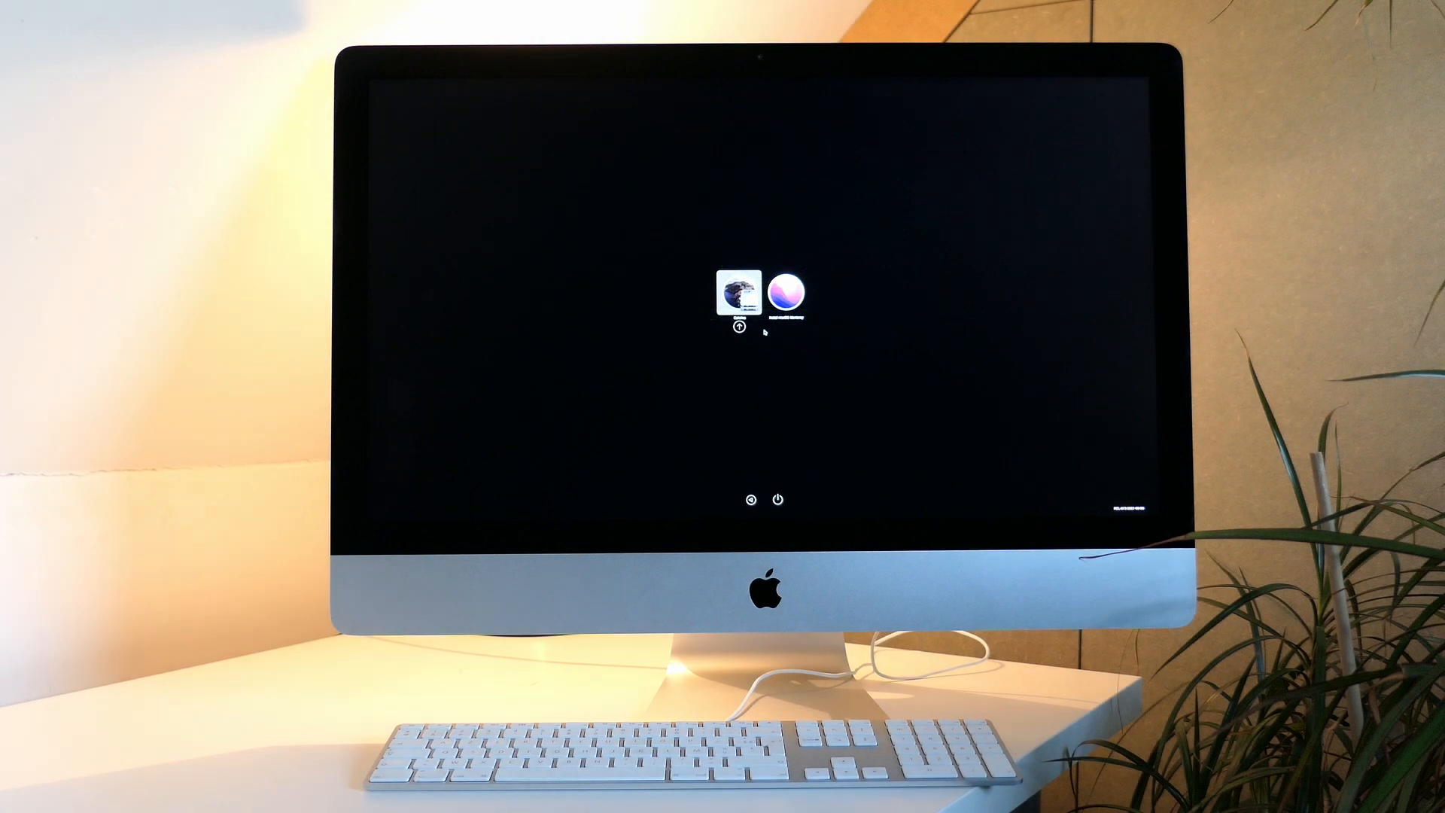
{"action": "left_click", "coordinate": [784, 293]}
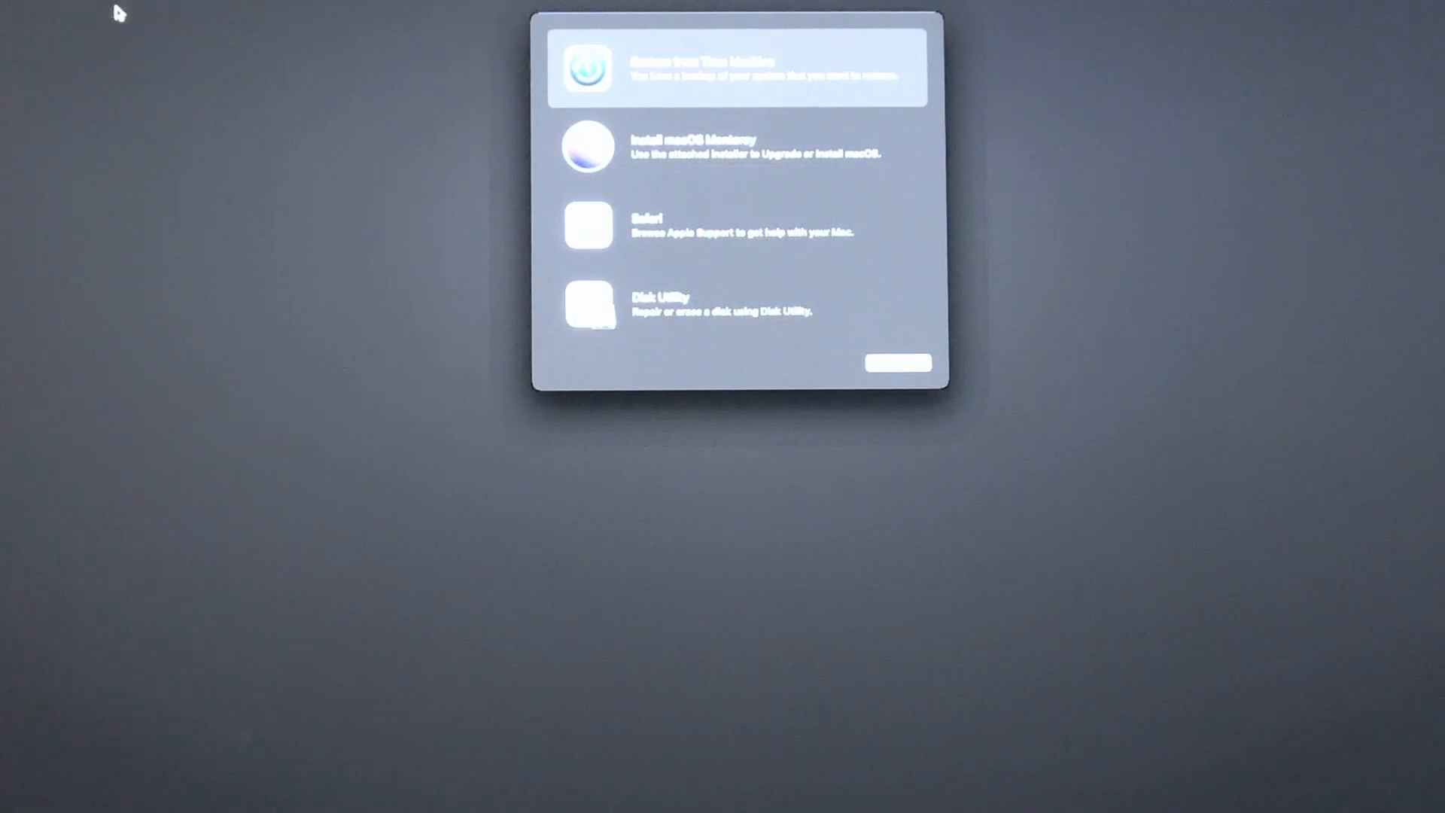
{"action": "mouse_move", "coordinate": [677, 320]}
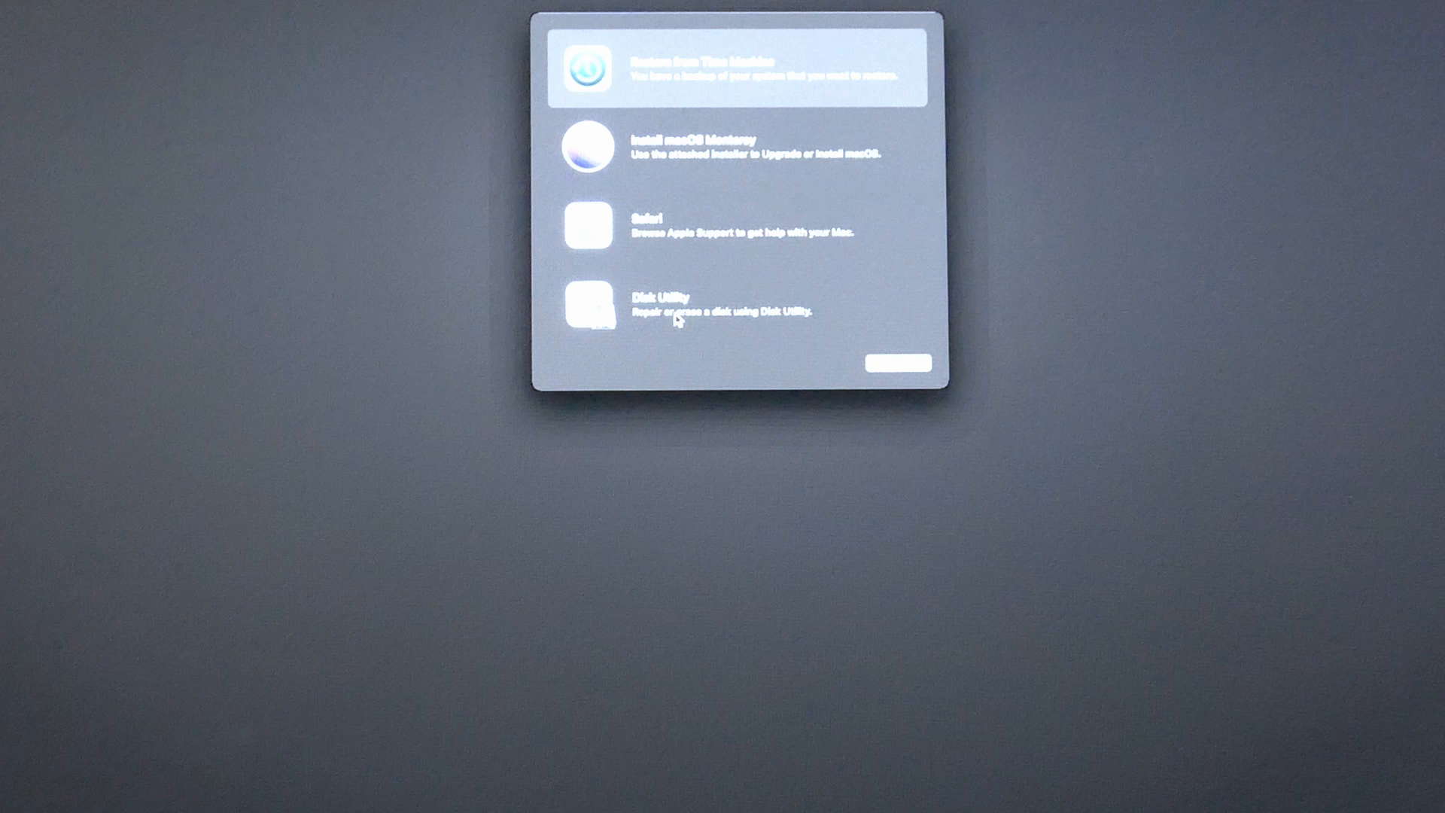
Step: In Disk Utility with Show All Devices on, select the internal APPLE SSD and start partitioning it
{"action": "left_click", "coordinate": [594, 304]}
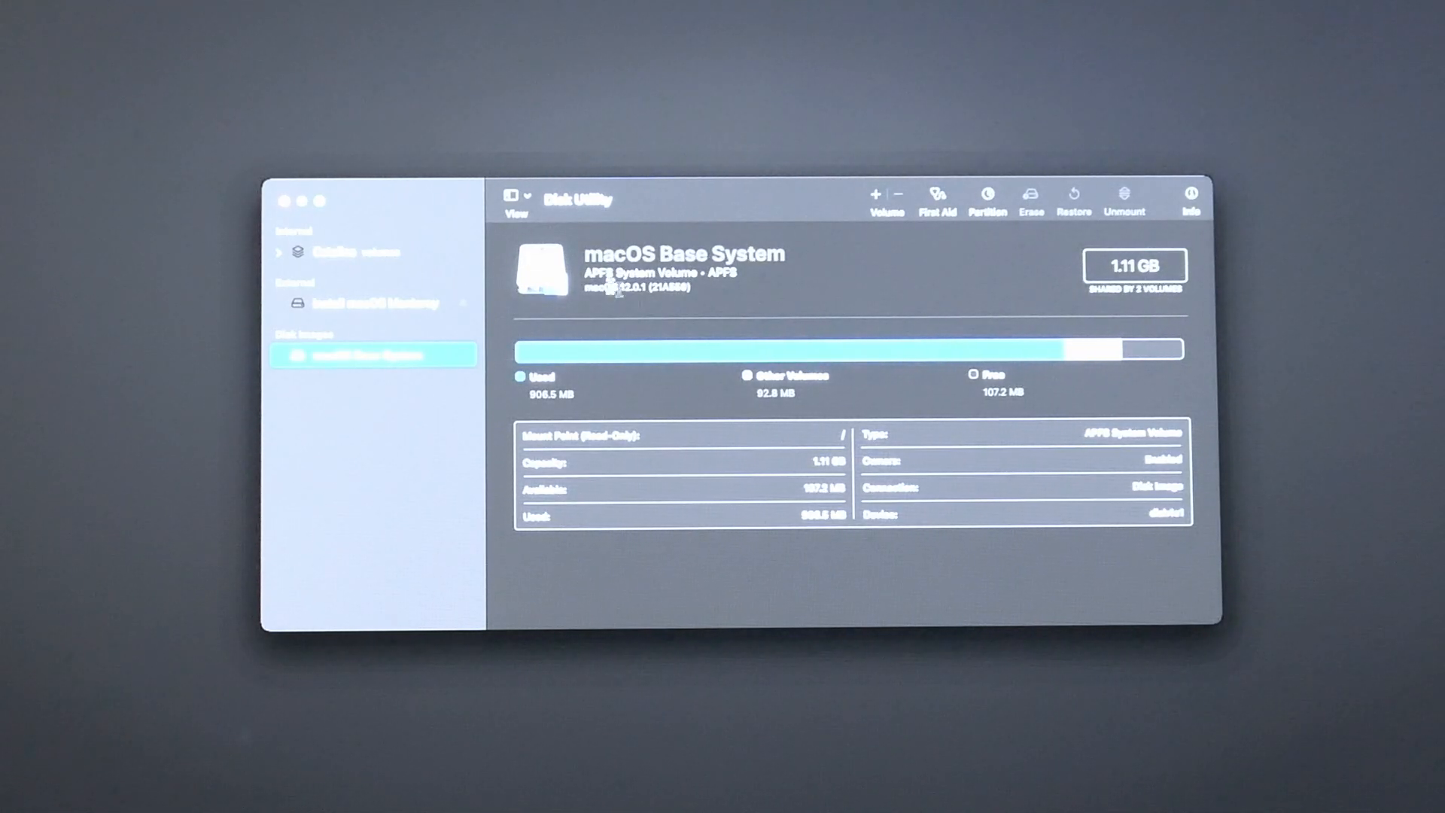
{"action": "left_click", "coordinate": [515, 196]}
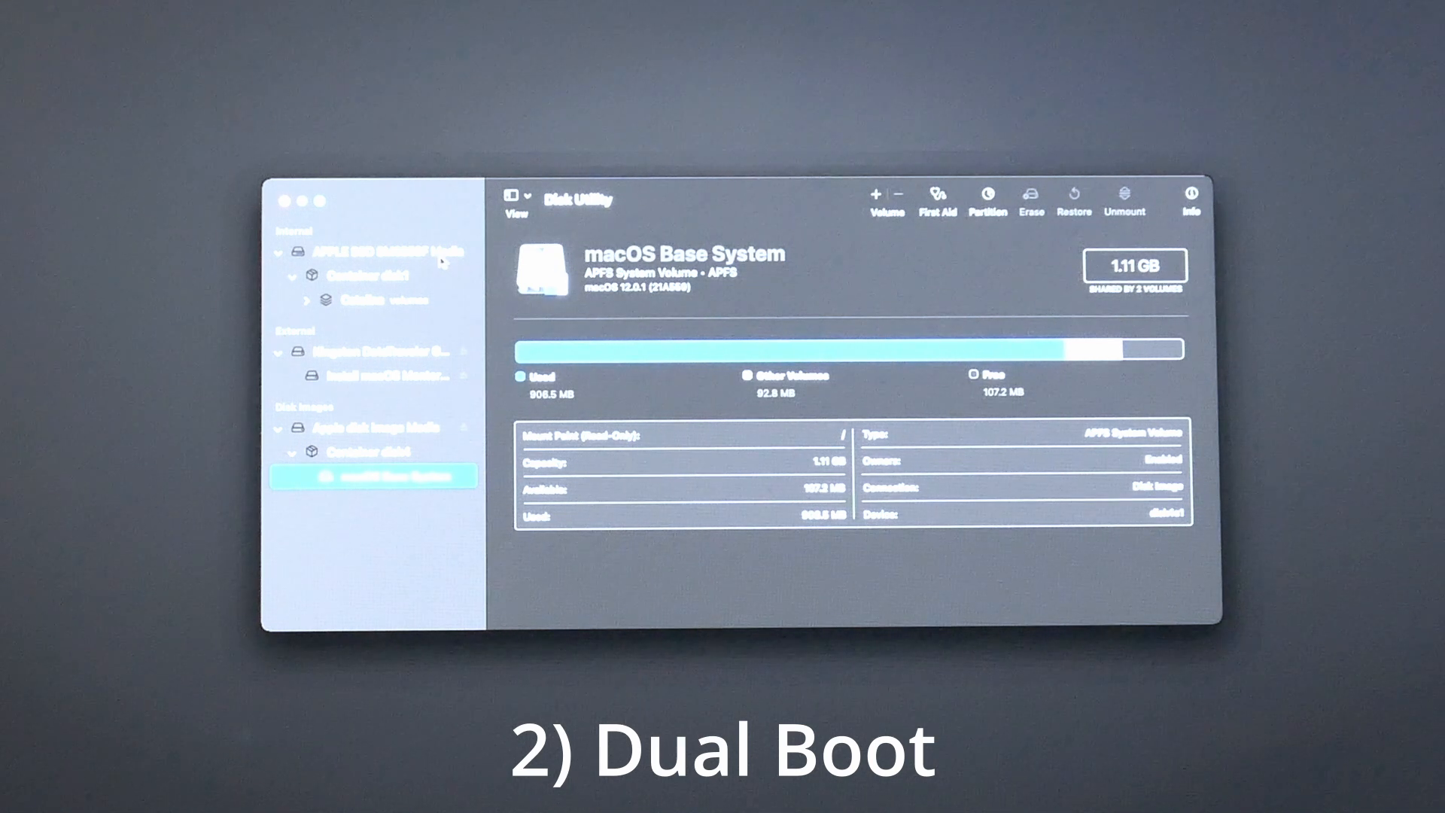
{"action": "left_click", "coordinate": [378, 250]}
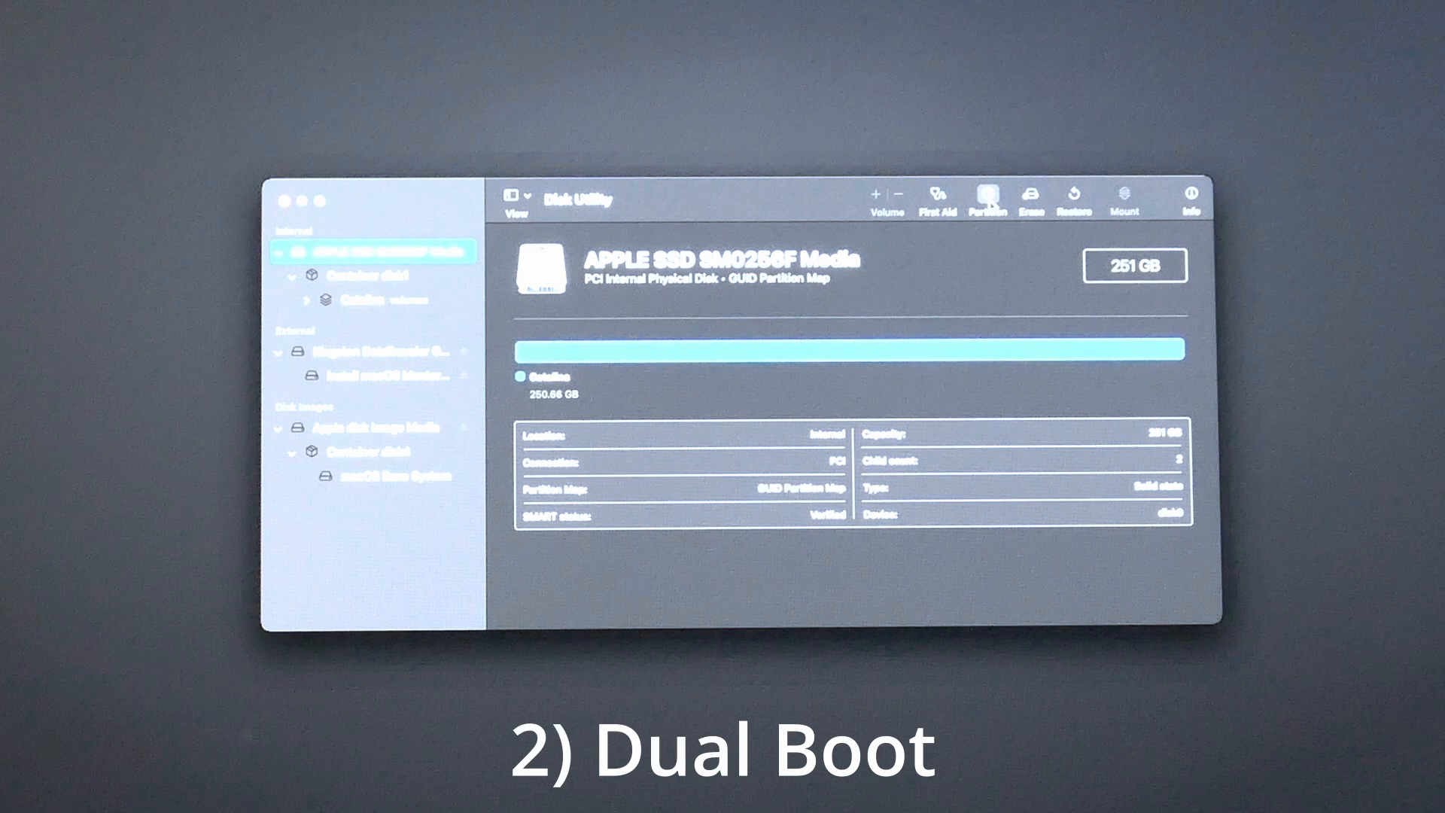
{"action": "left_click", "coordinate": [985, 196]}
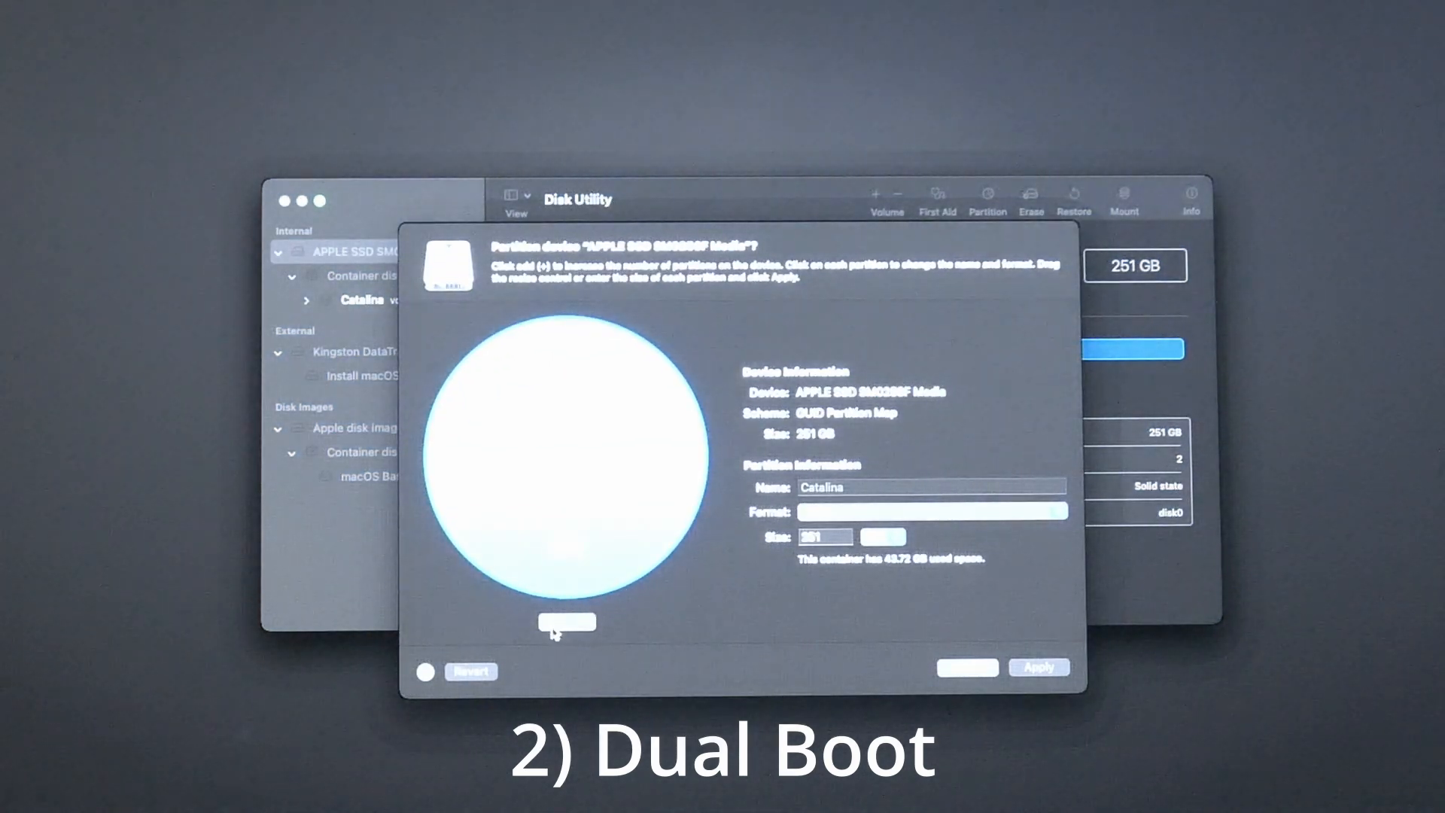
Step: Add a new partition (not a volume) named Monterey beside Catalina and apply the layout
{"action": "left_click", "coordinate": [551, 621]}
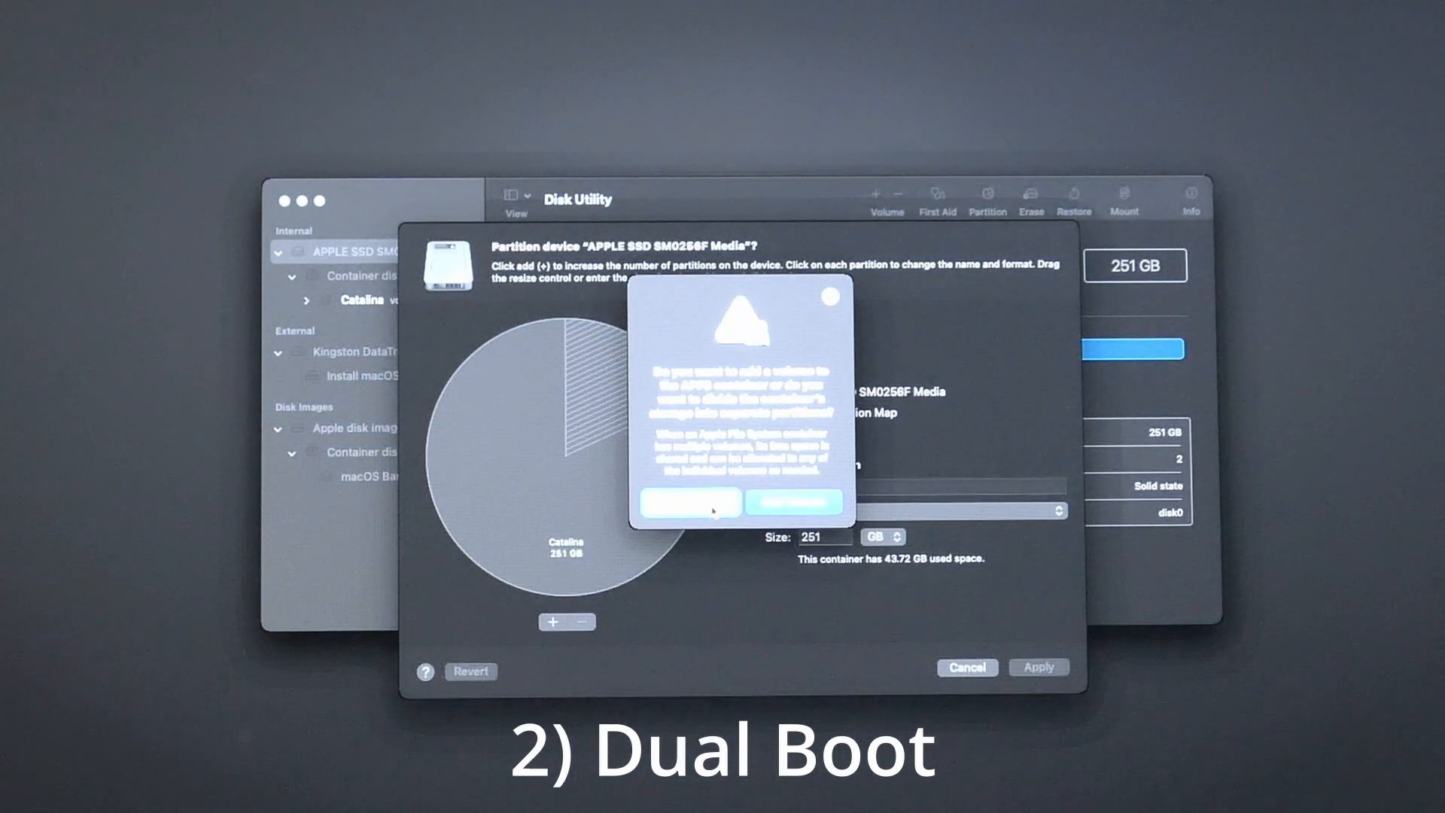
{"action": "left_click", "coordinate": [794, 501]}
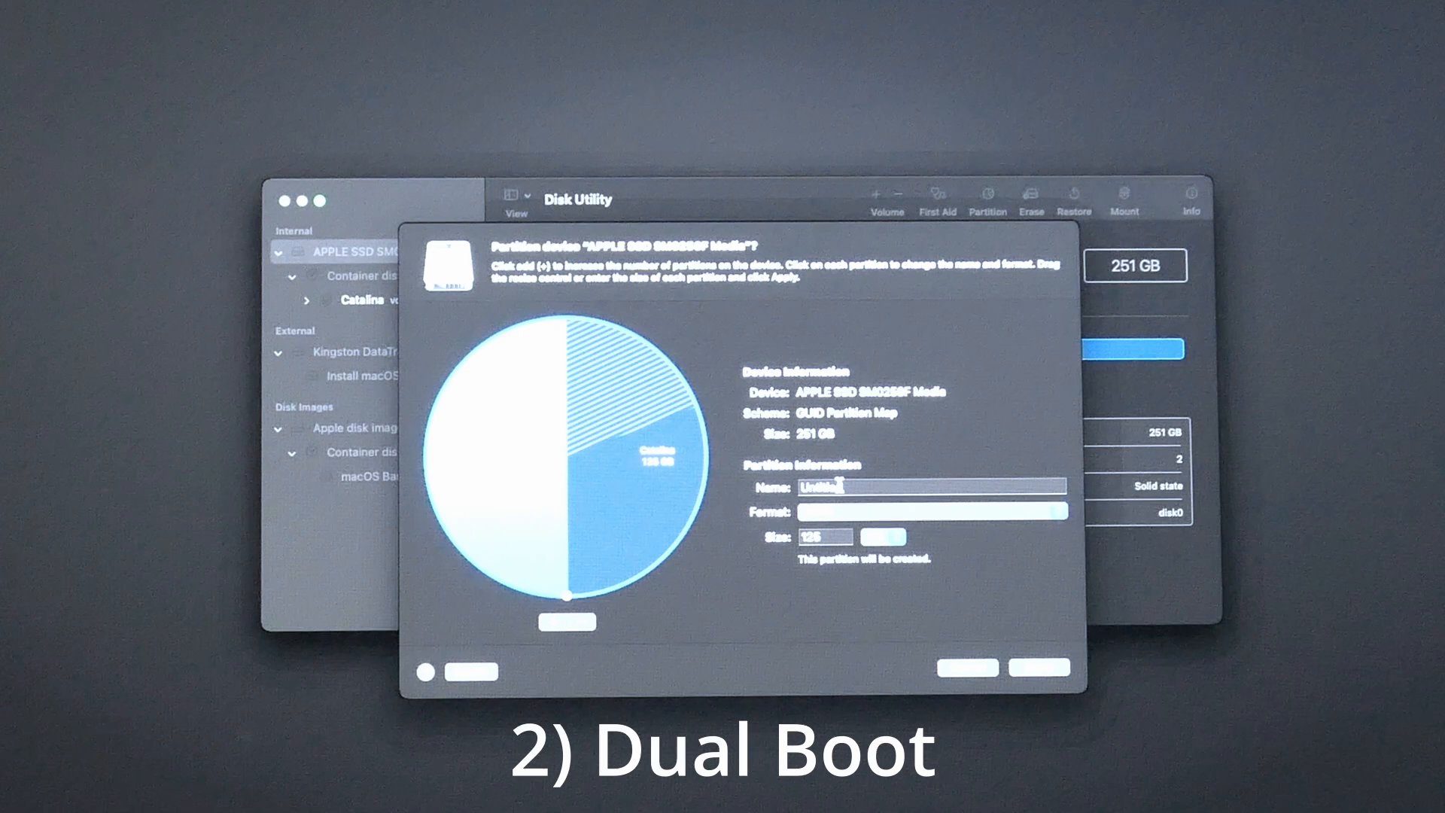
{"action": "left_click", "coordinate": [930, 485]}
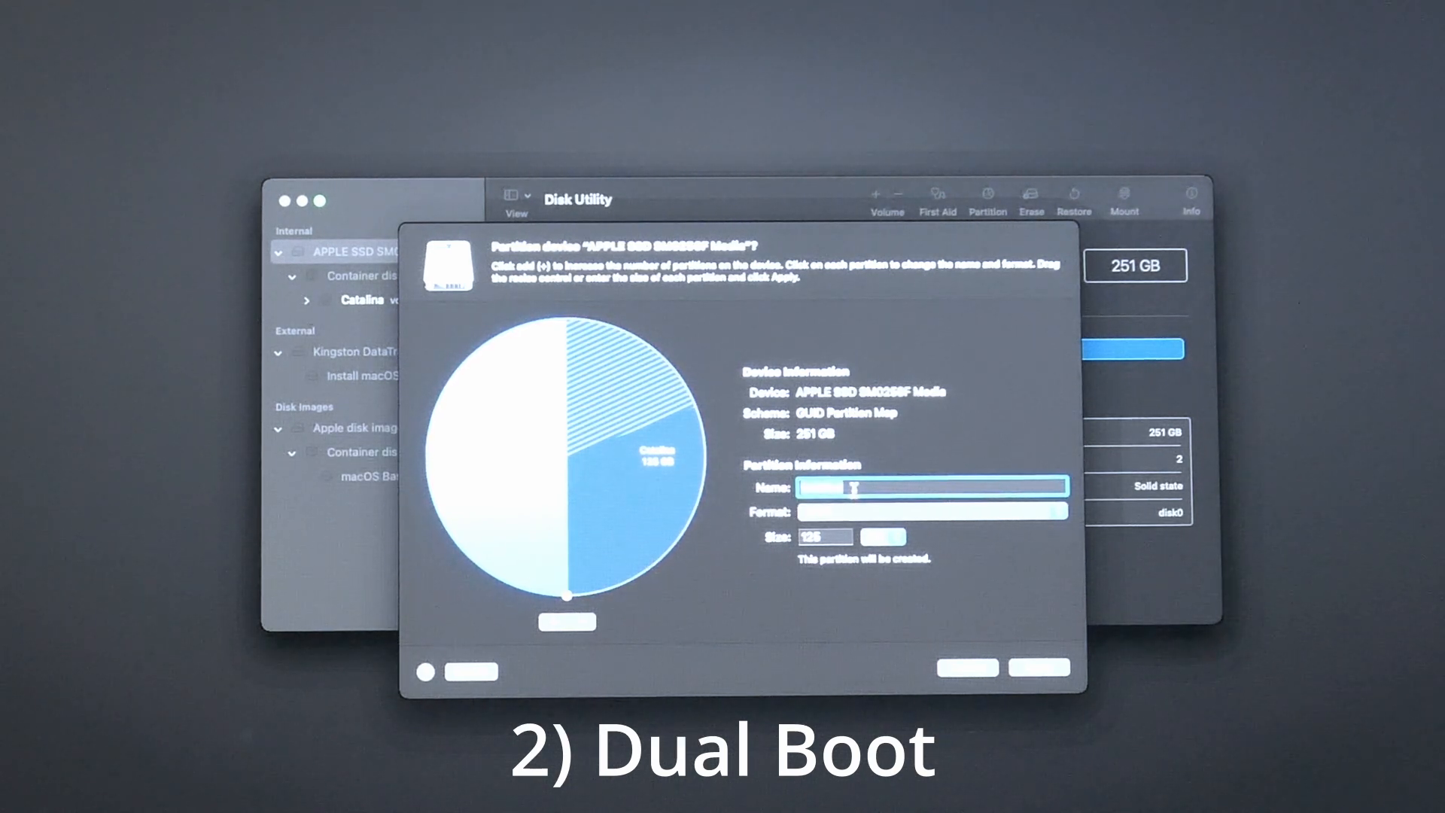
{"action": "type", "text": "Monterey"}
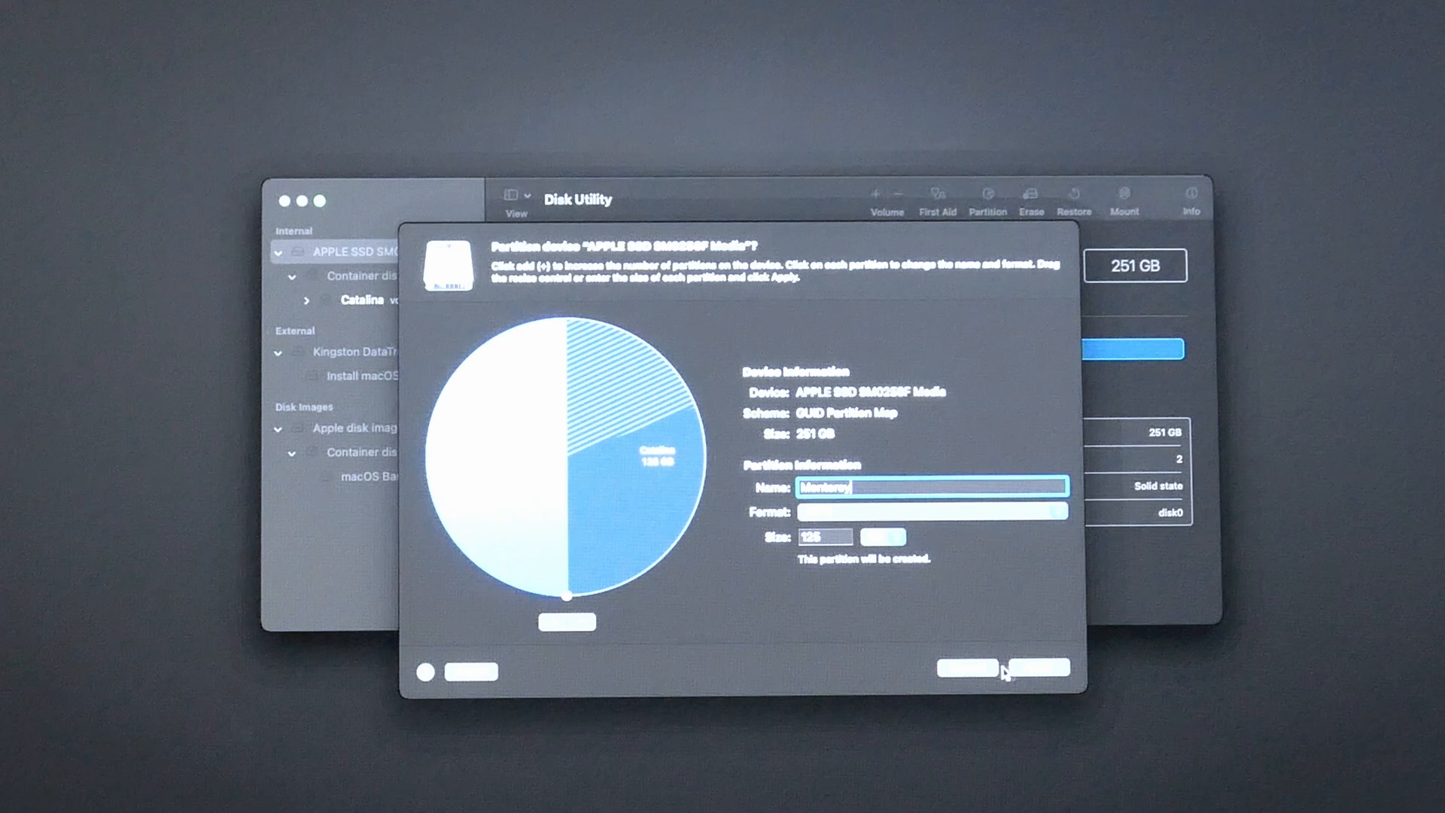
{"action": "left_click", "coordinate": [1005, 668]}
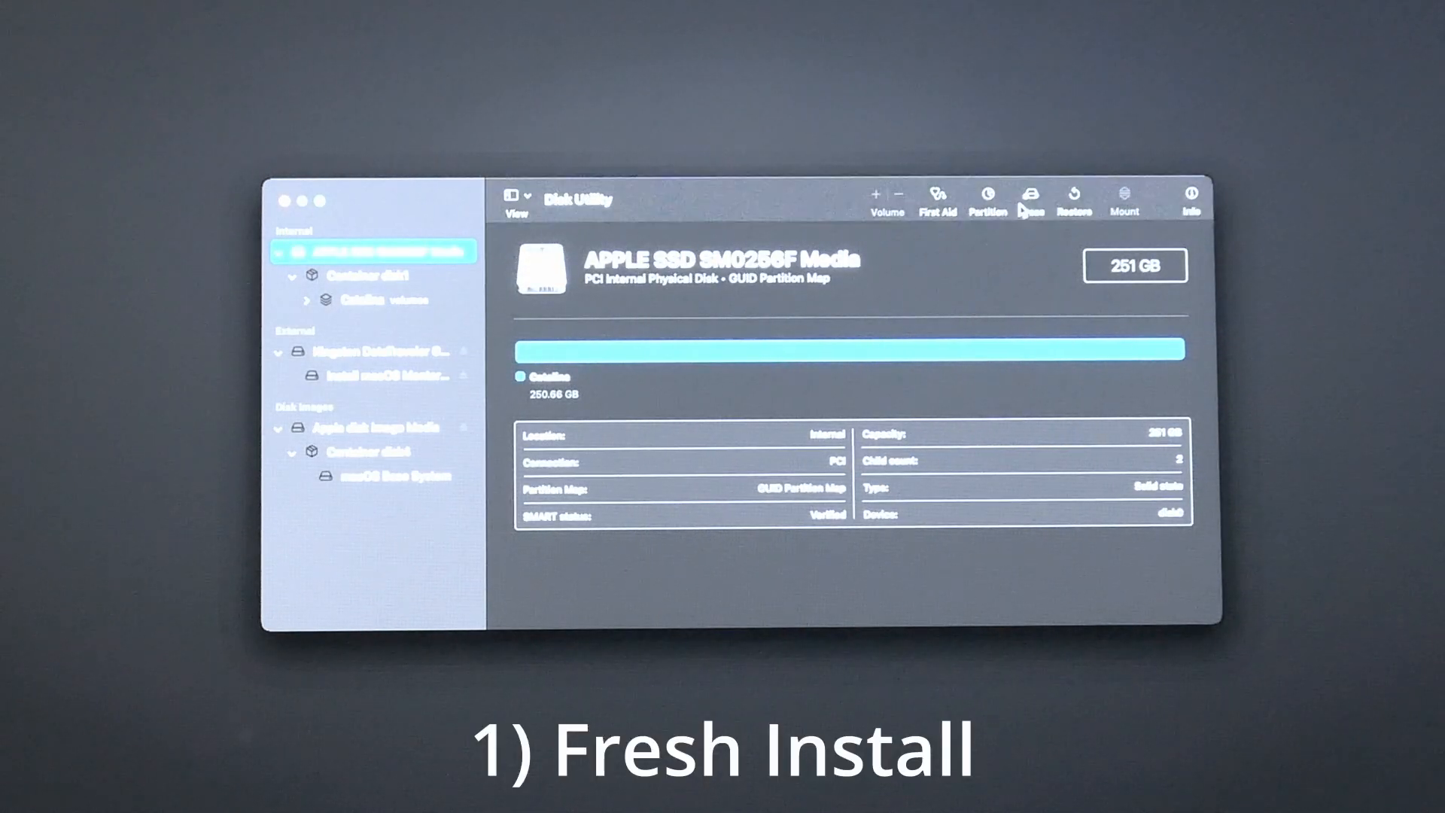
Step: Erase the whole internal APPLE SSD as a single volume named Monterey and dismiss the result
{"action": "left_click", "coordinate": [1029, 197]}
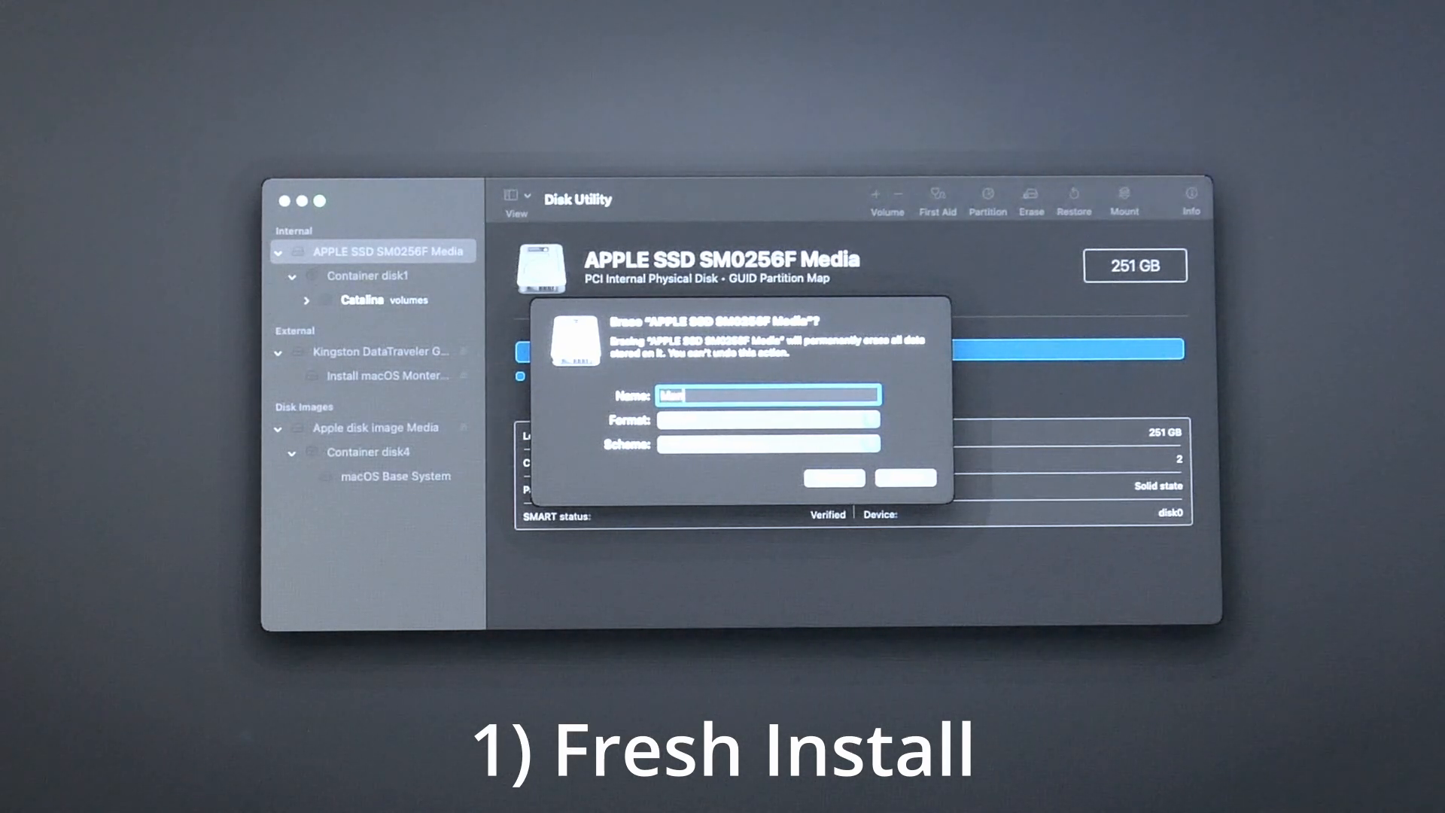
{"action": "type", "text": "Monterey"}
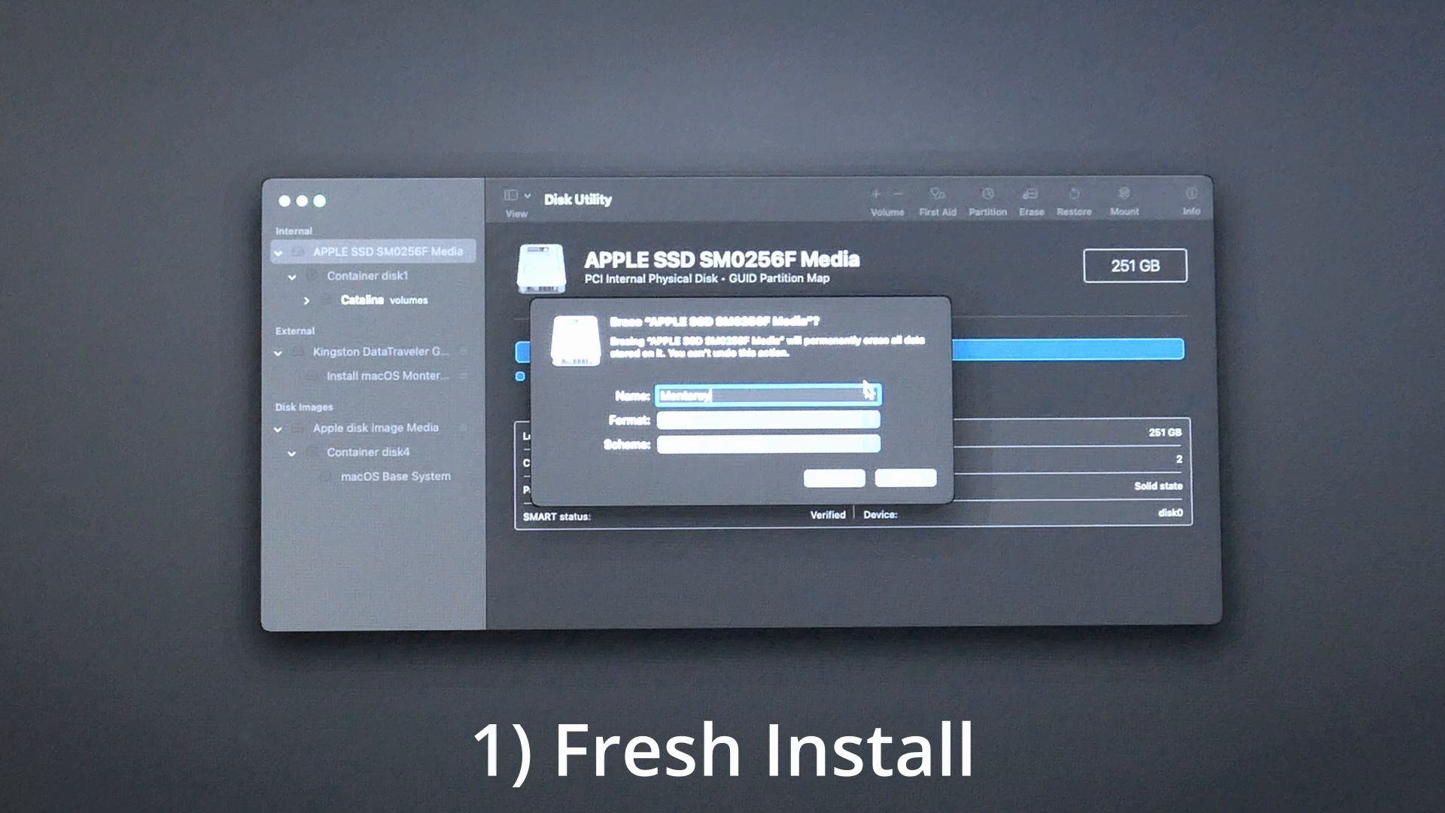
{"action": "left_click", "coordinate": [894, 477]}
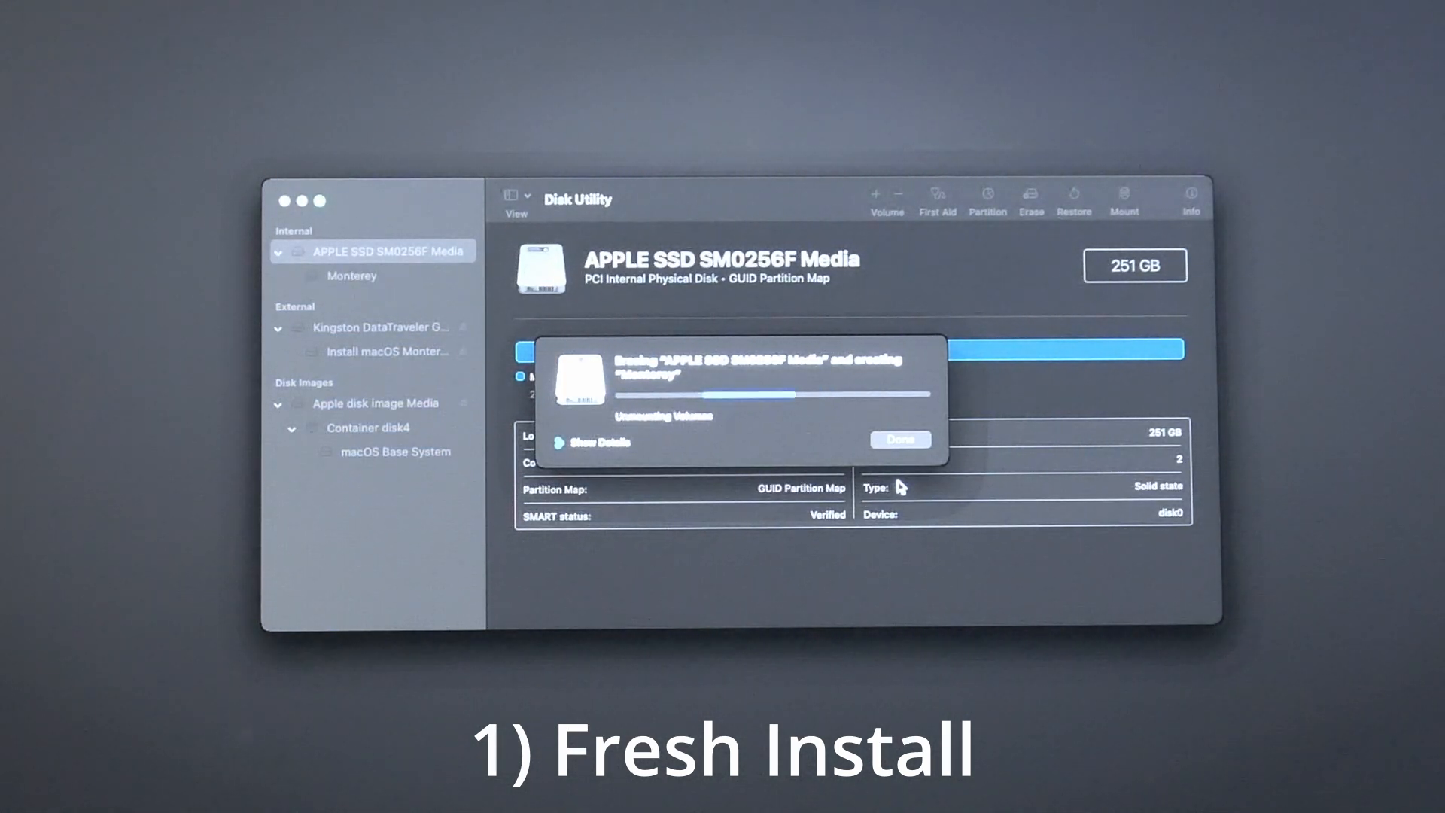
{"action": "left_click", "coordinate": [899, 440]}
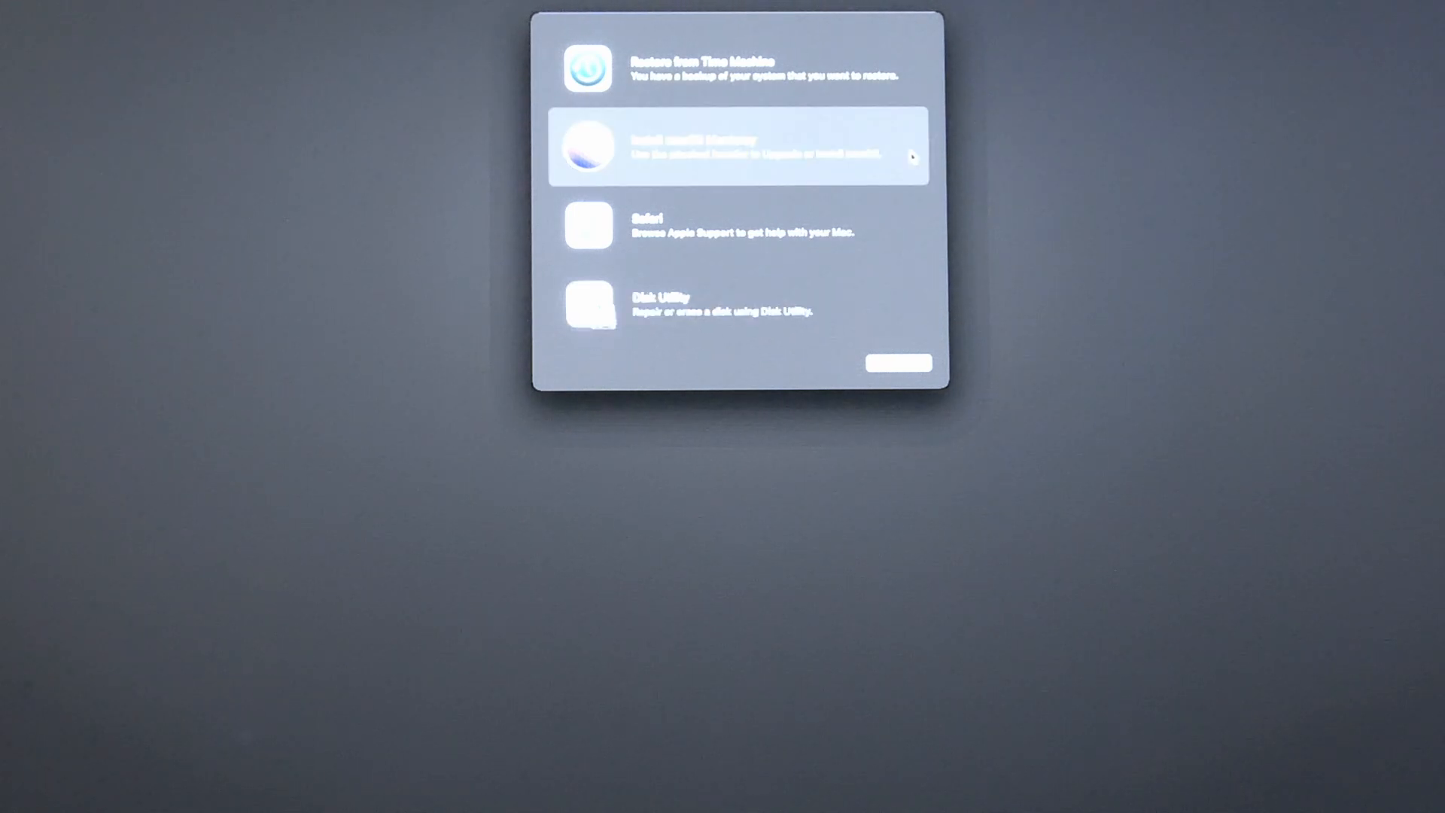
Step: Start Install macOS Monterey, continue past the welcome and agree to the licence
{"action": "left_click", "coordinate": [737, 152]}
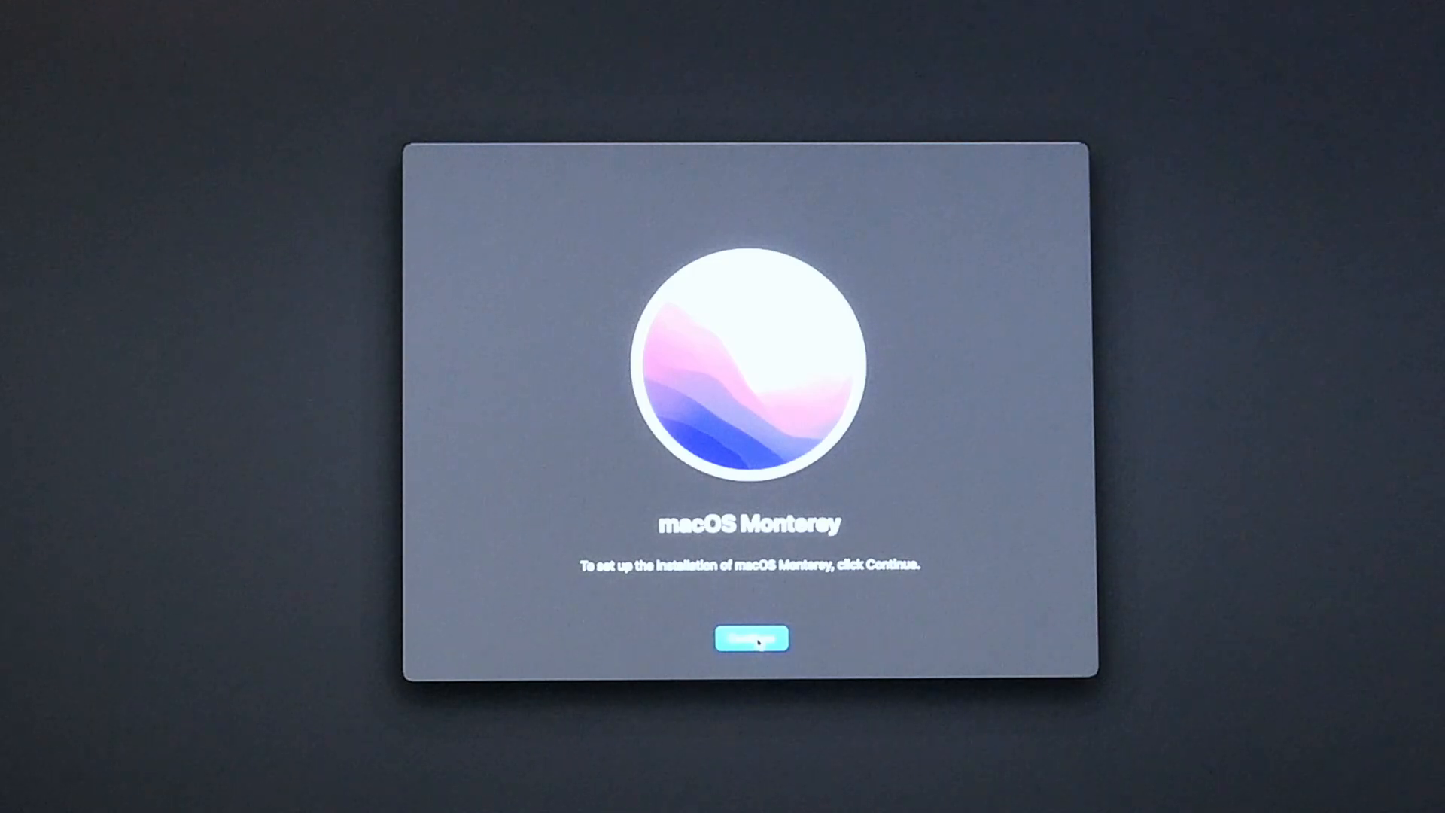
{"action": "left_click", "coordinate": [751, 638]}
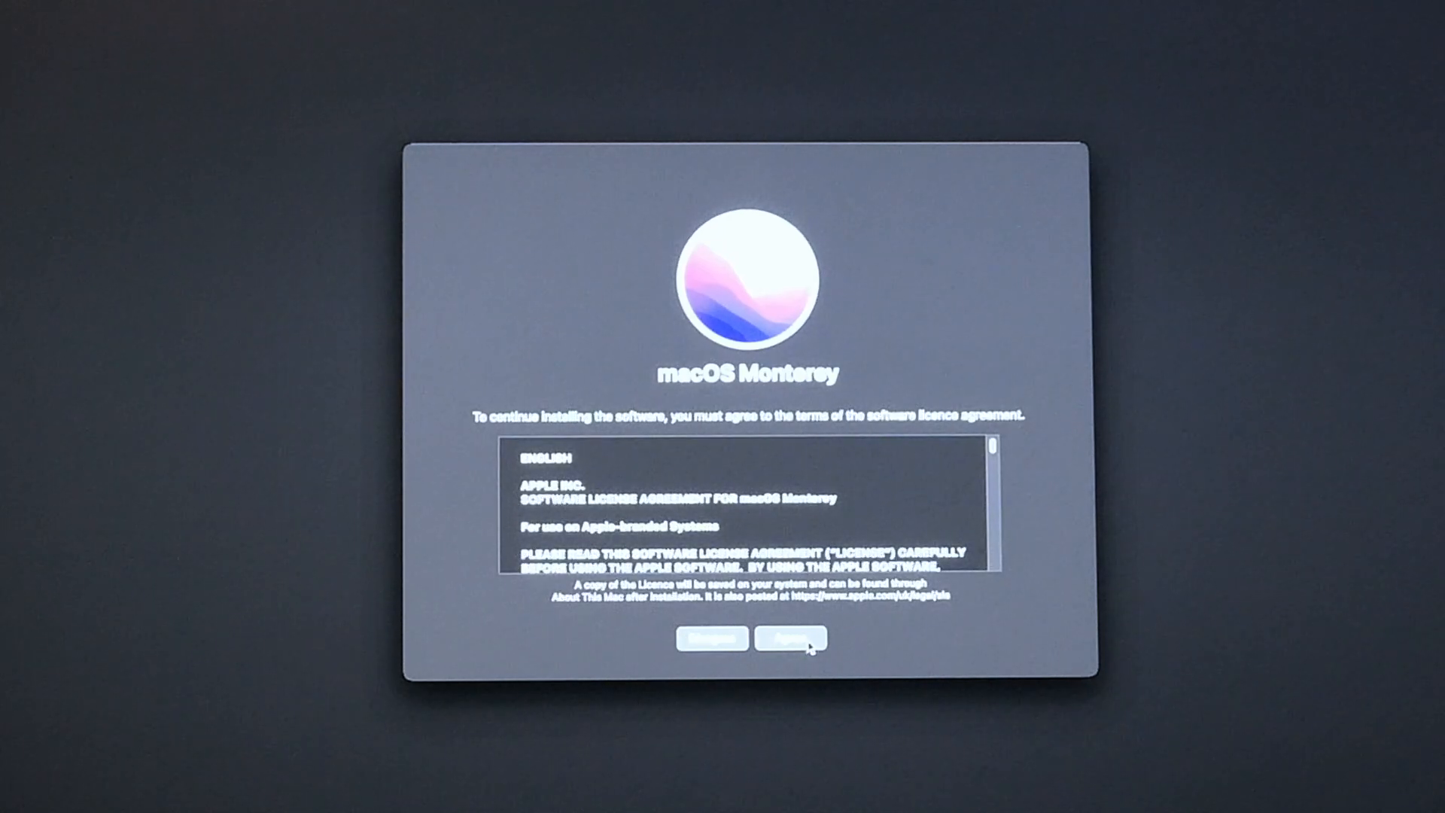
{"action": "left_click", "coordinate": [789, 637]}
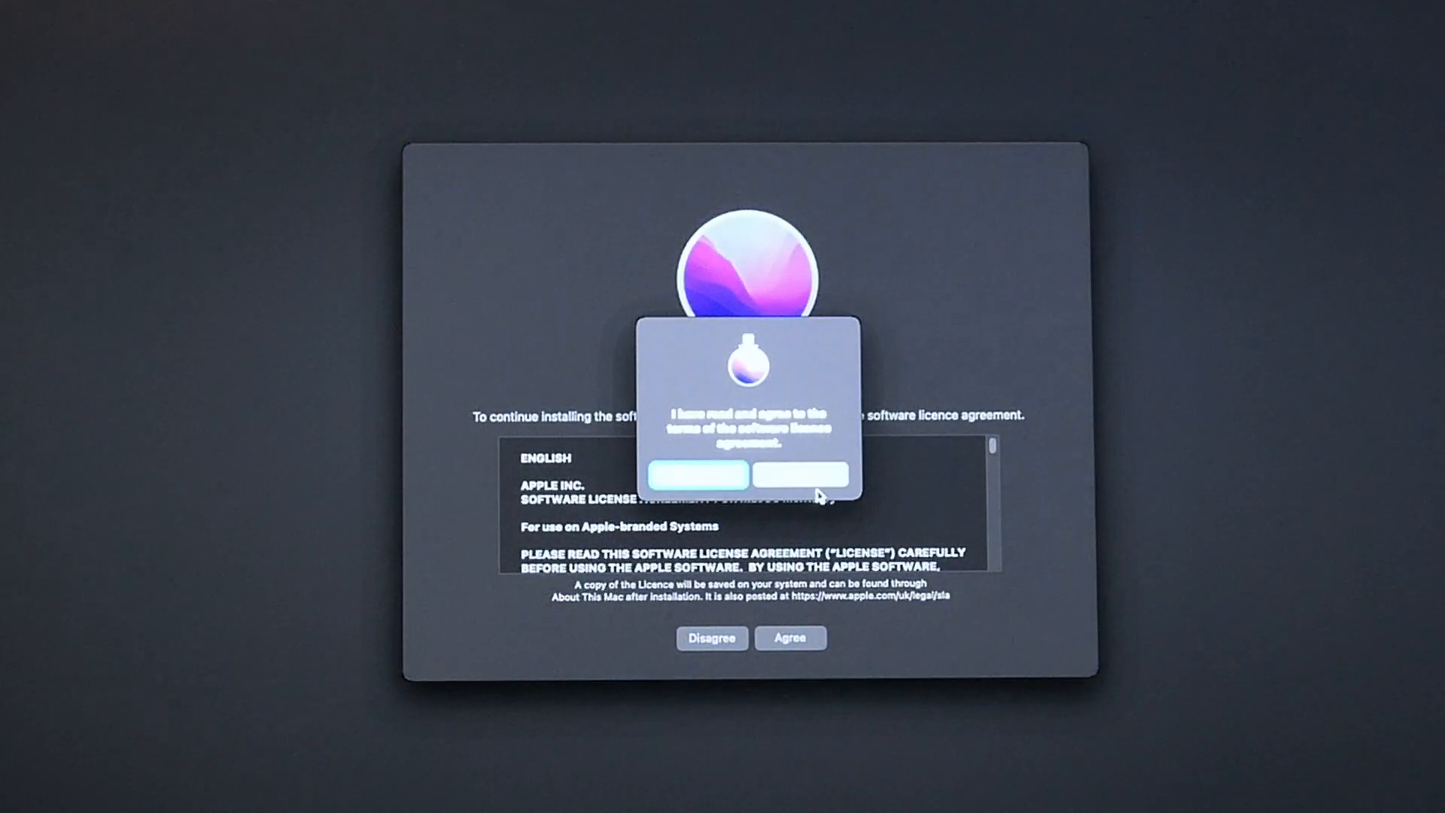
{"action": "left_click", "coordinate": [800, 474]}
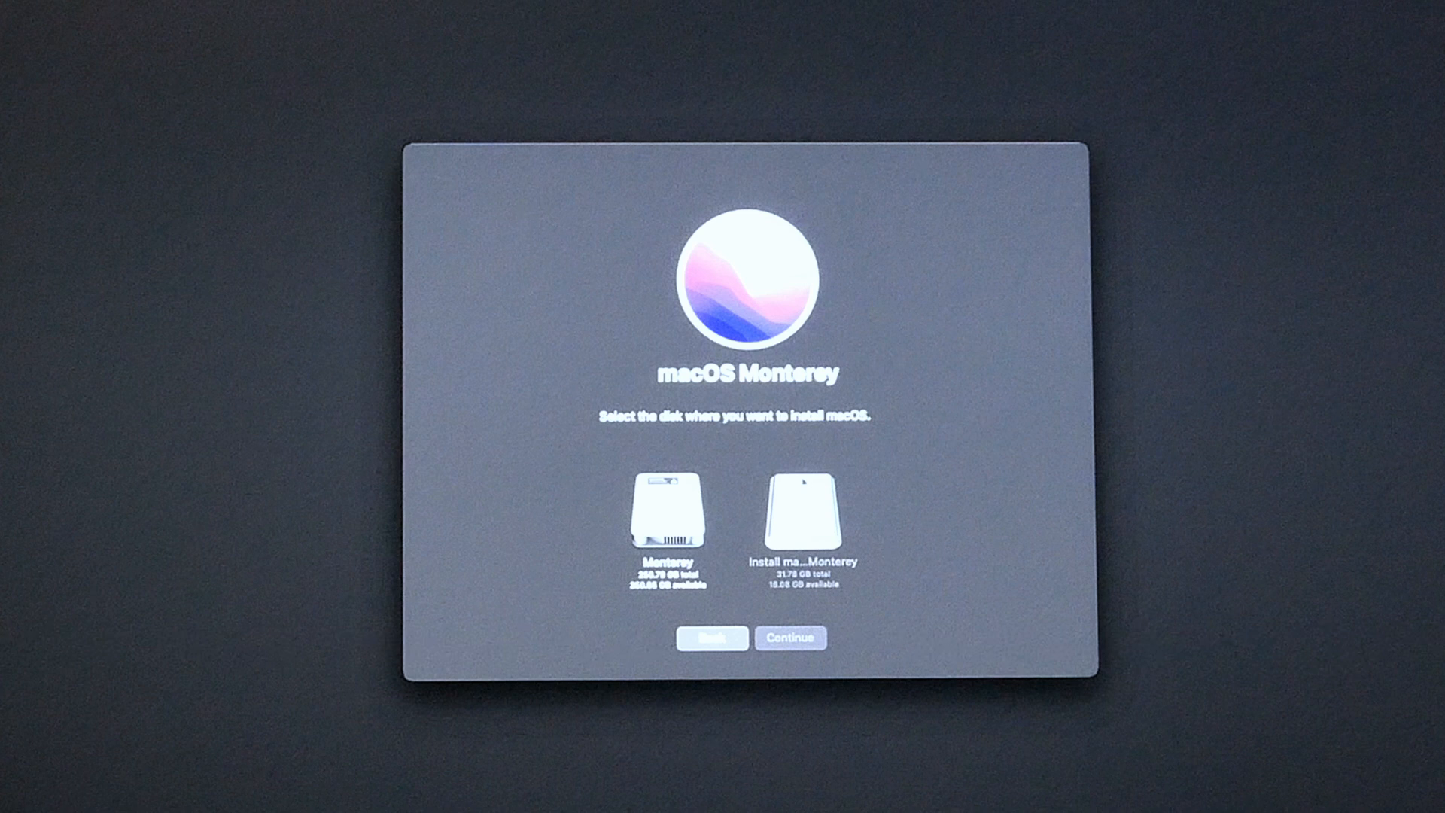
Step: Install onto the Monterey disk and accept the country selection in Setup Assistant
{"action": "left_click", "coordinate": [664, 516]}
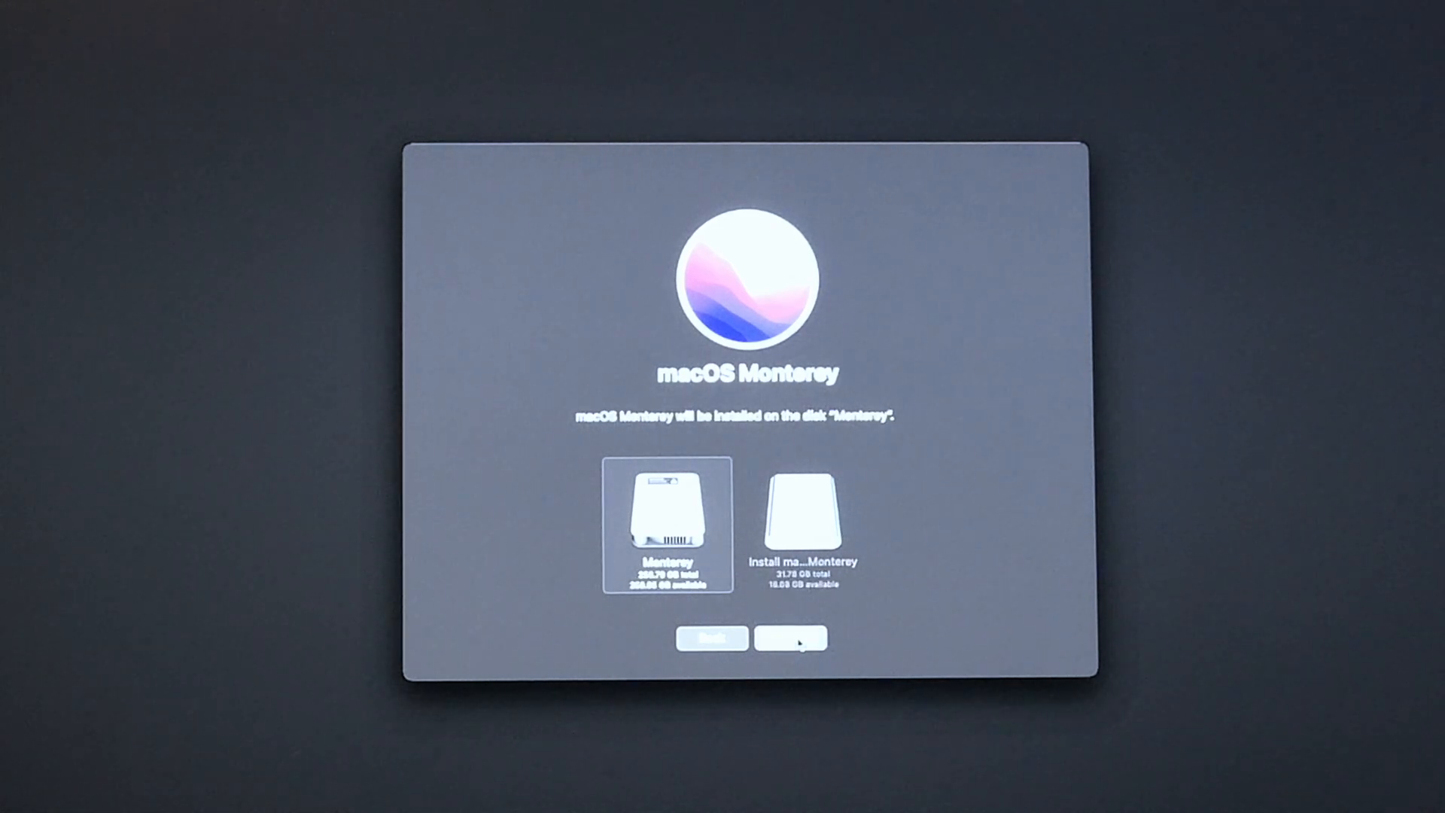
{"action": "left_click", "coordinate": [791, 637]}
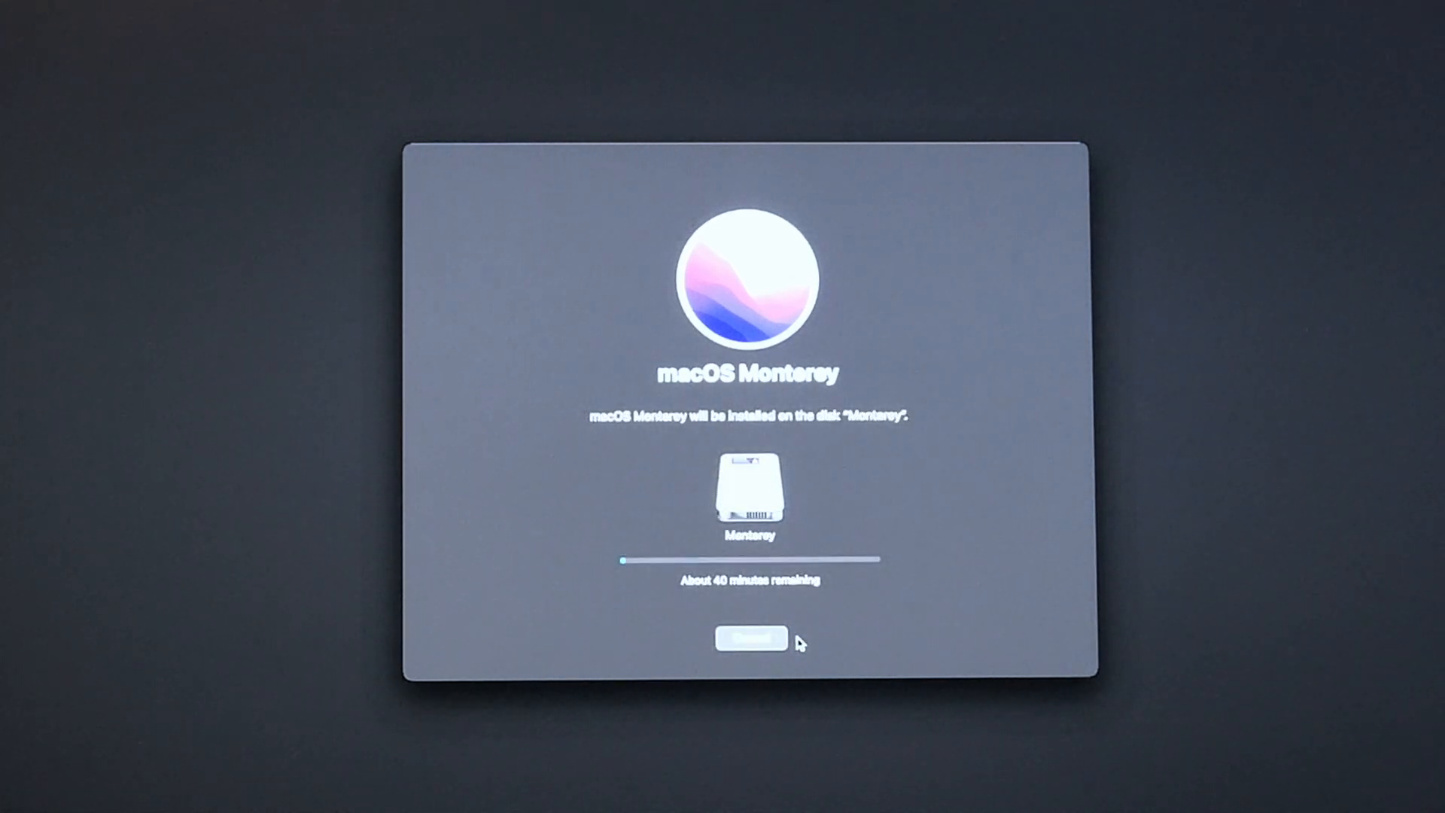
{"action": "mouse_move", "coordinate": [892, 665]}
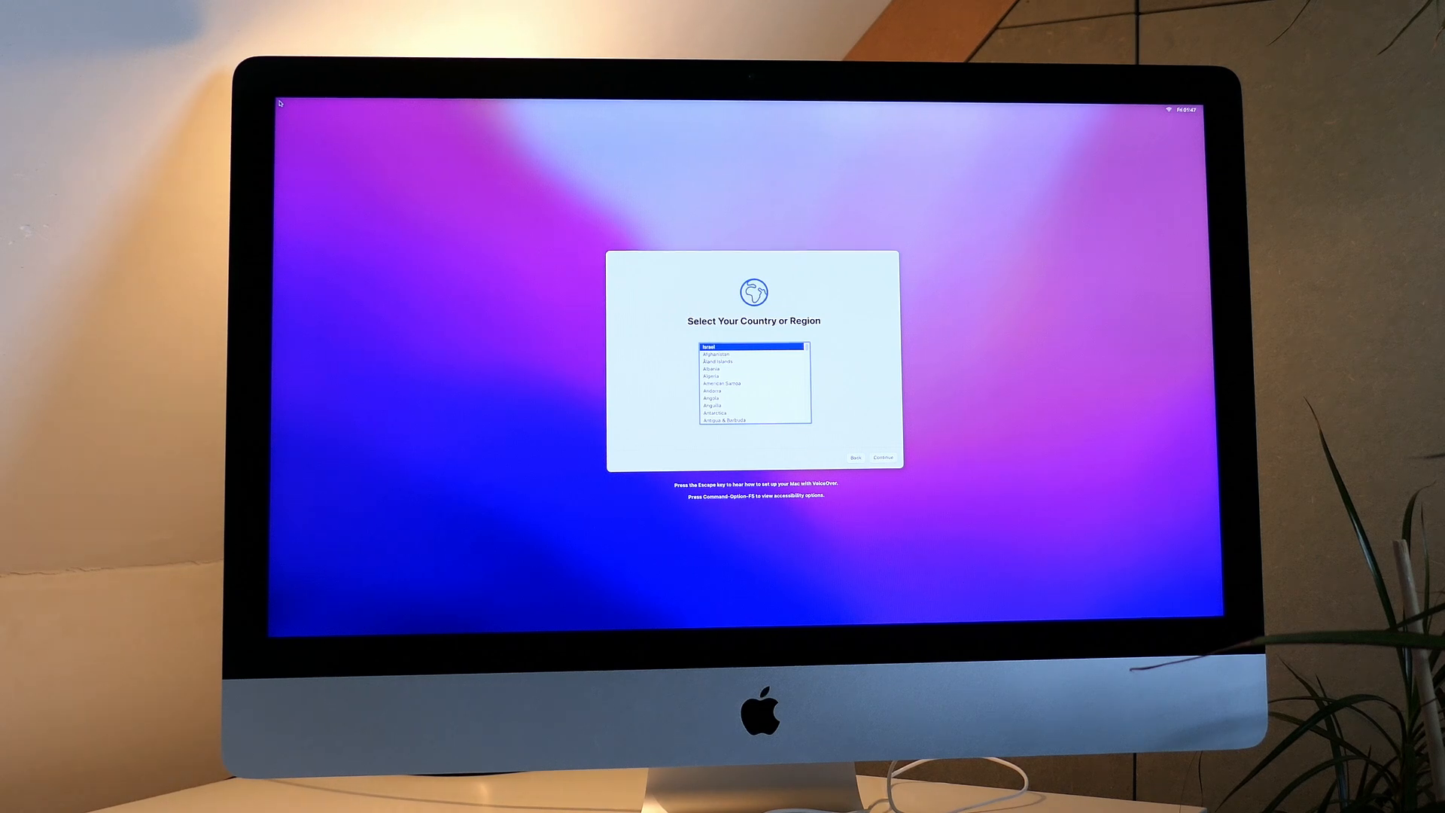
{"action": "left_click", "coordinate": [882, 456]}
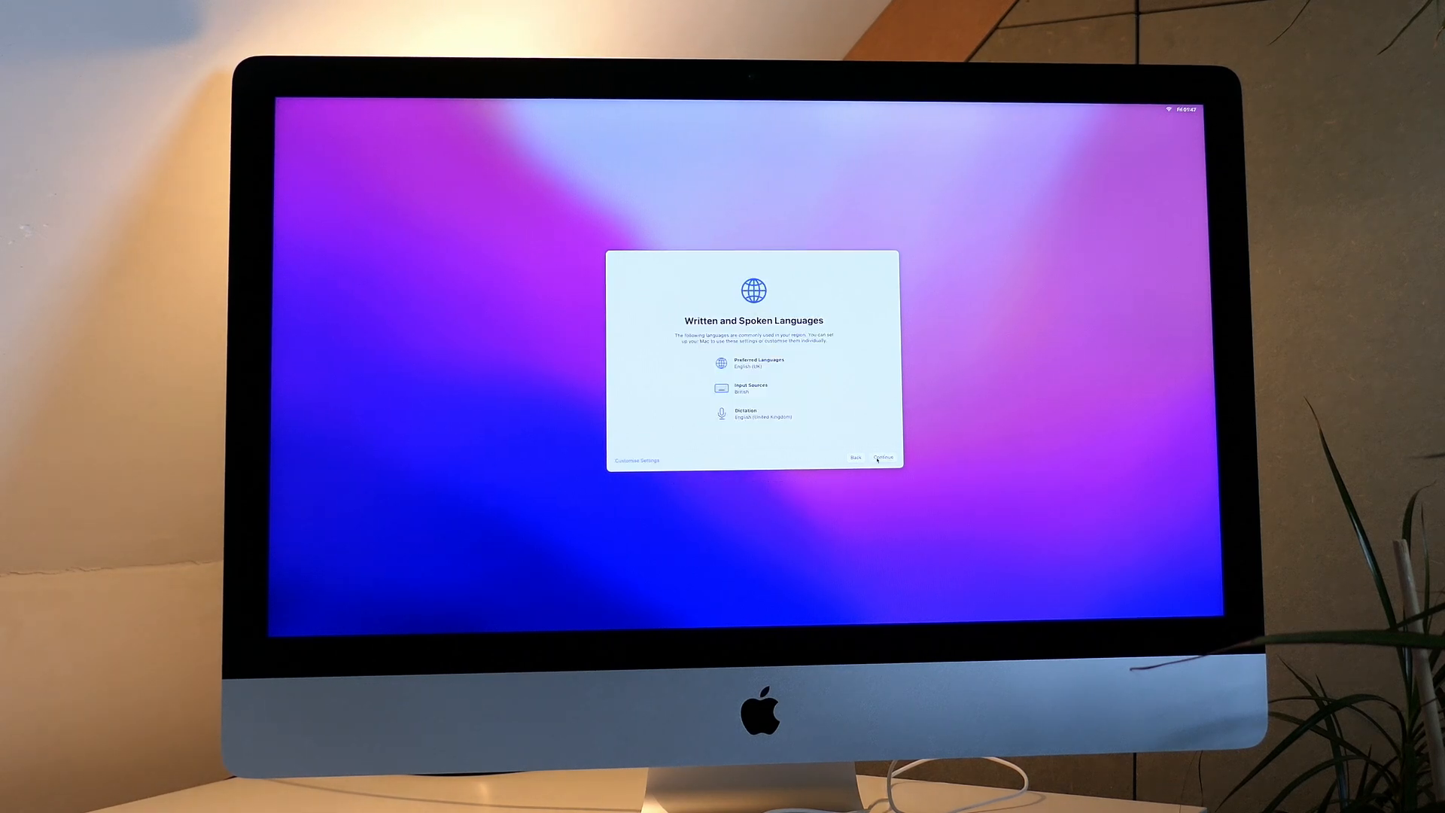
Step: Accept default languages, skip Apple ID, create the computer account, and continue through Location Services and Time Zone
{"action": "left_click", "coordinate": [882, 458]}
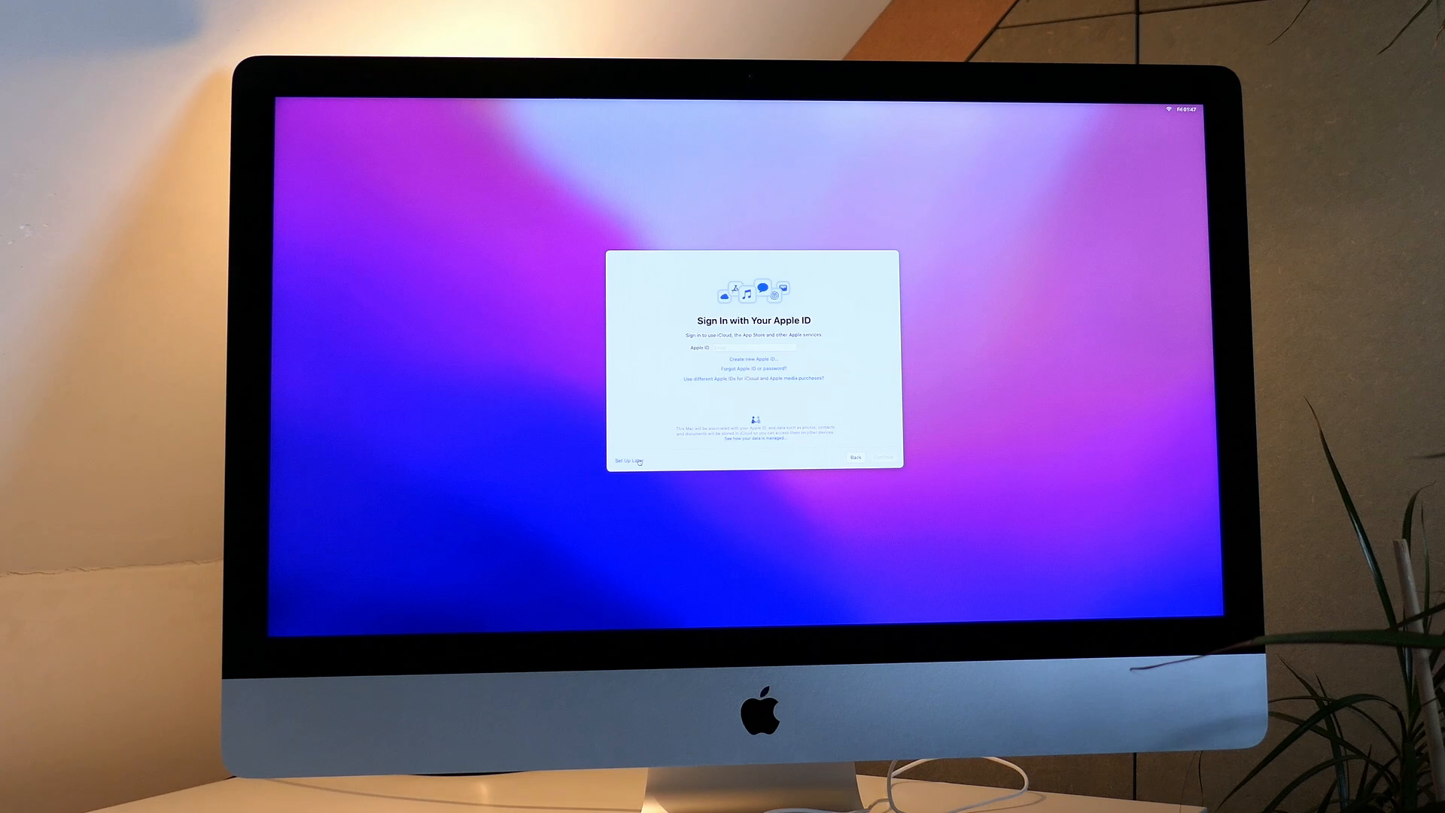
{"action": "left_click", "coordinate": [622, 461]}
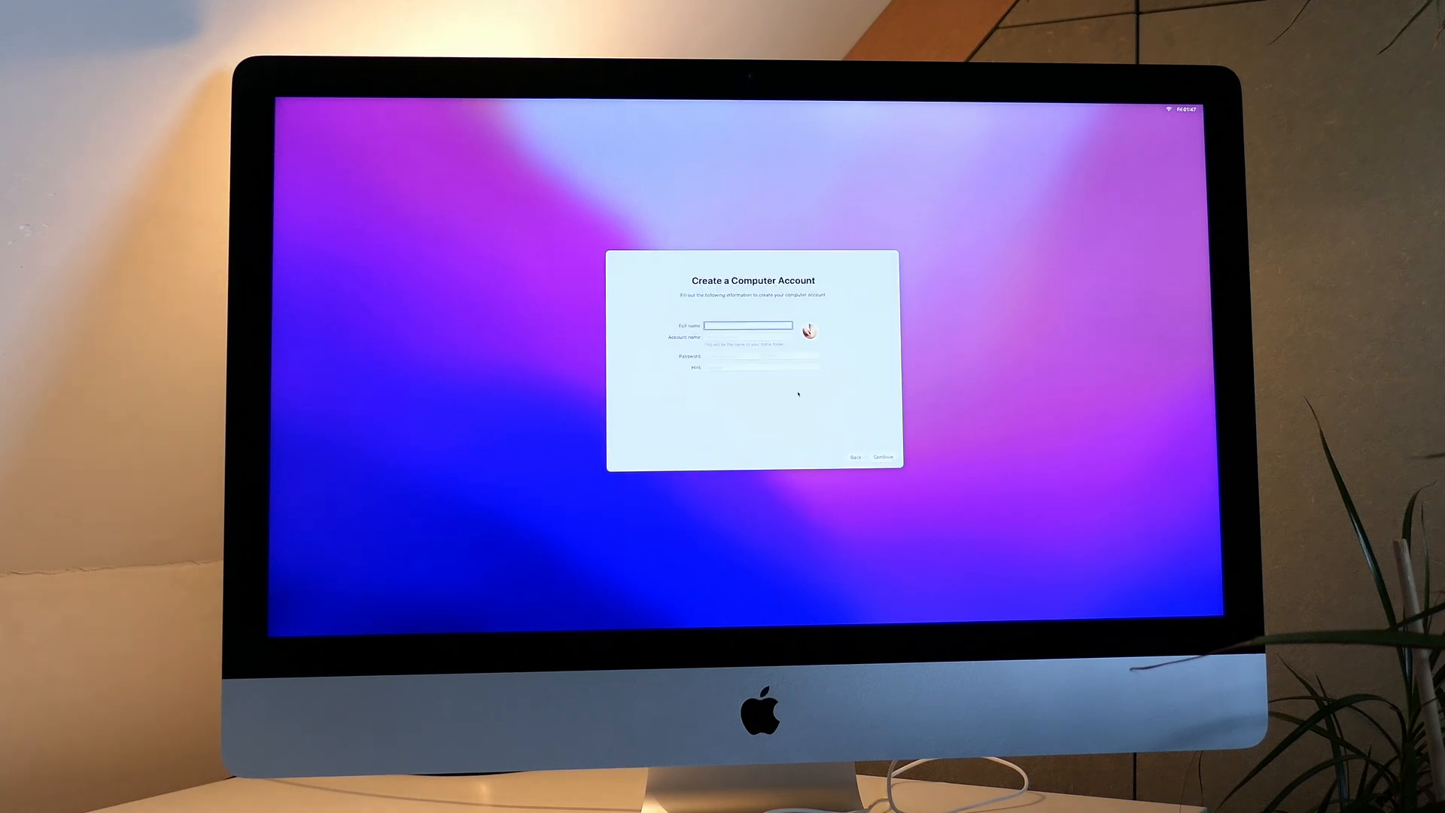
{"action": "left_click", "coordinate": [884, 457]}
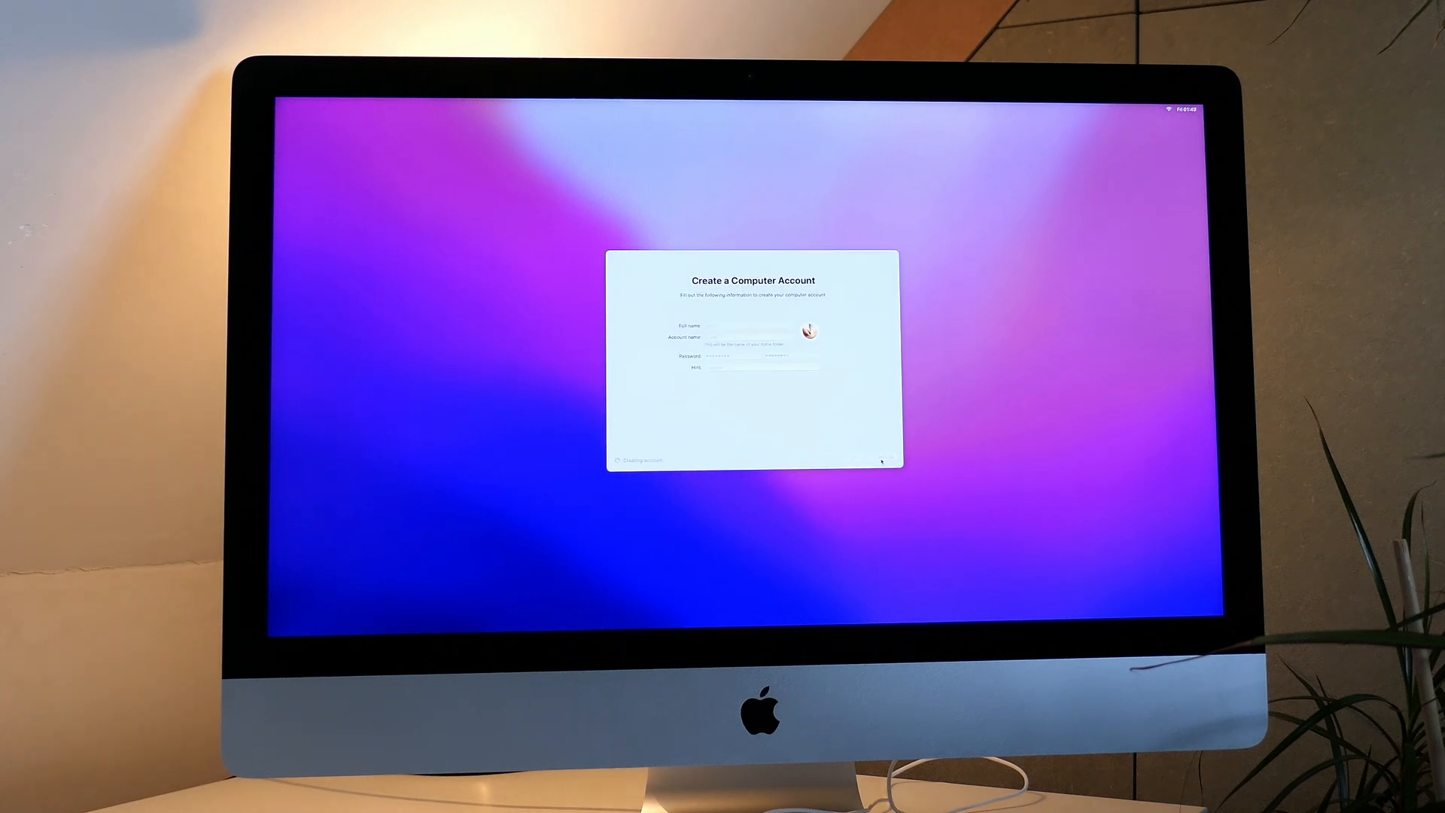
{"action": "left_click", "coordinate": [881, 459]}
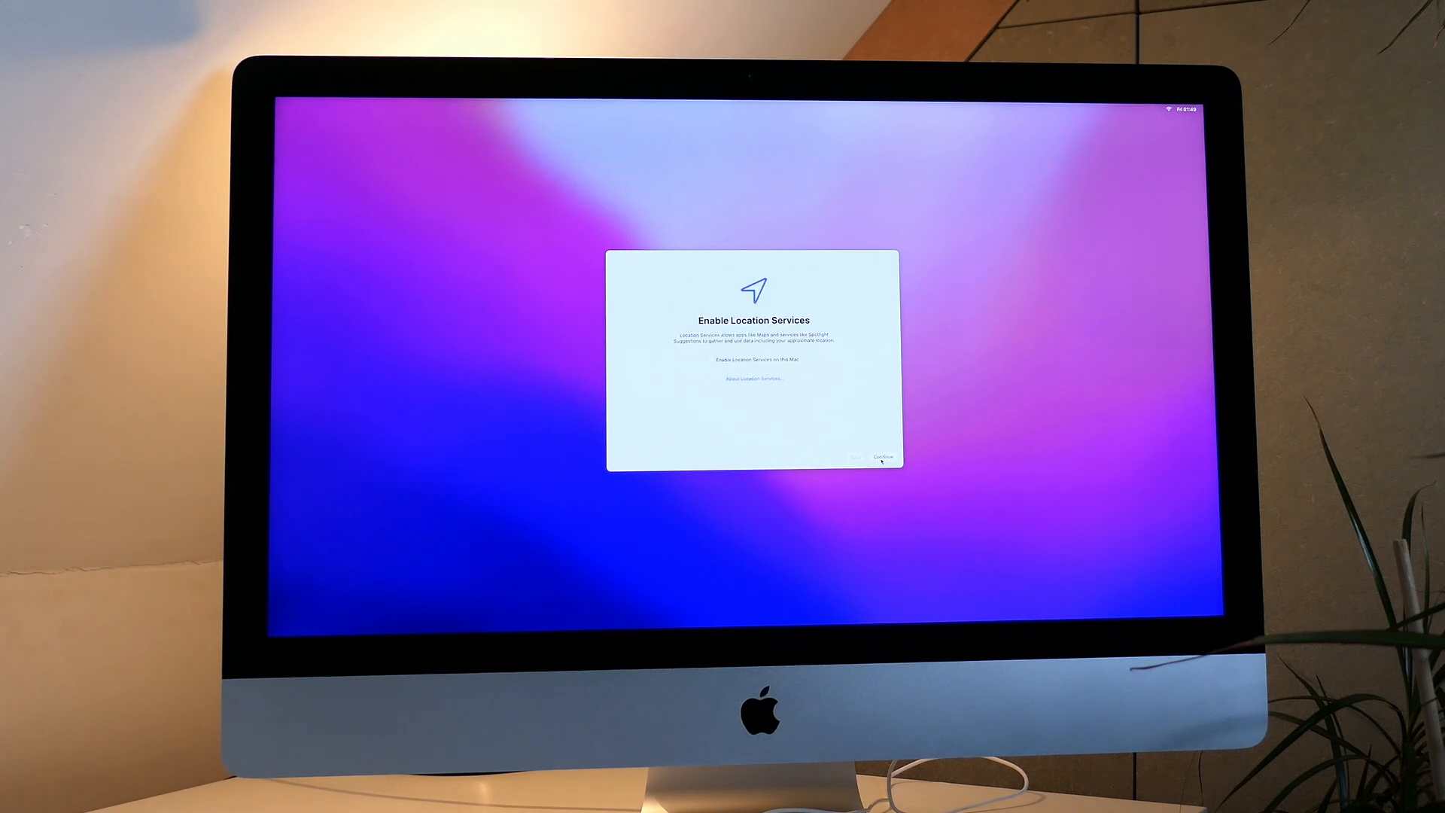
{"action": "left_click", "coordinate": [882, 458]}
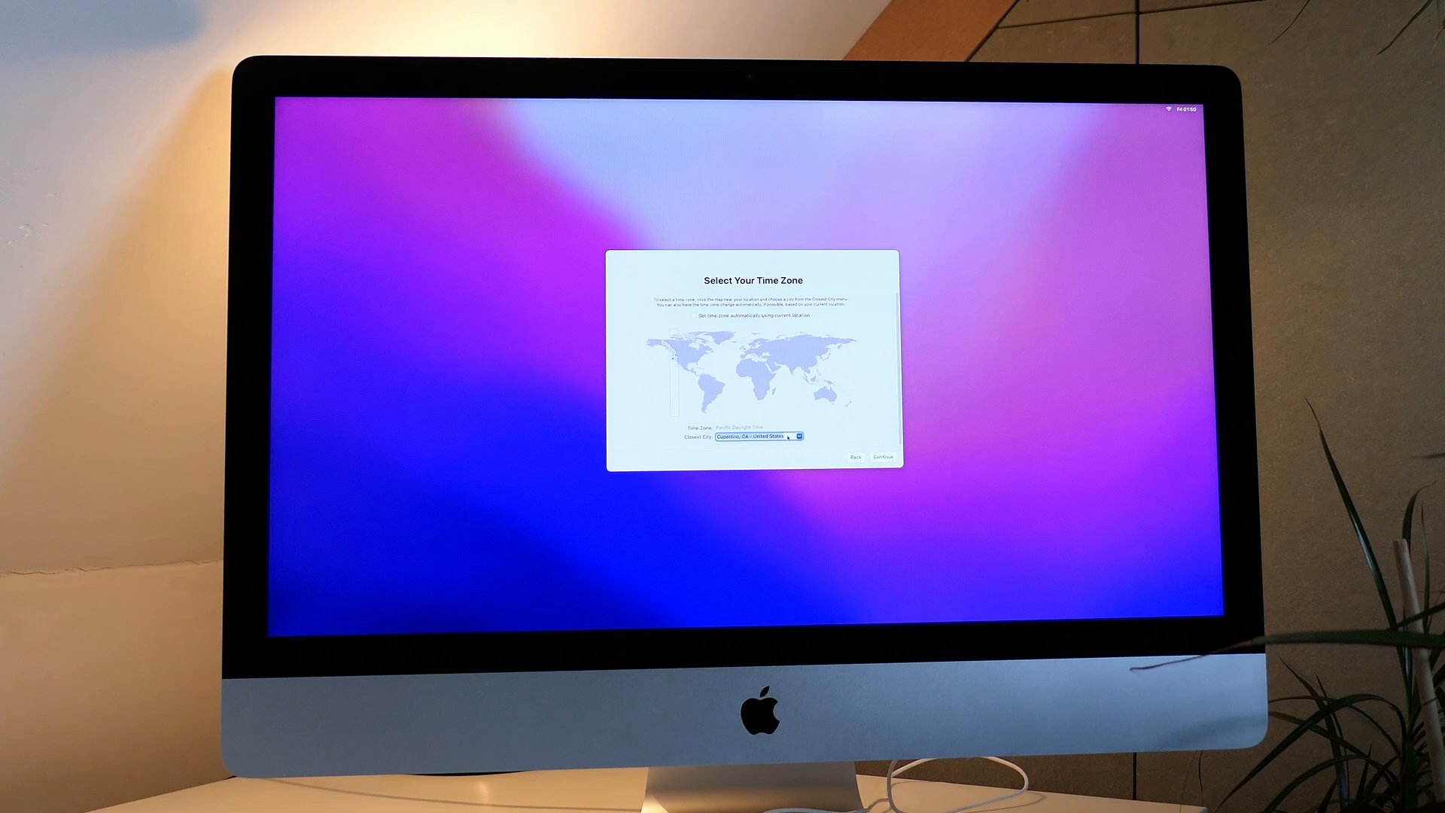
{"action": "left_click", "coordinate": [882, 456]}
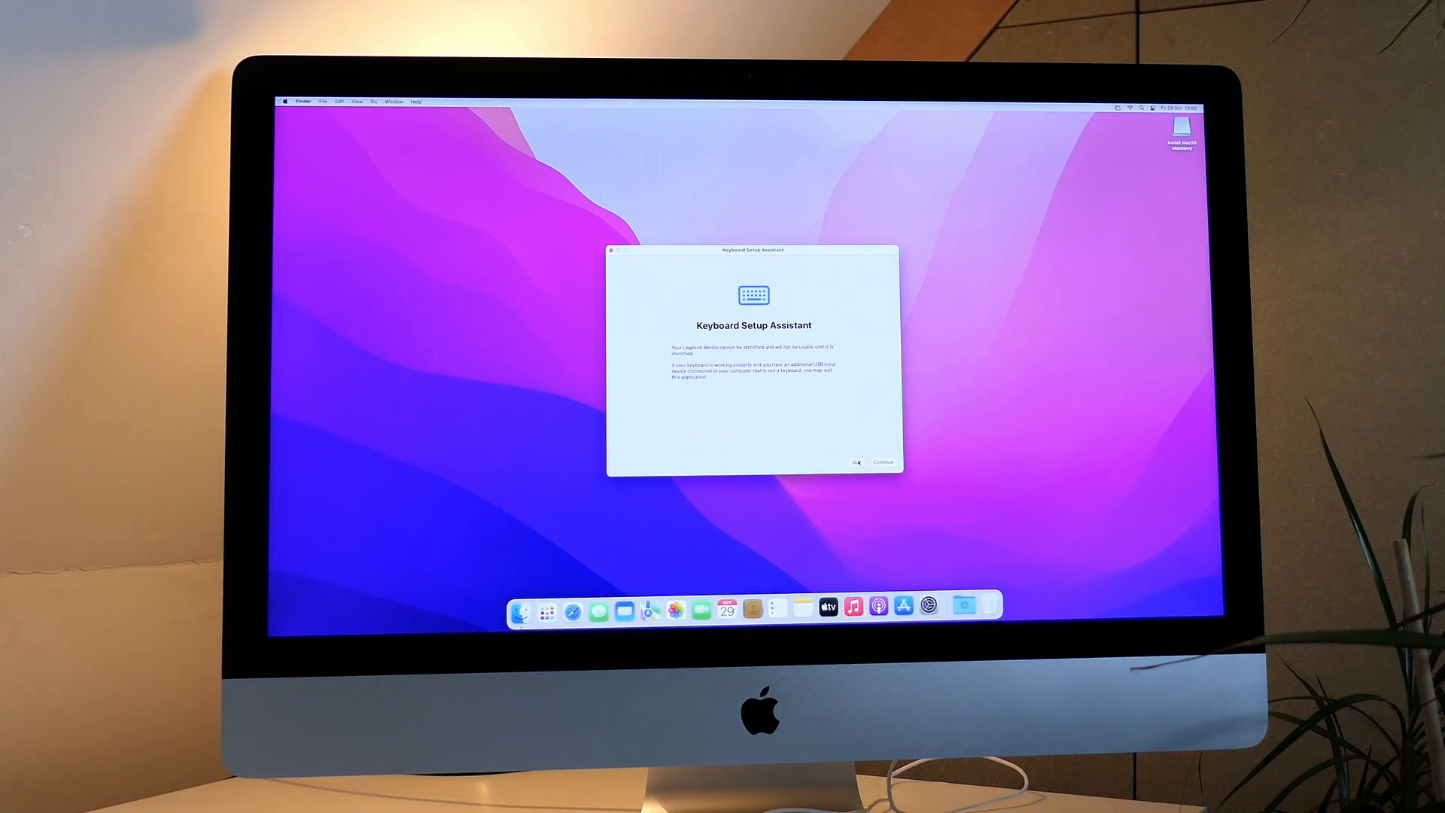
{"action": "left_click", "coordinate": [856, 461]}
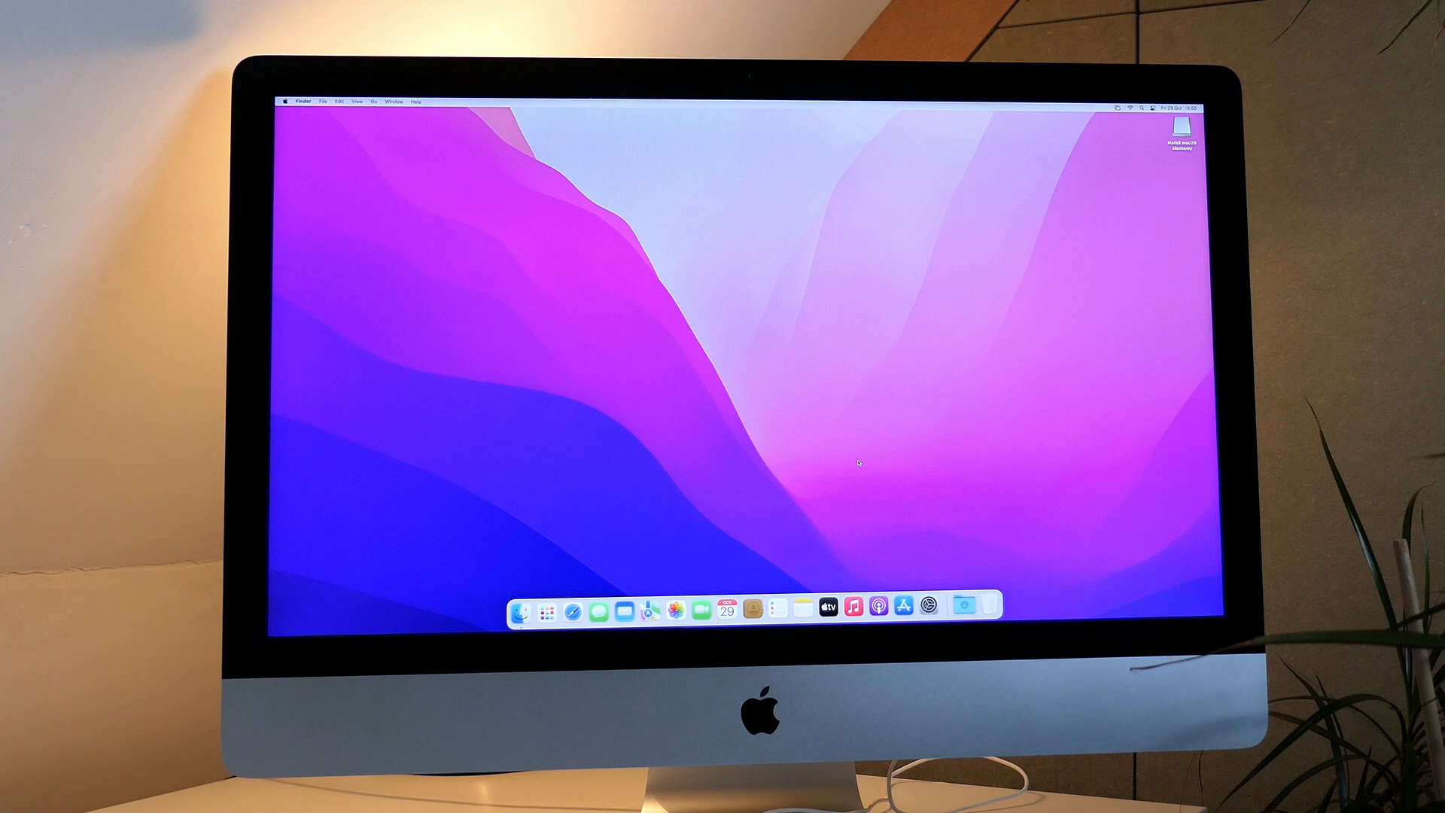
{"action": "left_click", "coordinate": [286, 102]}
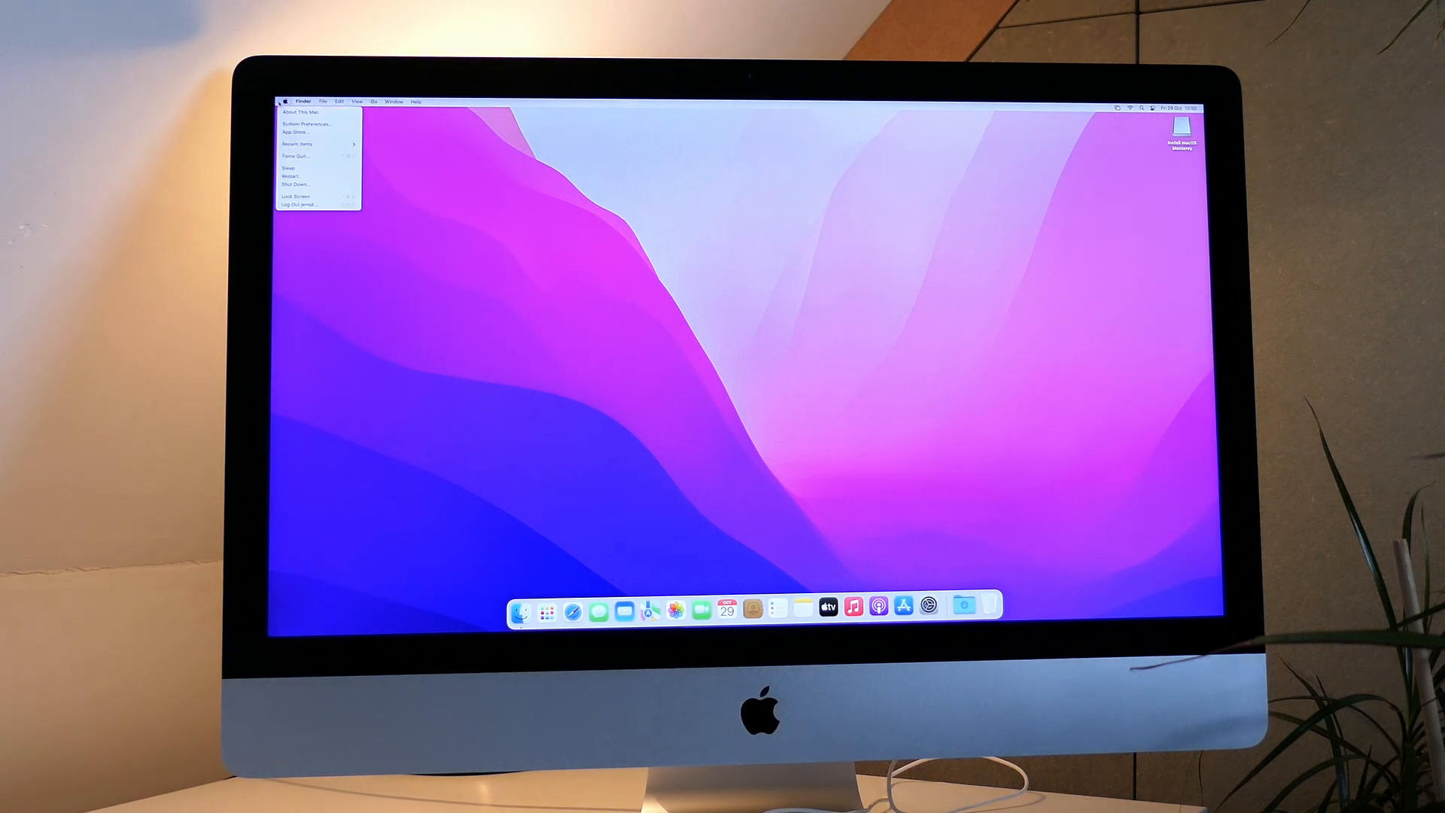
{"action": "left_click", "coordinate": [303, 111]}
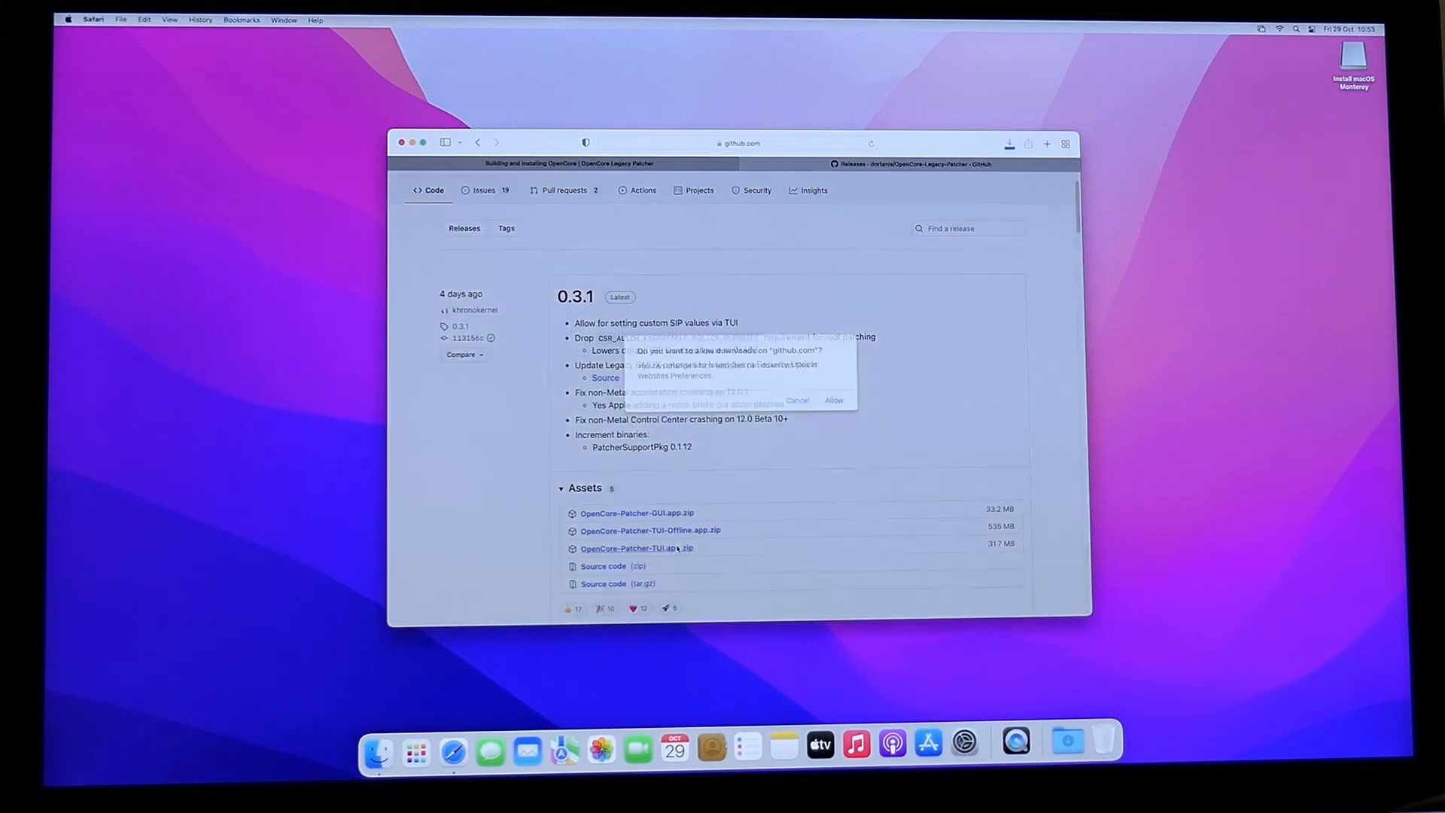
Step: Allow downloads from github.com and launch OpenCore-Patcher from the Dock's Downloads stack
{"action": "left_click", "coordinate": [832, 400]}
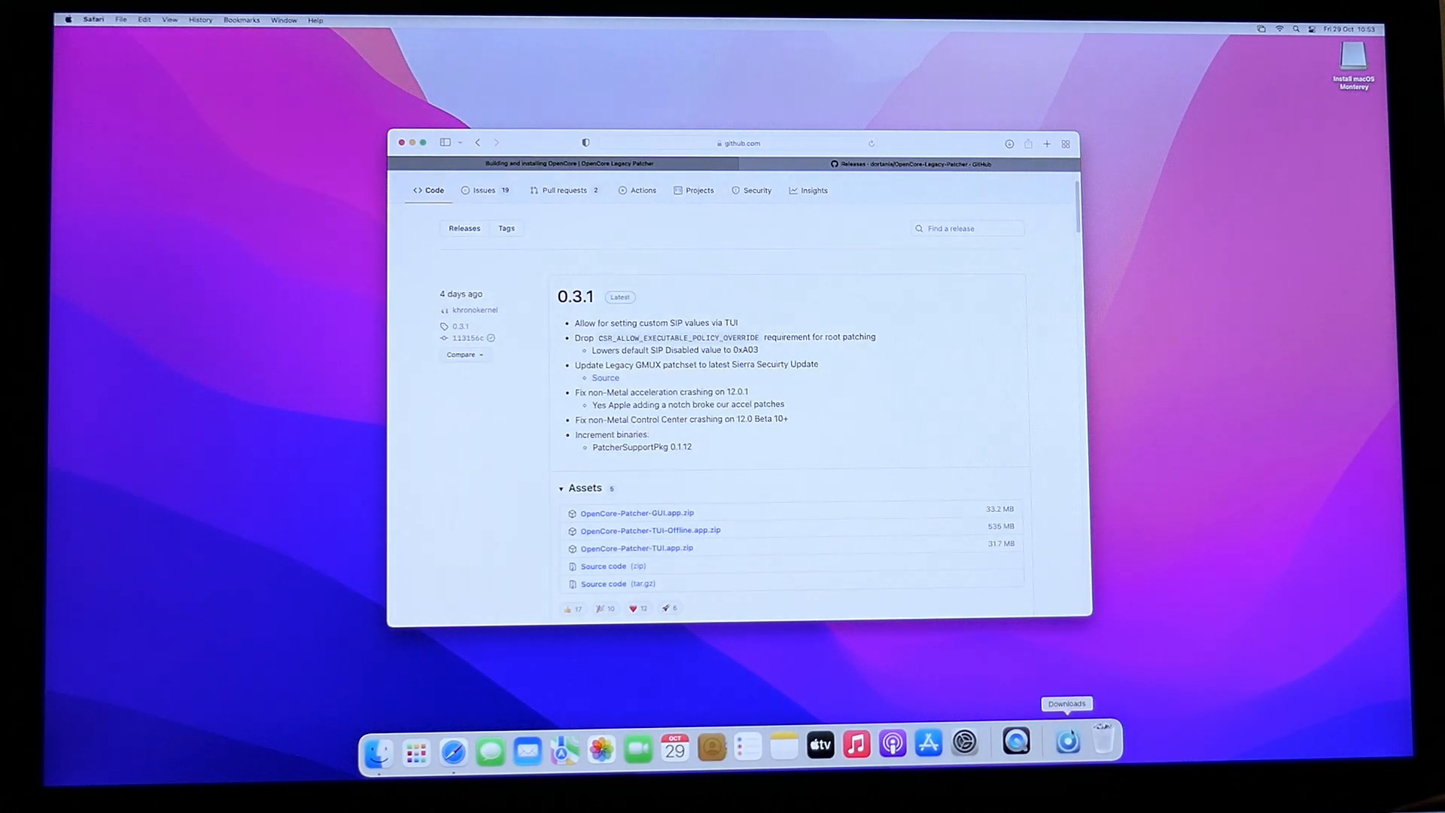
{"action": "left_click", "coordinate": [1066, 703]}
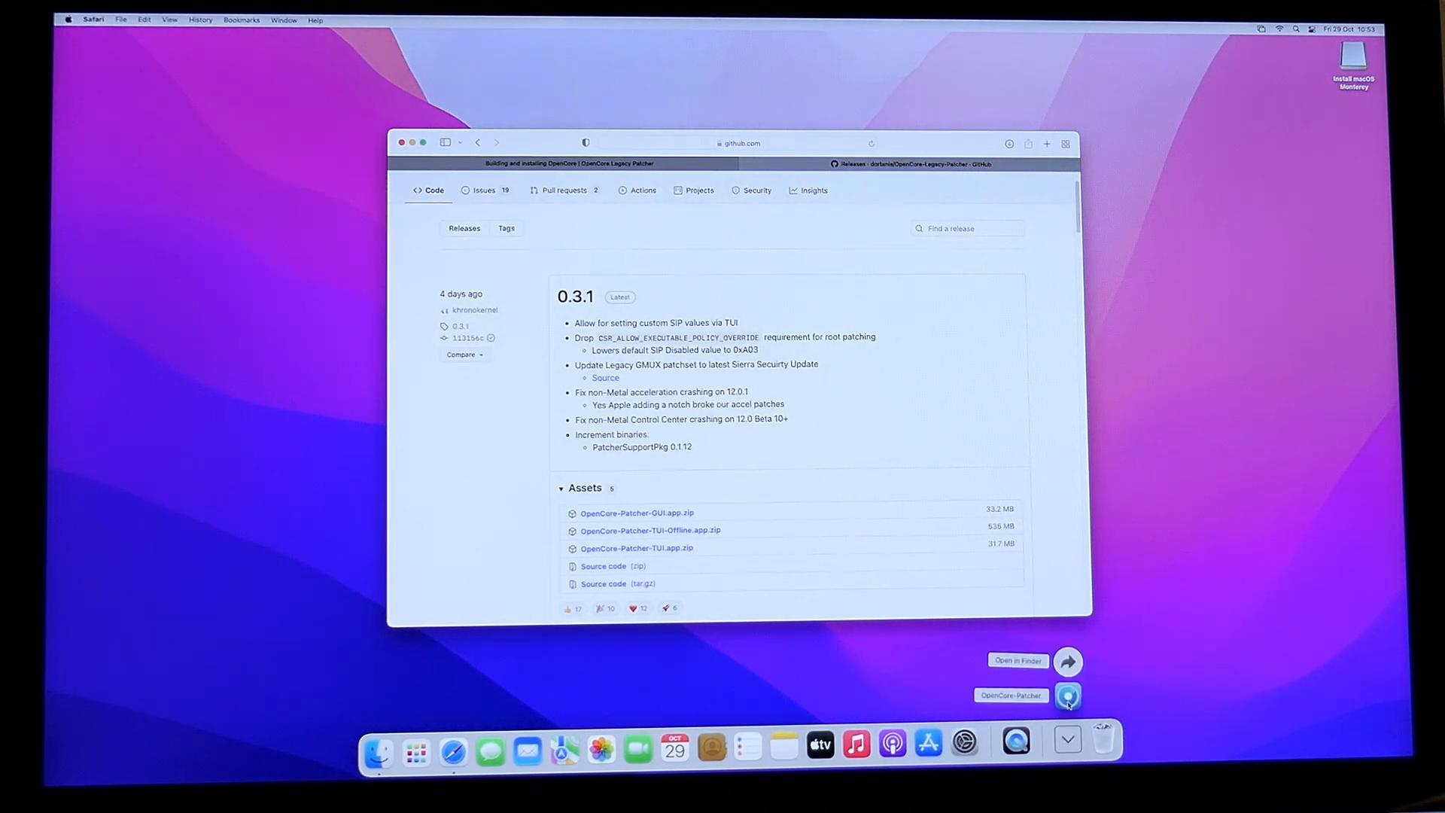
{"action": "left_click", "coordinate": [1067, 695]}
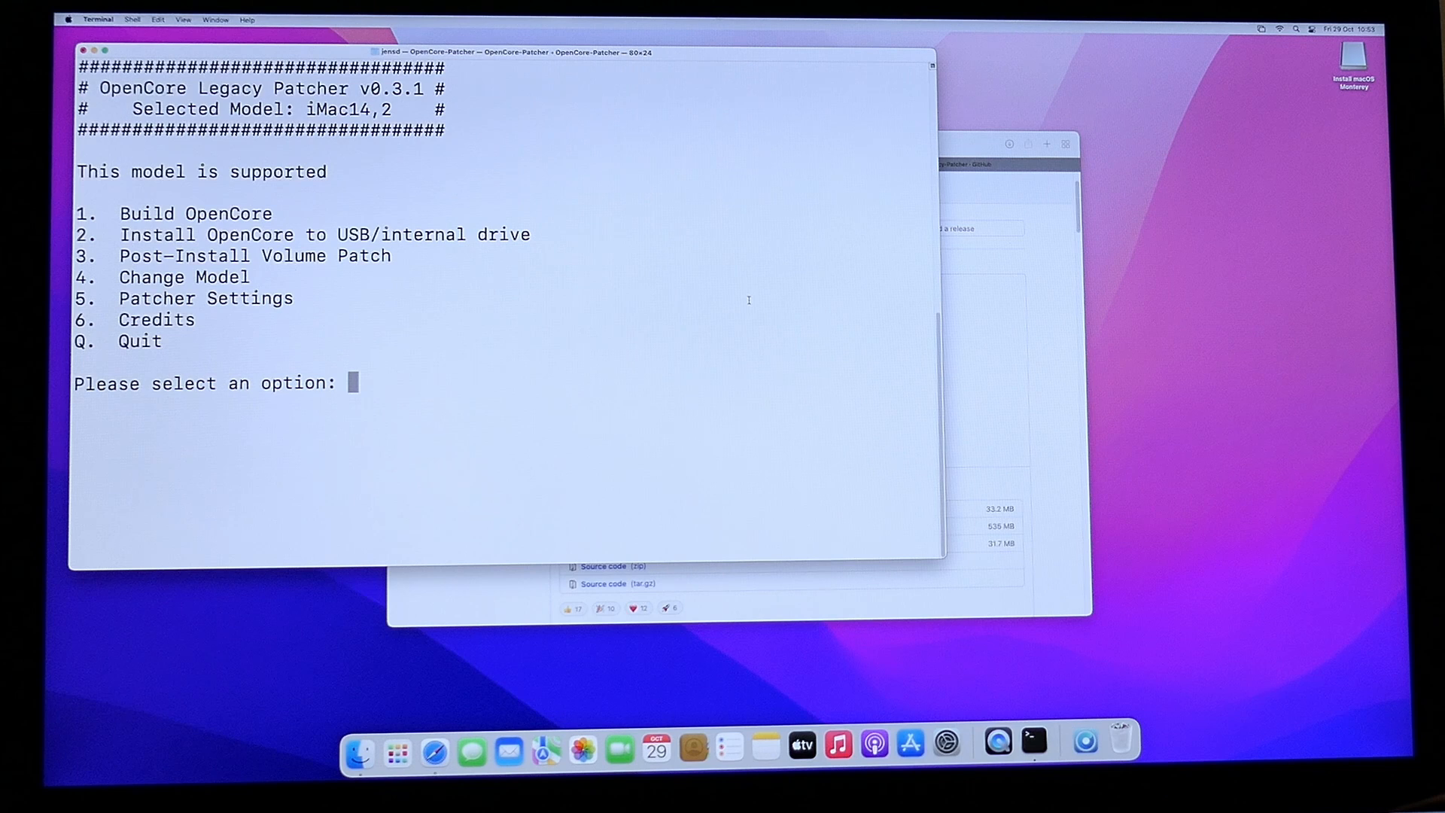
Step: Choose Install OpenCore and target disk 0, the internal APPLE SSD
{"action": "type", "text": "1"}
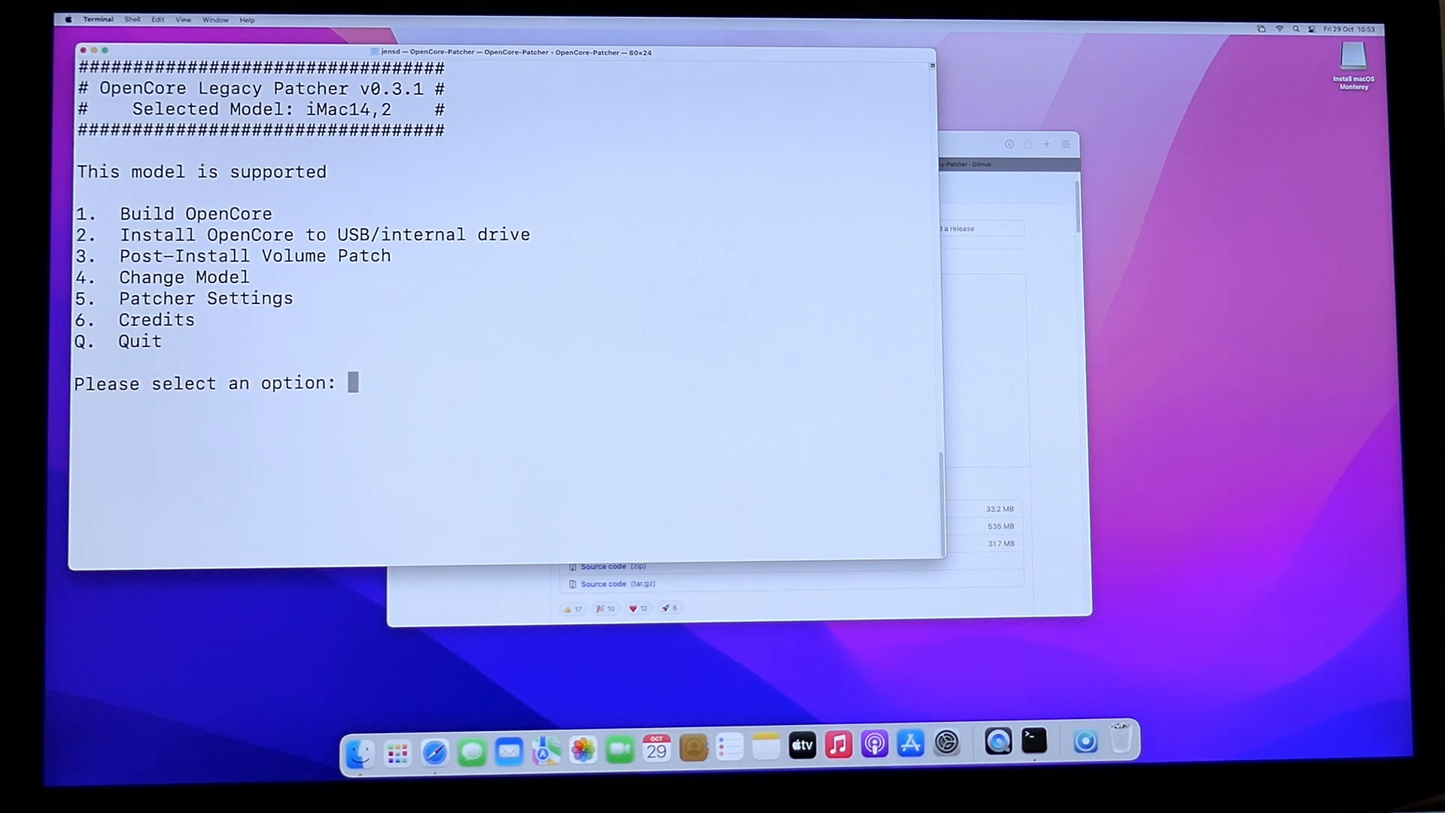
{"action": "type", "text": "2"}
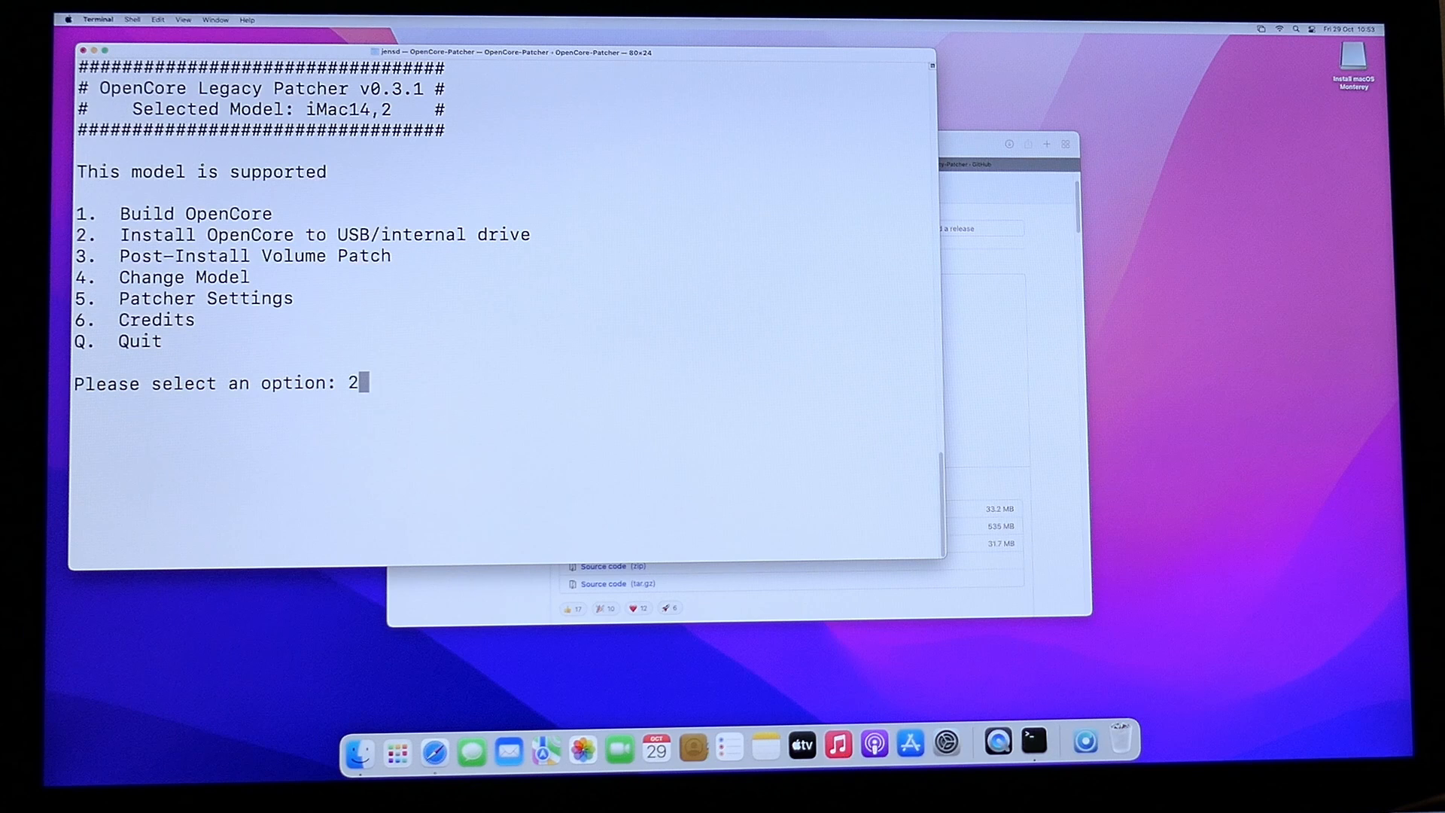
{"action": "key", "text": "enter"}
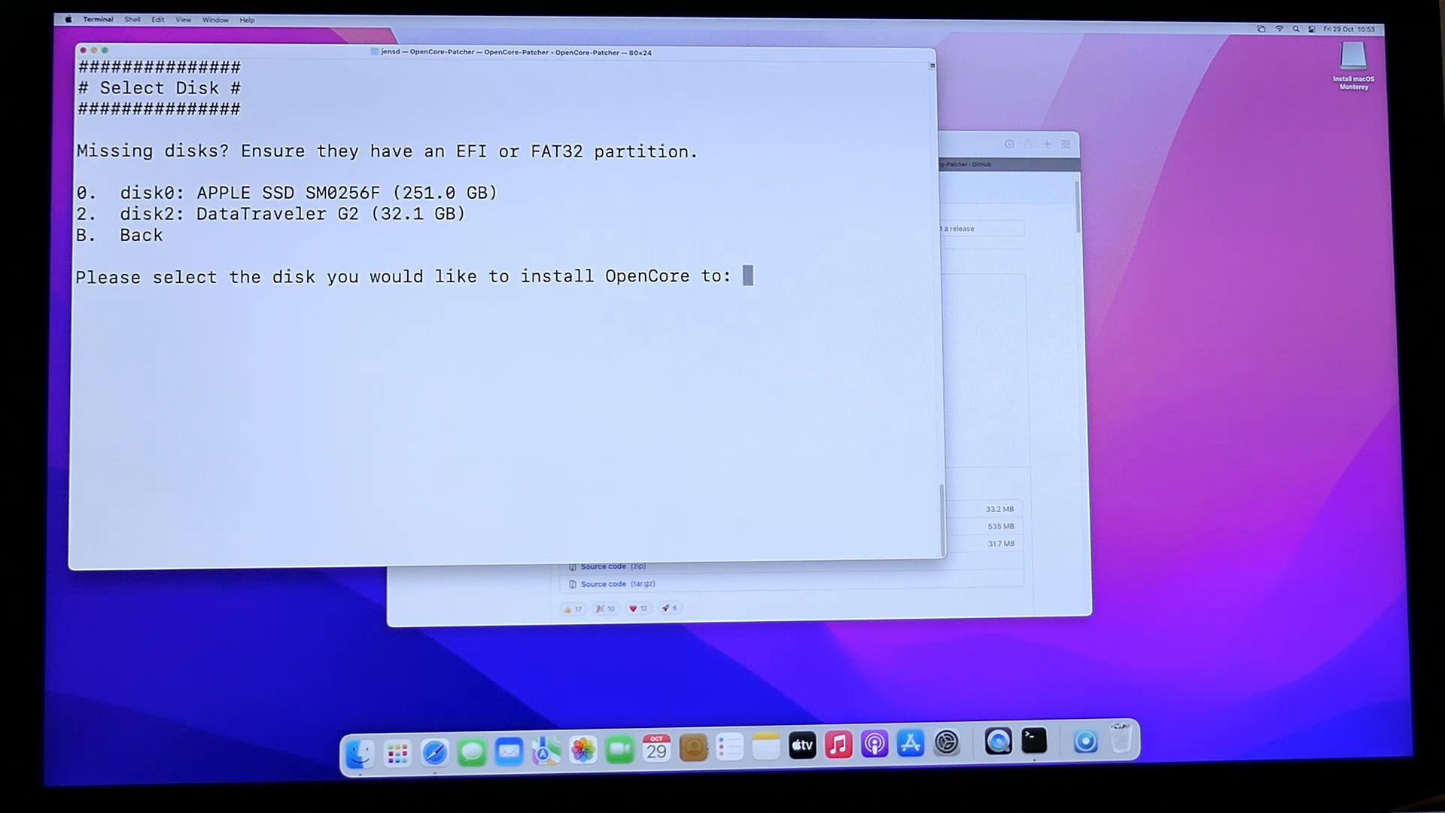
{"action": "type", "text": "0"}
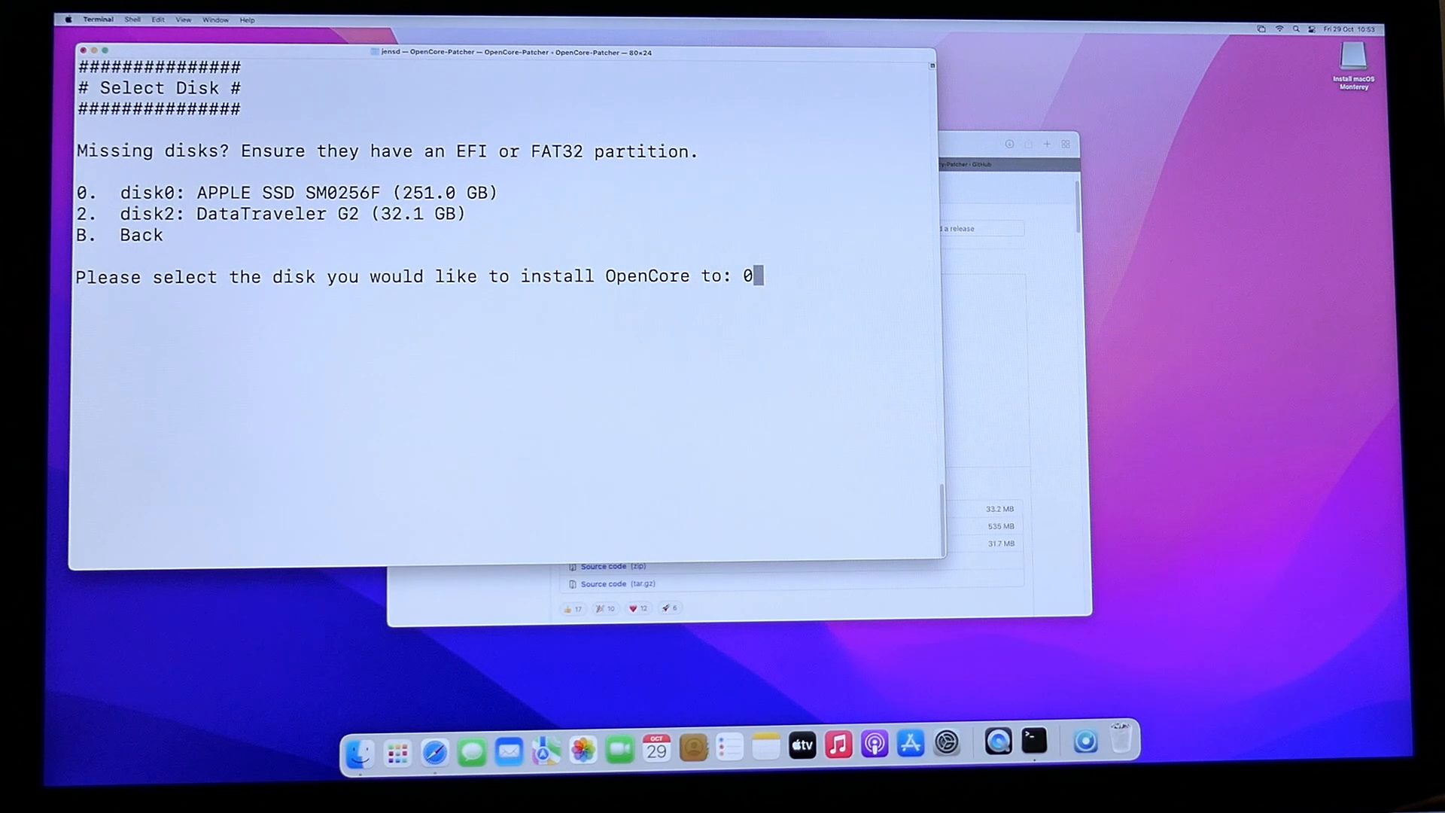
{"action": "key", "text": "enter"}
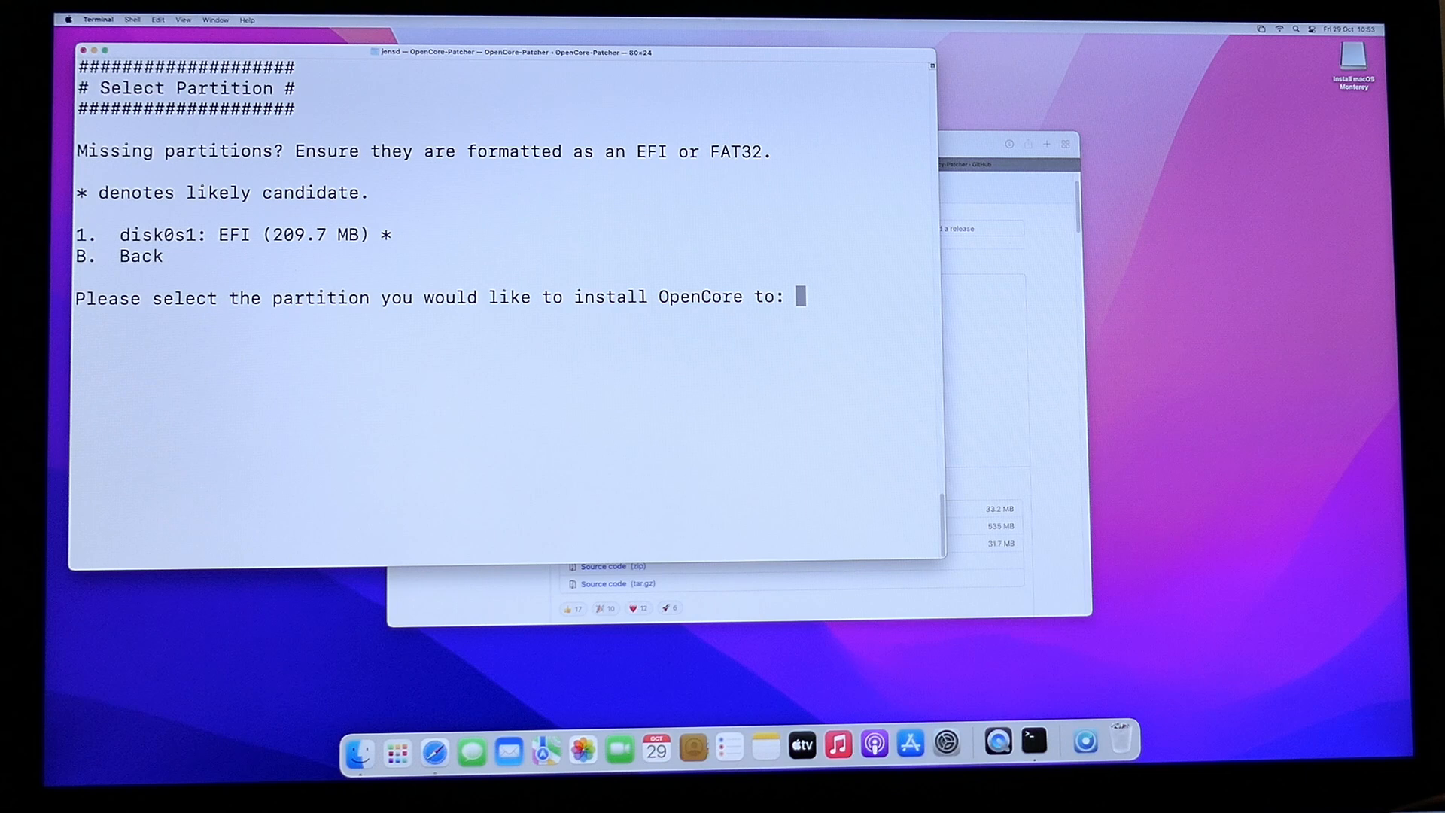
Step: Select partition 1 (EFI) and grant administrator access with the password
{"action": "type", "text": "1"}
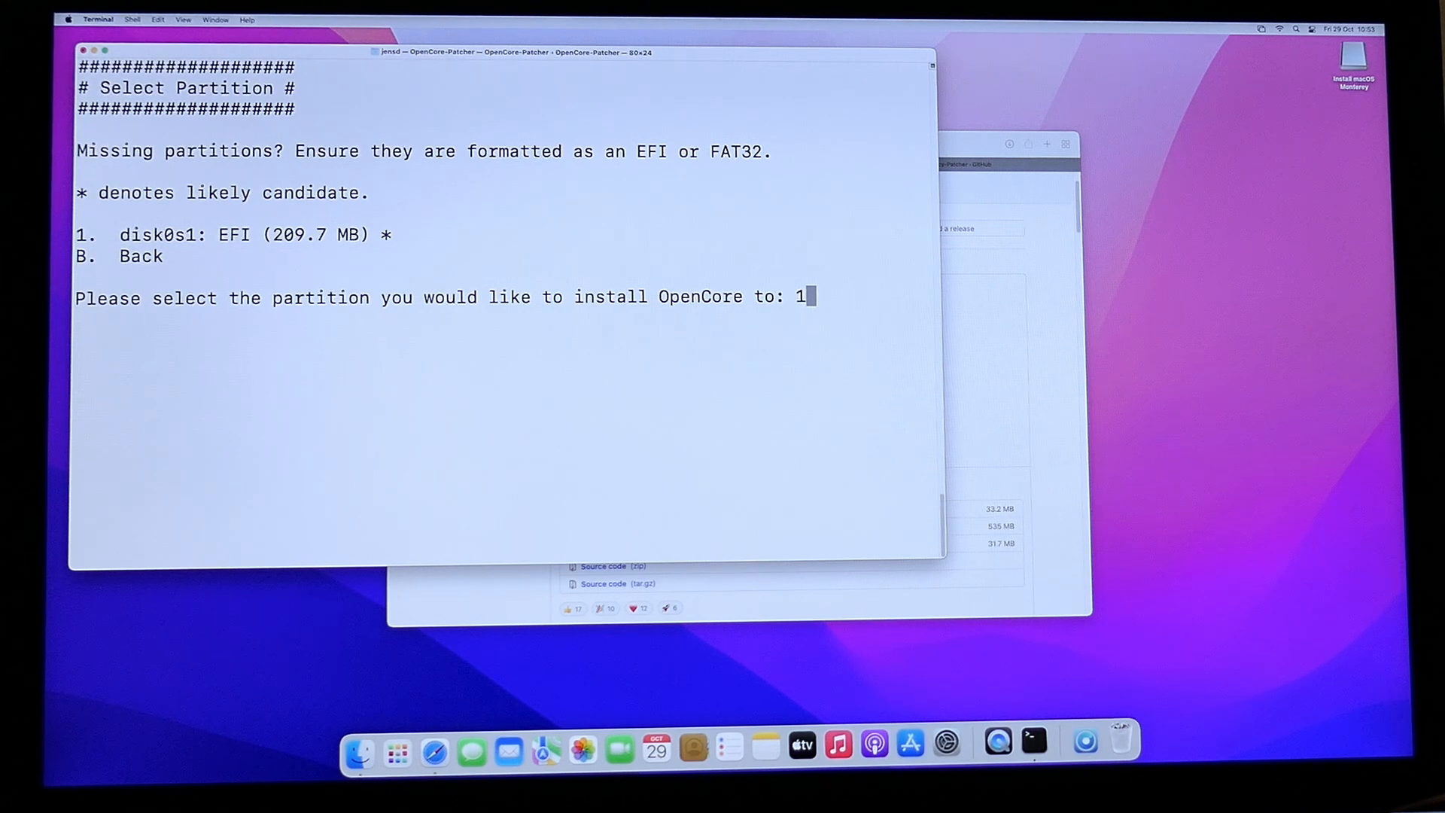
{"action": "key", "text": "enter"}
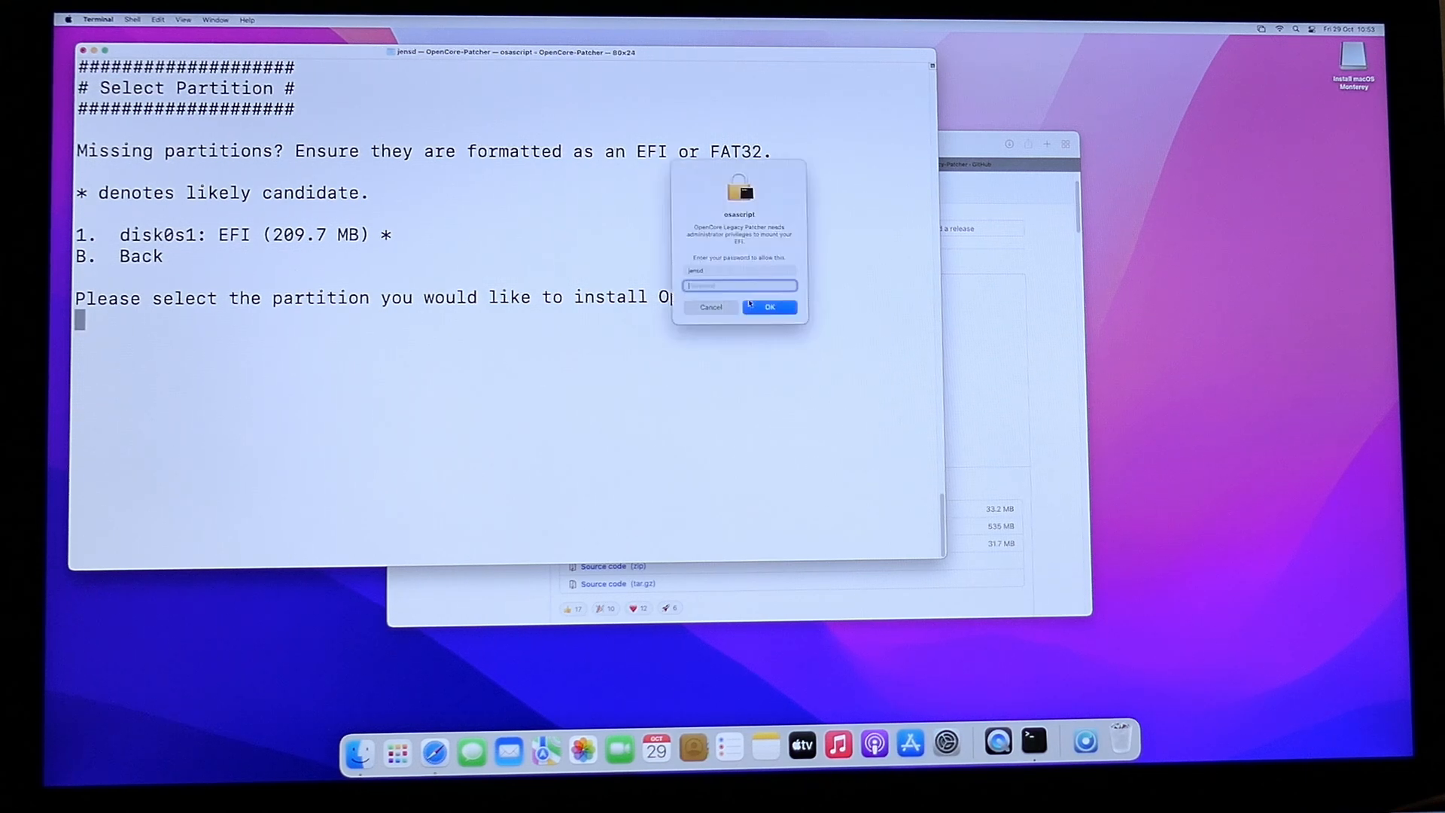
{"action": "type", "text": "••"}
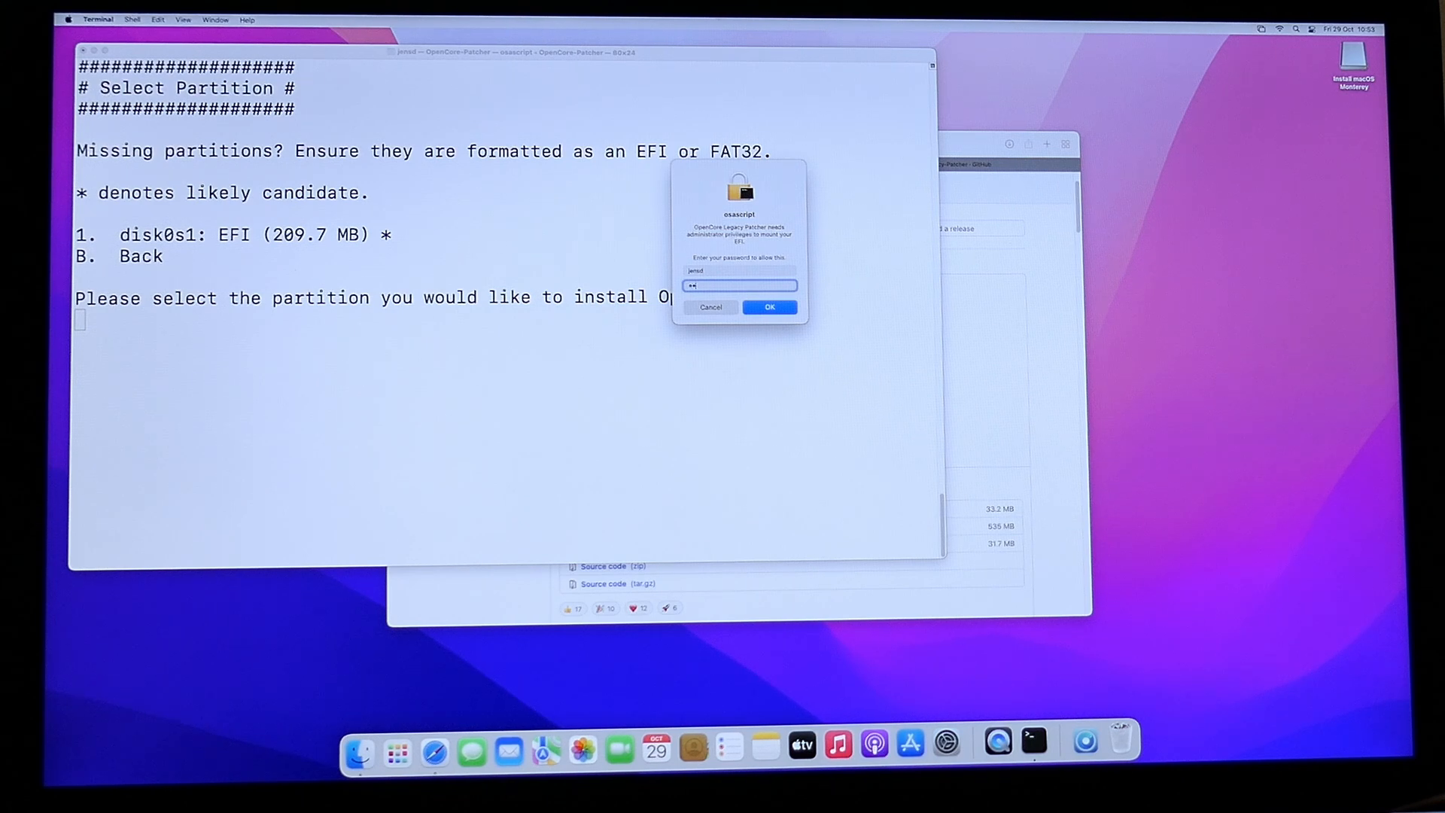
{"action": "left_click", "coordinate": [770, 307]}
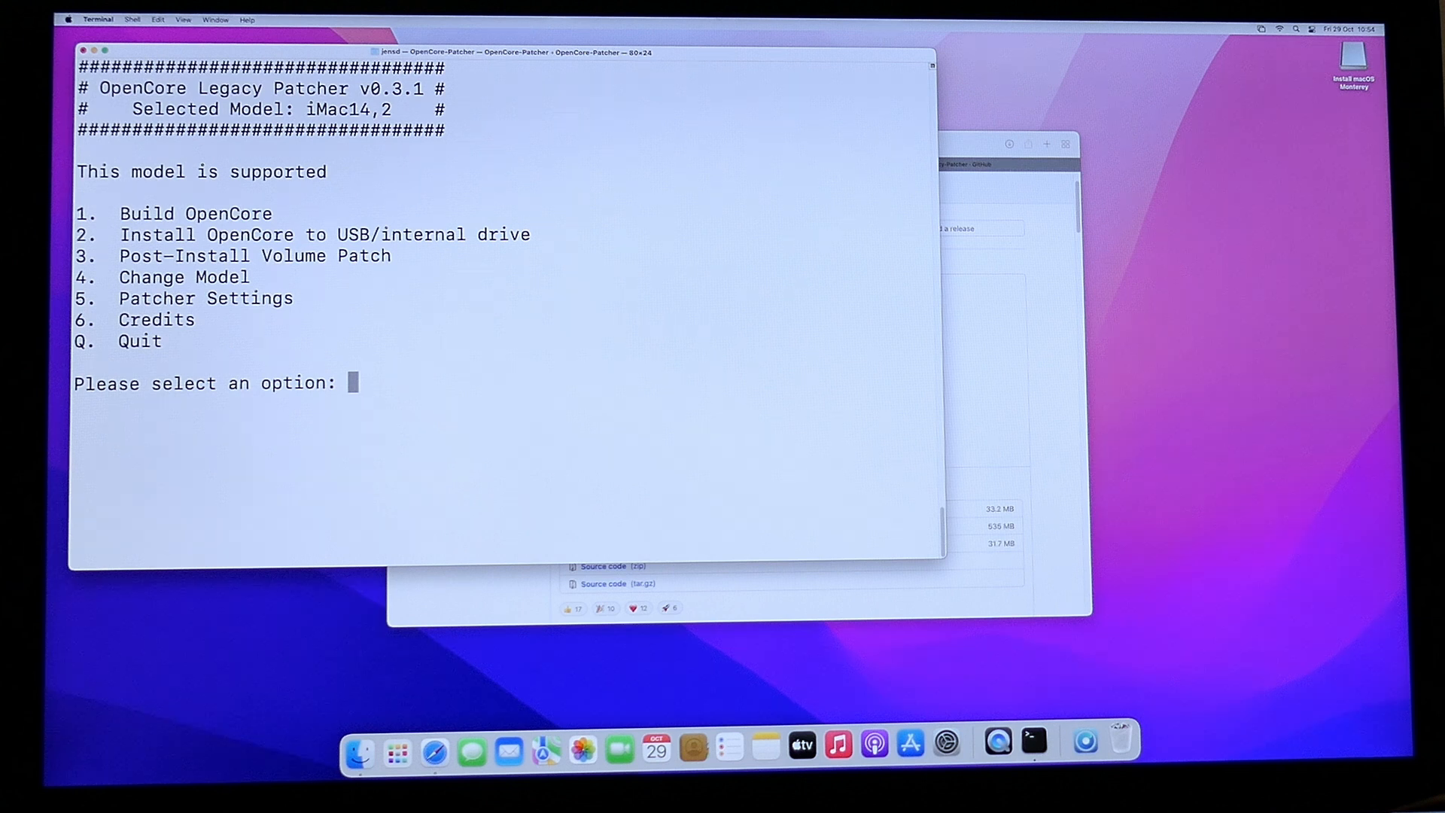
Step: Start Post-Install Volume Patch, choose Patch System Volume and confirm with y
{"action": "type", "text": "3"}
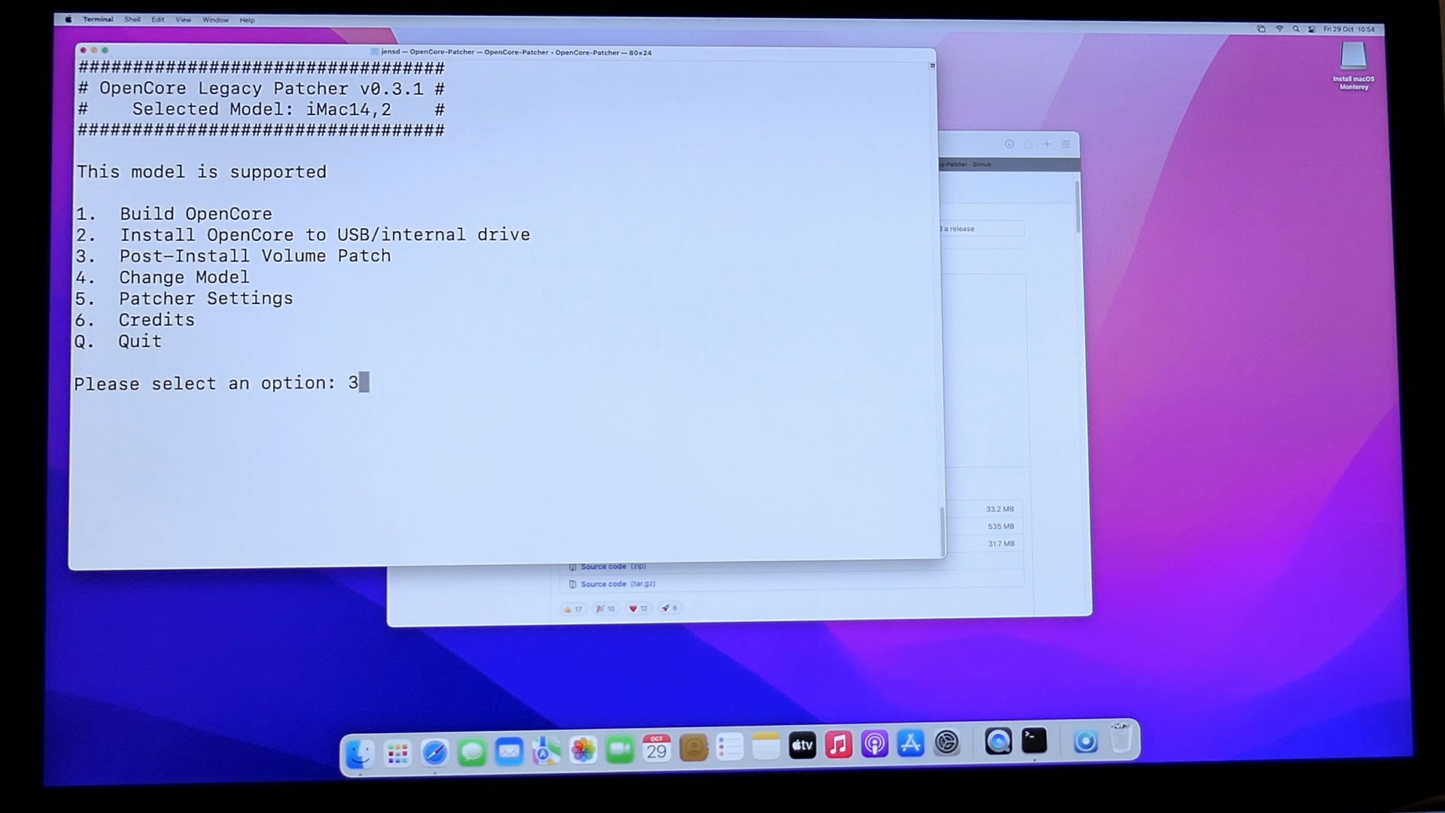
{"action": "key", "text": "enter"}
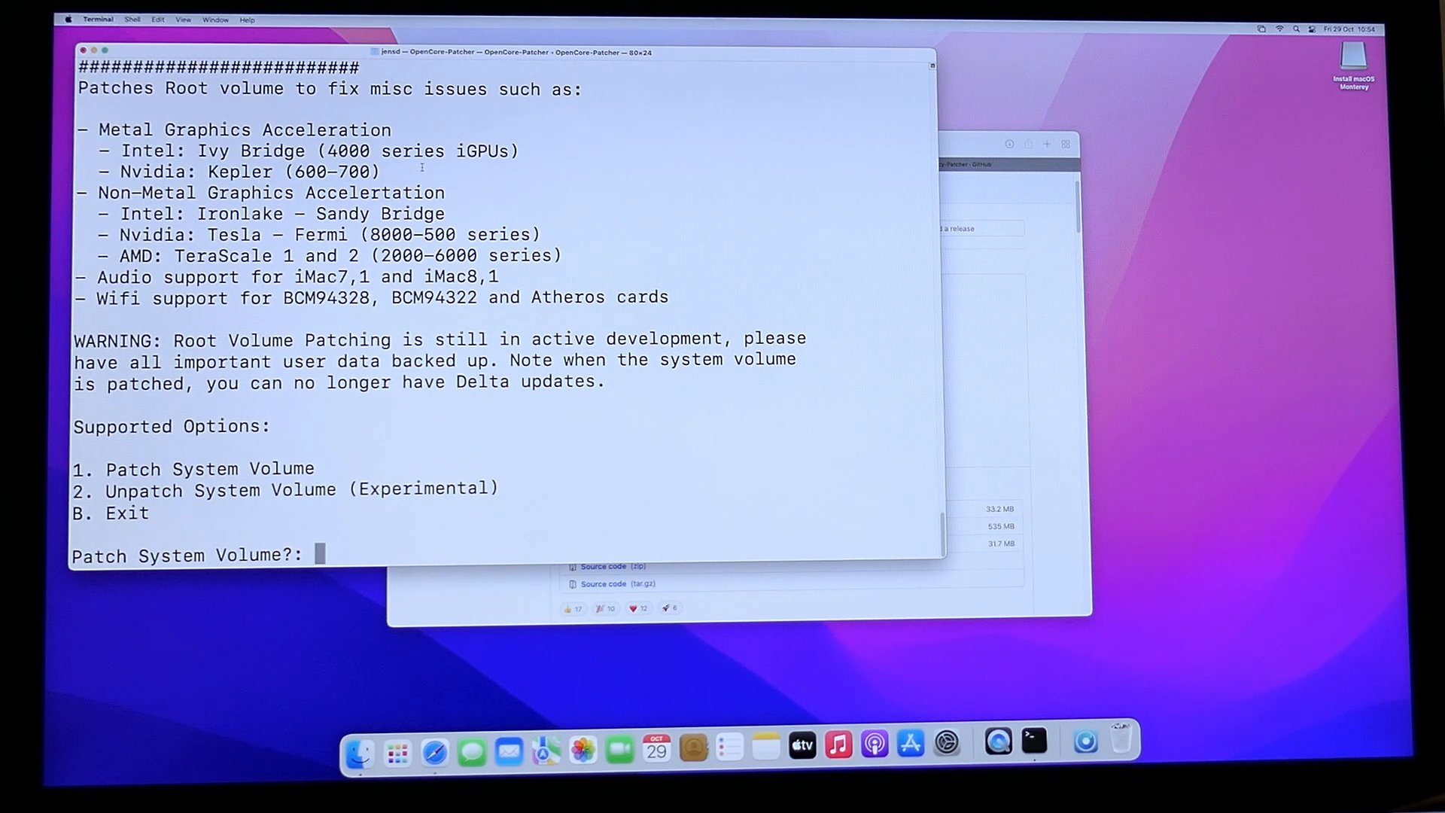
{"action": "type", "text": "1"}
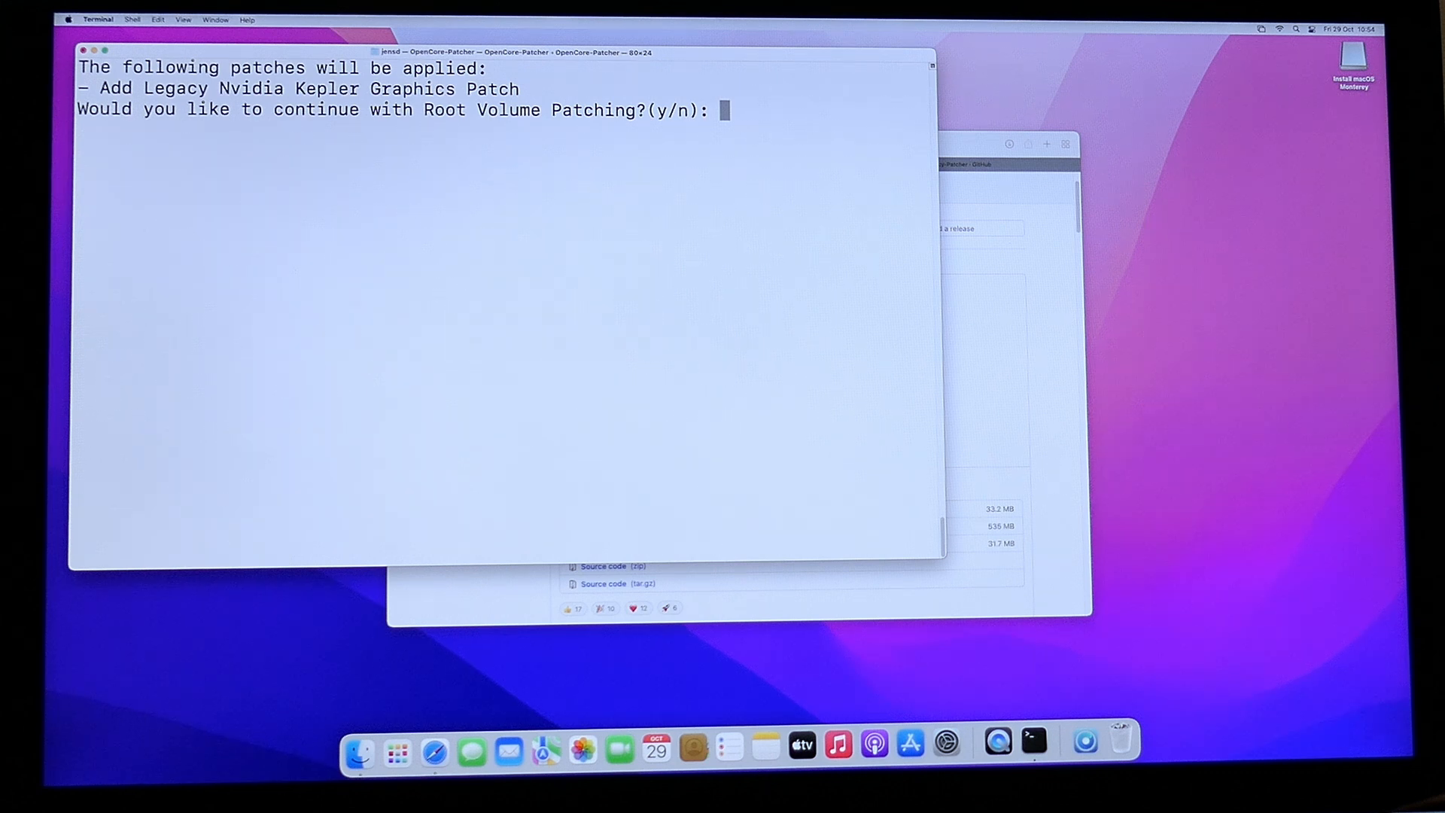
{"action": "type", "text": "y"}
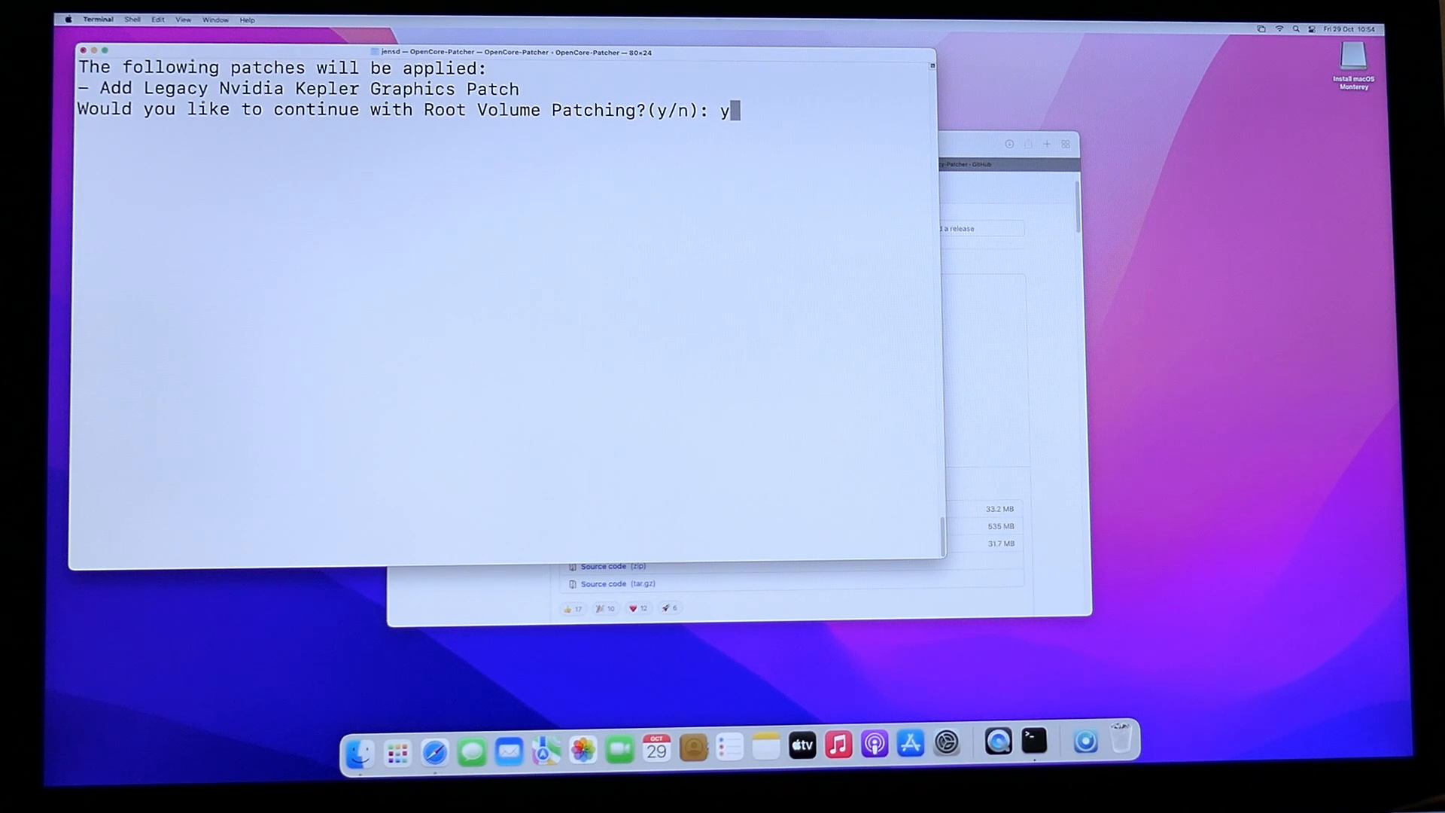
{"action": "key", "text": "enter"}
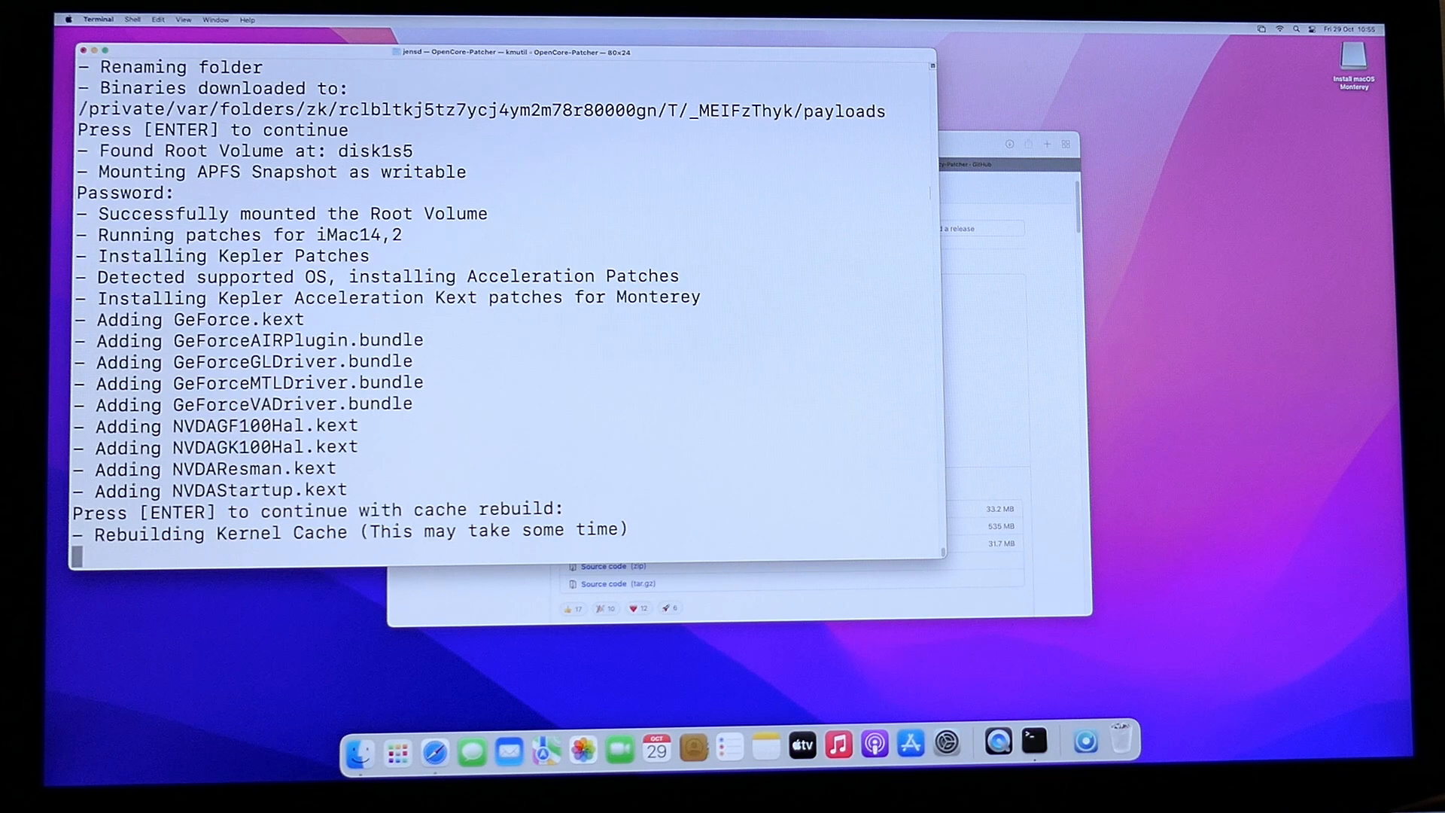
Step: Continue through kernel cache rebuild and snapshot creation until Kepler patching completes
{"action": "key", "text": "enter"}
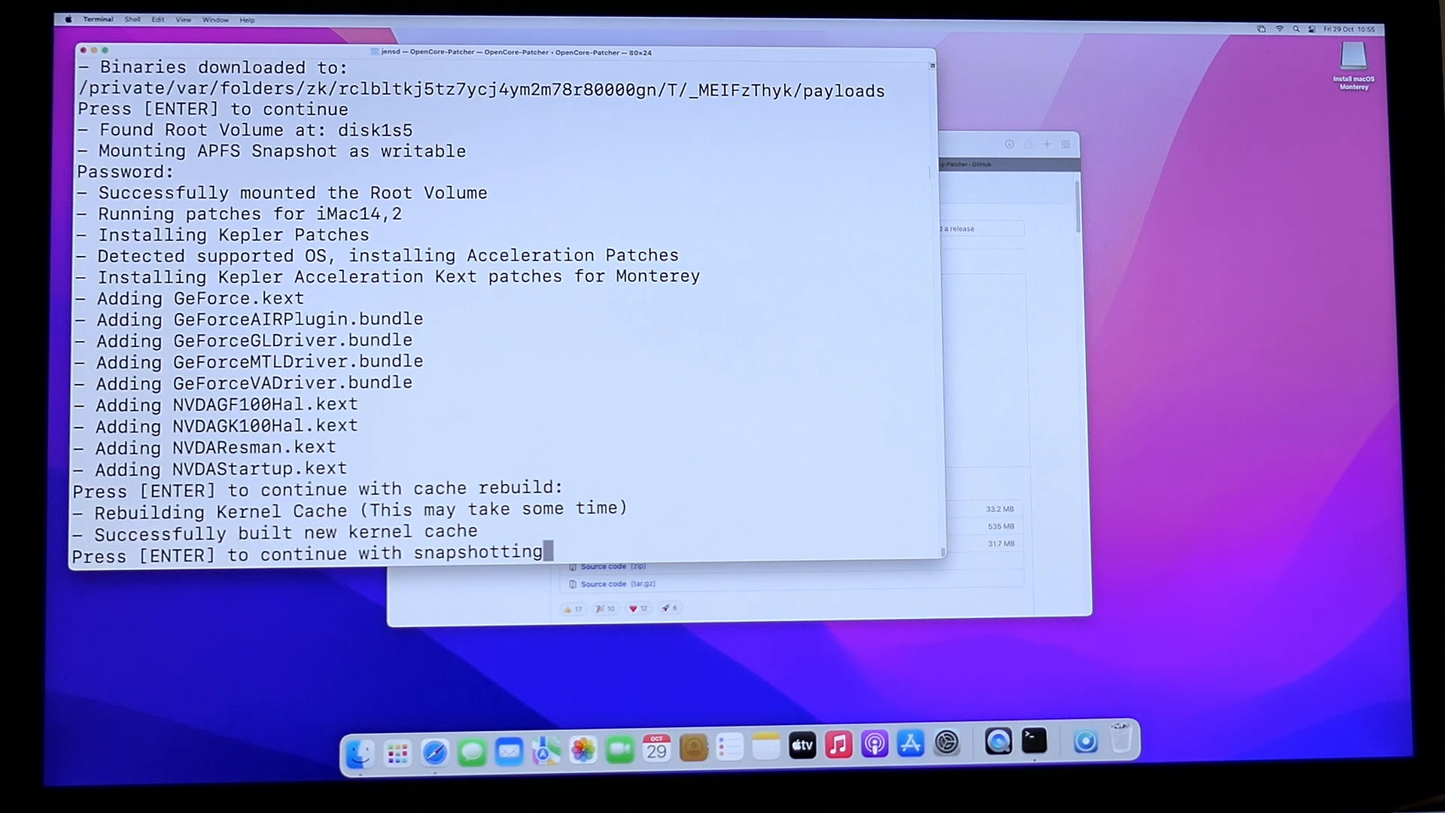
{"action": "key", "text": "enter"}
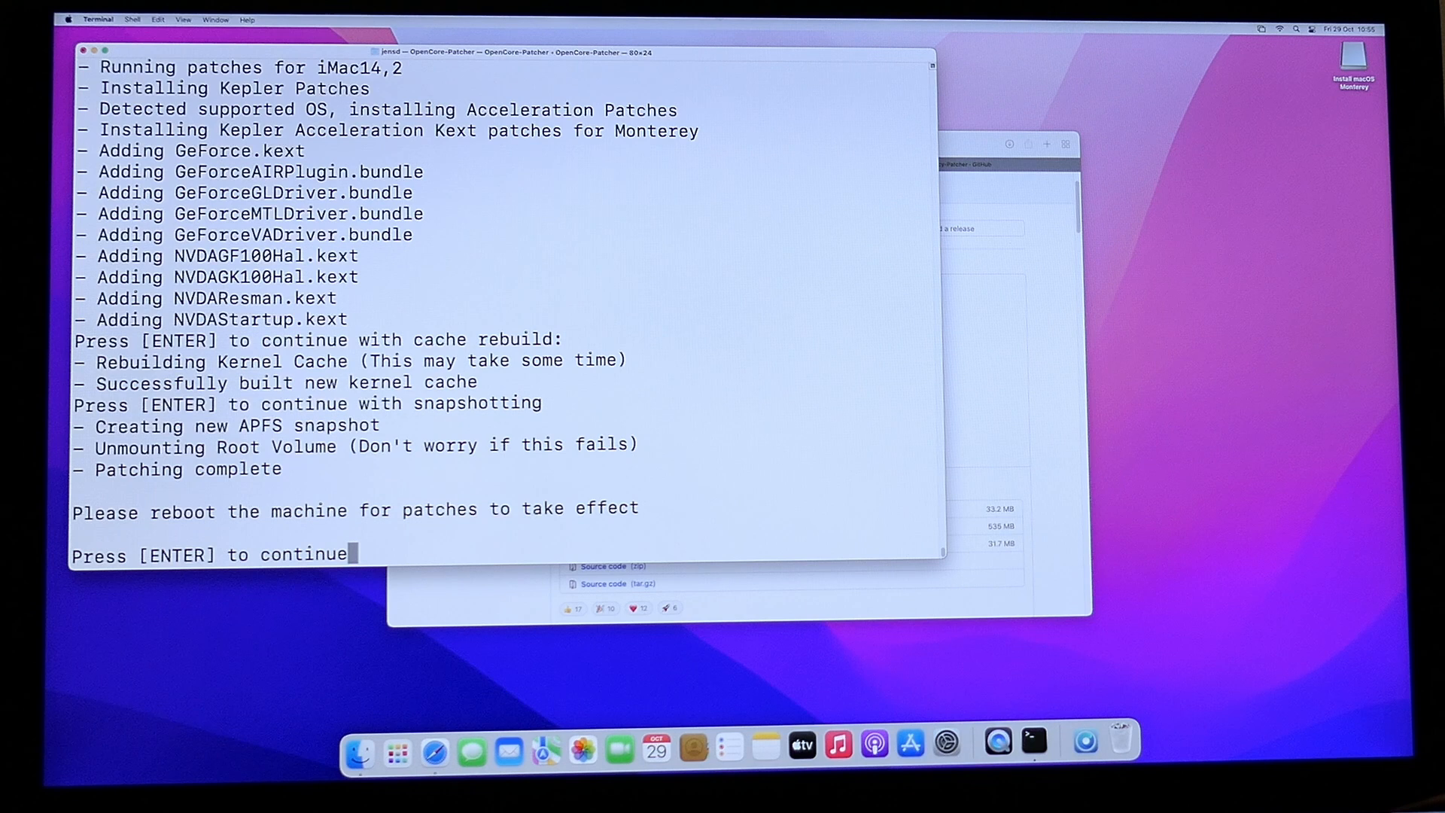
{"action": "key", "text": "enter"}
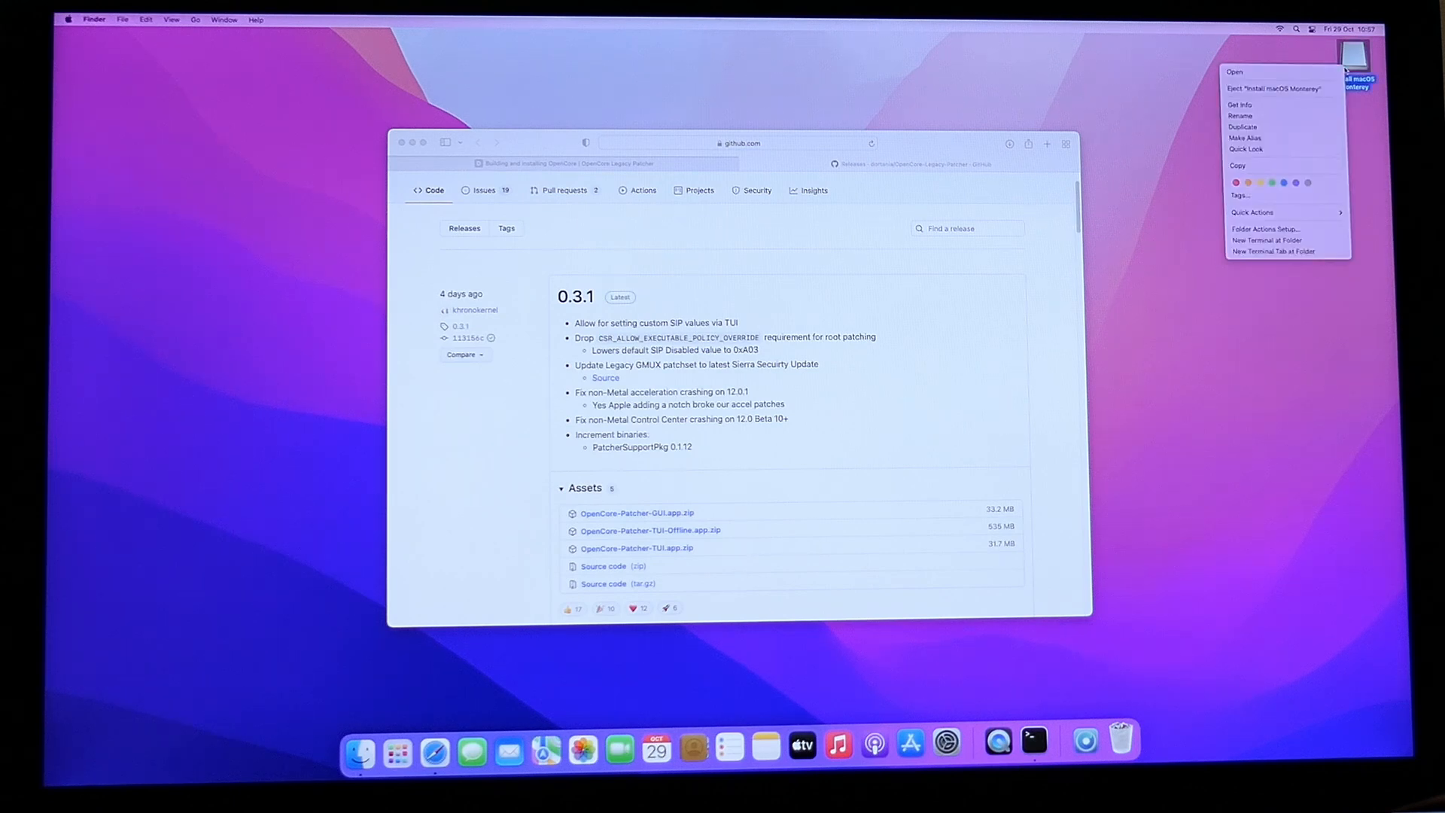
Step: Eject the Install macOS Monterey disk from the desktop, returning to the OpenCore 0.3.1 release page
{"action": "left_click", "coordinate": [1351, 60]}
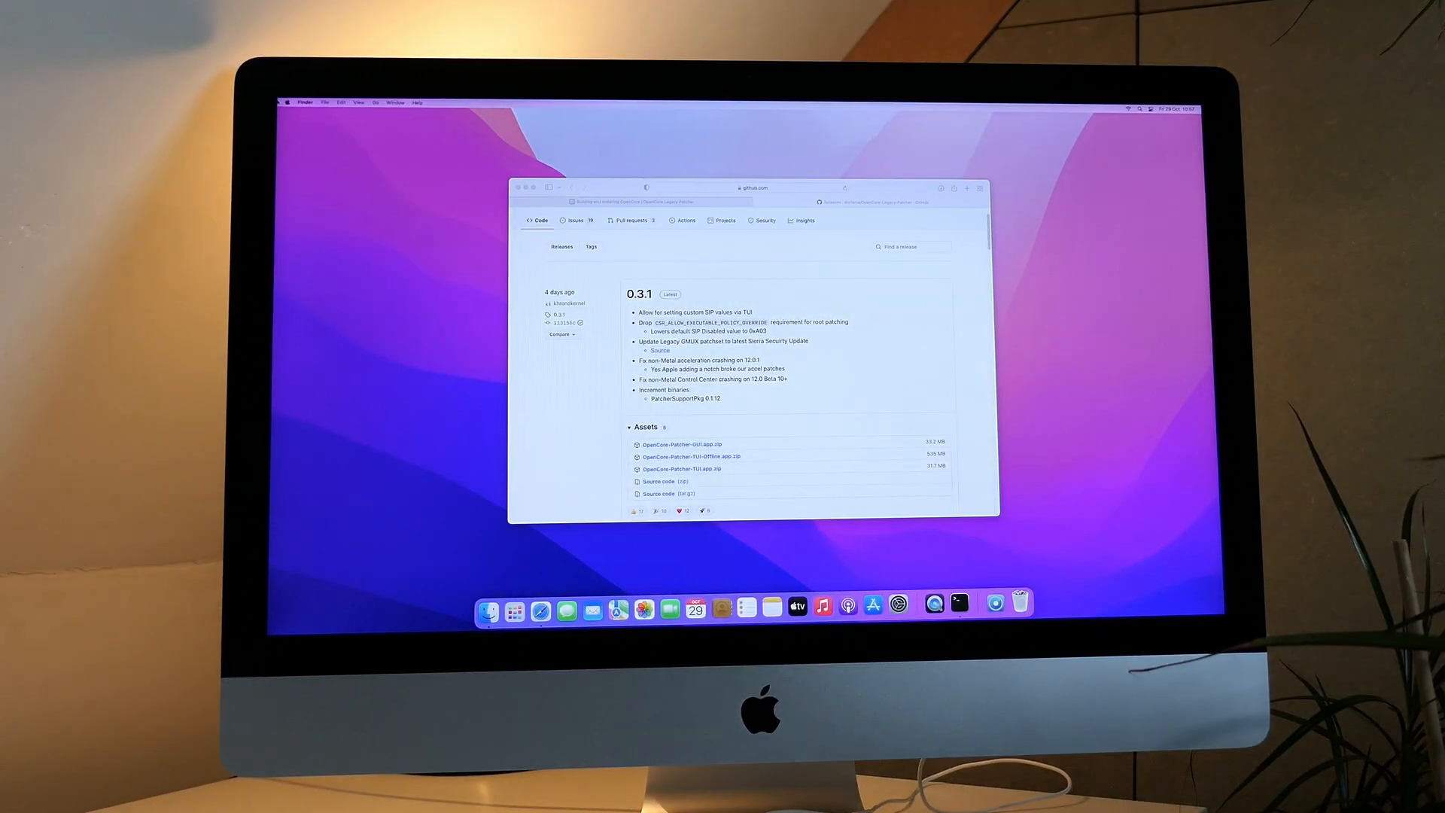
{"action": "left_click", "coordinate": [287, 102]}
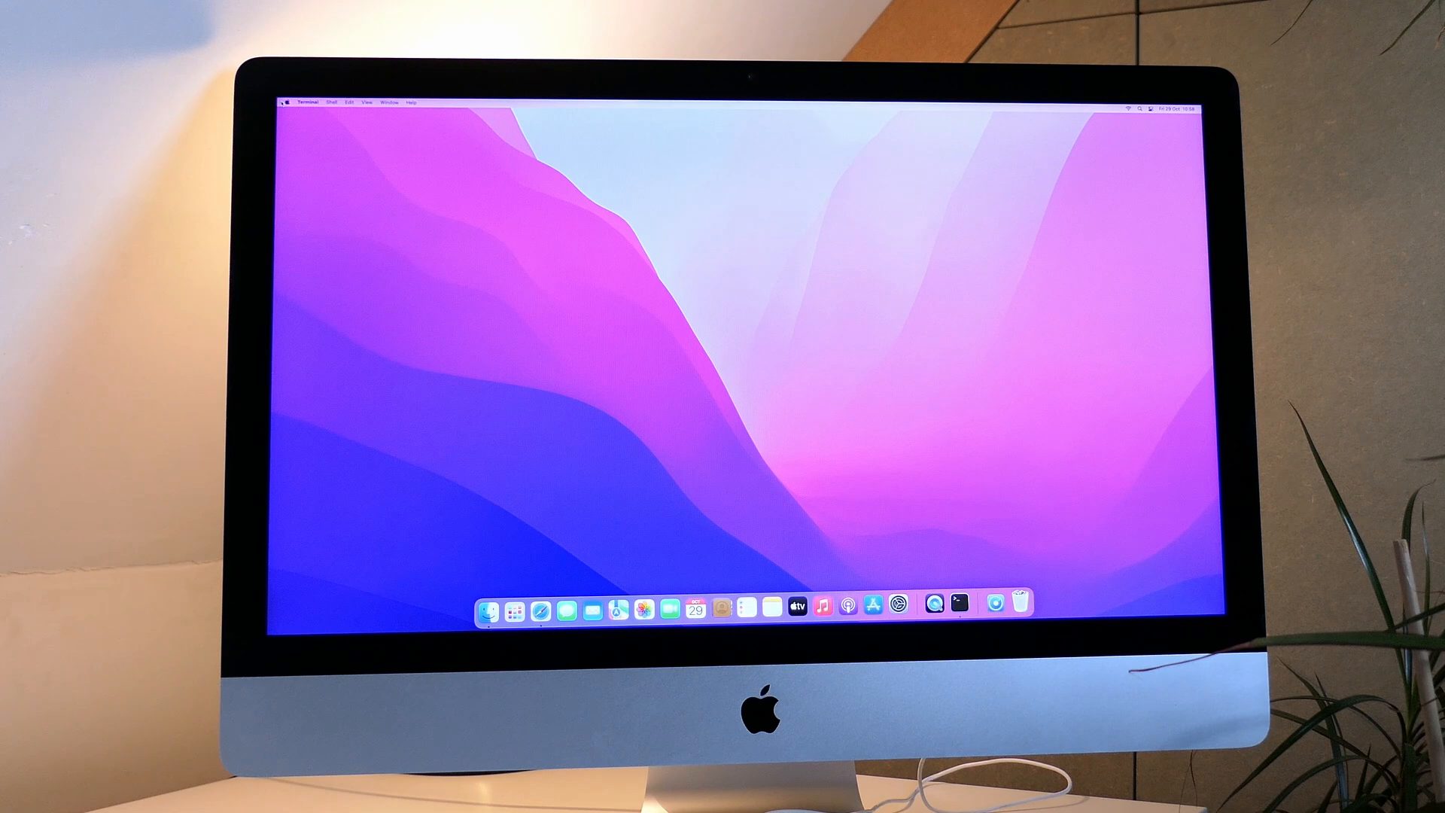
{"action": "left_click", "coordinate": [565, 610]}
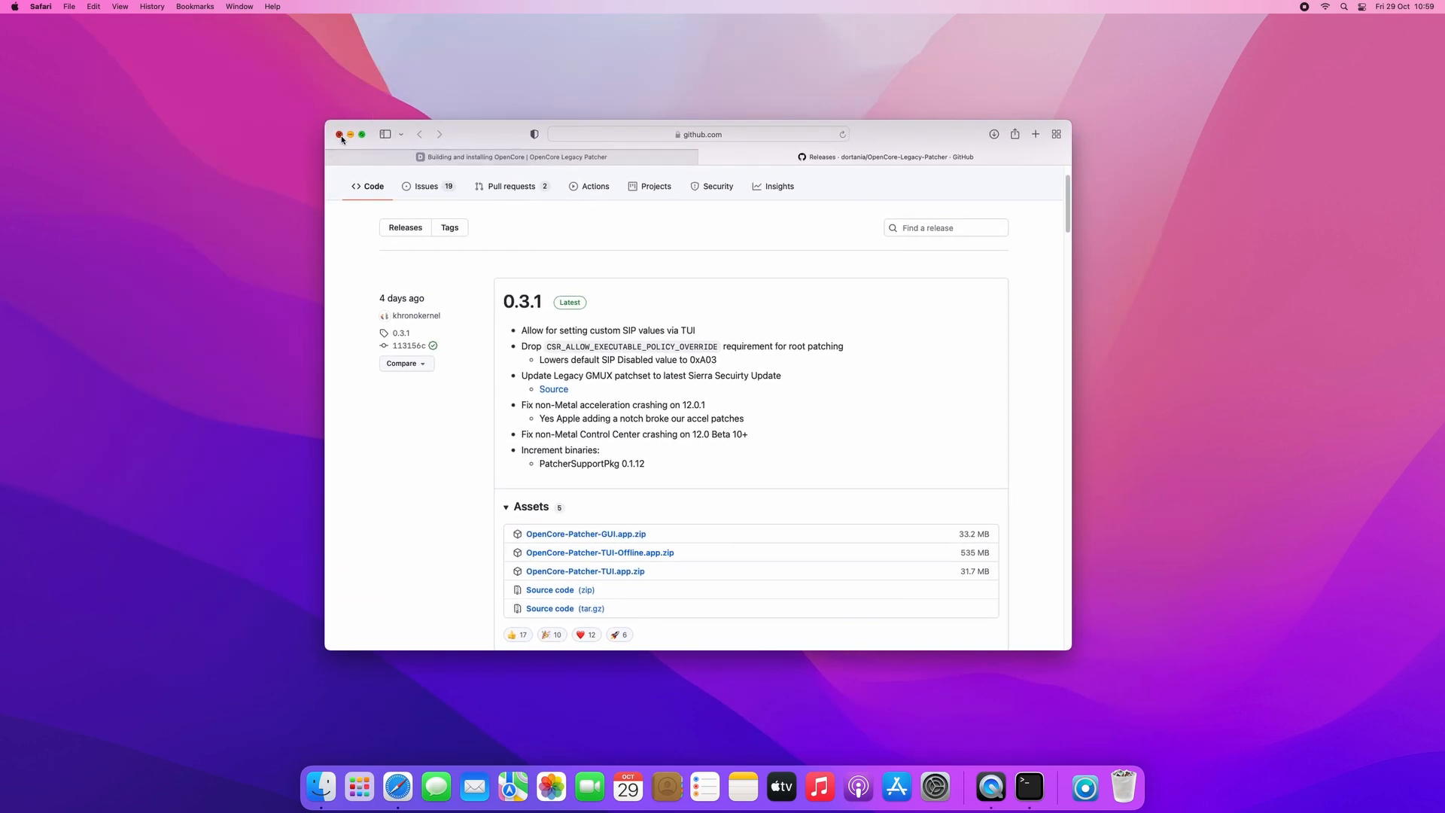
Step: Close the GitHub Safari window and show About This Mac with Monterey 12.0.1 on the Late 2013 iMac
{"action": "left_click", "coordinate": [340, 134]}
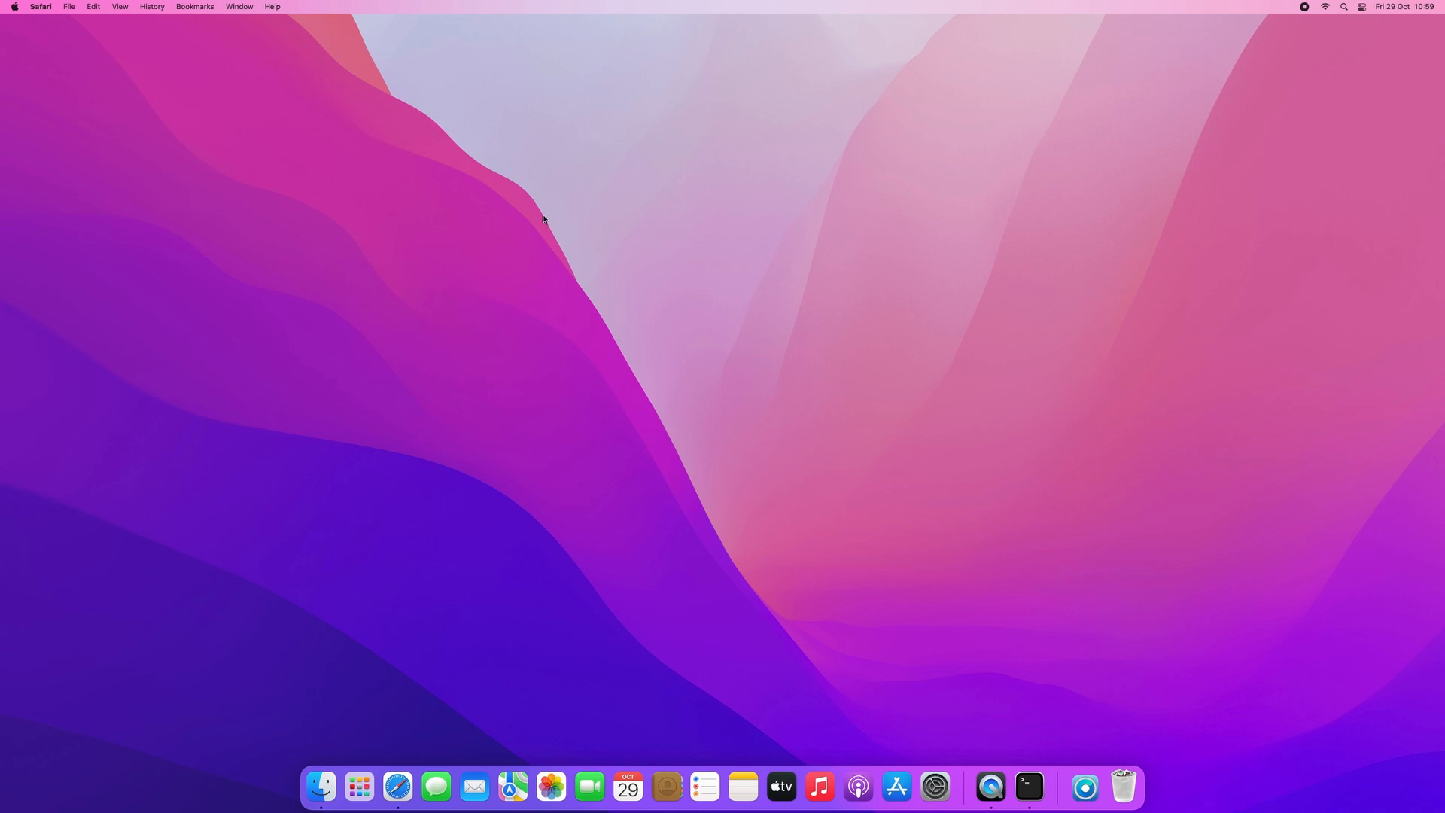
{"action": "left_click", "coordinate": [14, 7]}
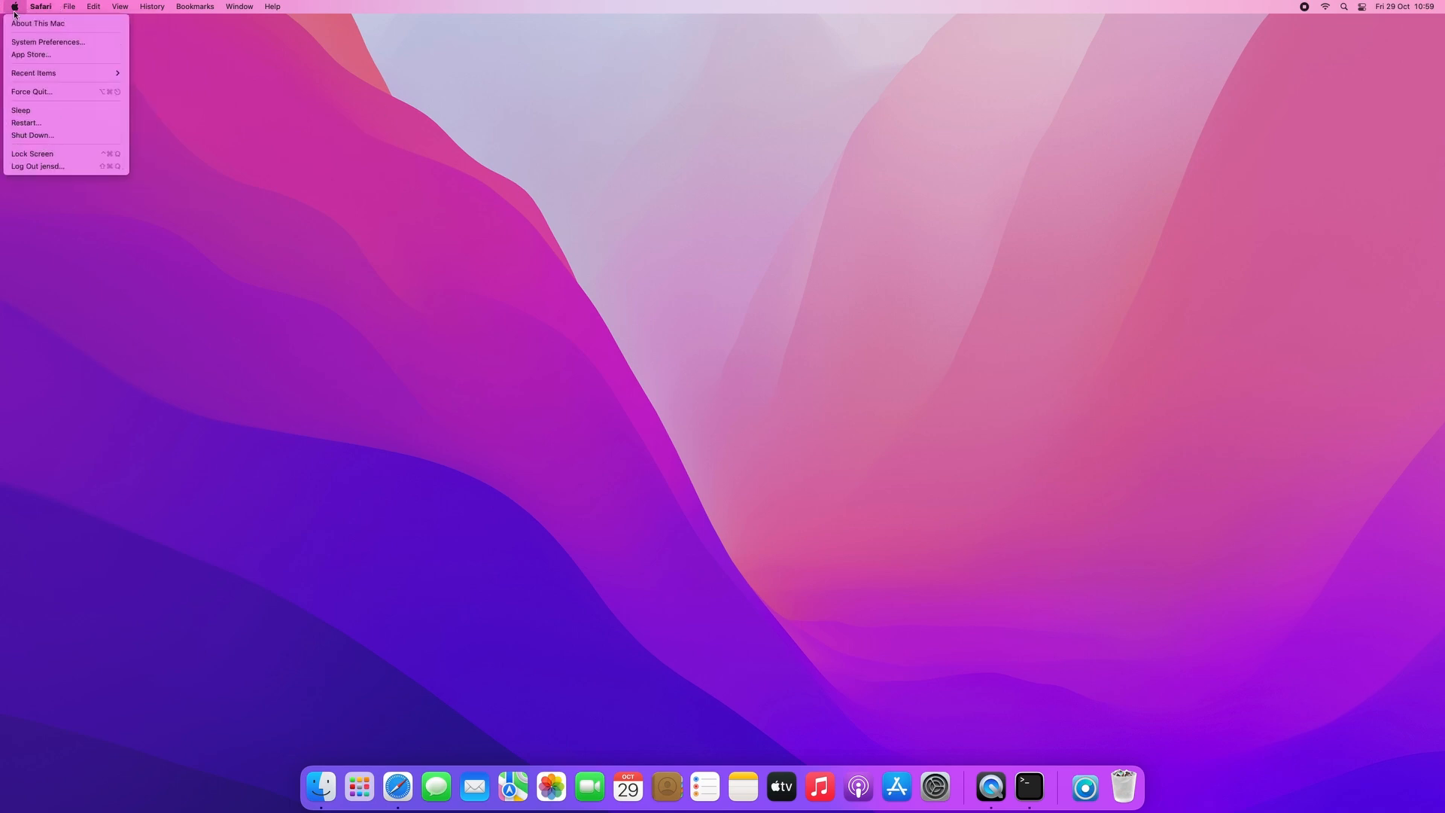
{"action": "left_click", "coordinate": [36, 24]}
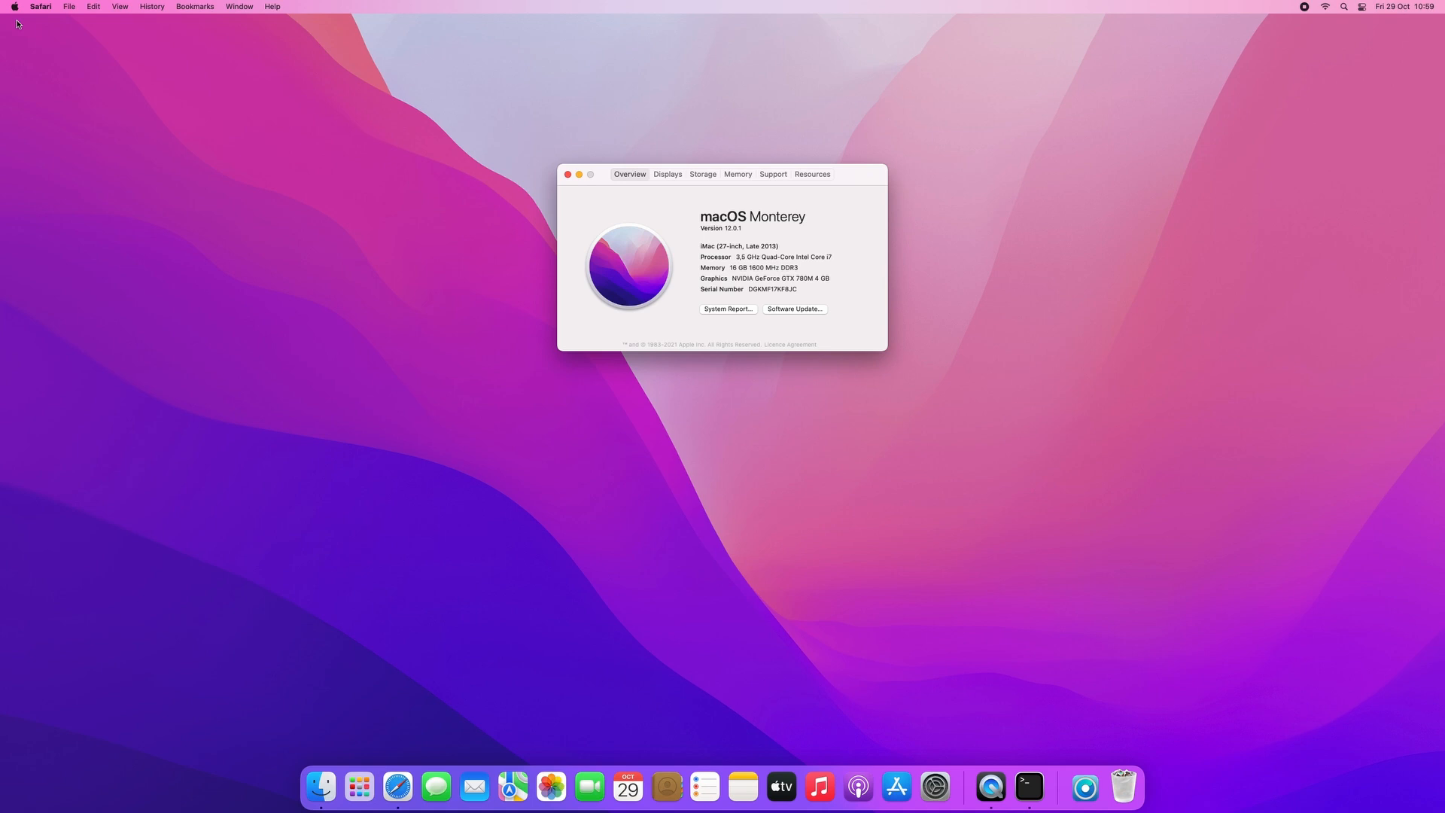